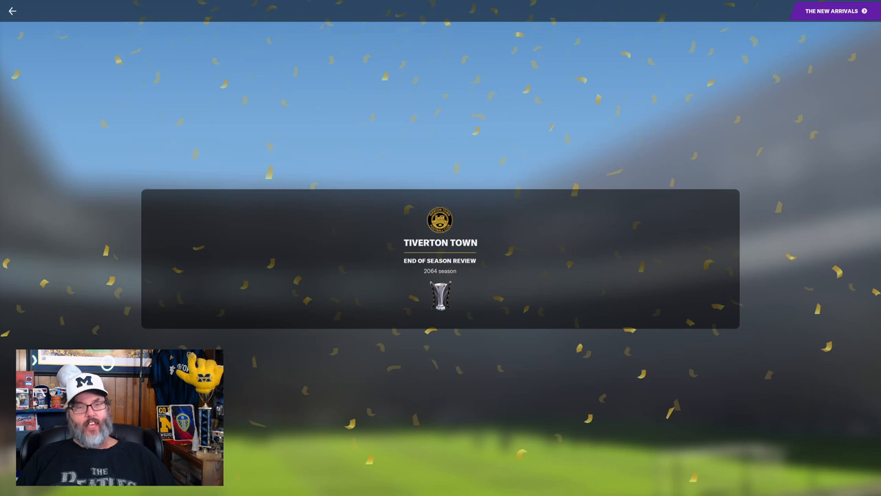
mouse_move(621, 131)
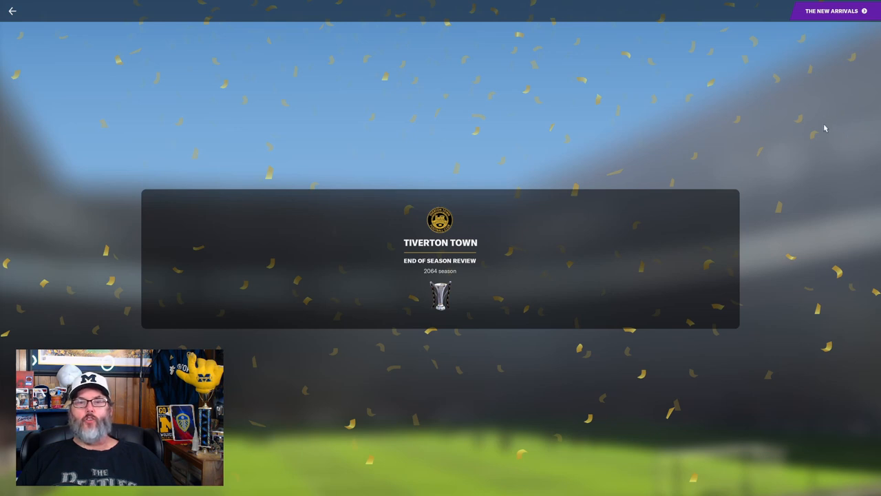
mouse_move(828, 119)
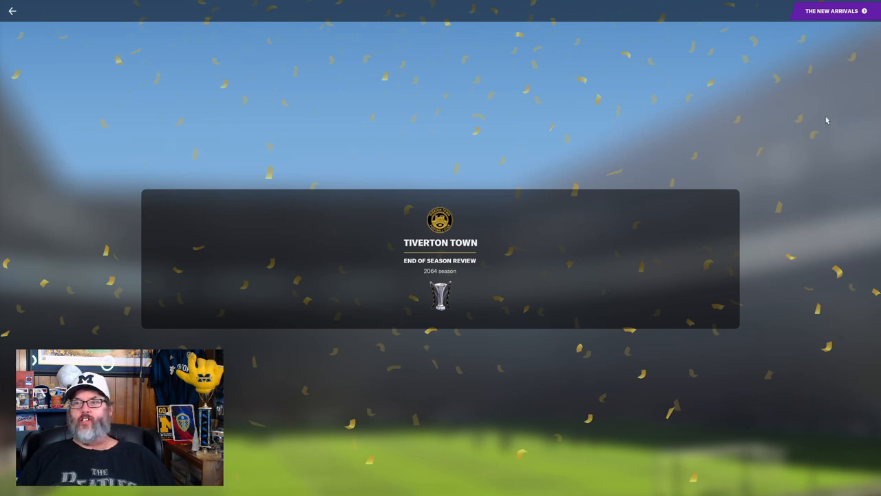
mouse_move(831, 13)
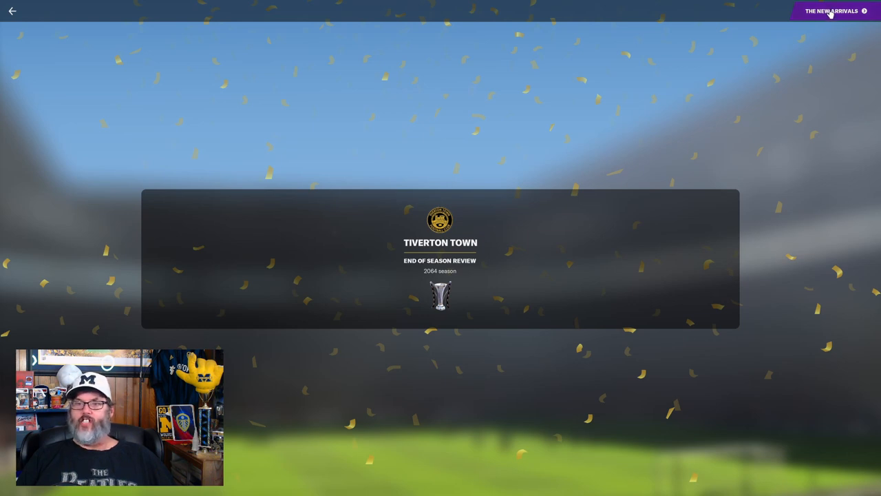
- Review transfer details and board reactions for Simmonds, Hemmings, Humphreys and the remaining signings
click(833, 11)
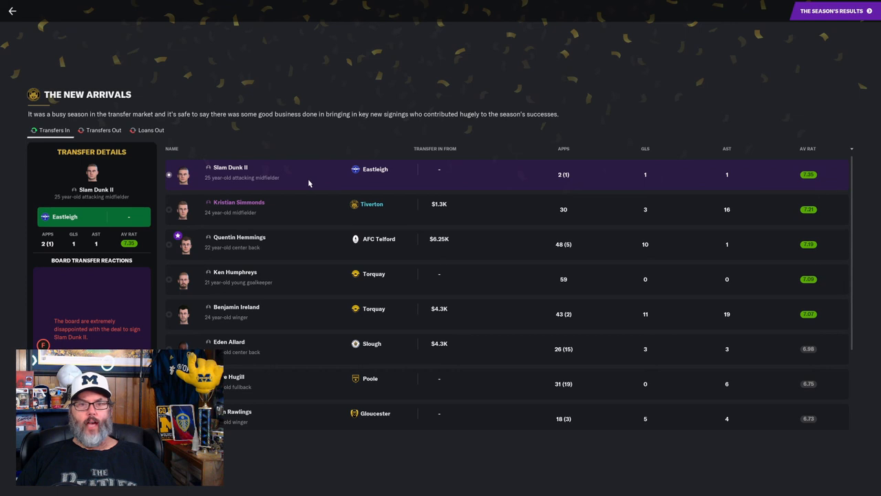
mouse_move(299, 186)
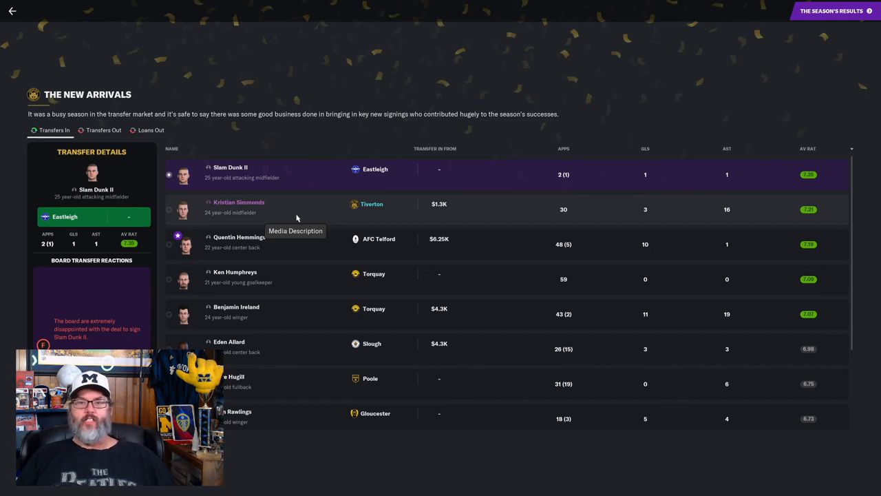
click(239, 204)
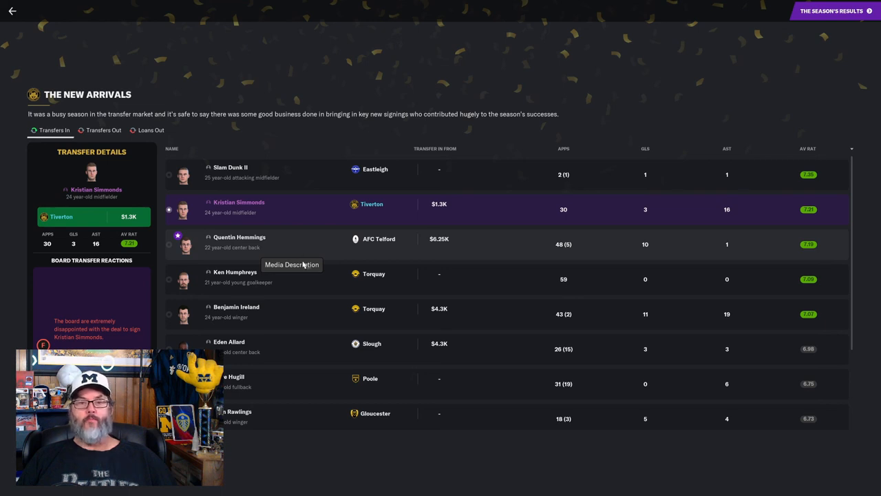
click(238, 244)
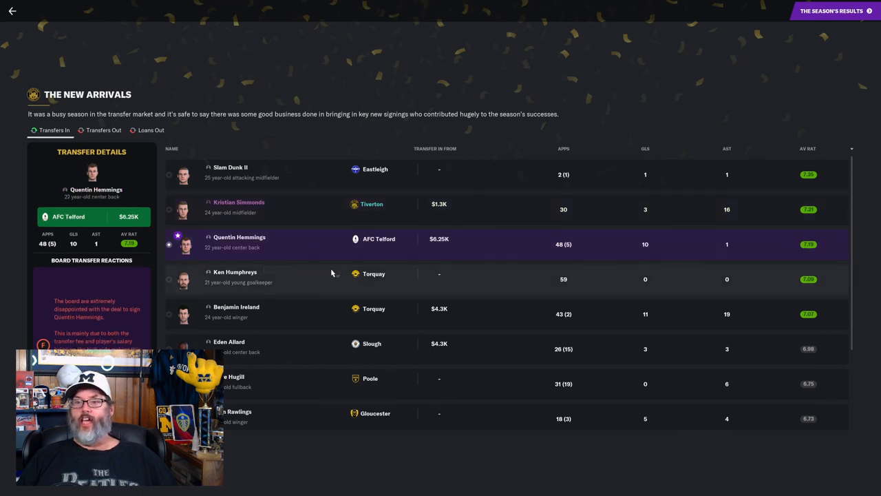
mouse_move(288, 270)
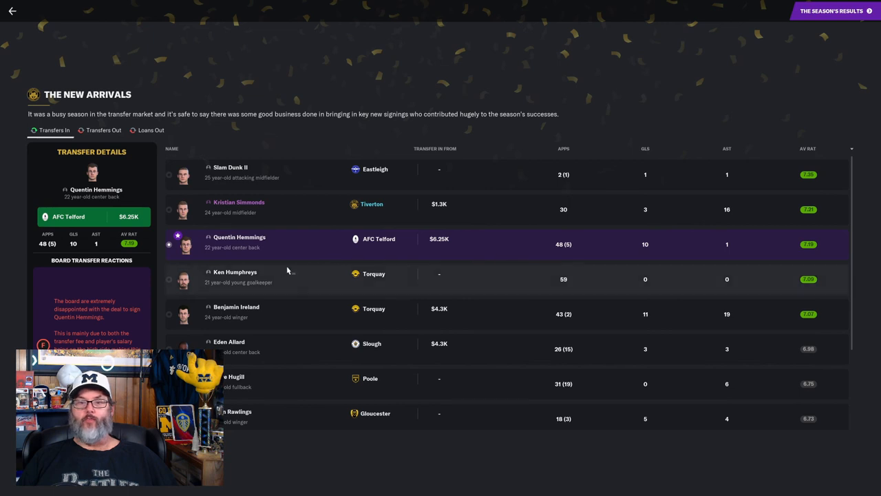
click(248, 277)
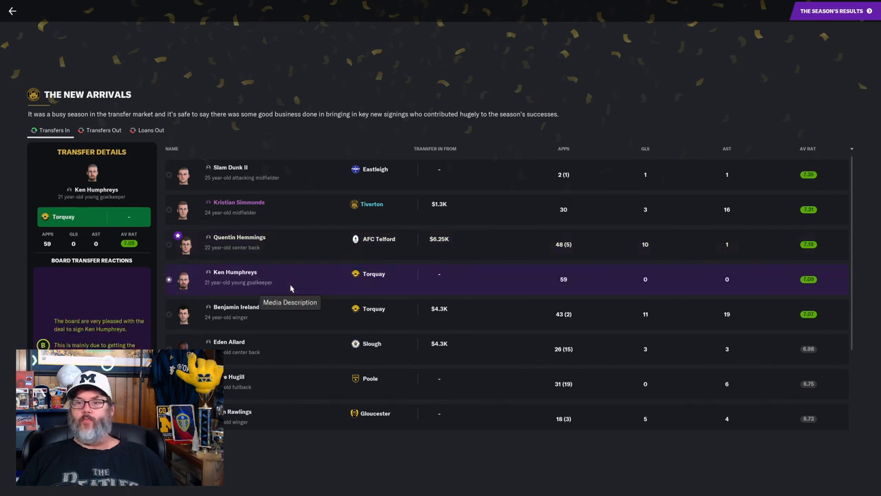
mouse_move(292, 313)
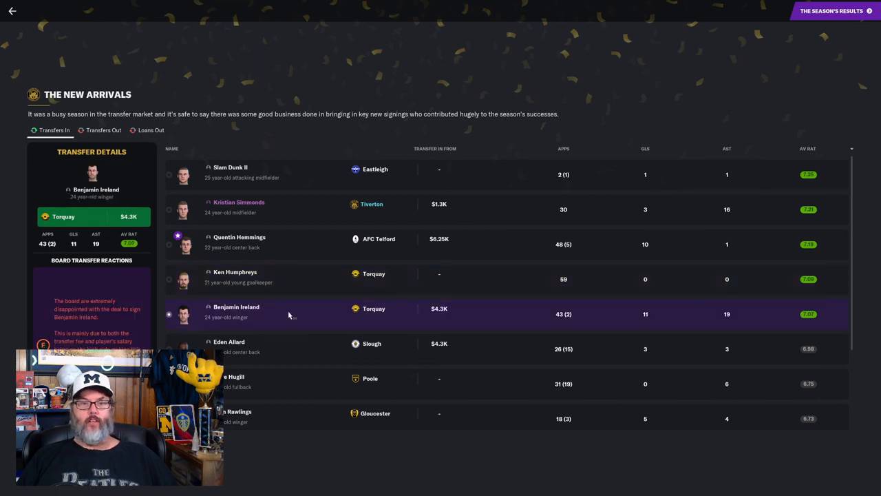
mouse_move(577, 326)
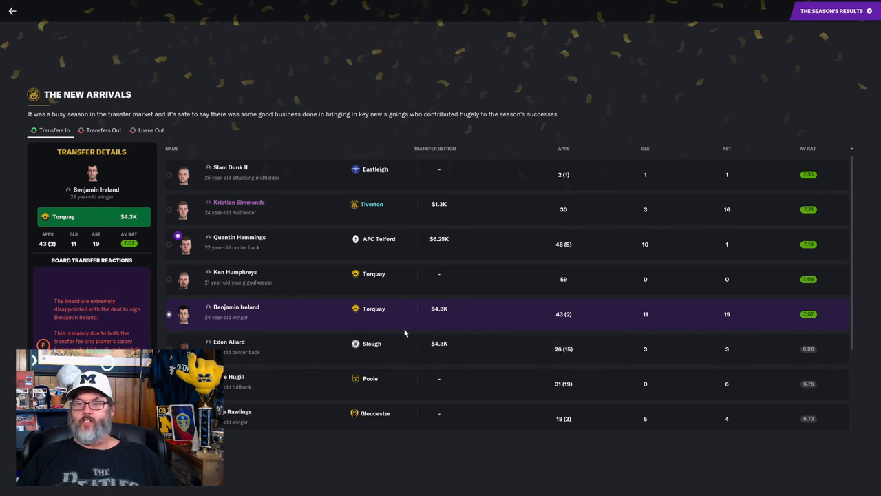
mouse_move(290, 353)
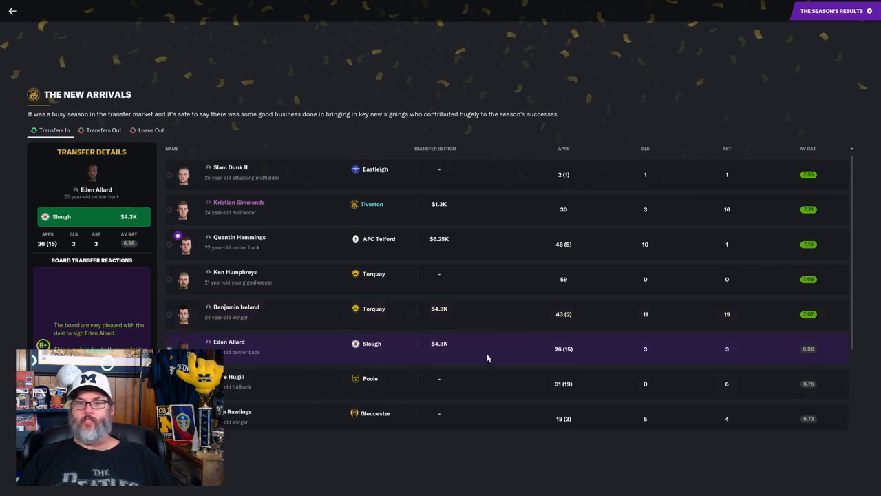
mouse_move(274, 381)
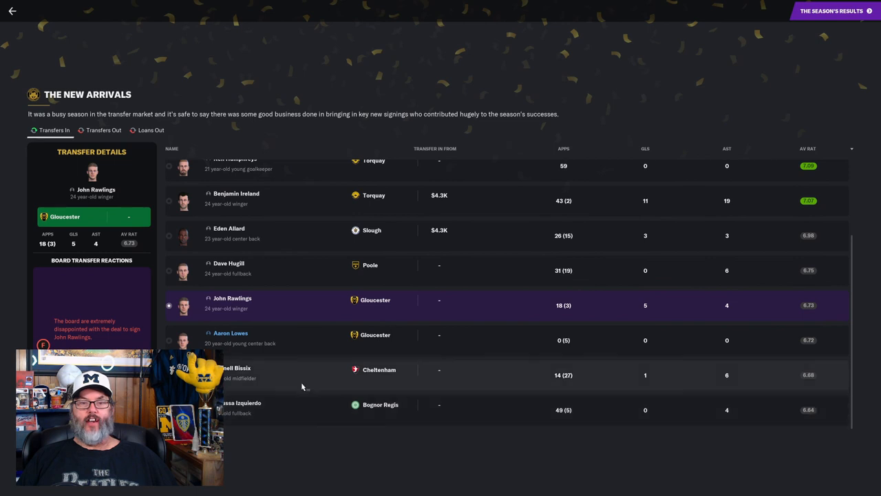
click(230, 333)
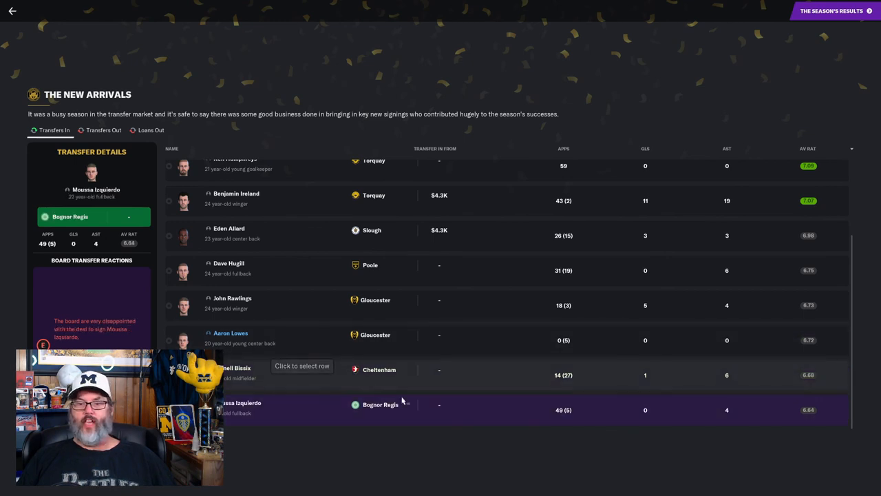
mouse_move(278, 403)
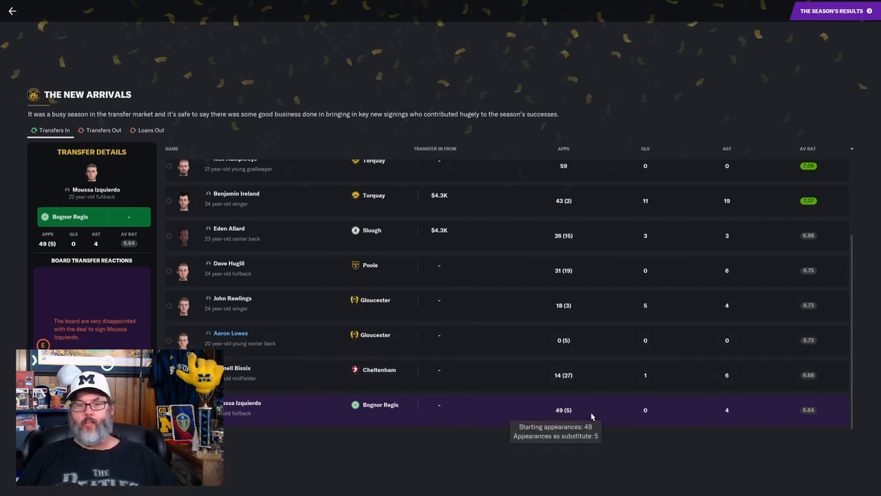
mouse_move(788, 422)
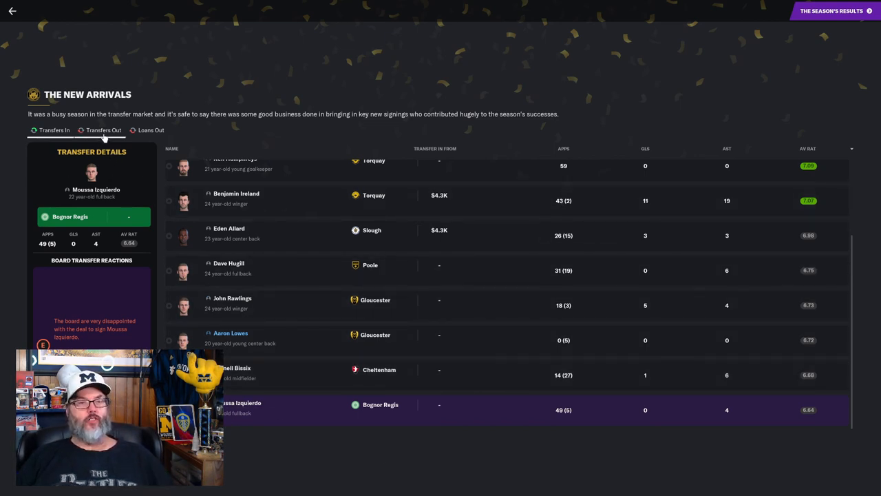
click(103, 130)
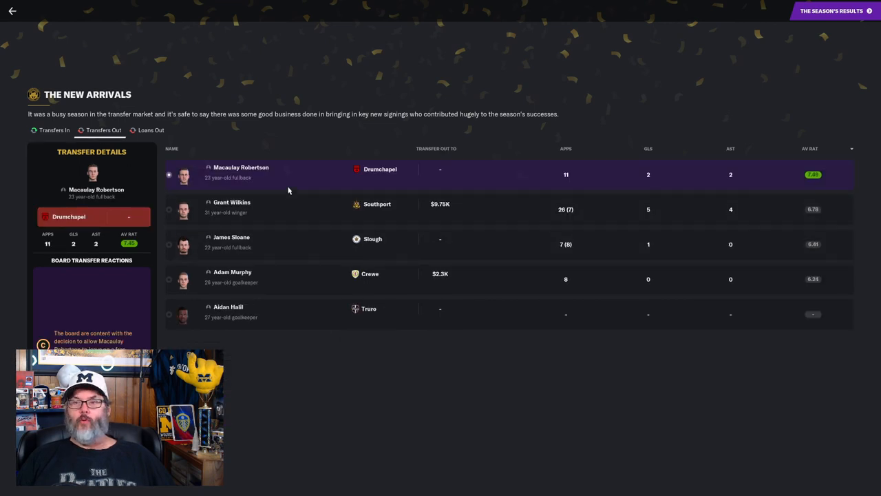
mouse_move(287, 181)
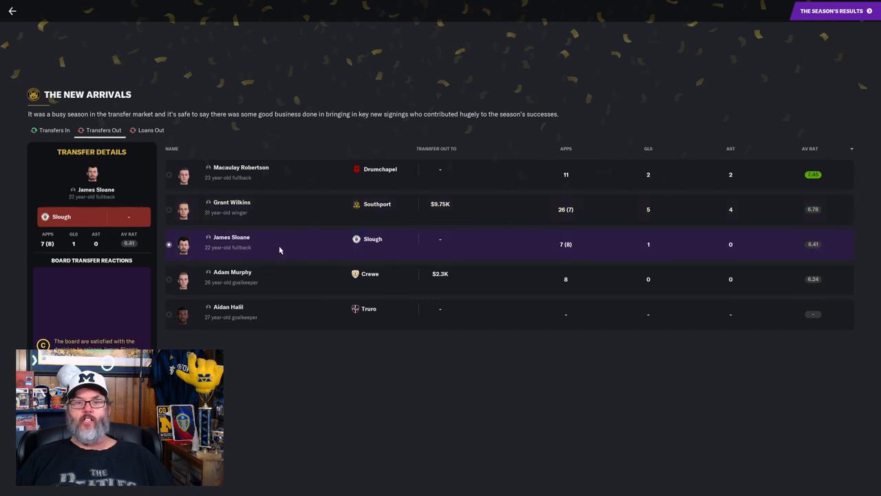
mouse_move(280, 249)
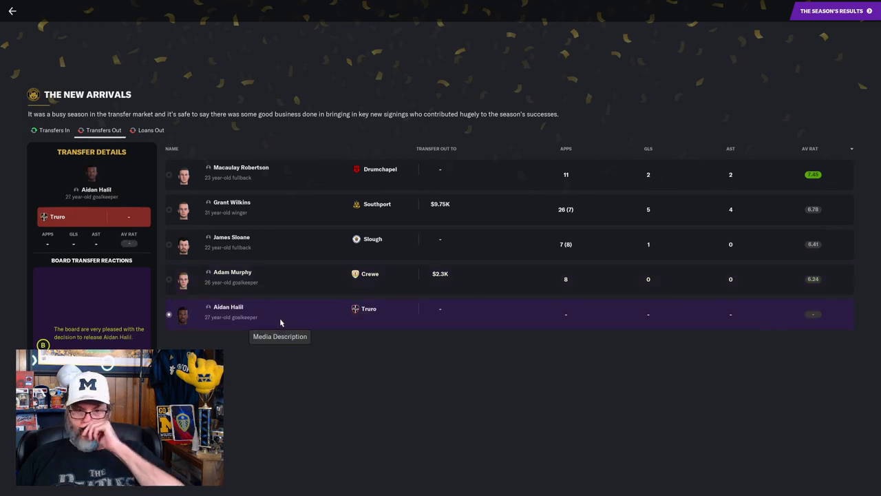
mouse_move(594, 274)
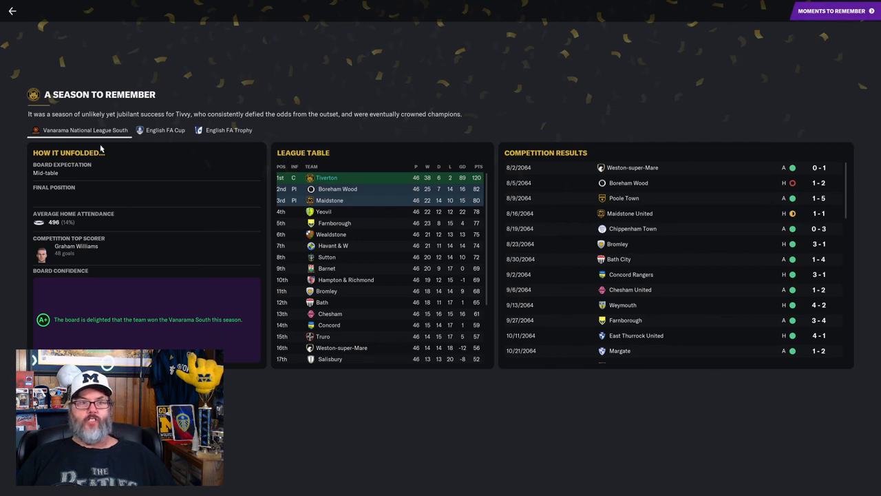
mouse_move(107, 175)
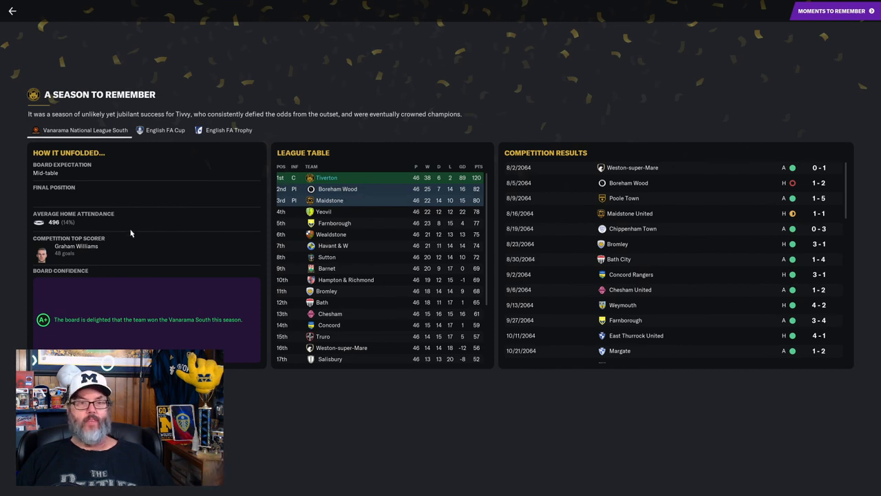
mouse_move(121, 229)
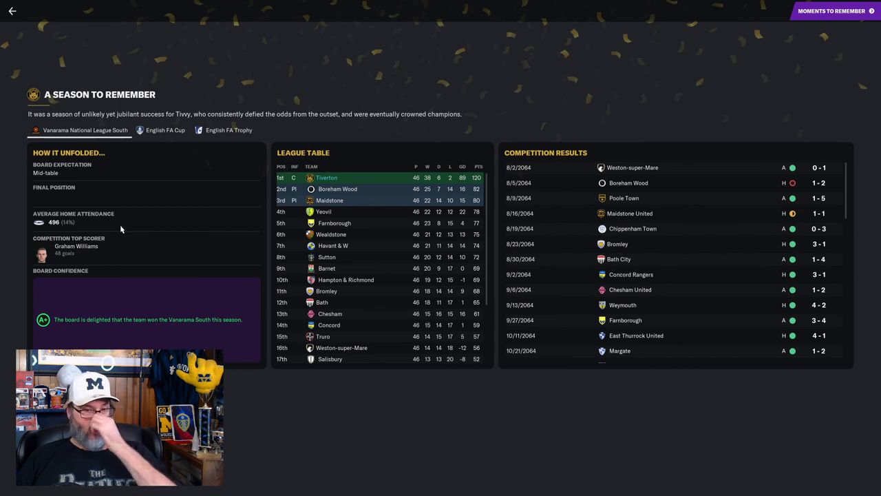
mouse_move(124, 246)
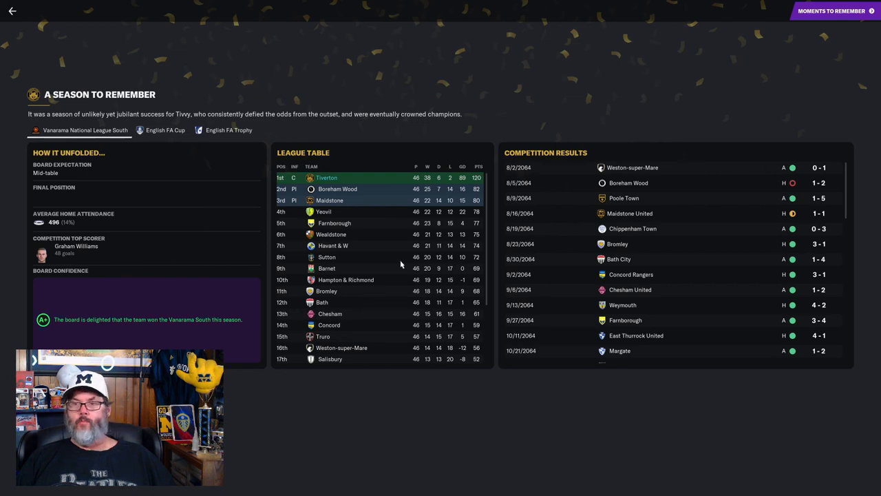
- View the English FA Cup summary, then the FA Trophy runners-up breakdown
click(165, 130)
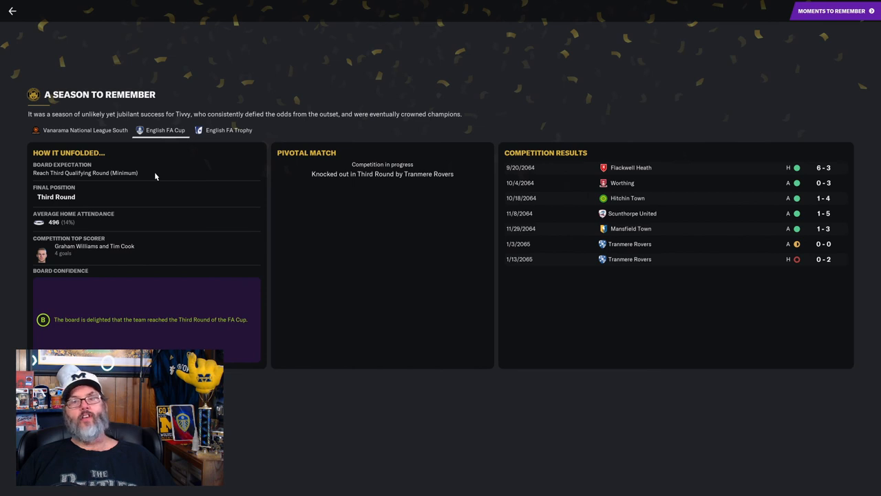
mouse_move(151, 221)
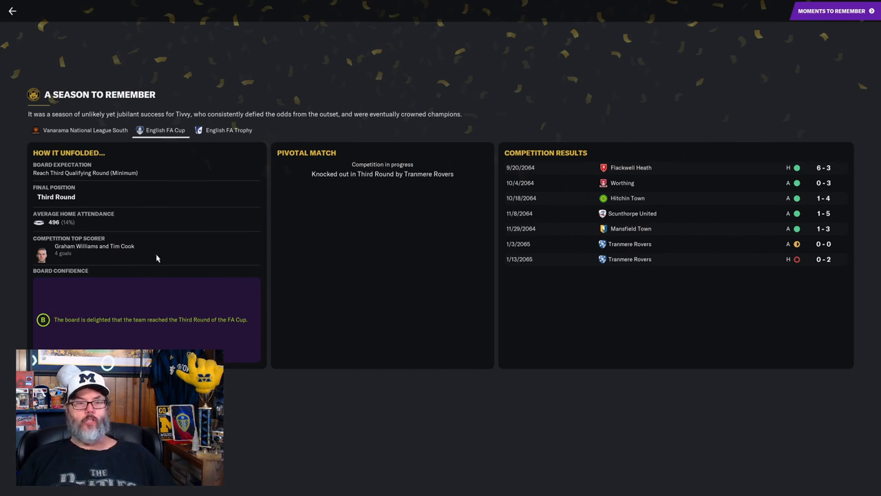
mouse_move(143, 258)
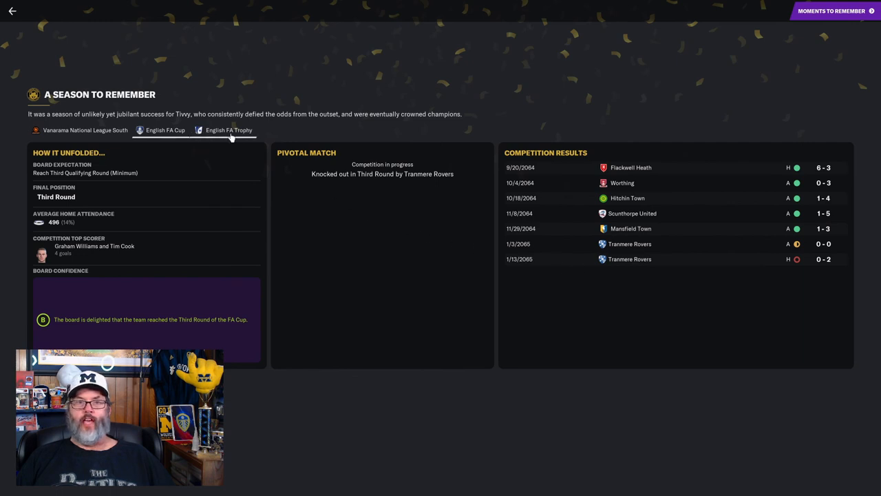
click(228, 130)
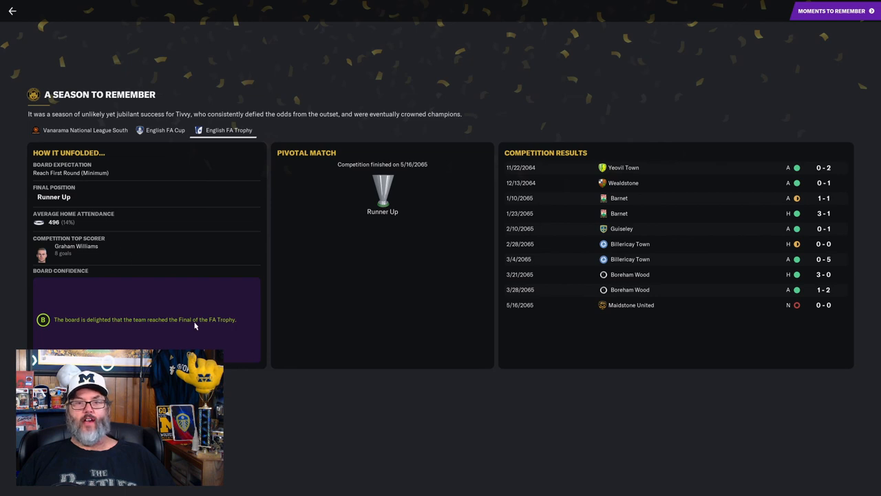
mouse_move(842, 18)
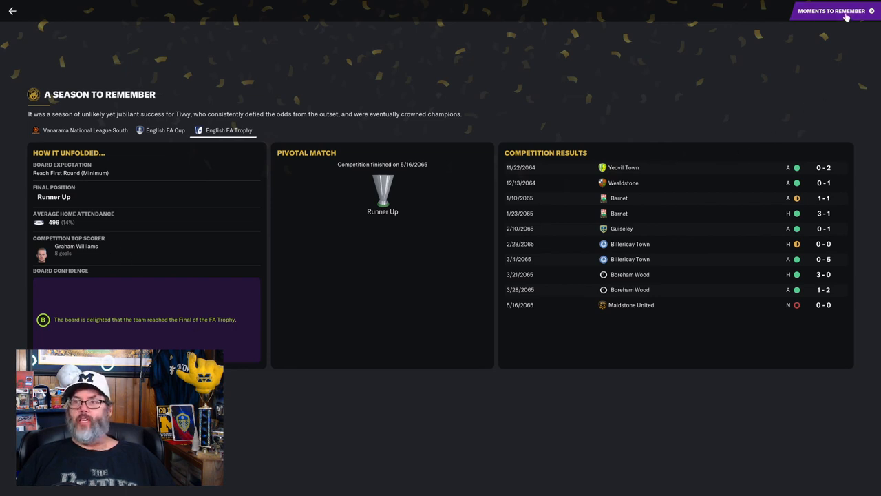
- Advance past the moments-to-remember highlights to the finances, revenue and jersey sales review
click(838, 12)
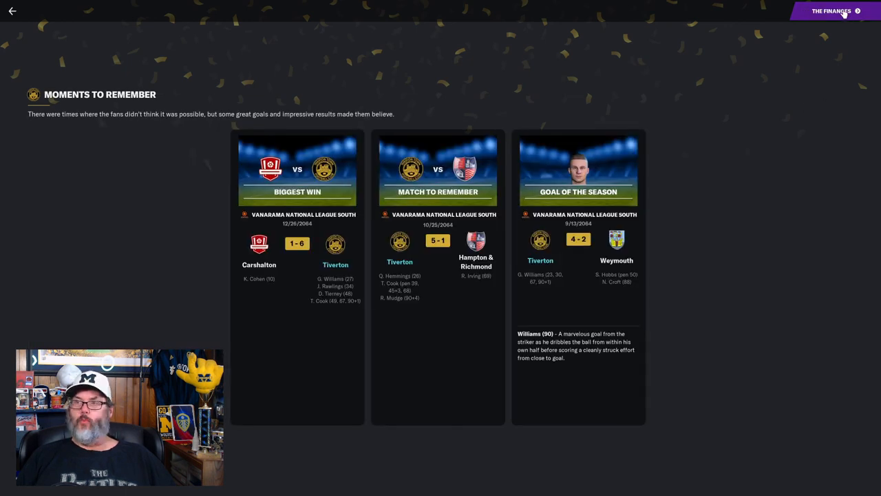
click(834, 11)
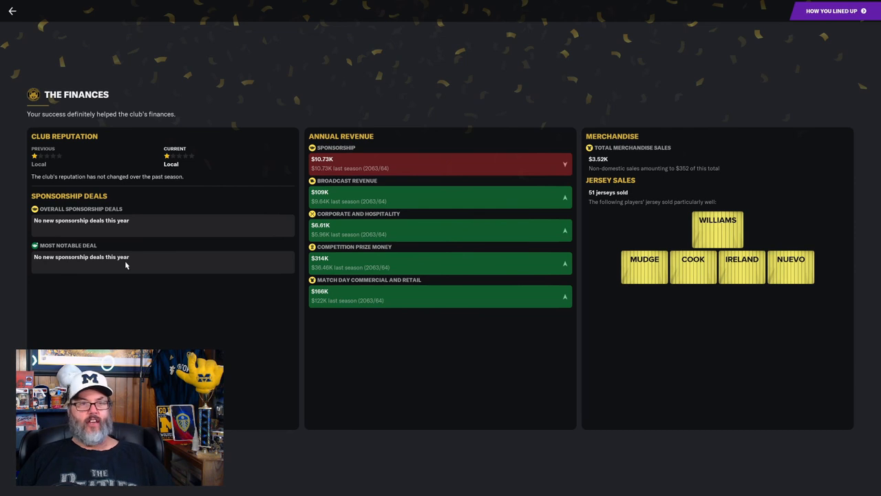
mouse_move(344, 163)
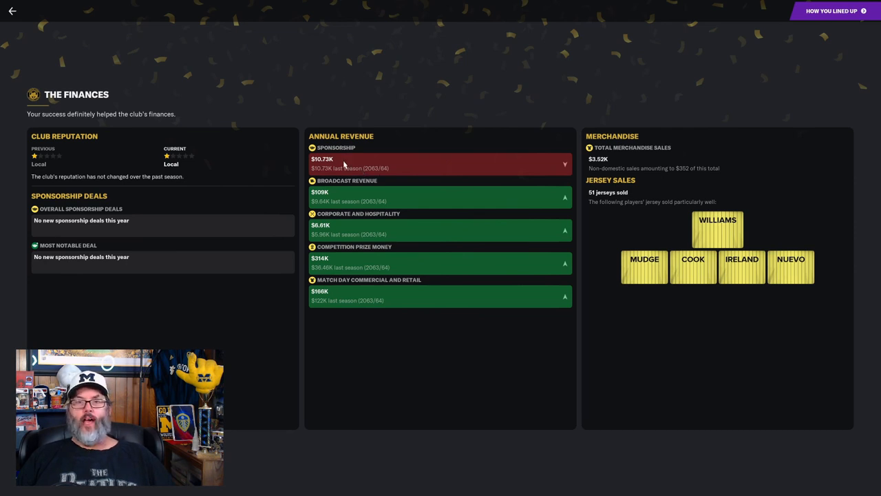
mouse_move(366, 168)
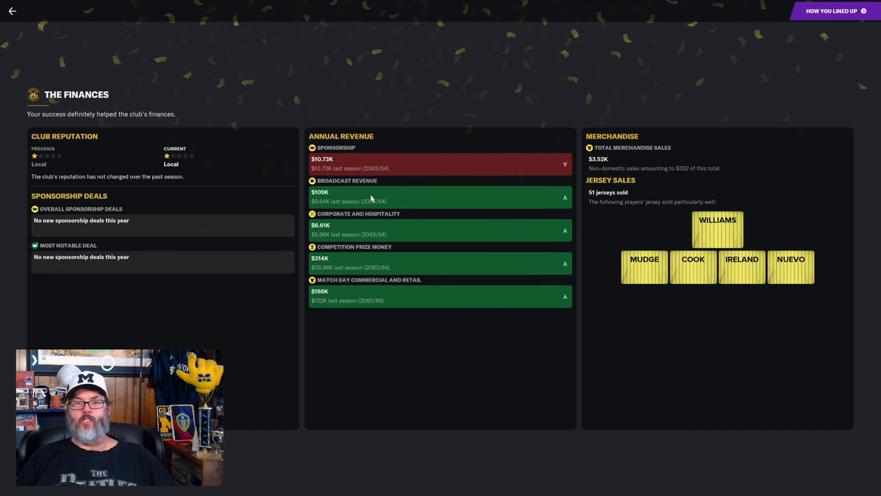
mouse_move(389, 201)
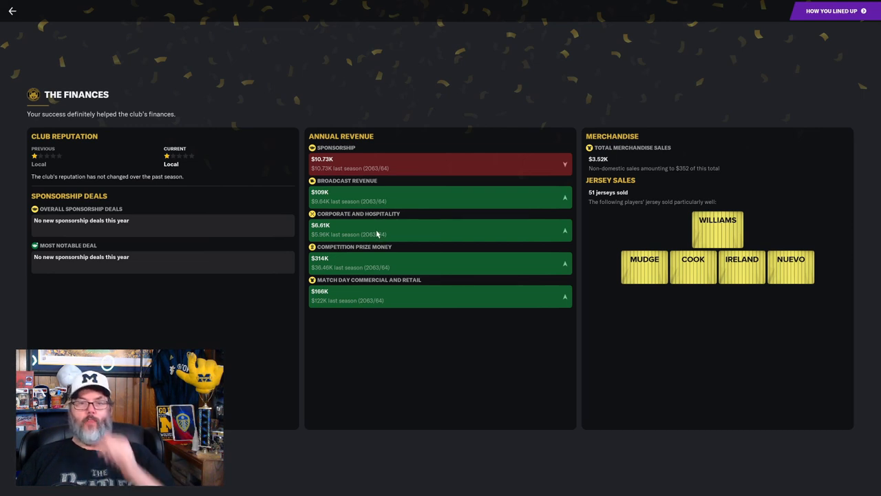
mouse_move(431, 272)
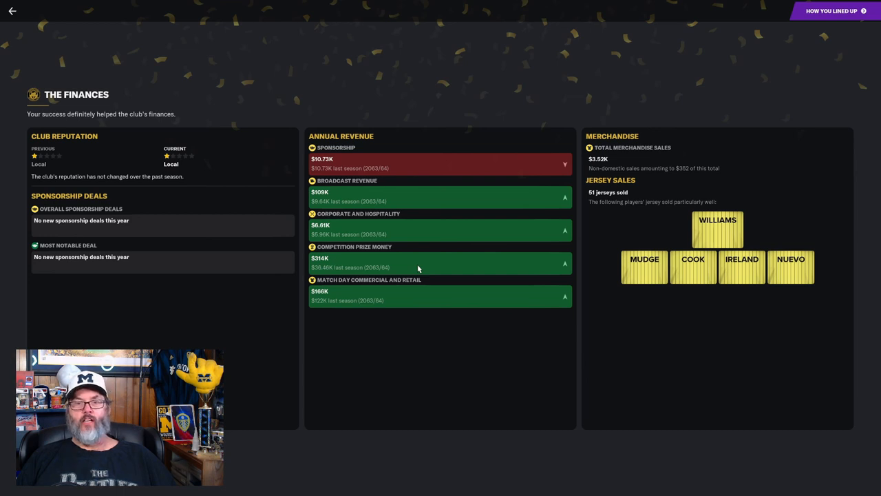
mouse_move(351, 269)
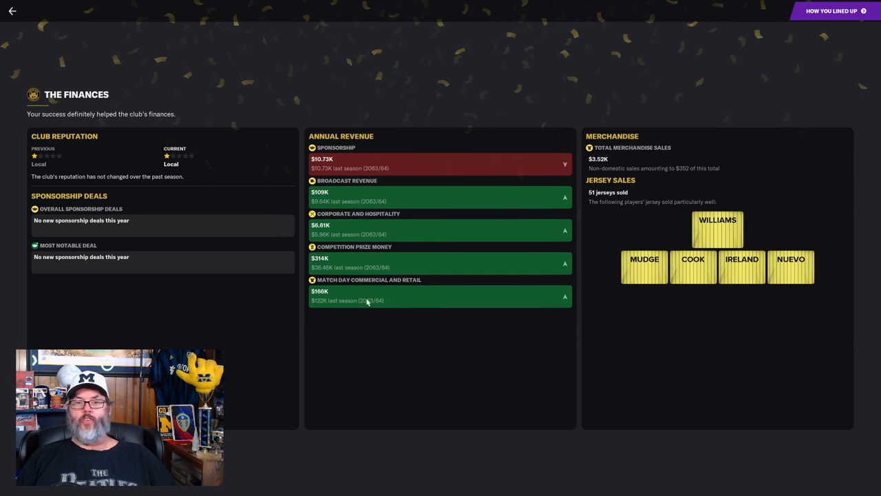
mouse_move(410, 303)
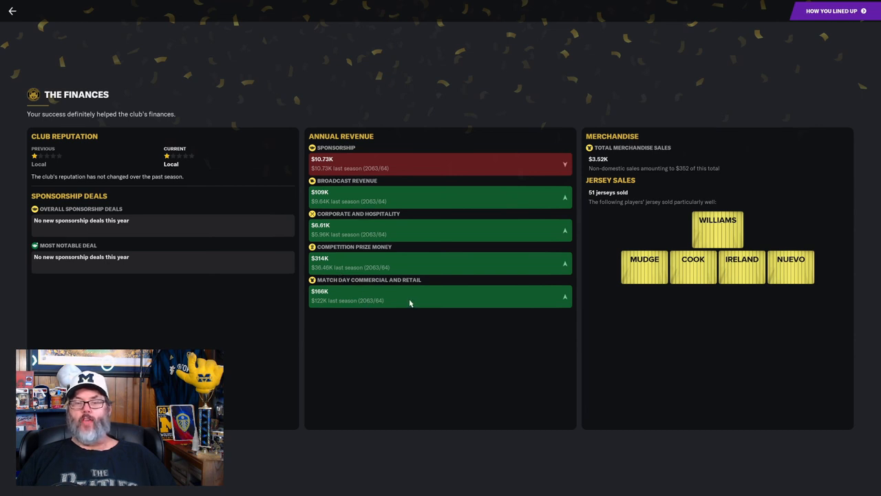
mouse_move(441, 296)
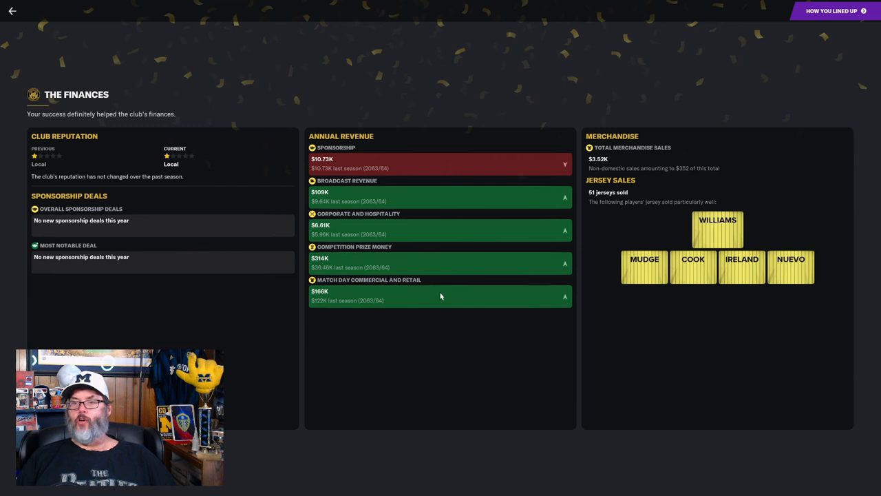
mouse_move(633, 165)
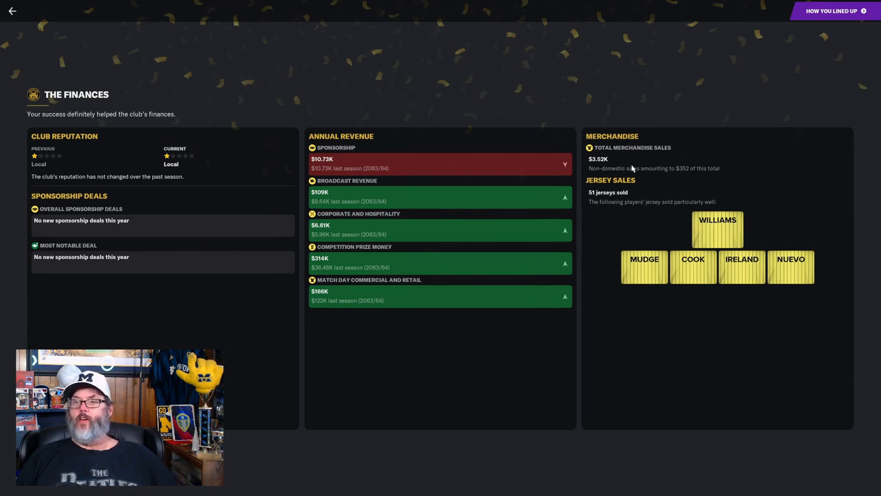
mouse_move(679, 179)
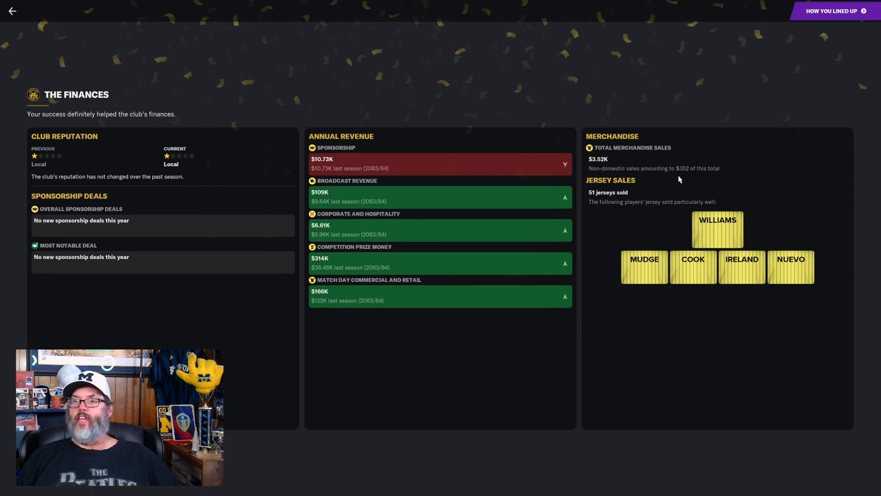
mouse_move(697, 178)
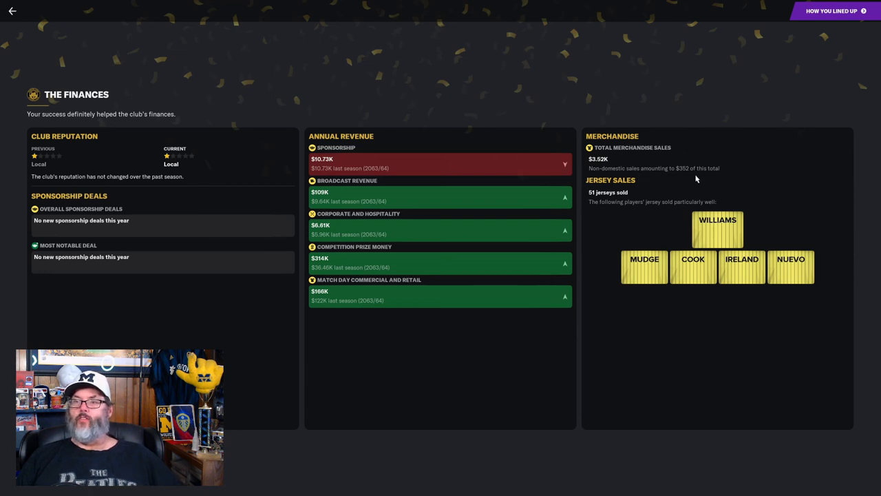
mouse_move(693, 186)
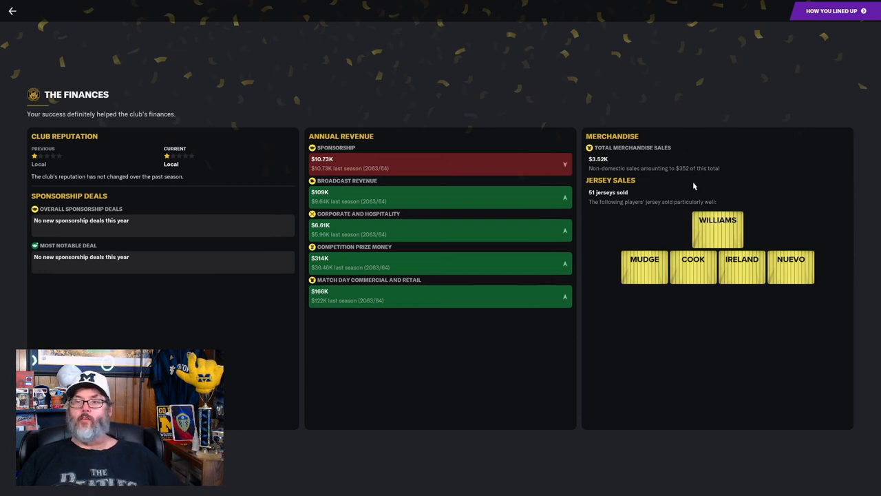
mouse_move(700, 182)
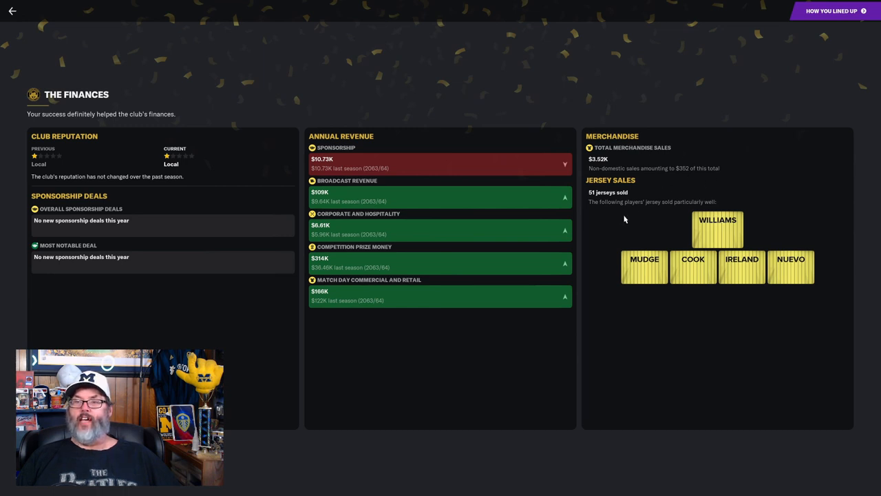
mouse_move(607, 227)
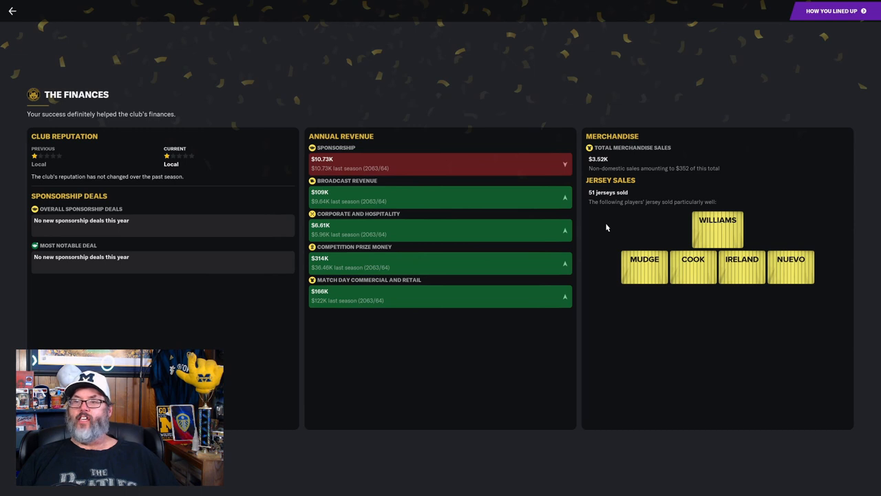
mouse_move(687, 278)
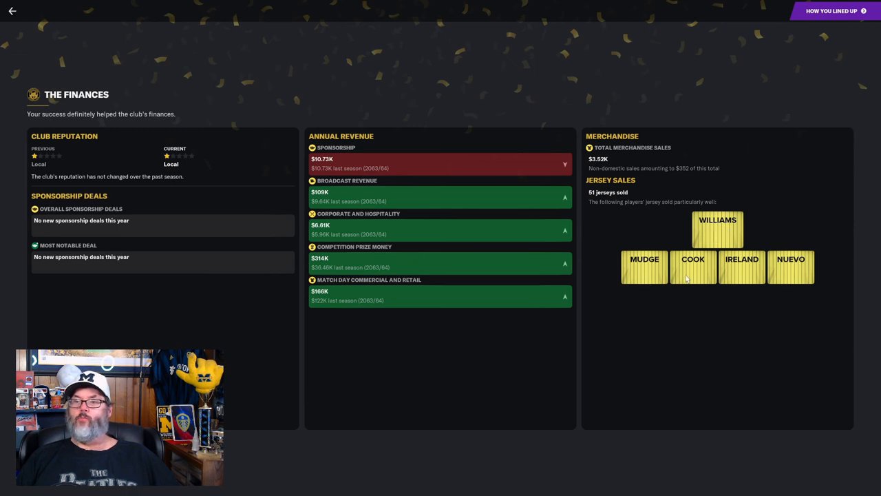
mouse_move(776, 274)
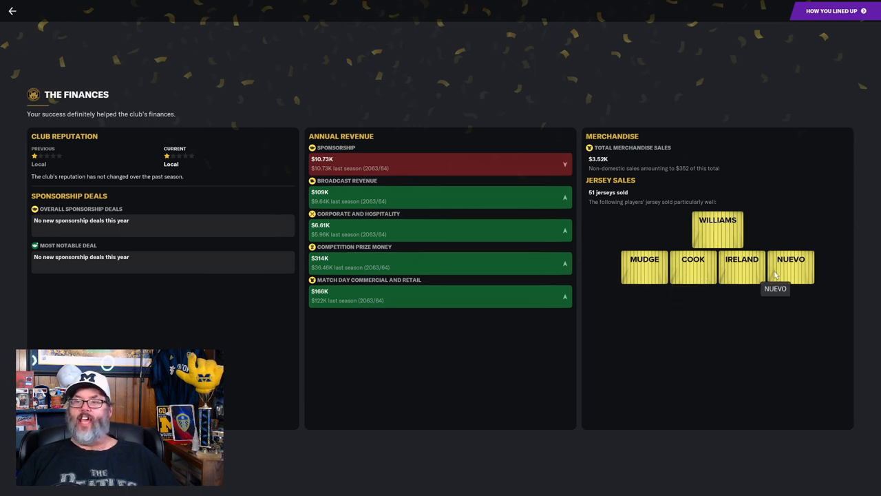
mouse_move(823, 86)
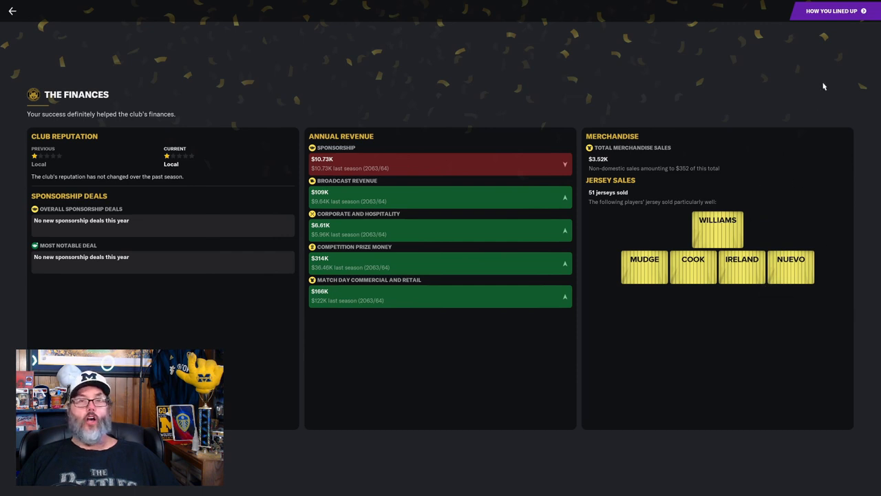
- Advance to How You Lined Up, showing Tiverton's best eleven in a 4-3-1-2
click(831, 11)
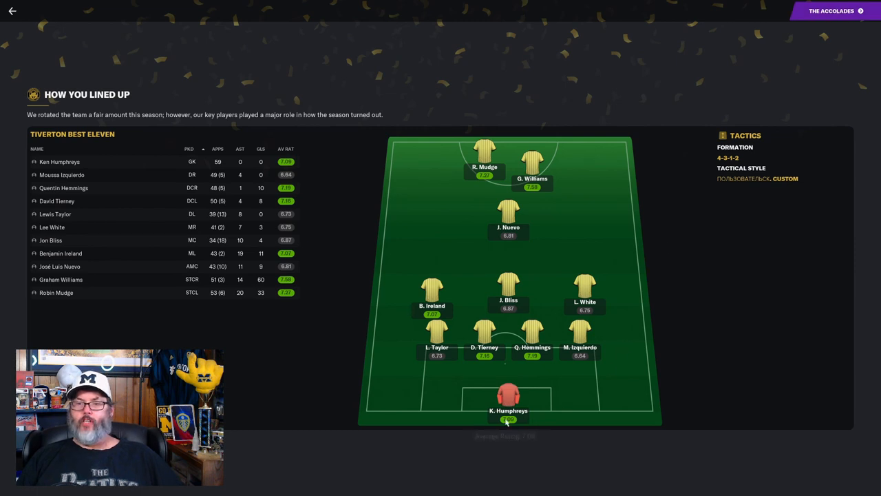
mouse_move(489, 371)
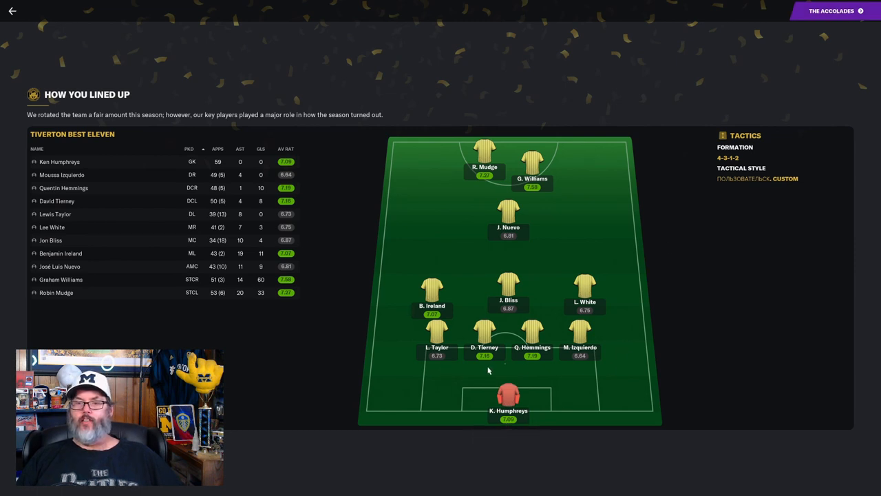
mouse_move(462, 314)
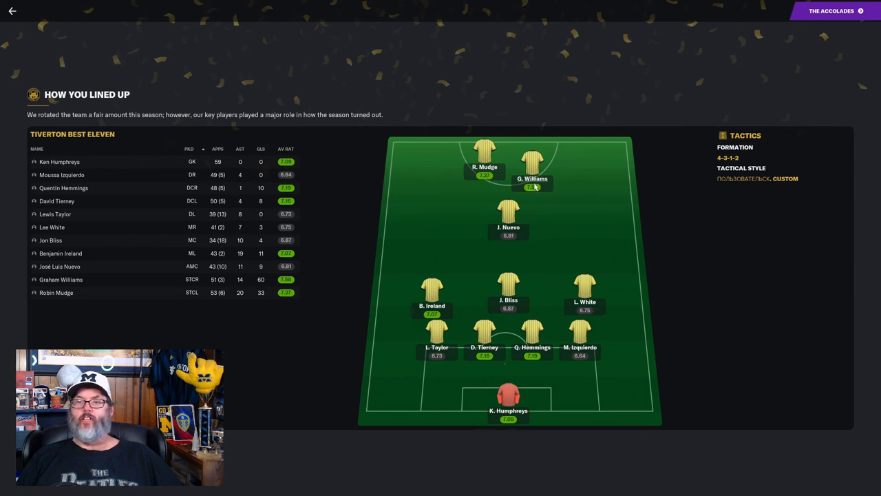
mouse_move(468, 329)
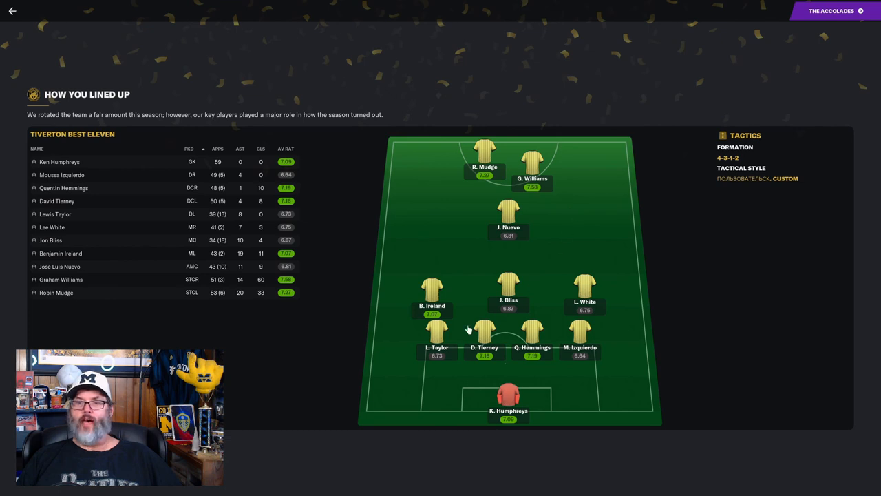
mouse_move(470, 257)
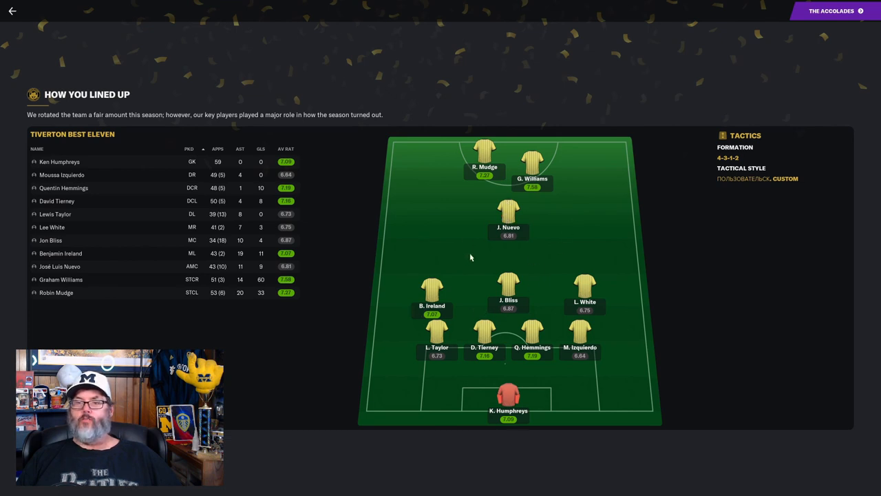
mouse_move(498, 348)
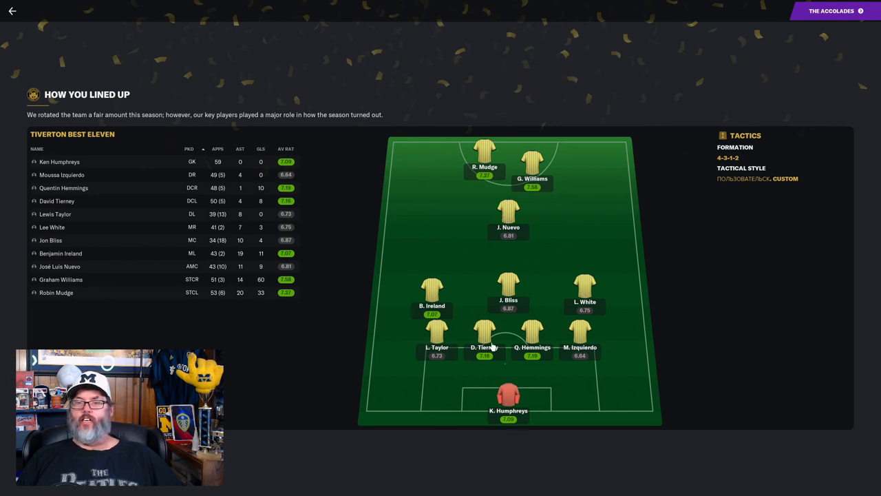
mouse_move(591, 319)
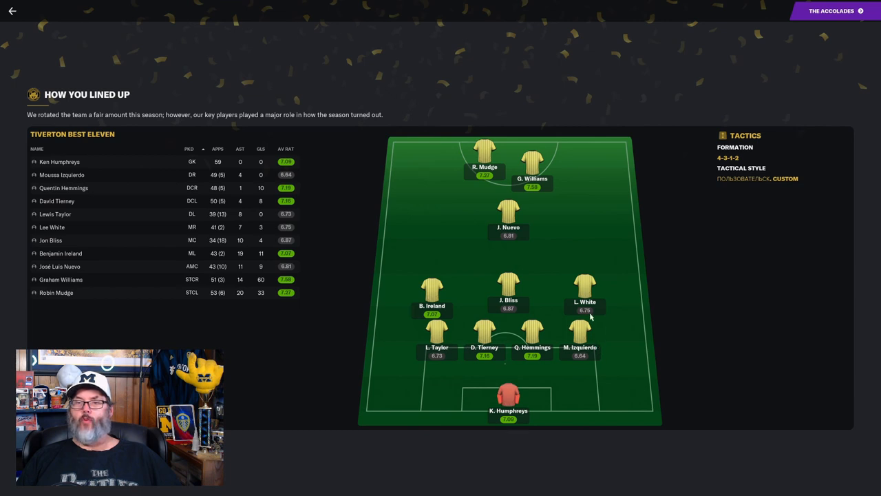
mouse_move(507, 217)
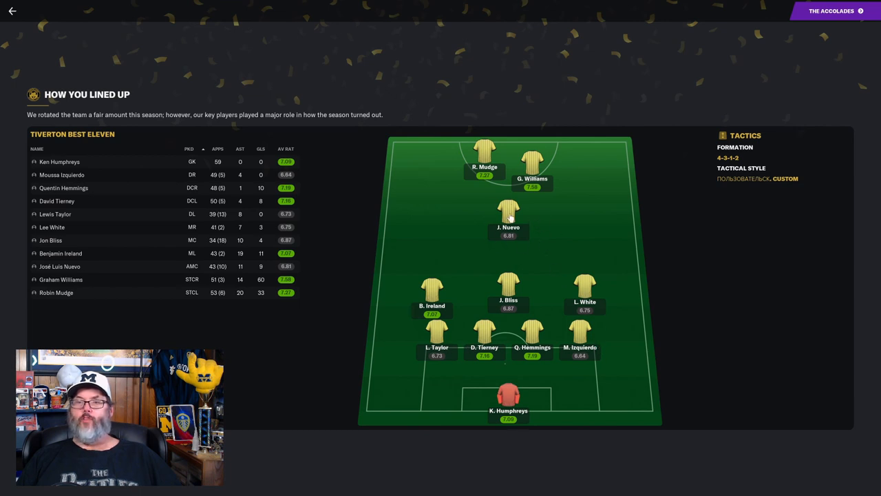
mouse_move(531, 290)
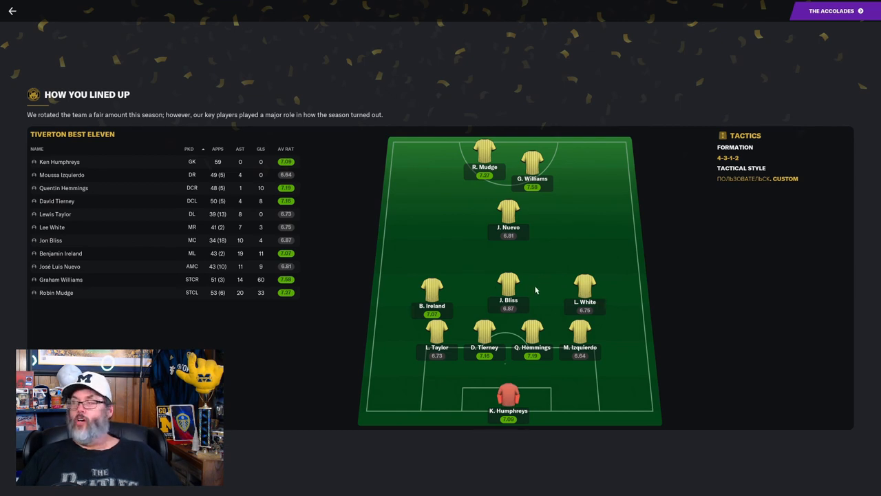
mouse_move(483, 281)
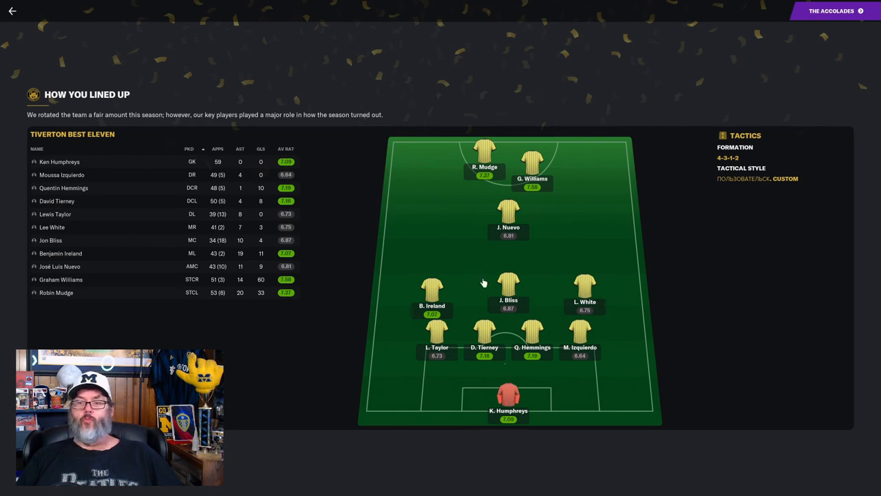
mouse_move(658, 265)
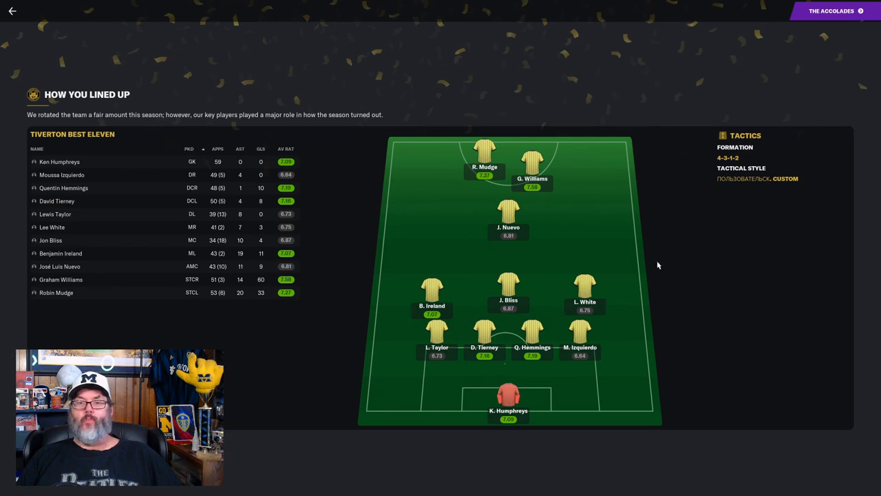
mouse_move(545, 294)
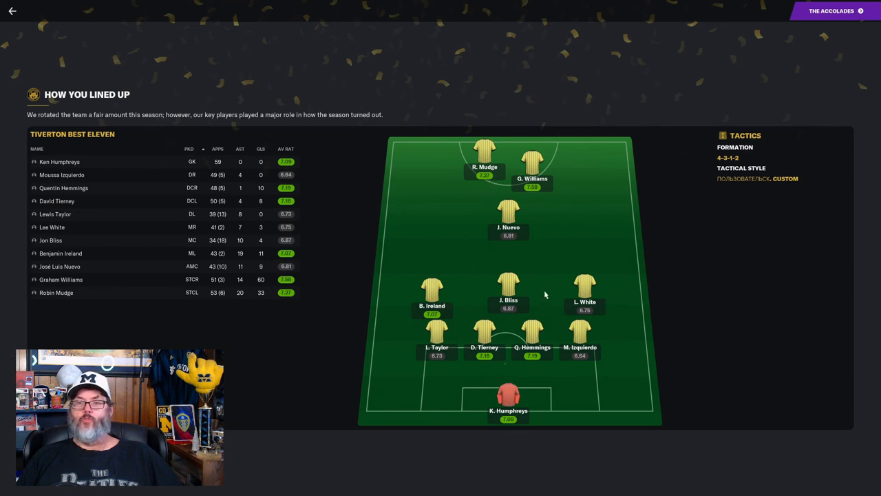
mouse_move(539, 410)
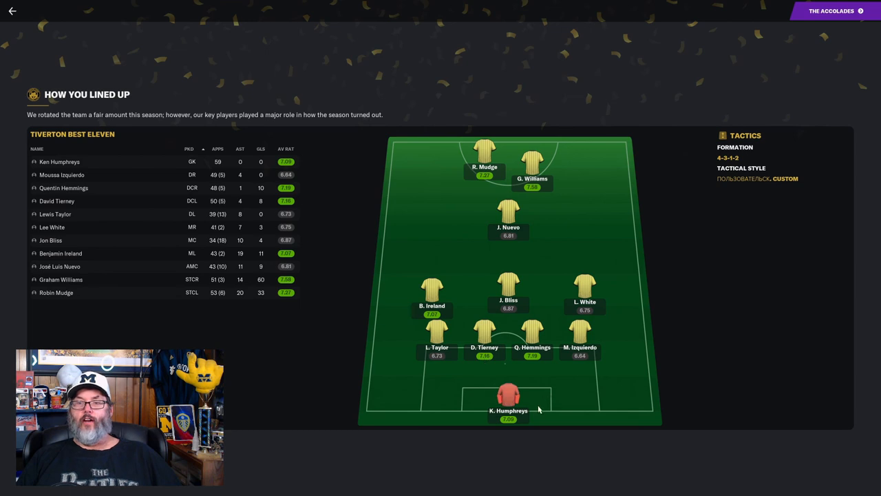
mouse_move(479, 347)
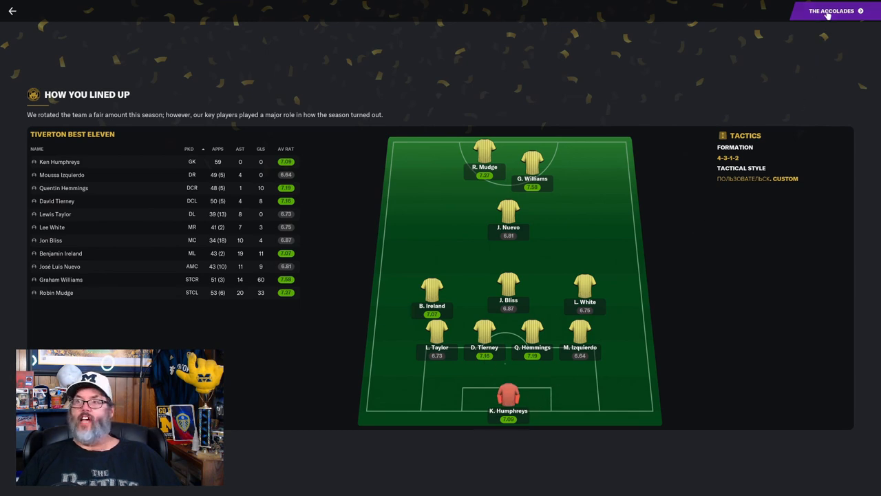
- Reach The Accolades and scroll the Club Awards list led by Graham Williams
click(831, 11)
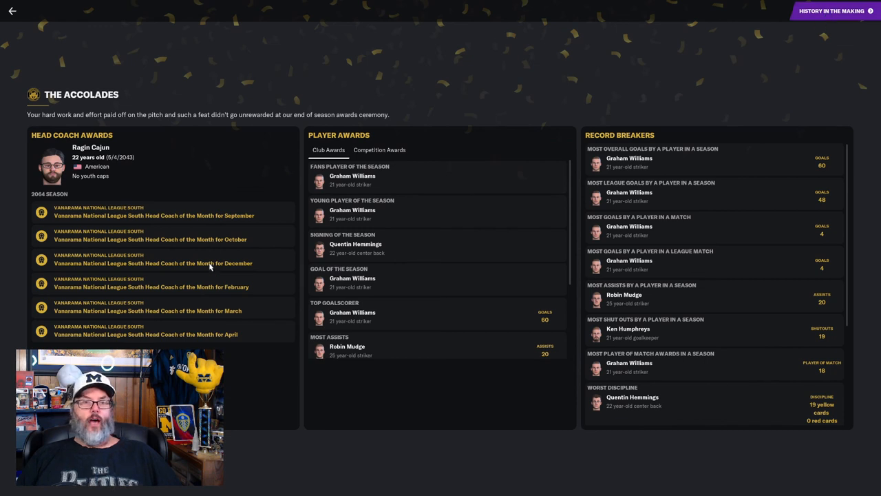
mouse_move(209, 298)
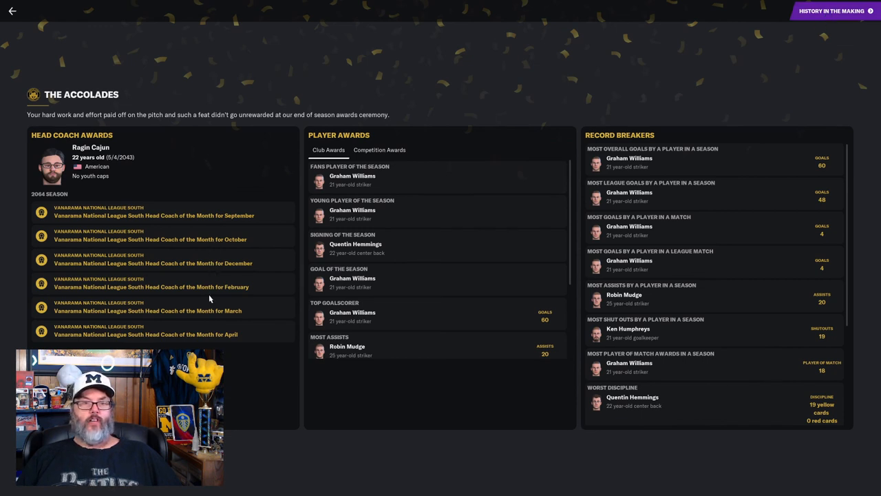
mouse_move(252, 320)
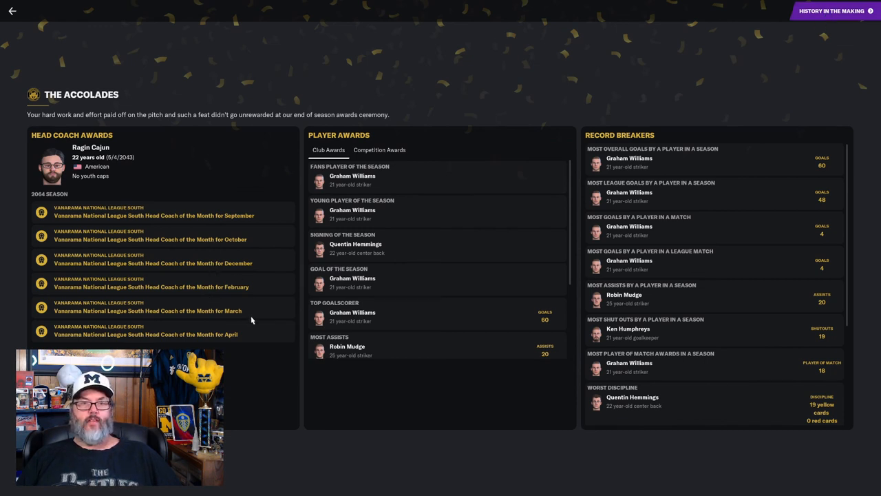
mouse_move(394, 173)
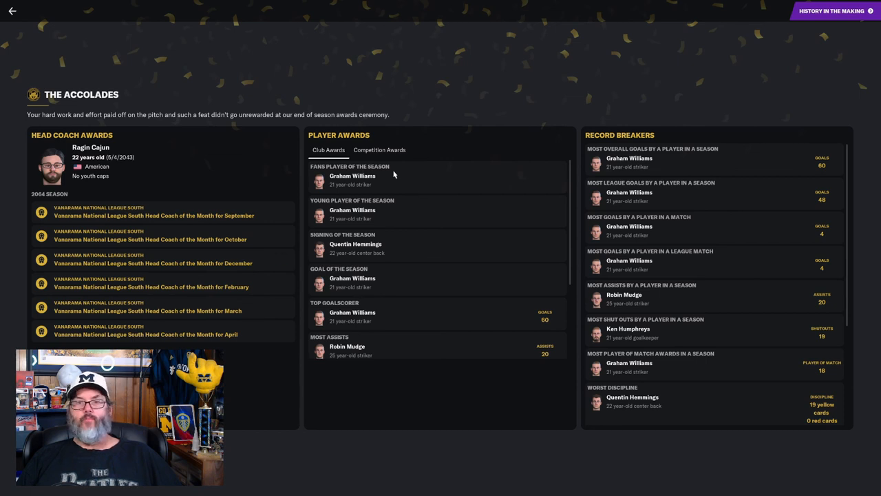
mouse_move(389, 183)
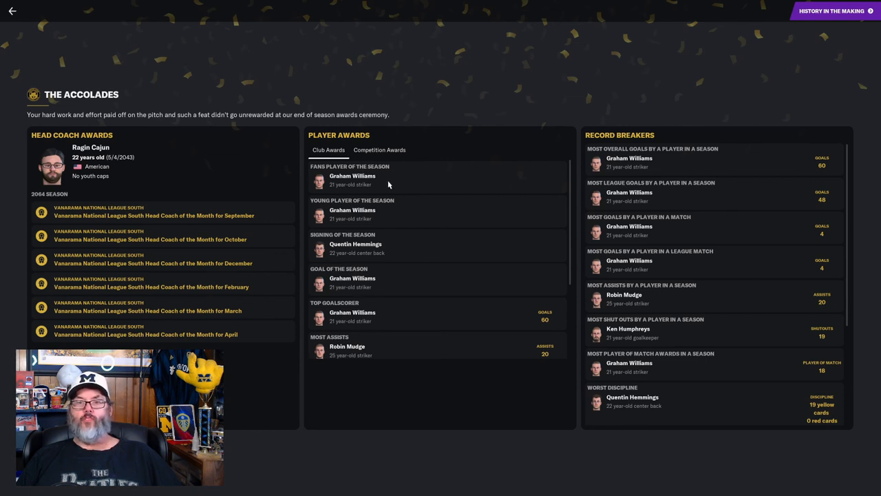
mouse_move(398, 214)
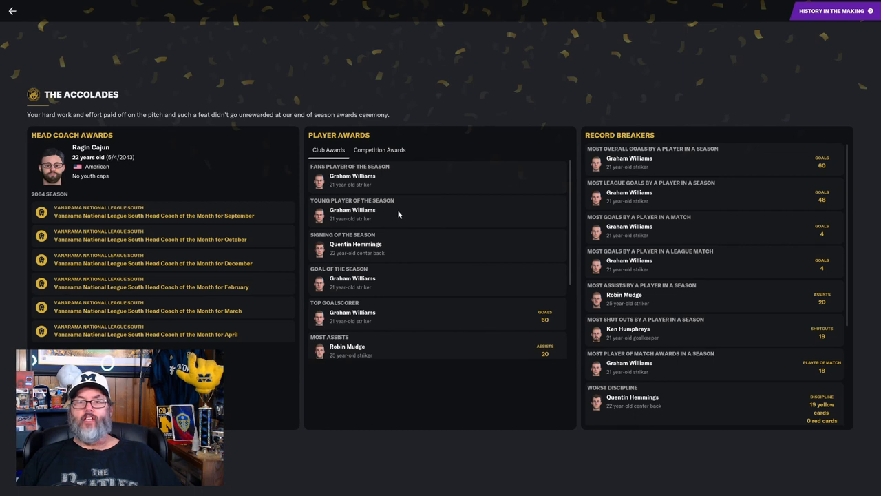
mouse_move(402, 253)
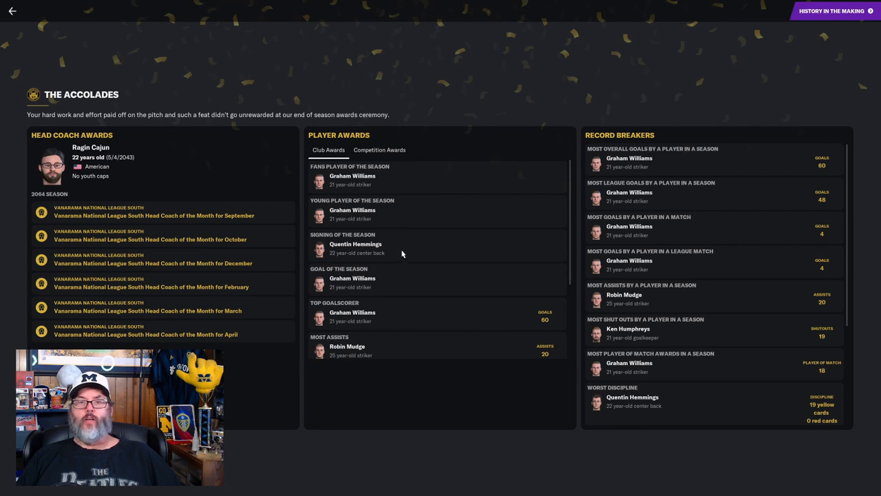
mouse_move(395, 252)
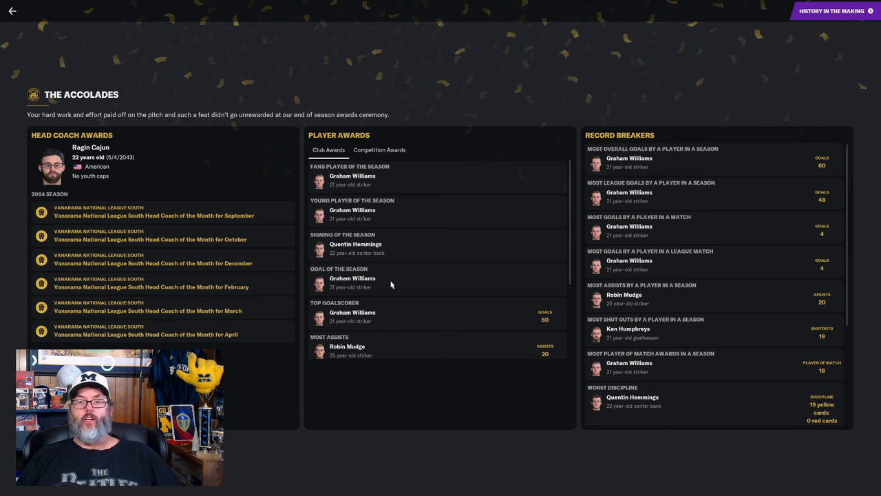
mouse_move(395, 319)
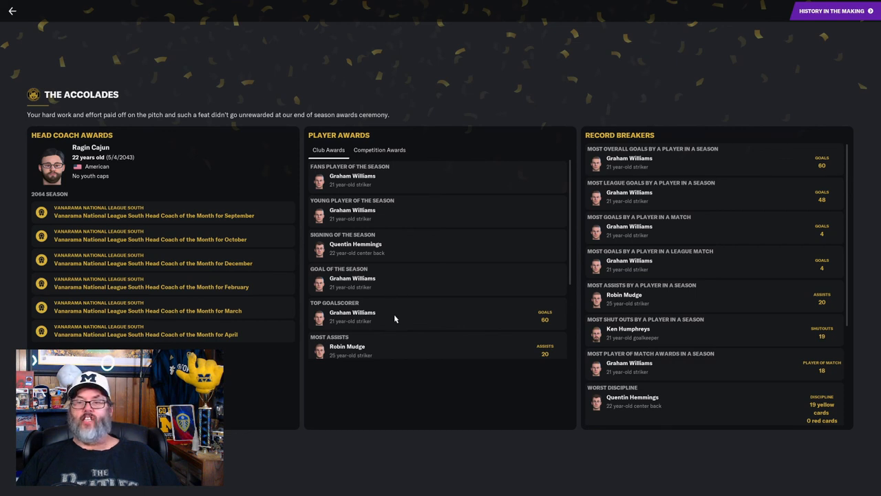
scroll(down, 3)
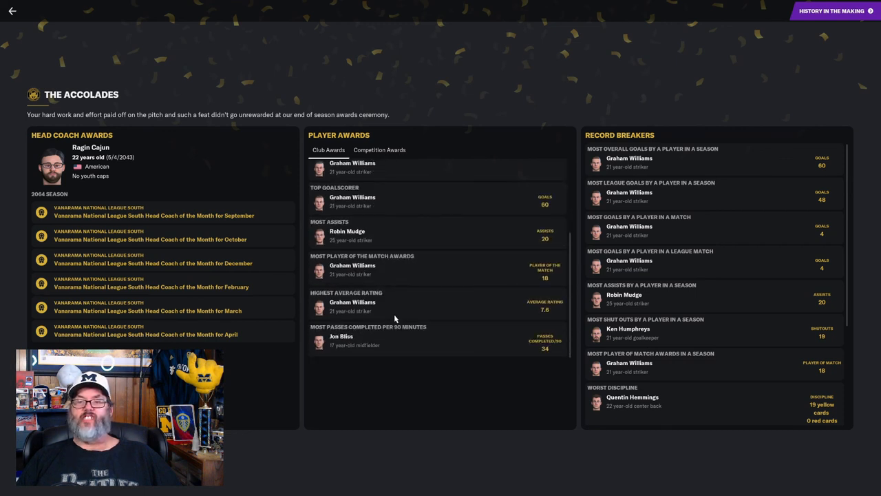
mouse_move(404, 242)
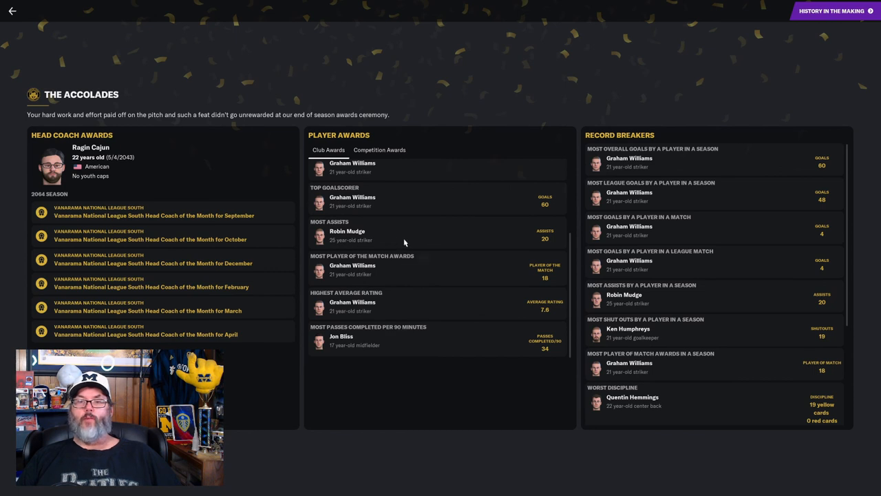
mouse_move(417, 273)
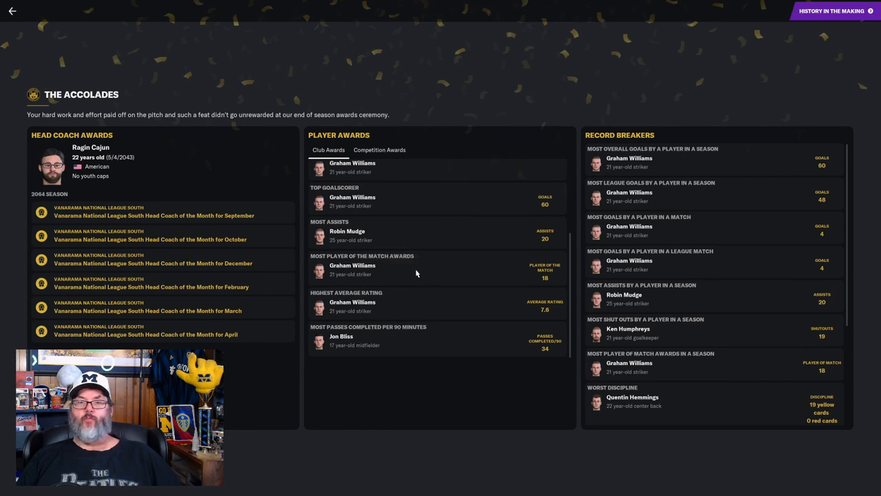
mouse_move(443, 281)
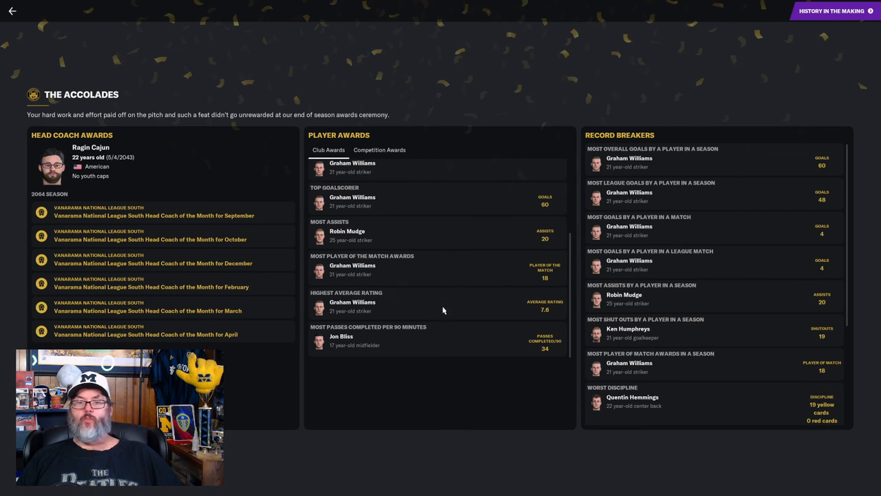
mouse_move(438, 314)
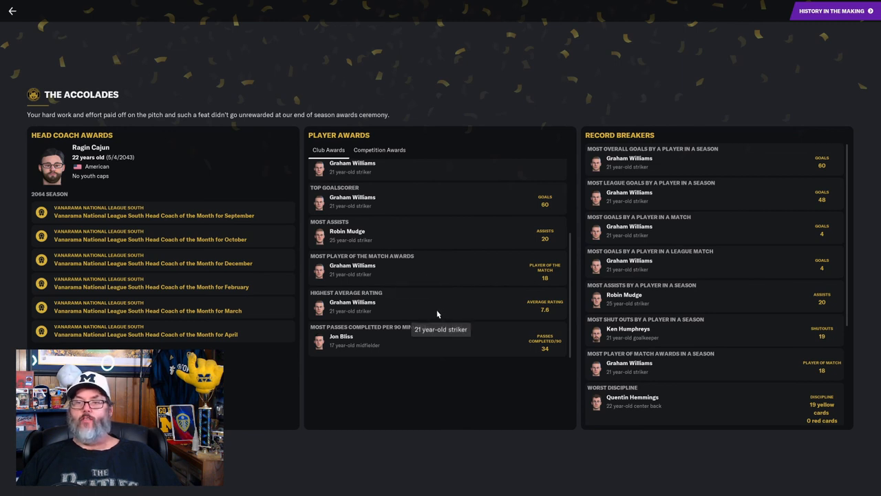
mouse_move(428, 346)
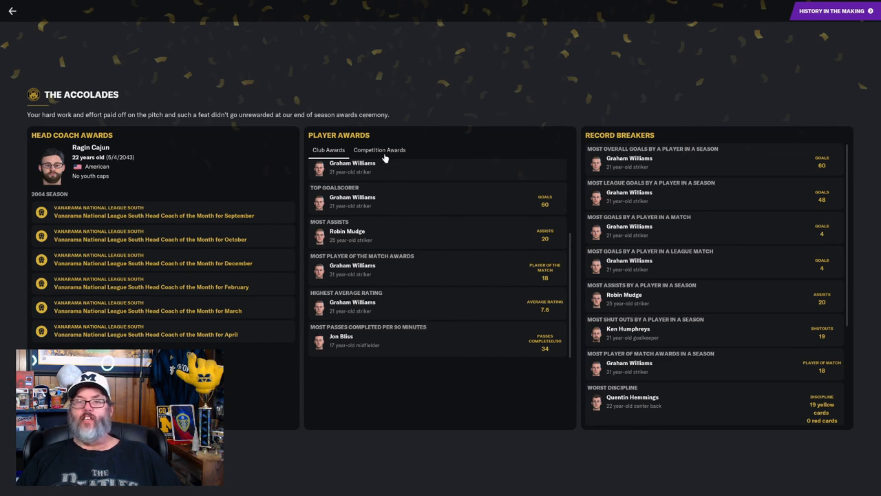
- Show competition awards and scroll record breakers down to youngest player Curtis Brunt
click(379, 150)
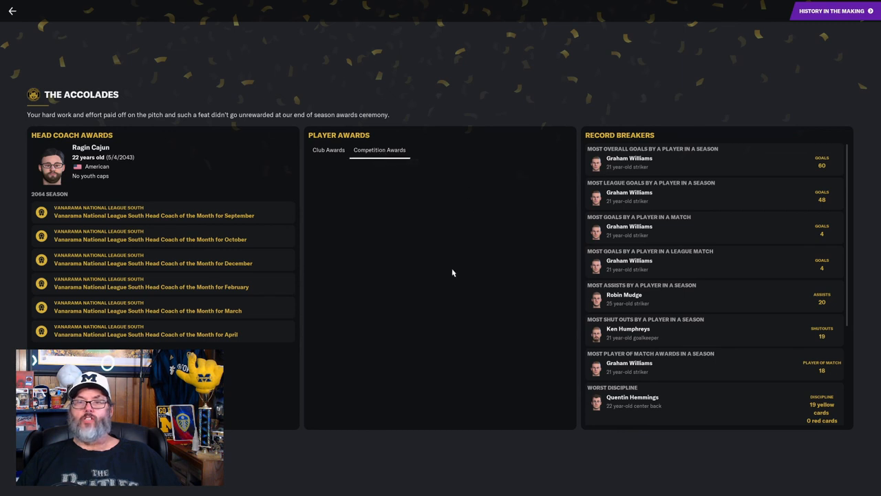
mouse_move(716, 183)
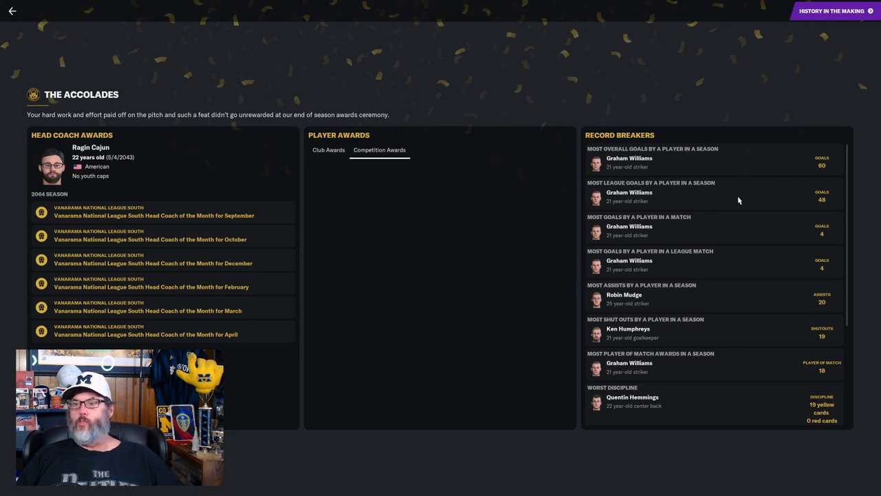
mouse_move(723, 237)
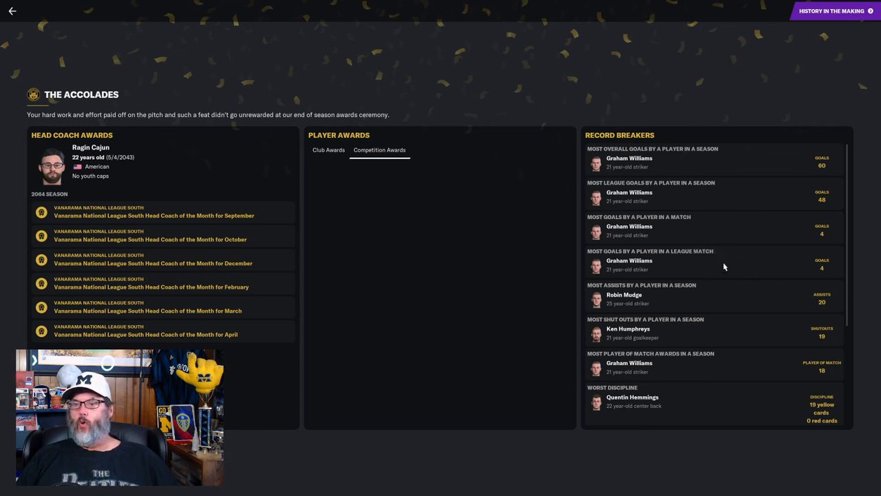
mouse_move(724, 305)
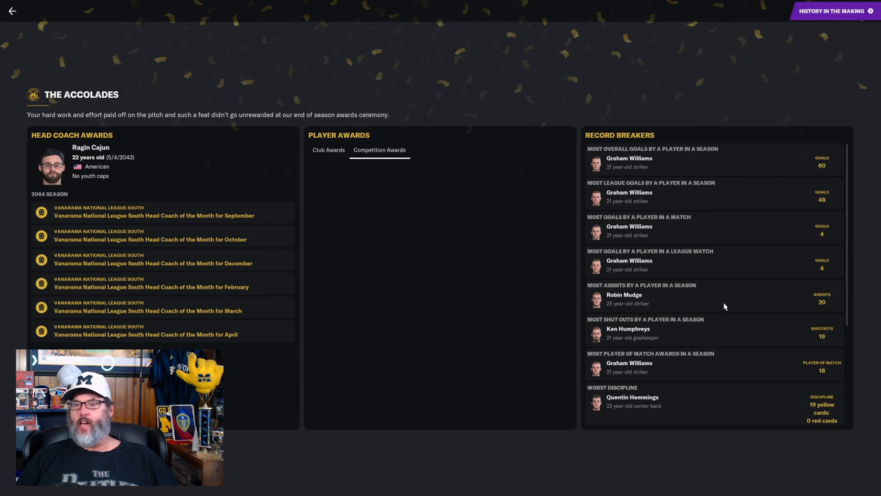
mouse_move(729, 346)
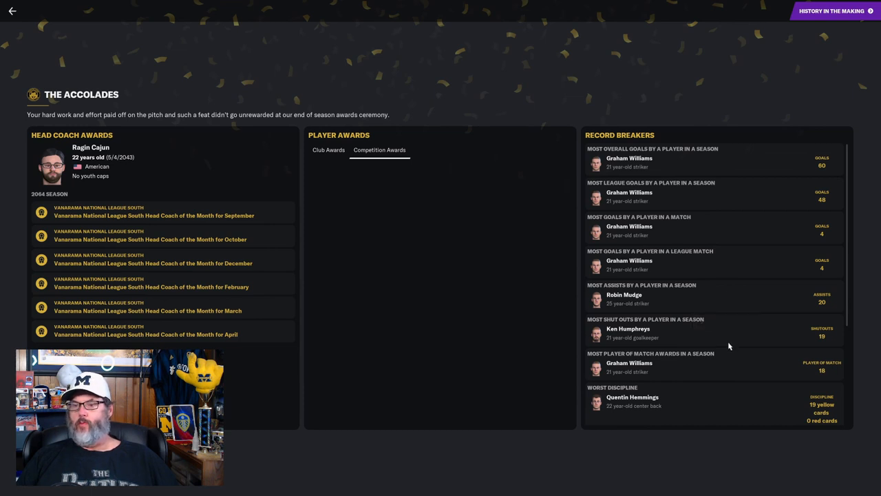
mouse_move(729, 344)
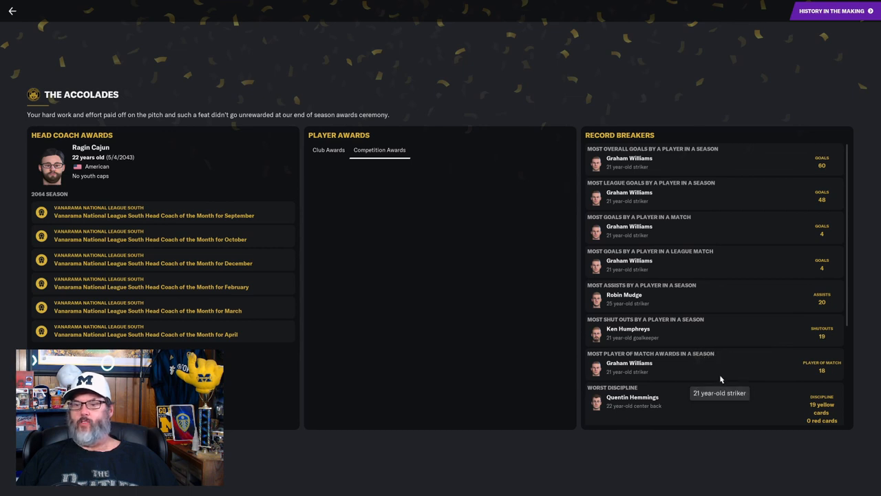
mouse_move(714, 373)
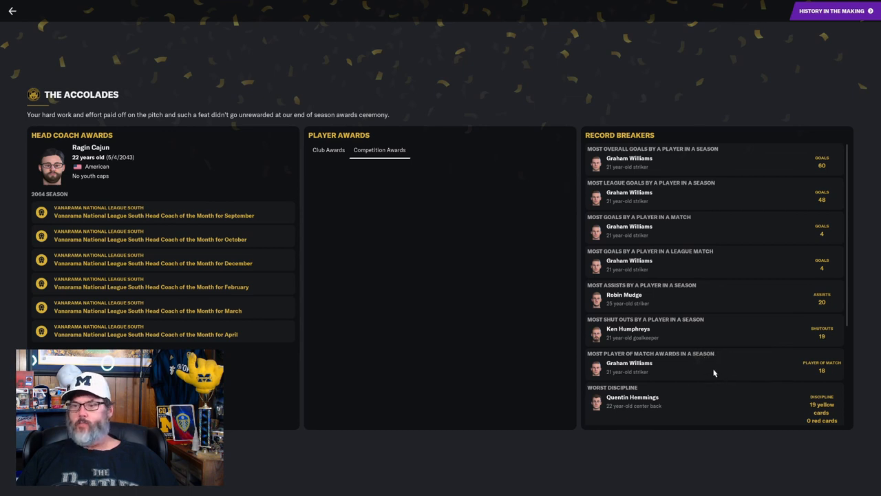
scroll(down, 3)
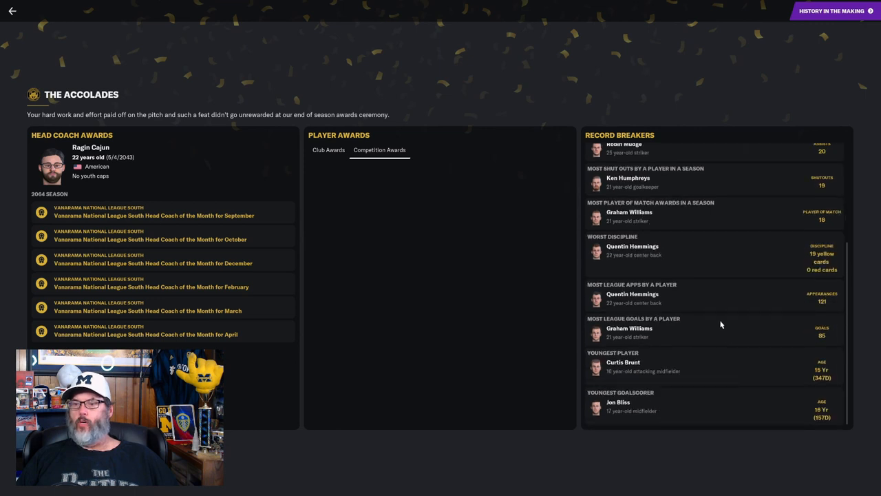
mouse_move(704, 258)
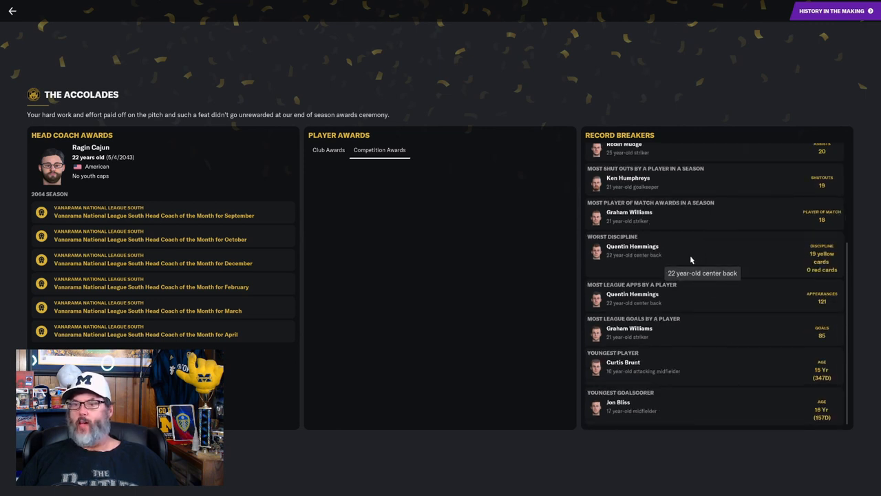
mouse_move(704, 302)
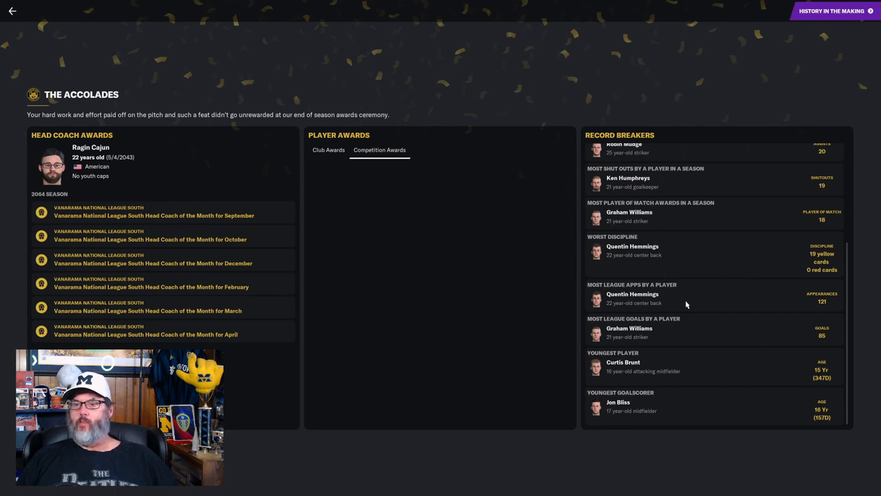
mouse_move(695, 329)
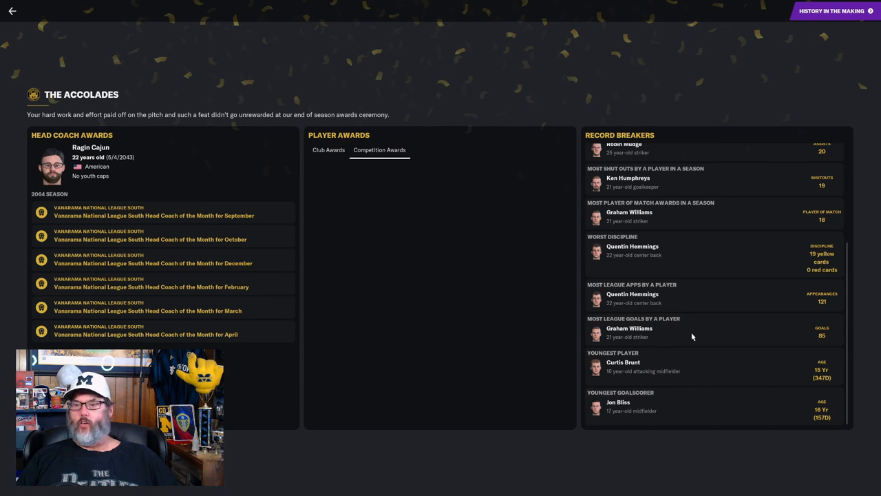
mouse_move(699, 371)
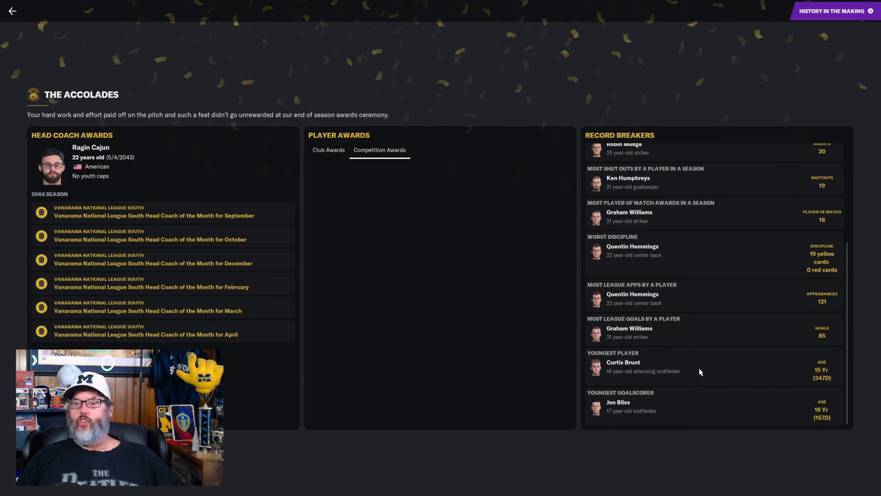
mouse_move(686, 371)
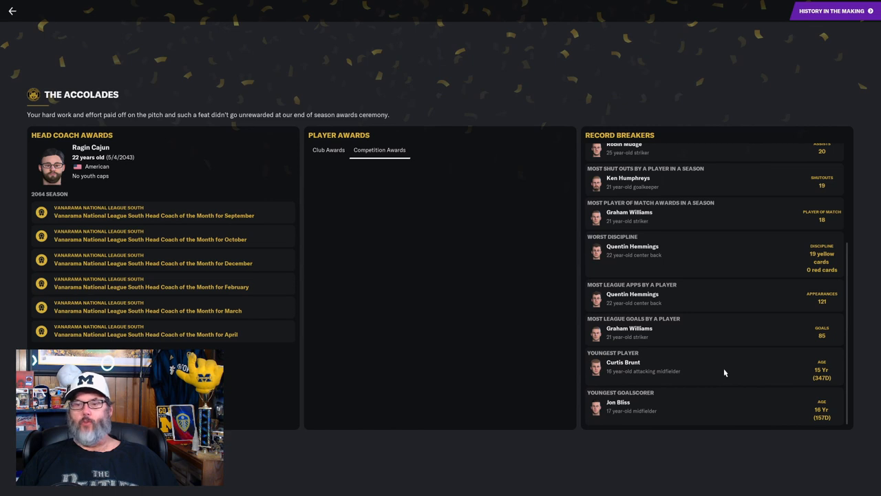
mouse_move(699, 407)
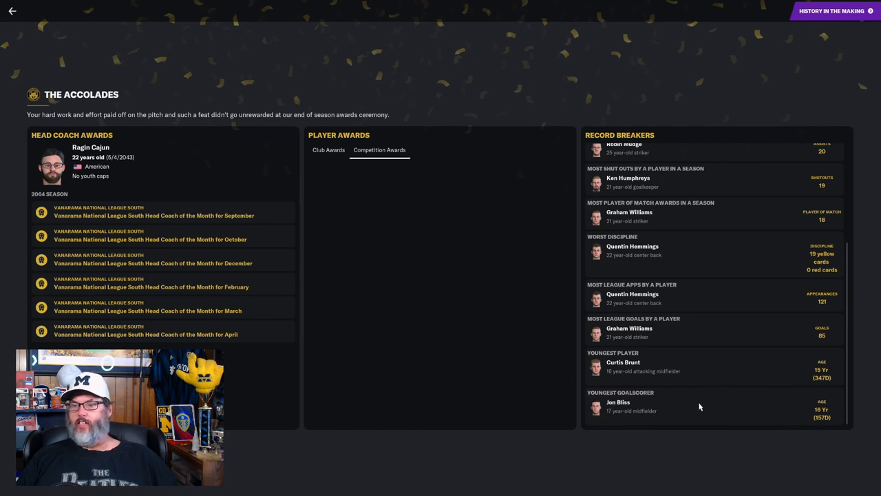
mouse_move(710, 414)
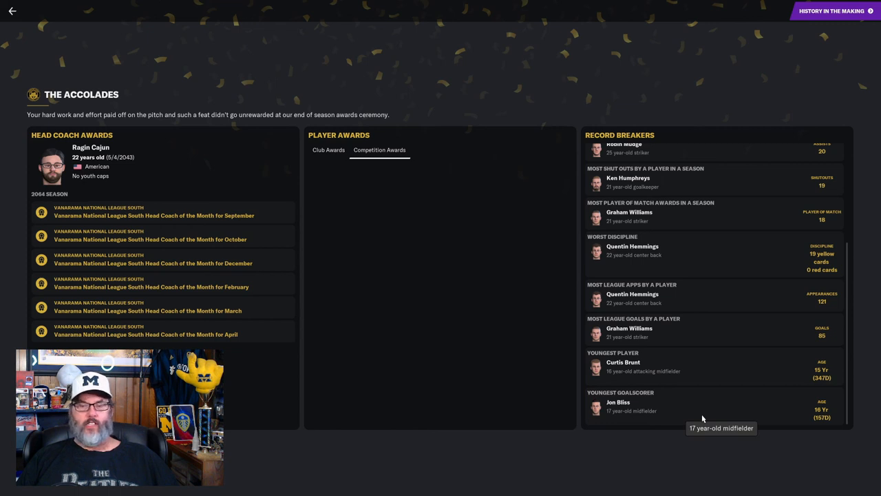
mouse_move(779, 99)
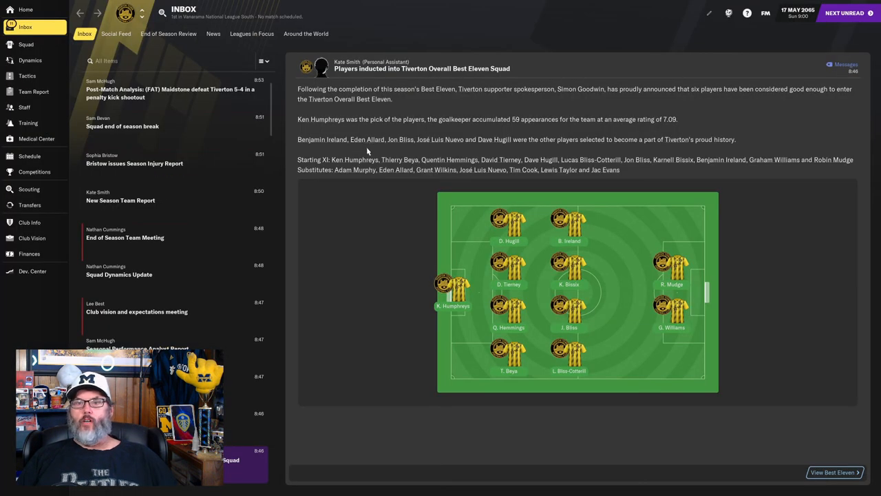
mouse_move(691, 100)
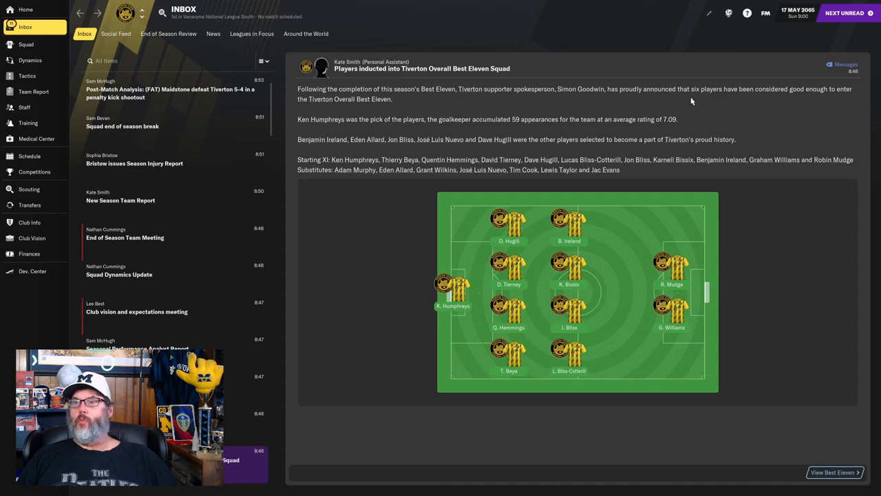
mouse_move(354, 128)
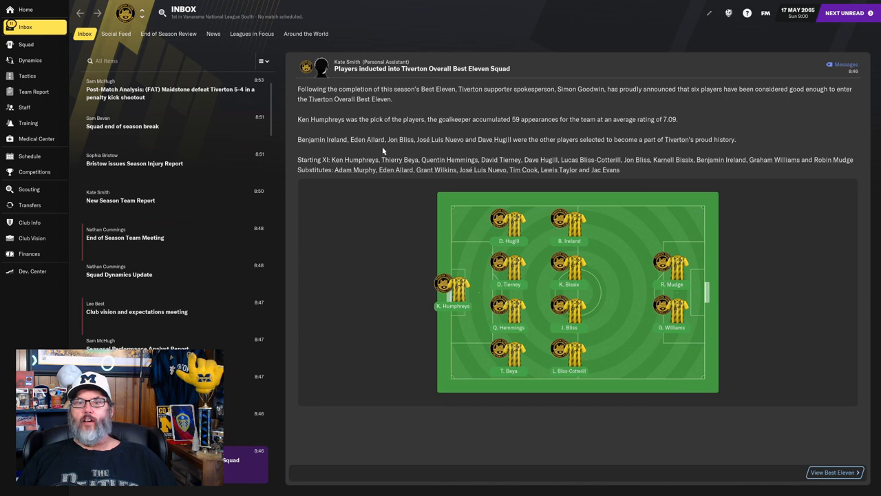
mouse_move(449, 151)
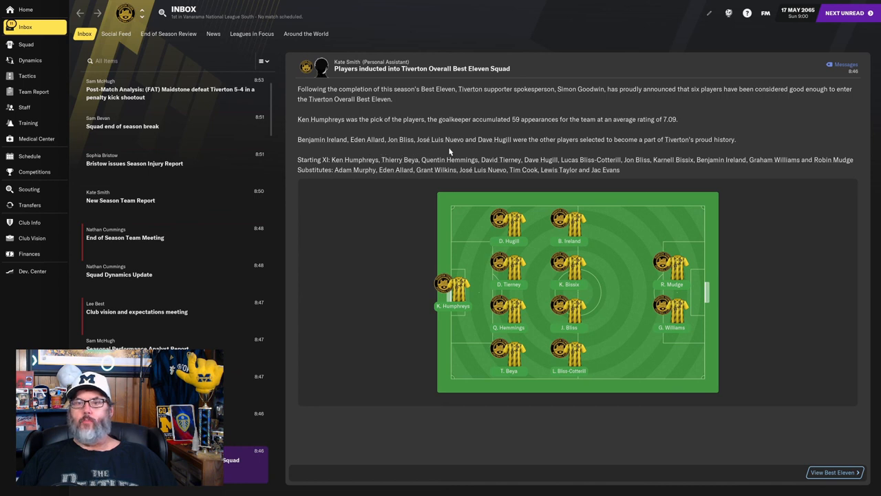
mouse_move(496, 152)
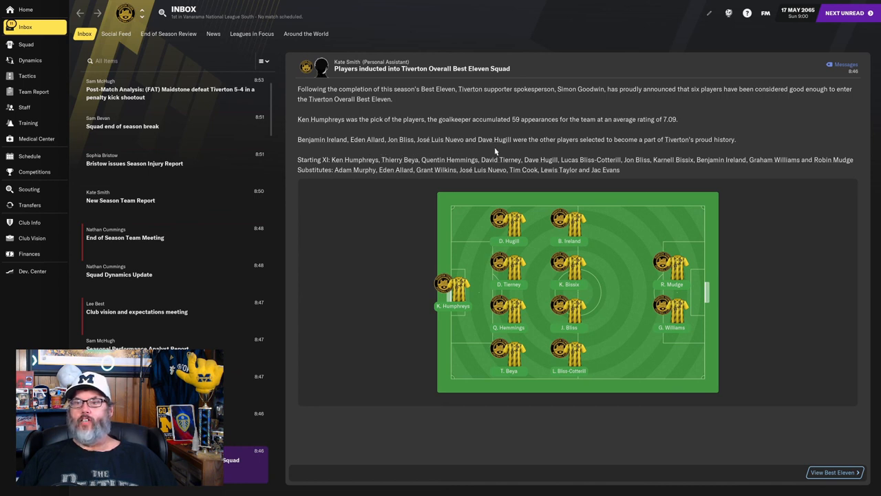
mouse_move(567, 168)
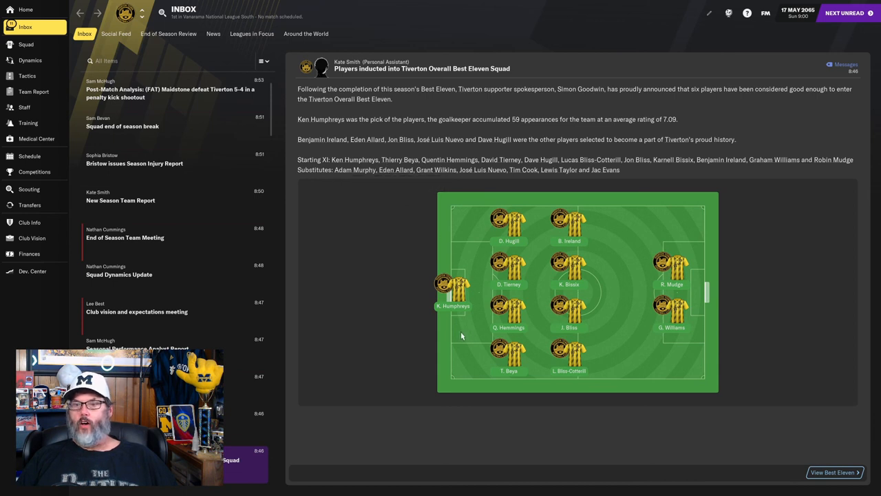
mouse_move(638, 358)
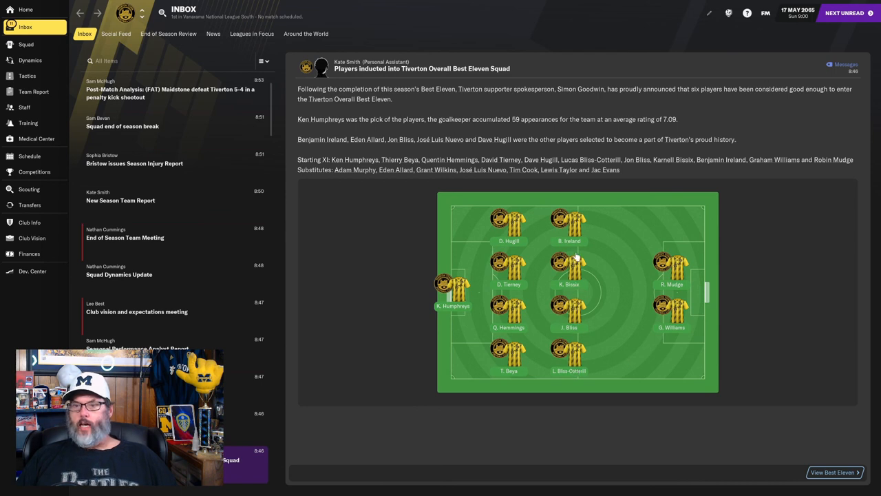
mouse_move(516, 364)
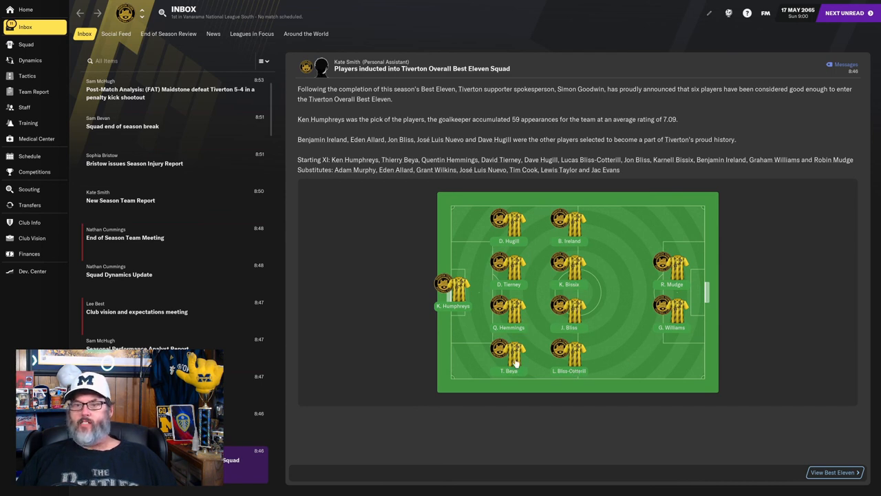
mouse_move(581, 273)
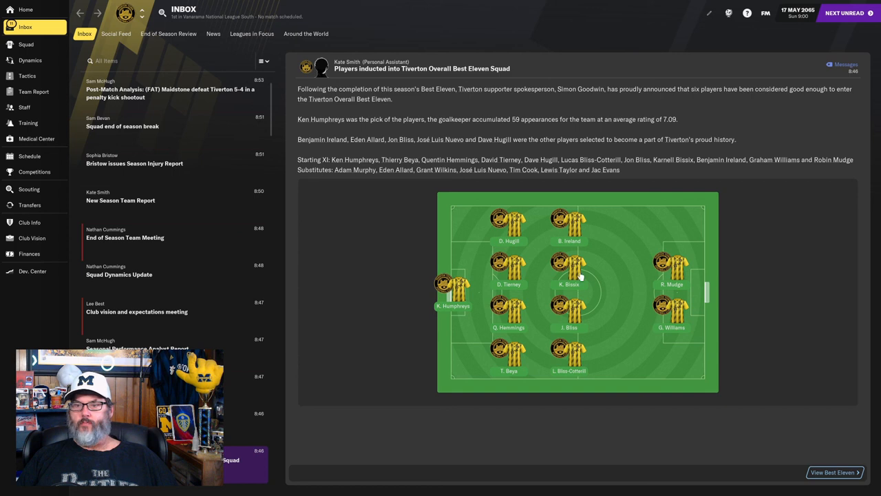
mouse_move(576, 367)
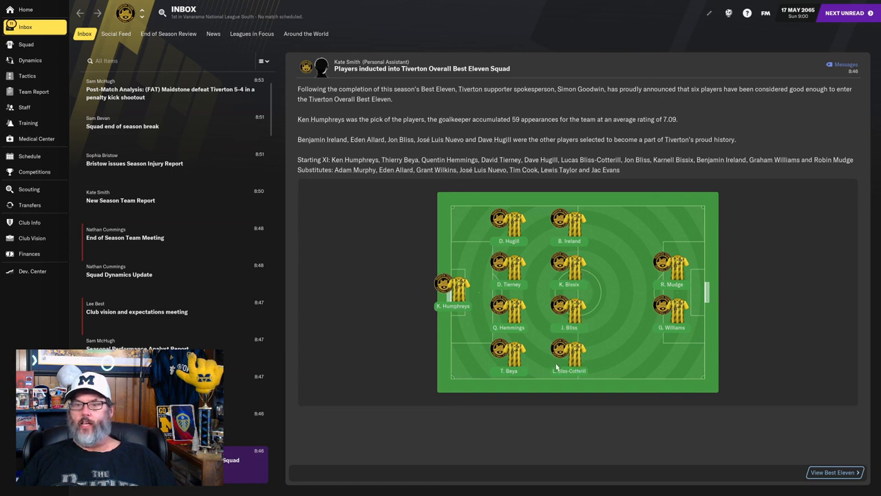
mouse_move(464, 251)
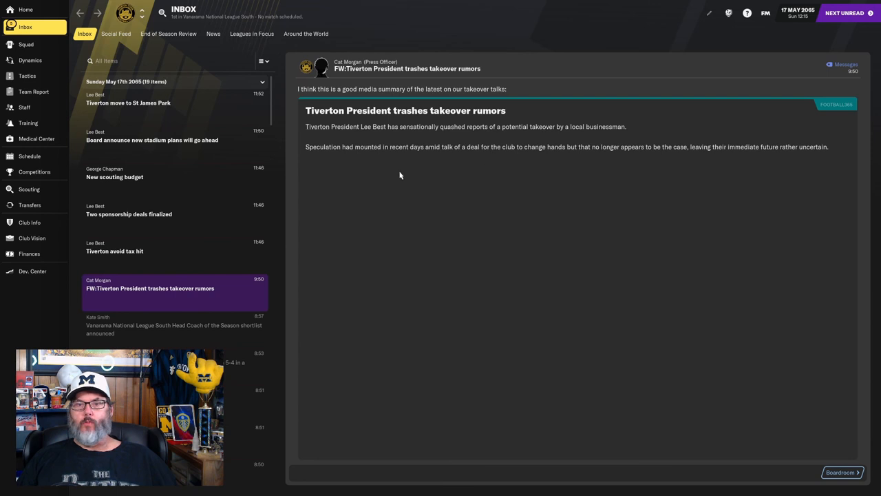
mouse_move(531, 233)
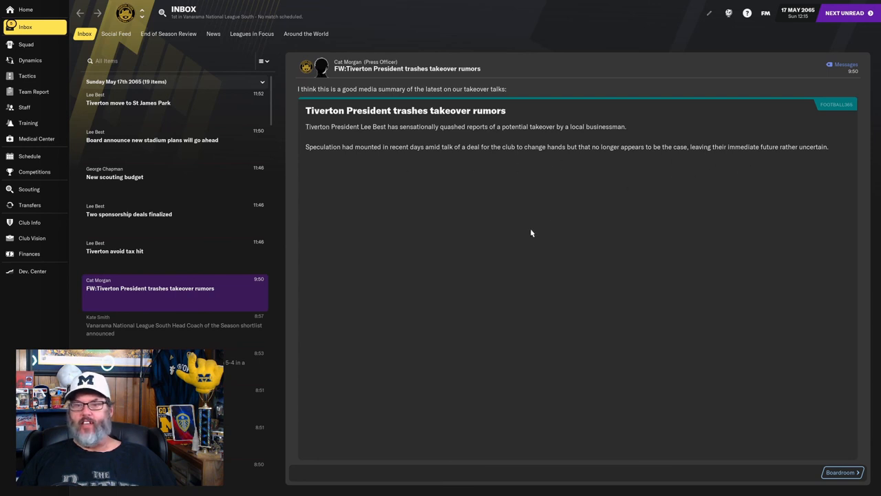
- Read the 'Tiverton avoid tax hit' and 'Two sponsorship deals finalized' messages
click(138, 250)
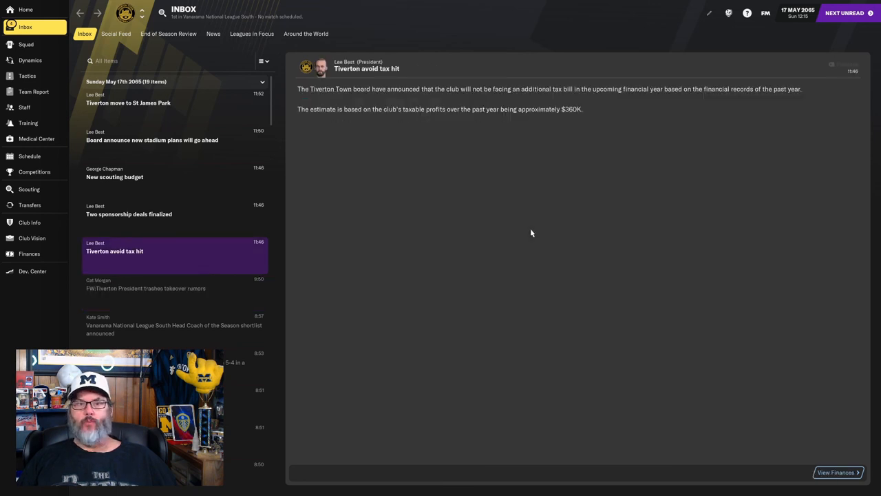
click(128, 210)
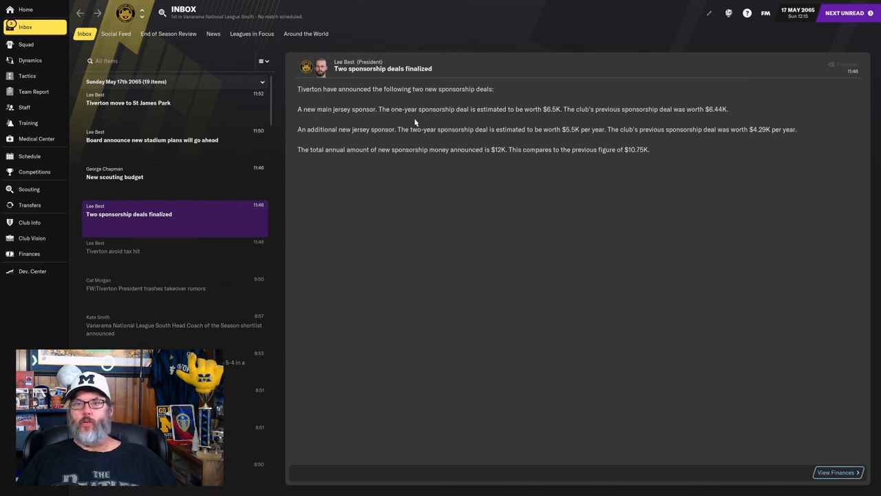
mouse_move(498, 124)
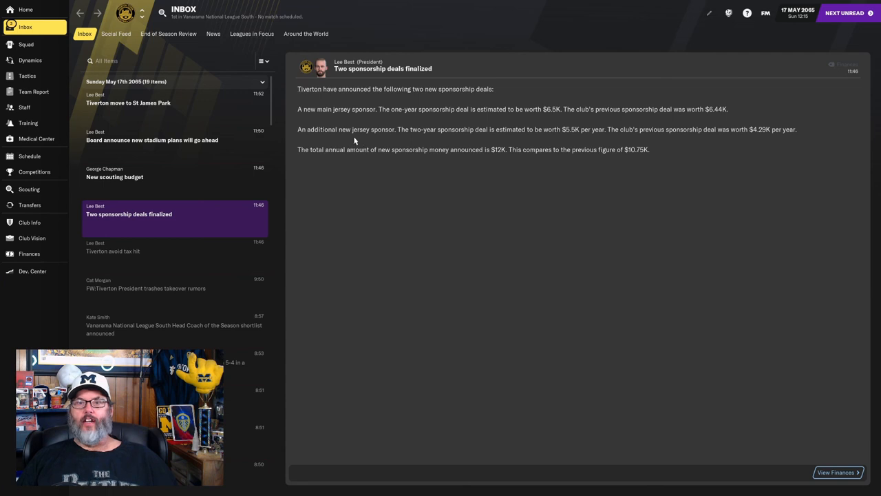
mouse_move(487, 141)
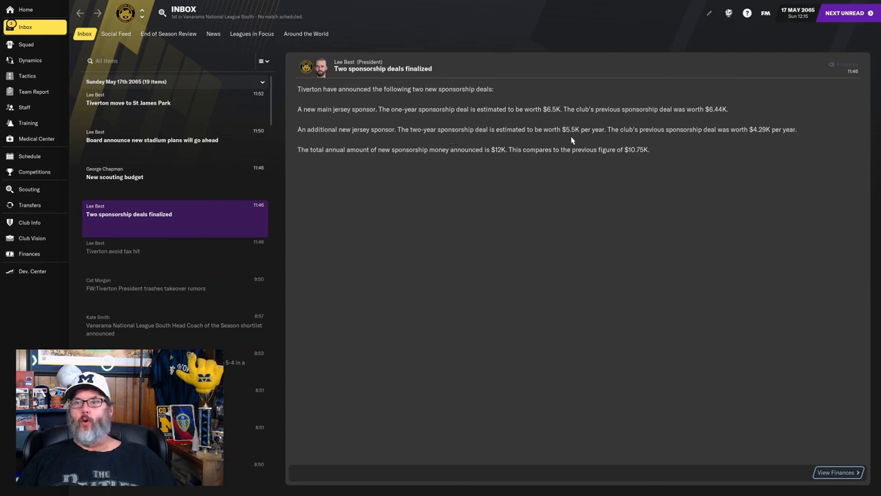
mouse_move(761, 139)
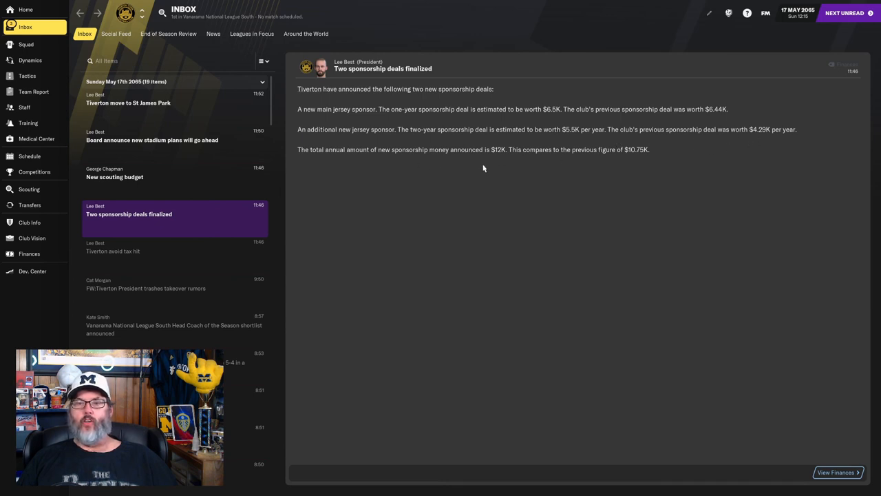
mouse_move(635, 159)
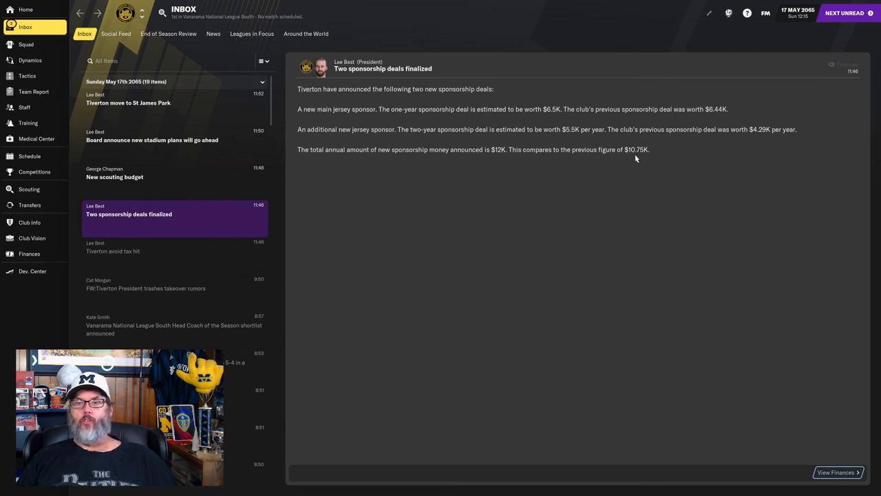
click(114, 177)
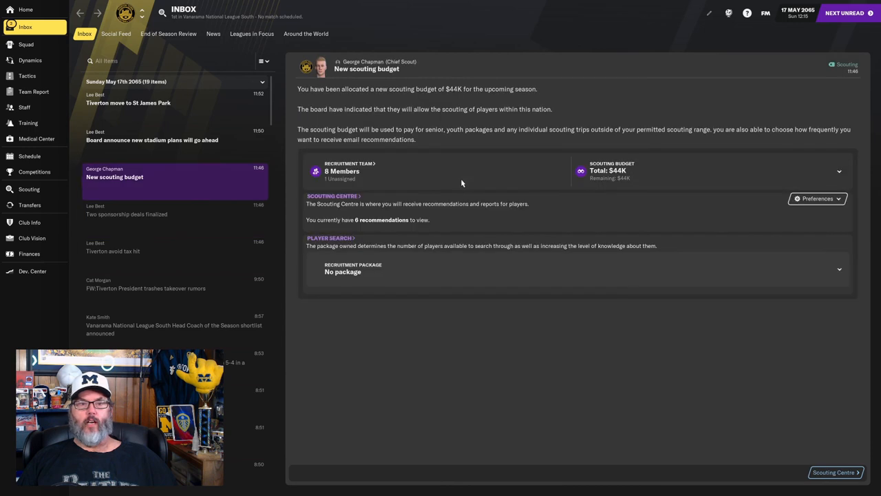
mouse_move(373, 280)
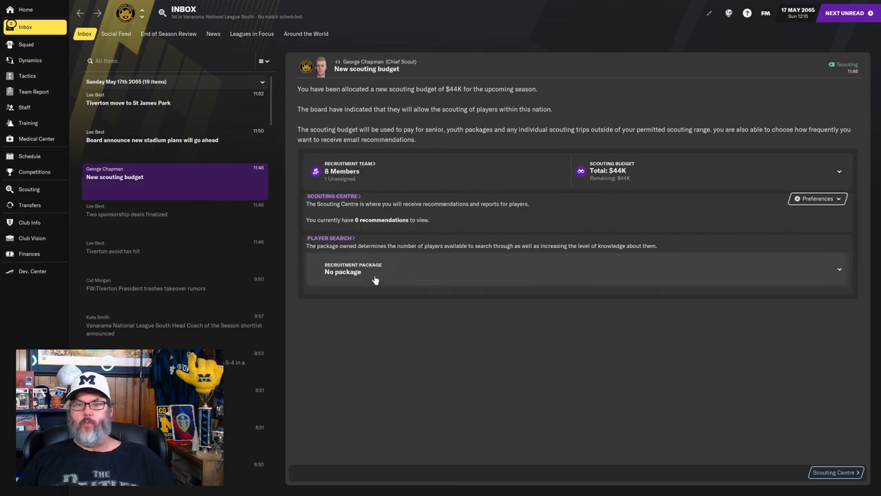
click(152, 139)
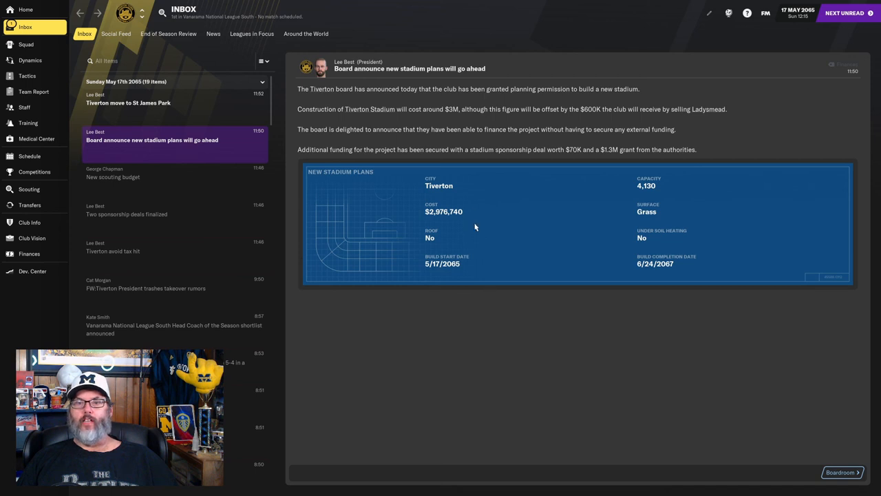
mouse_move(467, 193)
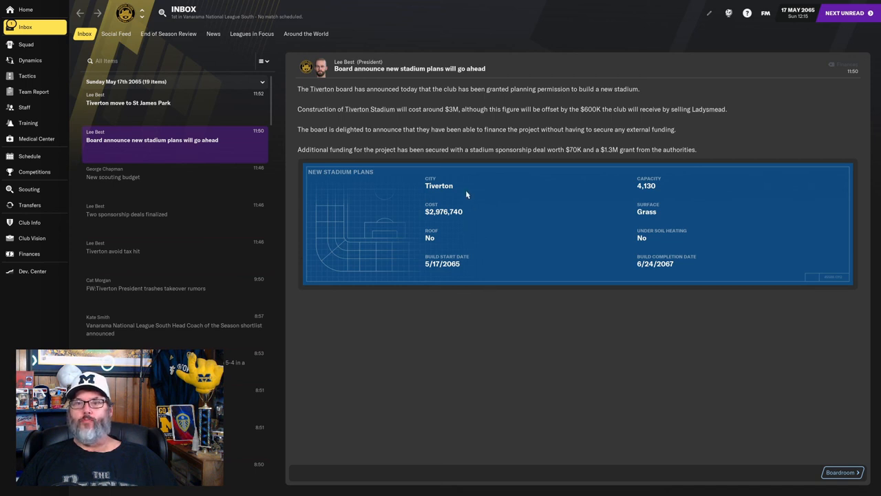
mouse_move(456, 119)
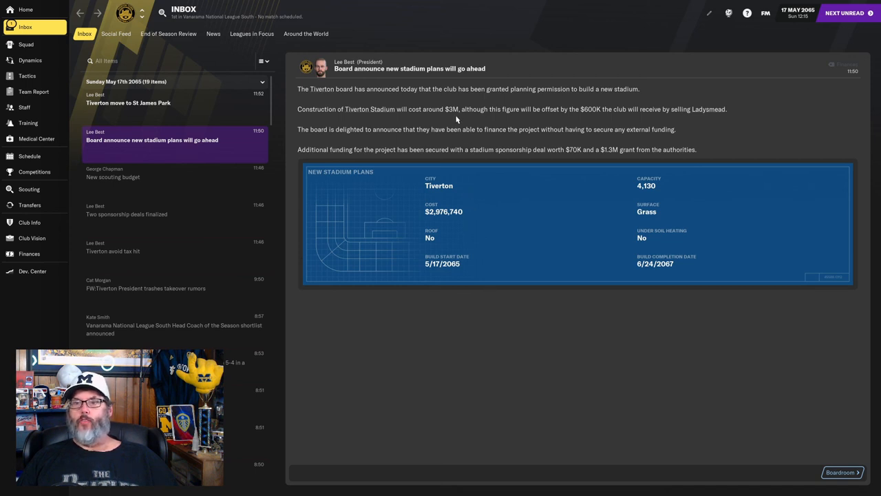
mouse_move(592, 121)
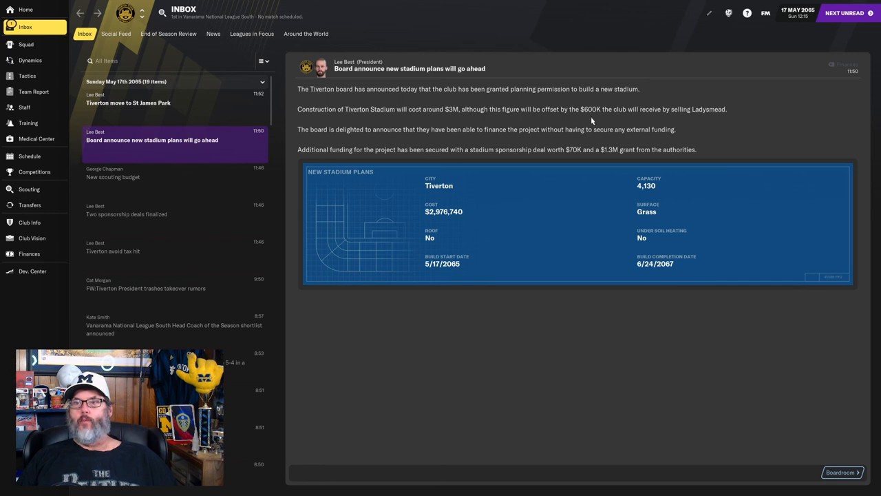
mouse_move(598, 117)
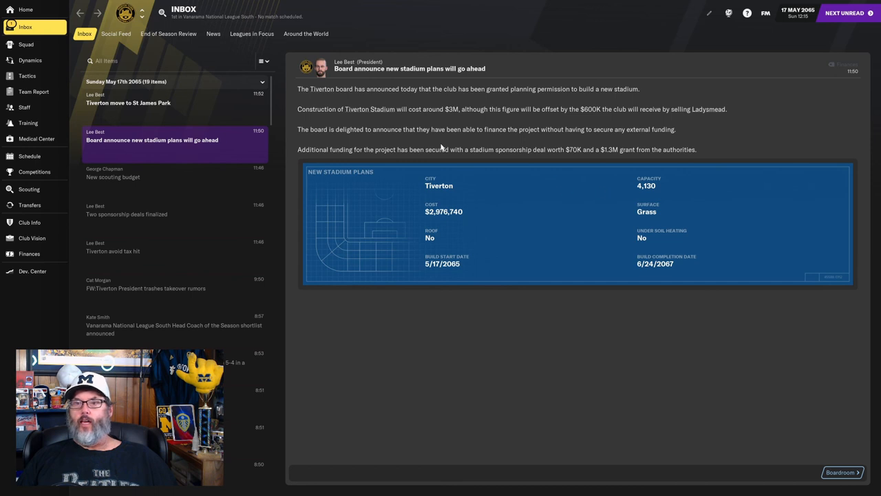
mouse_move(586, 139)
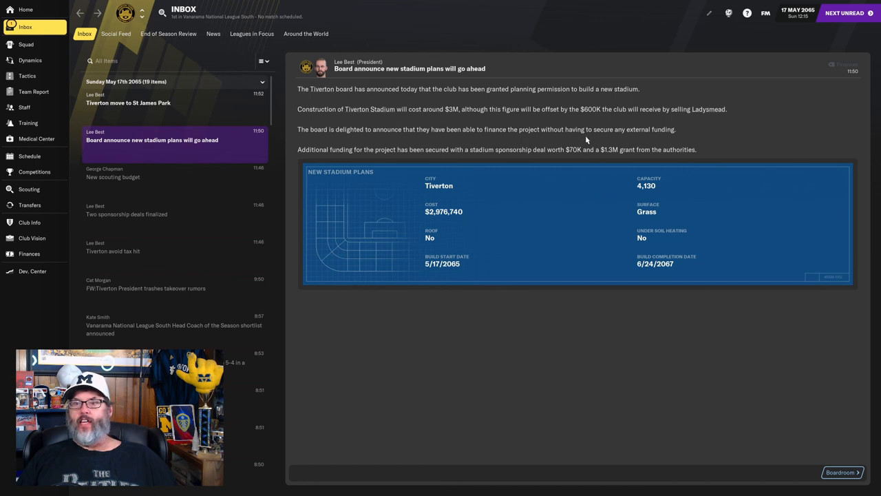
mouse_move(660, 141)
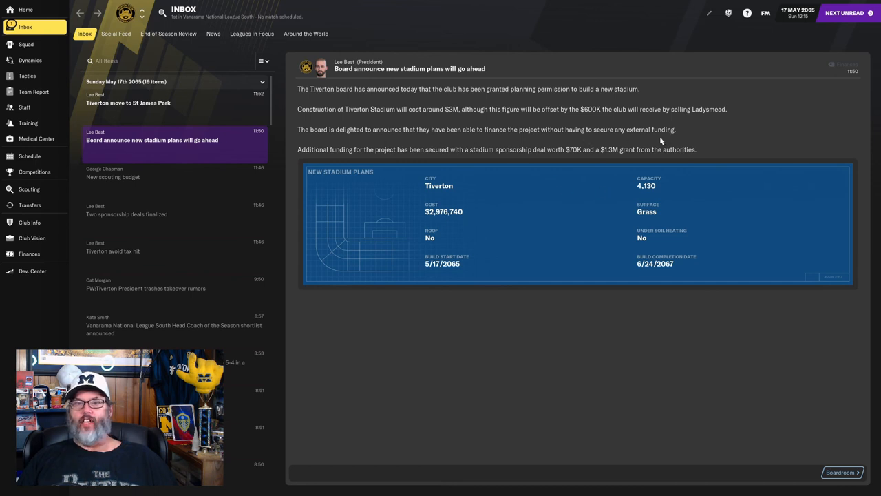
mouse_move(517, 159)
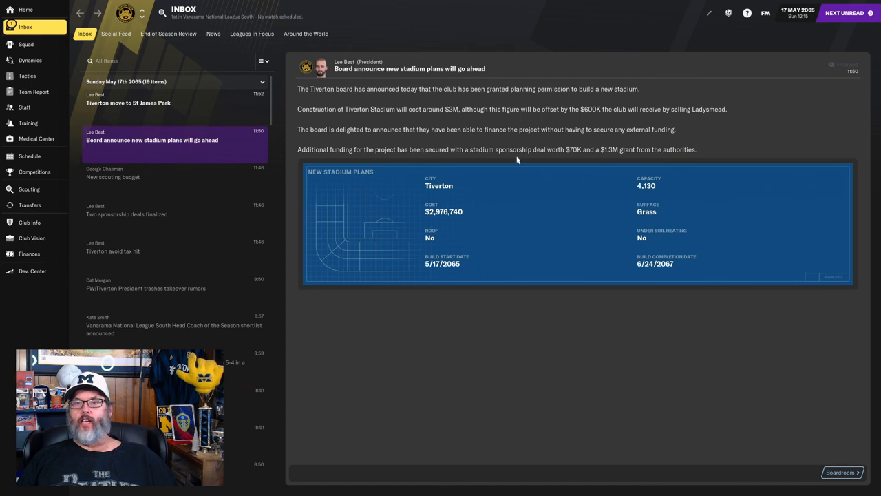
mouse_move(573, 157)
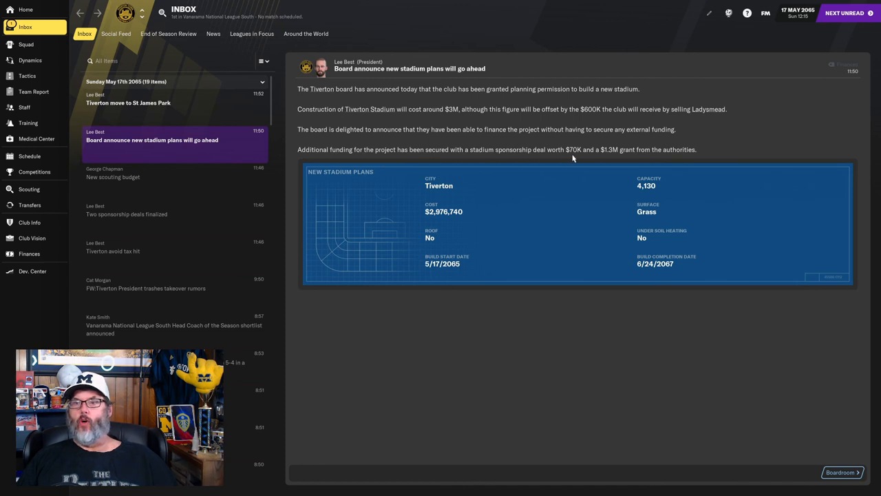
mouse_move(608, 158)
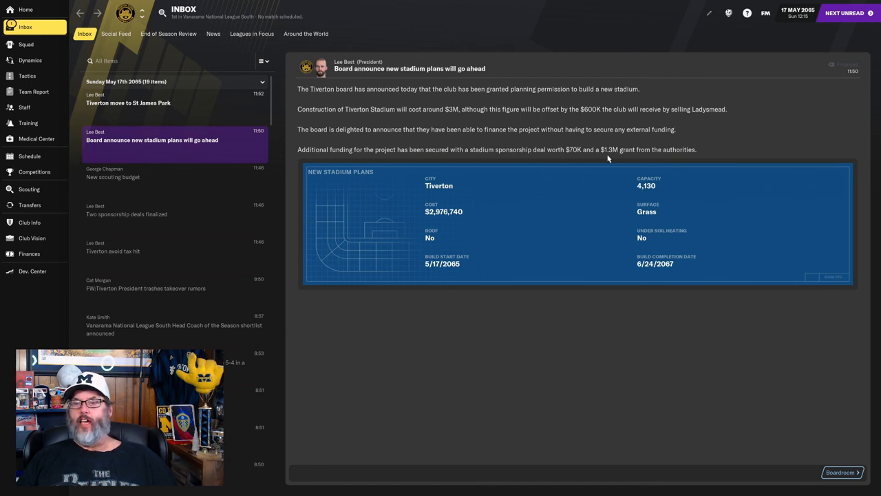
mouse_move(685, 160)
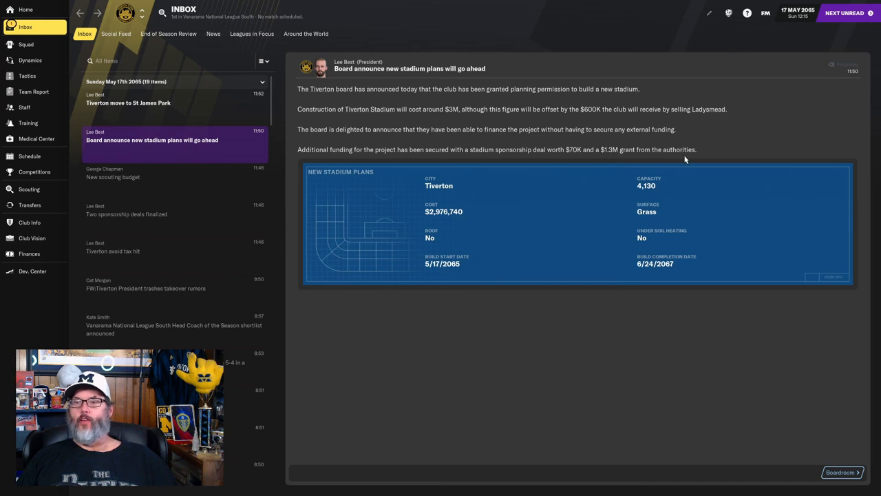
mouse_move(691, 230)
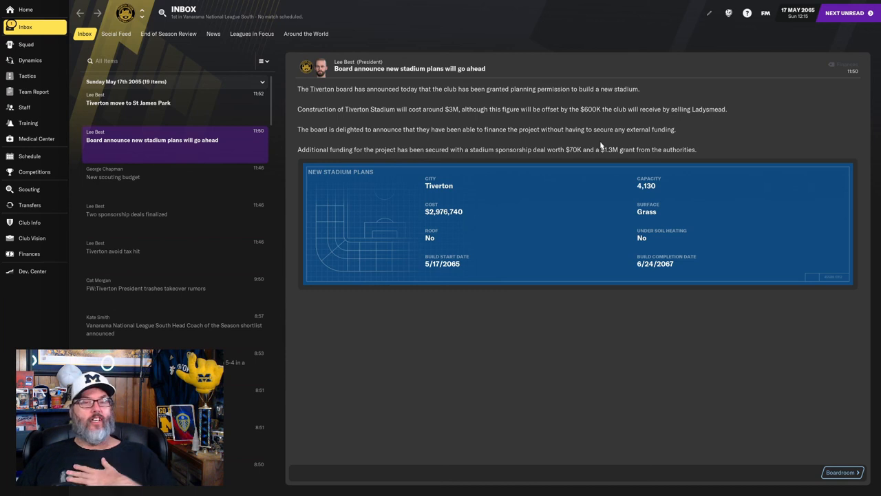
mouse_move(593, 165)
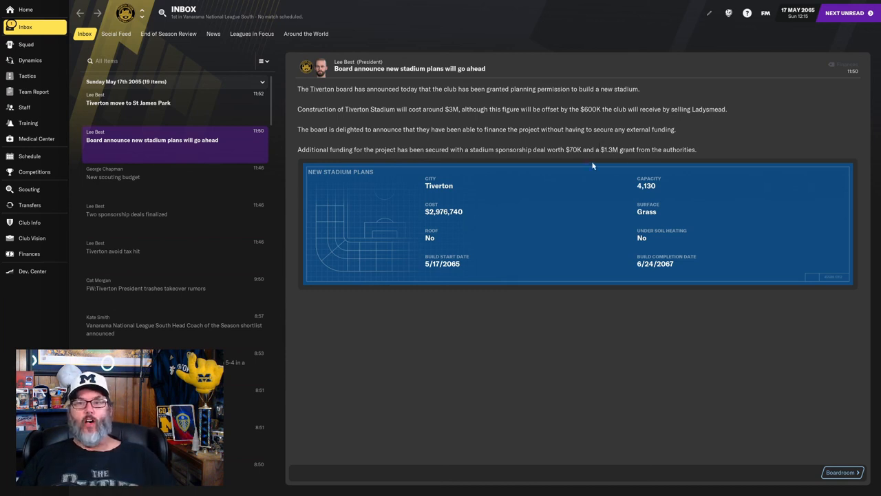
mouse_move(633, 152)
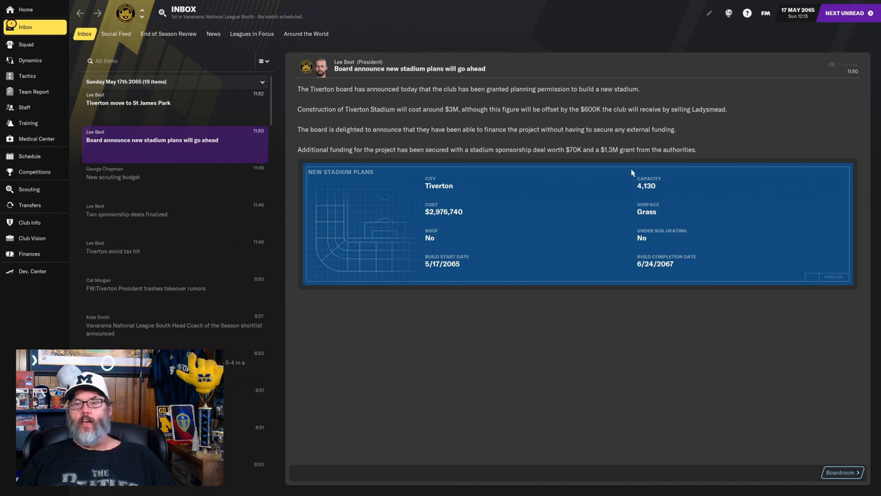
mouse_move(544, 200)
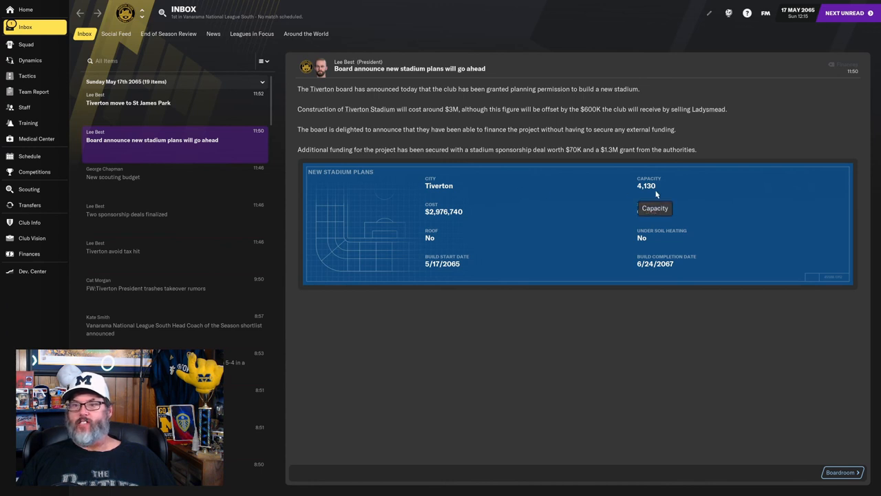
mouse_move(645, 337)
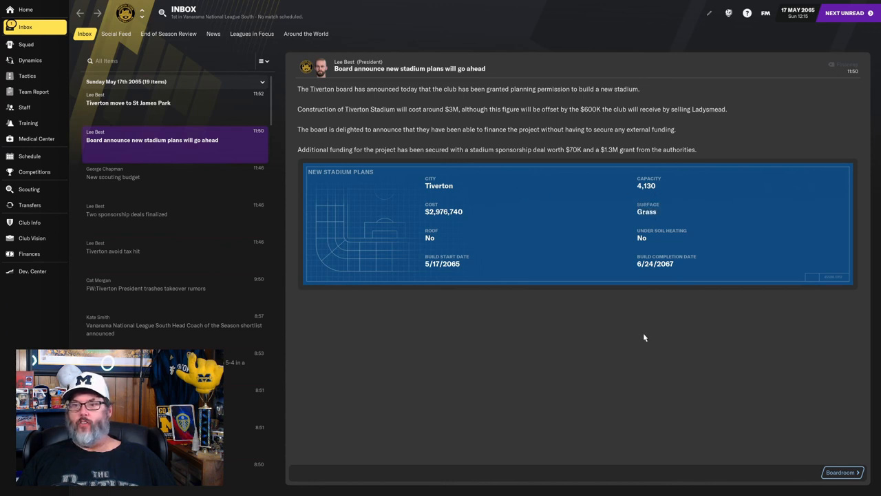
mouse_move(29, 222)
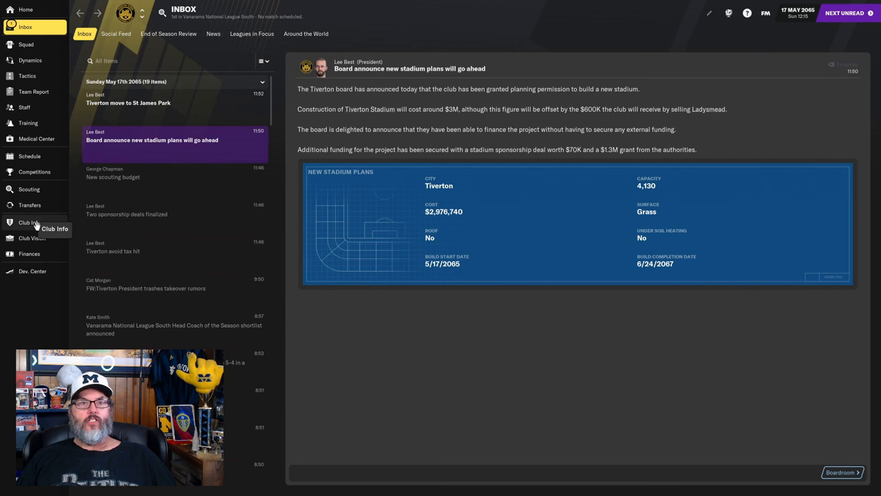
- View the Ladysmead stadium page: grass pitch, 3,500 capacity, built 1946
click(29, 222)
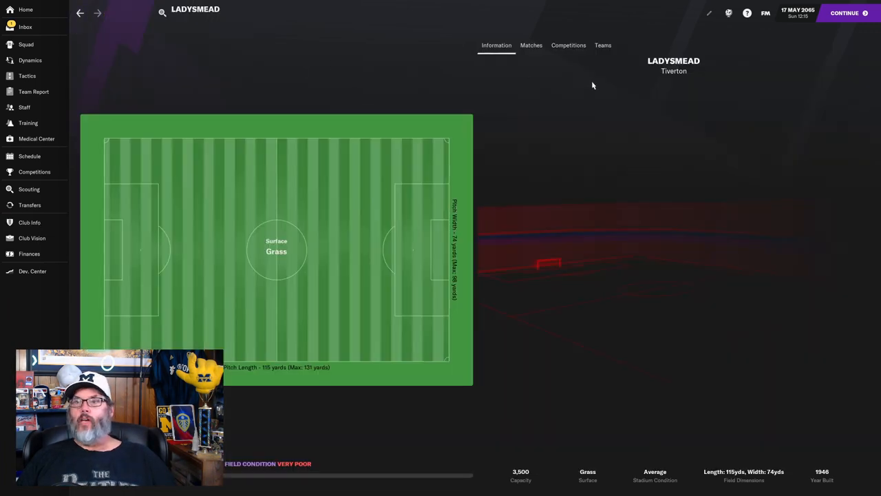
mouse_move(553, 445)
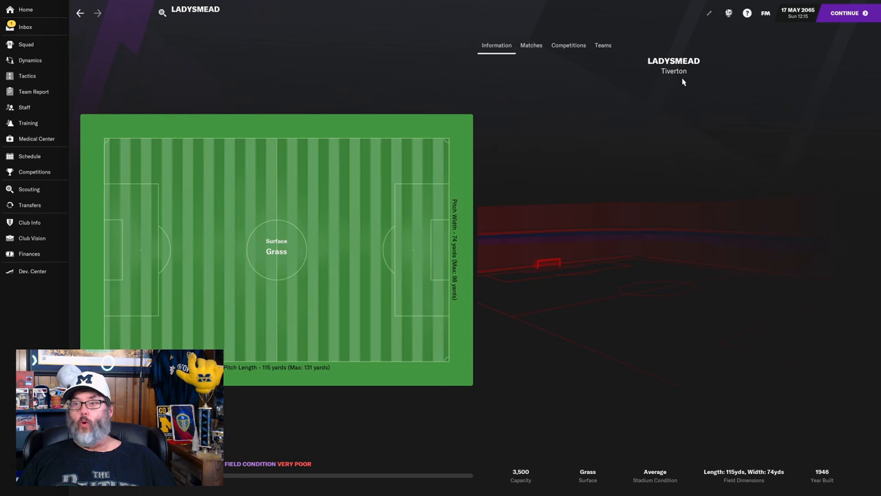
mouse_move(663, 81)
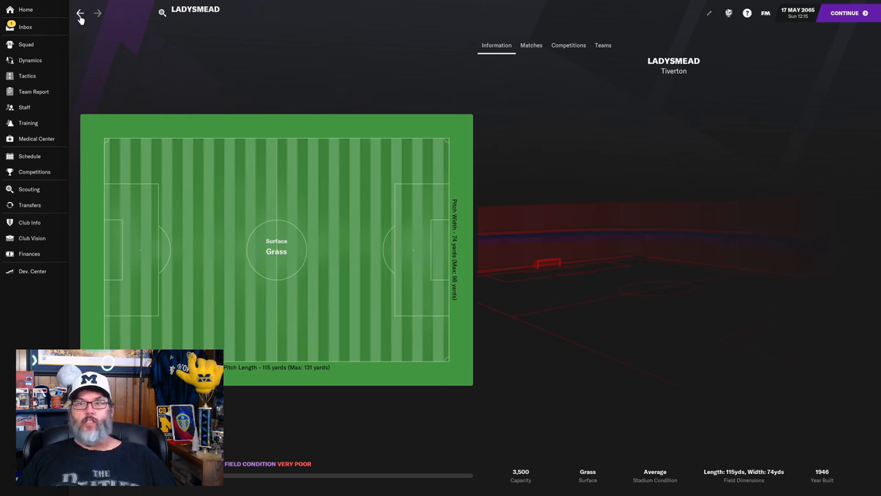
mouse_move(22, 158)
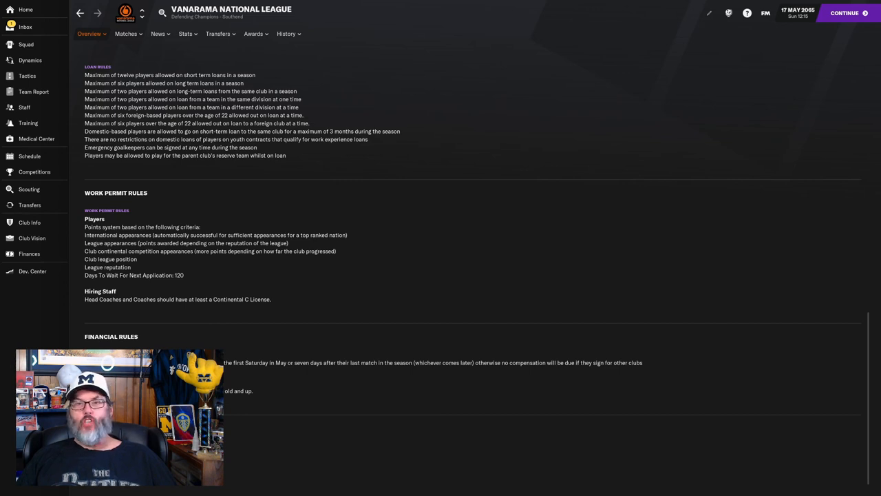
mouse_move(263, 276)
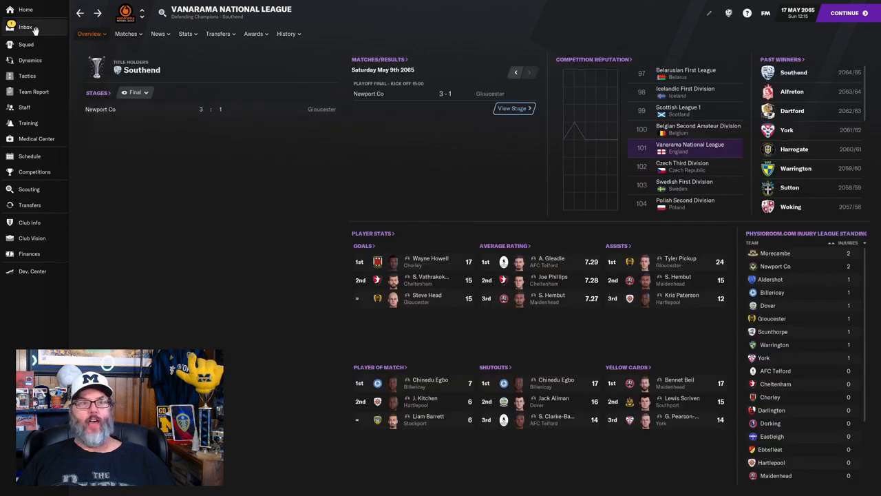
- Return to the inbox, check Home, and reopen the St James Park move message
click(26, 26)
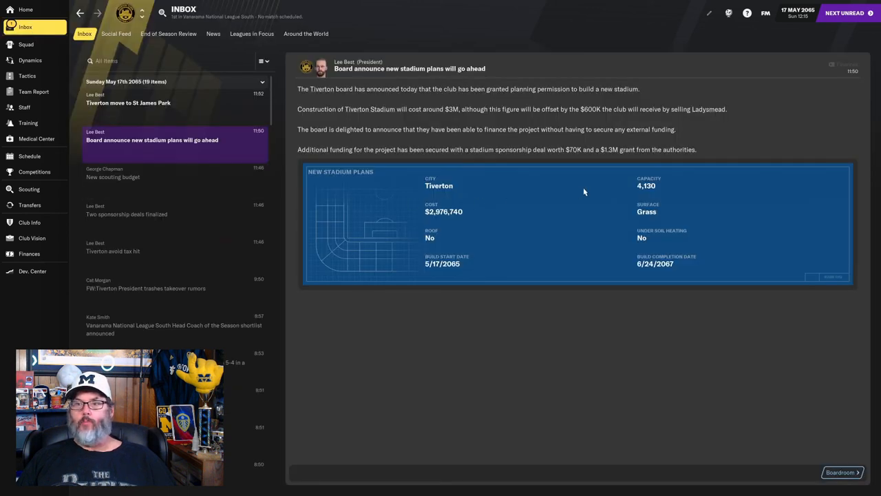
mouse_move(485, 219)
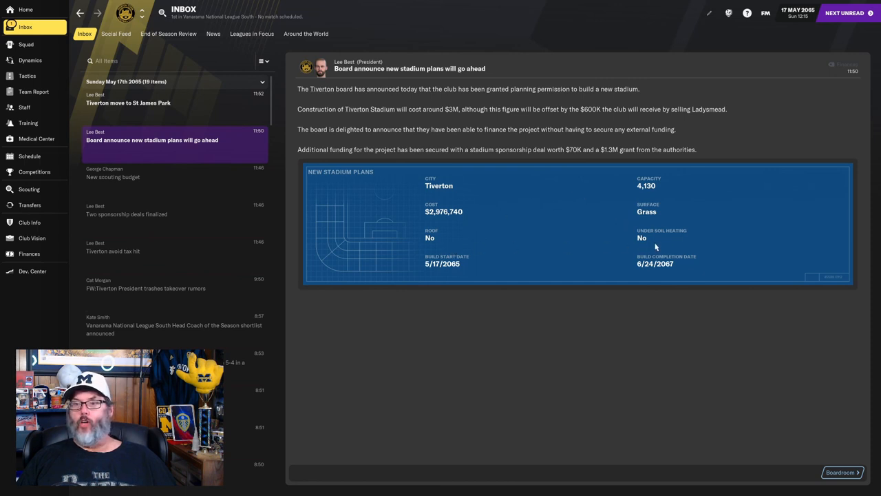
mouse_move(685, 237)
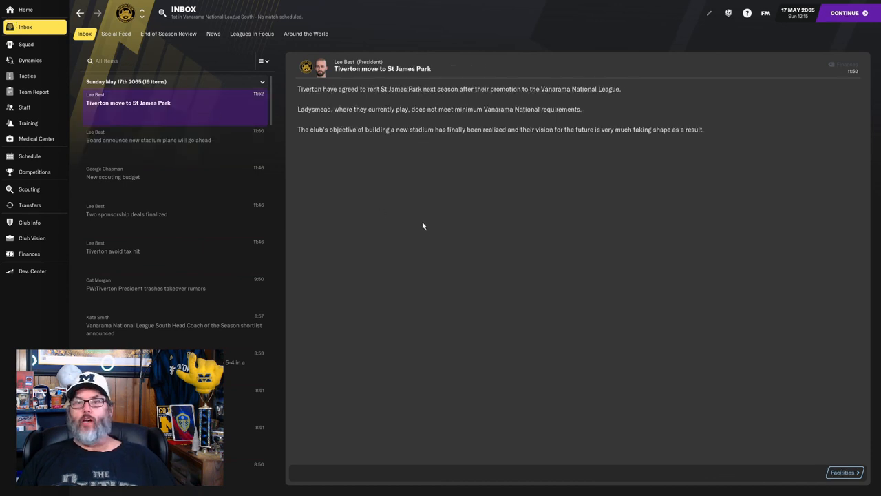
mouse_move(478, 100)
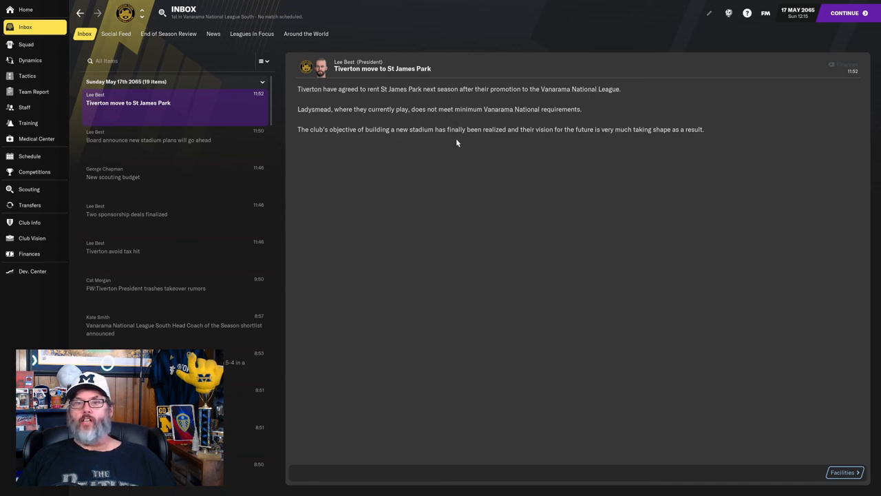
mouse_move(480, 152)
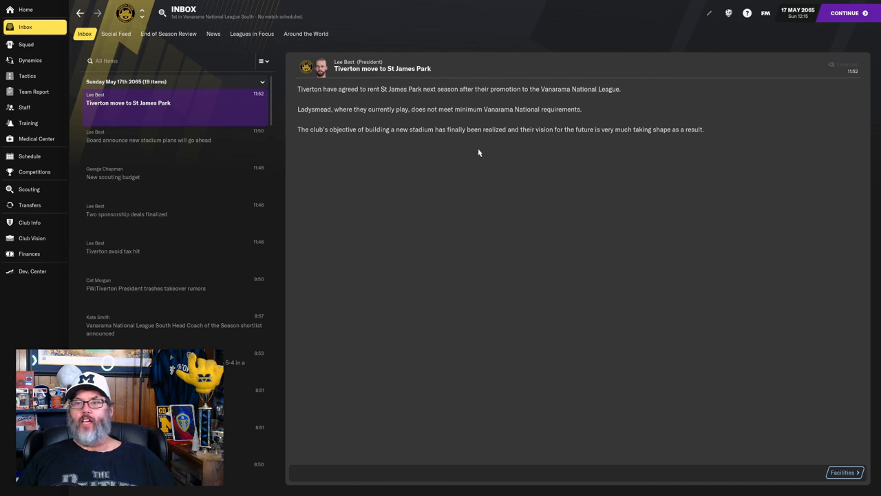
click(32, 237)
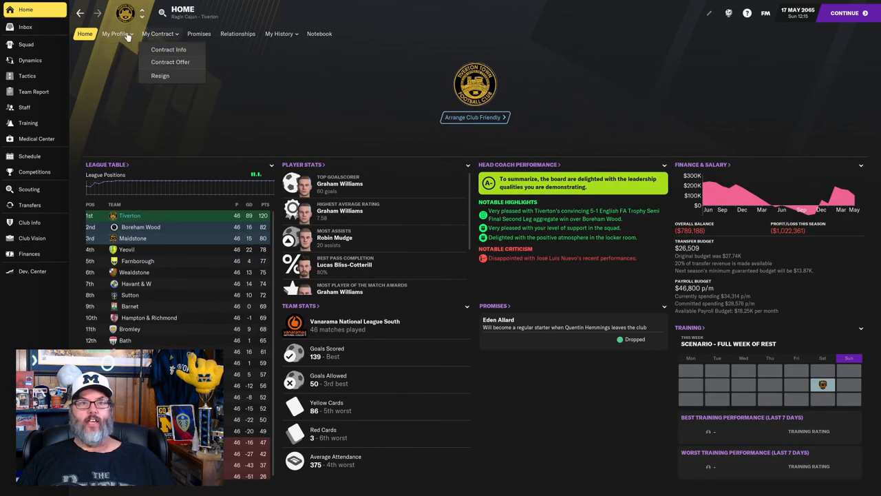
click(27, 27)
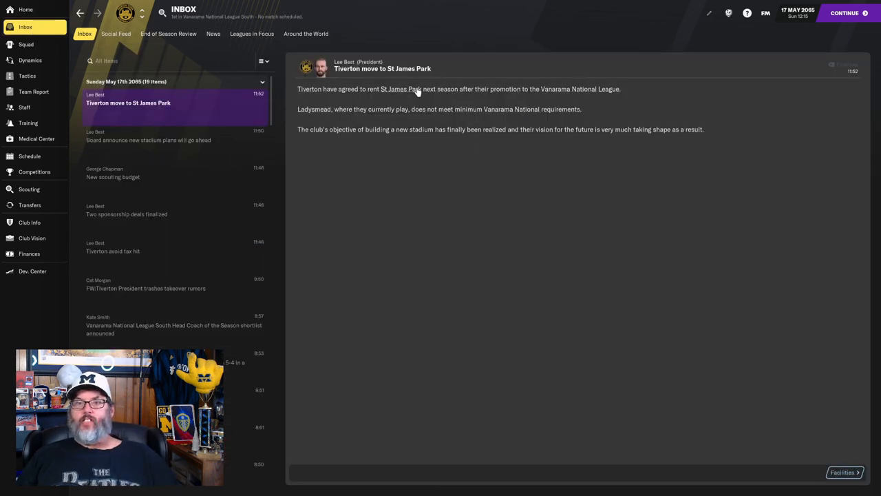
- Open the Exeter St James Park stadium page, showing 8,714 capacity and a grass pitch
click(404, 89)
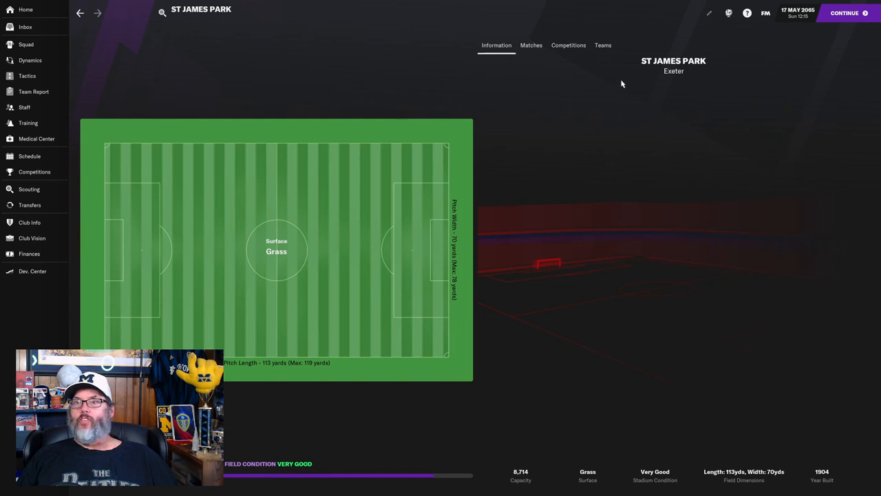
mouse_move(673, 73)
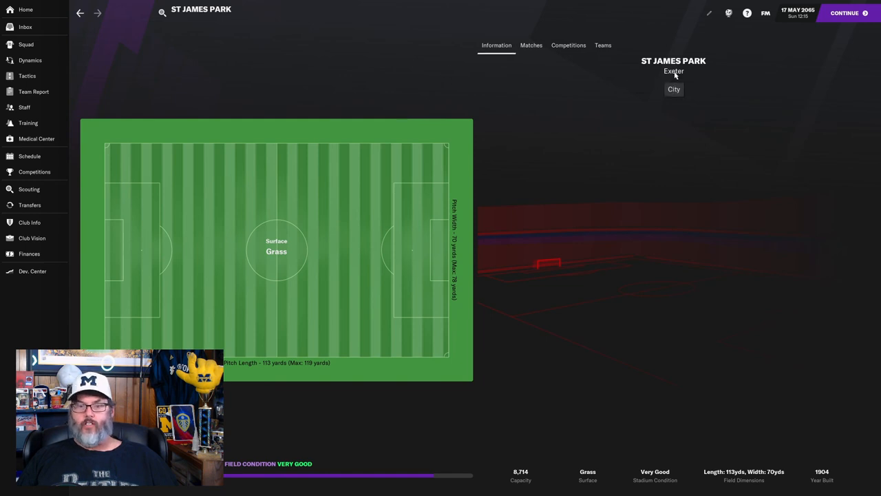
mouse_move(531, 478)
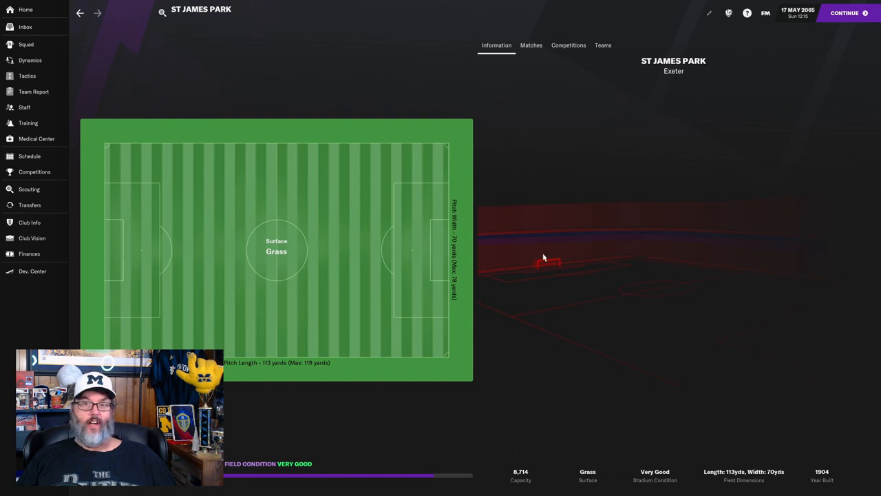
mouse_move(540, 255)
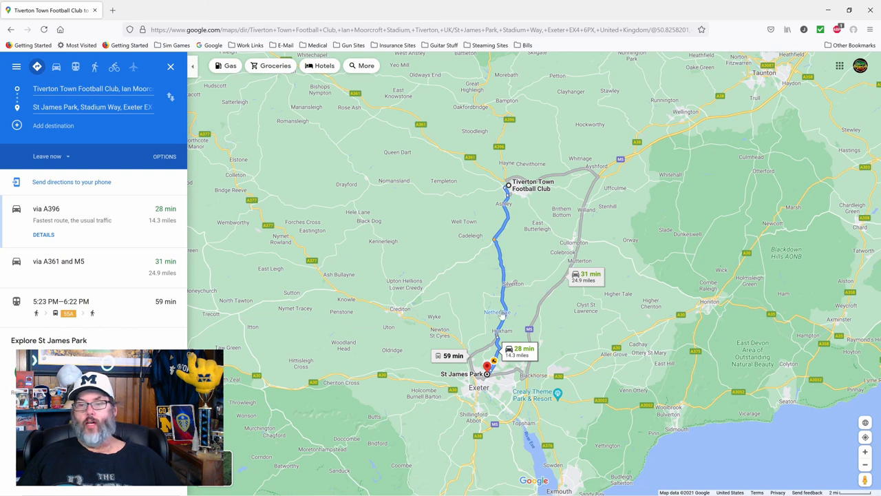
mouse_move(511, 227)
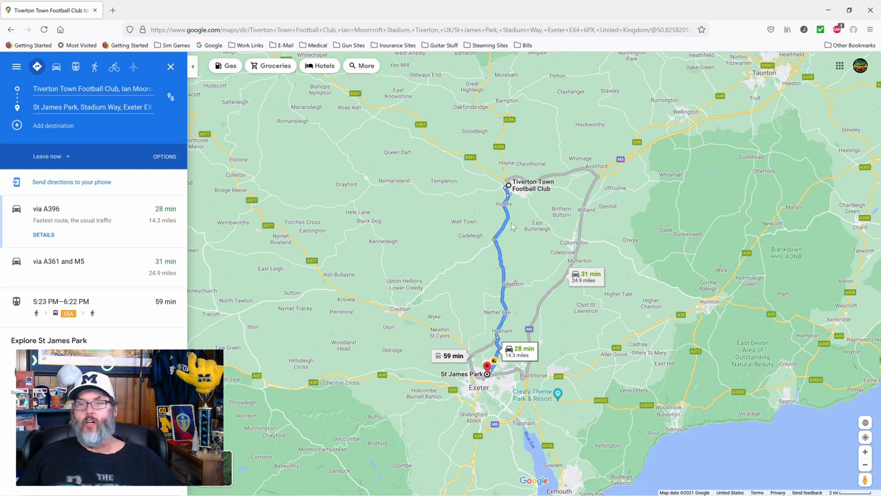
mouse_move(483, 378)
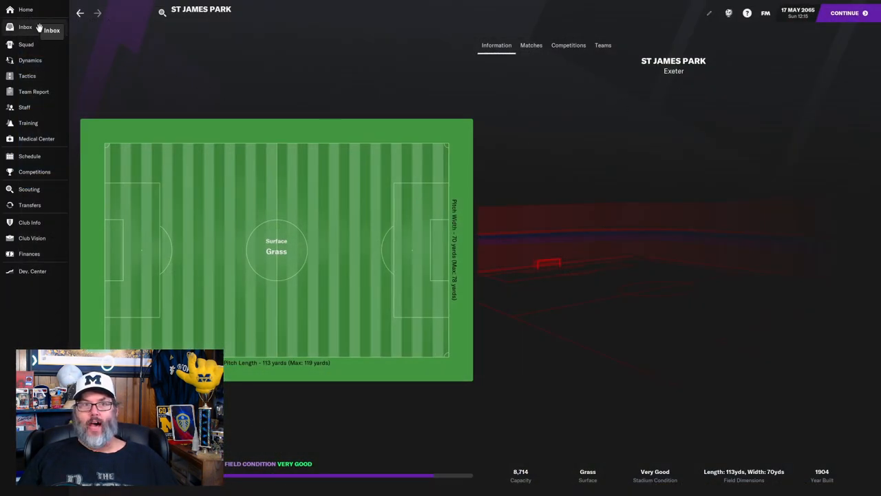
- Read the board's new stadium plans message, then view finances ($789,226 overdrawn)
click(23, 27)
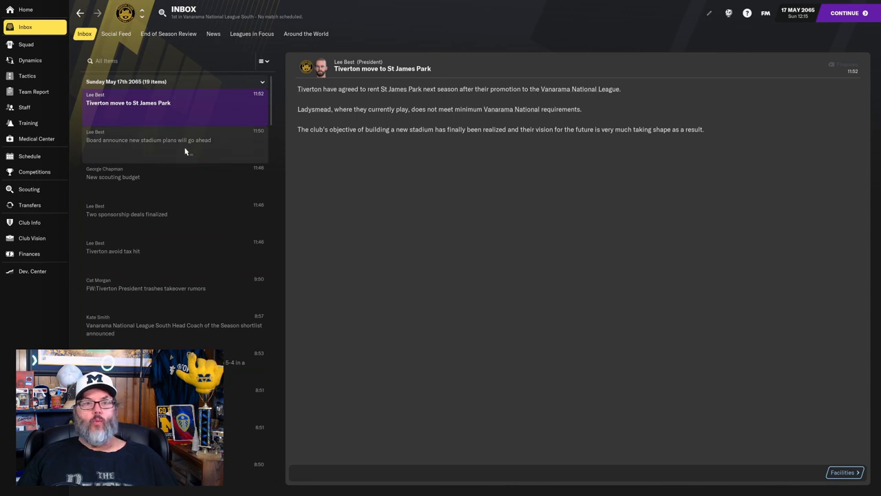
click(148, 140)
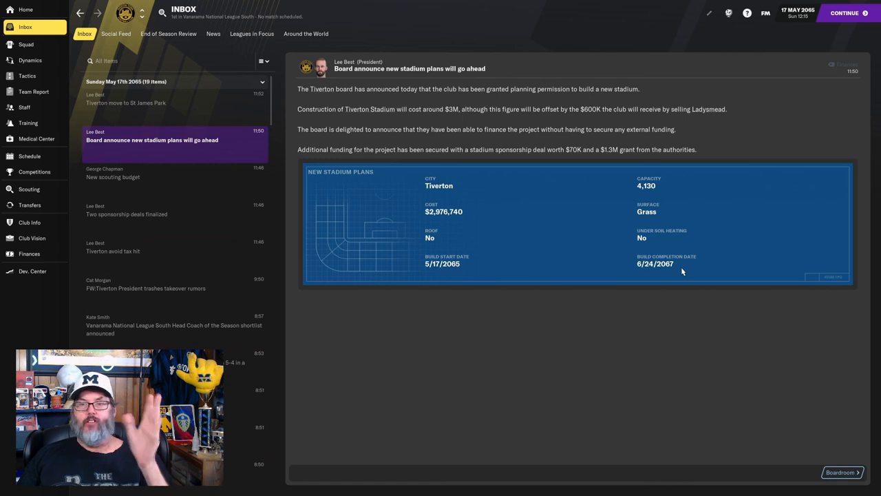
mouse_move(520, 236)
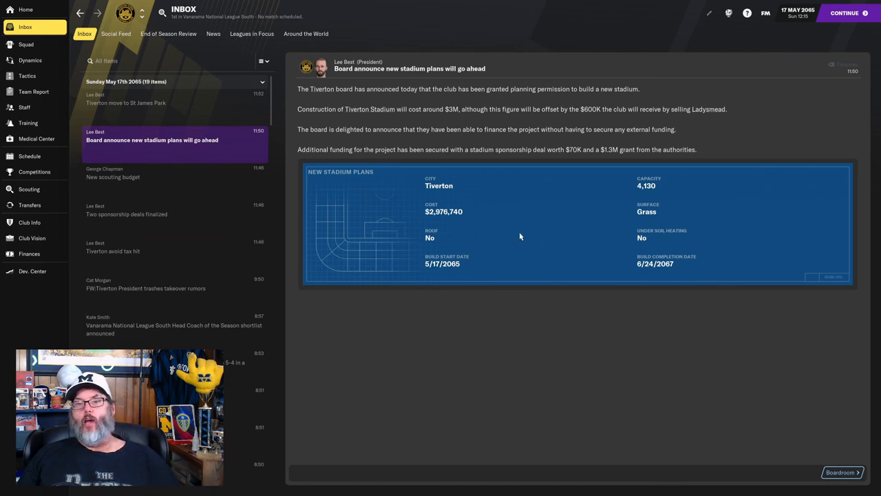
mouse_move(613, 234)
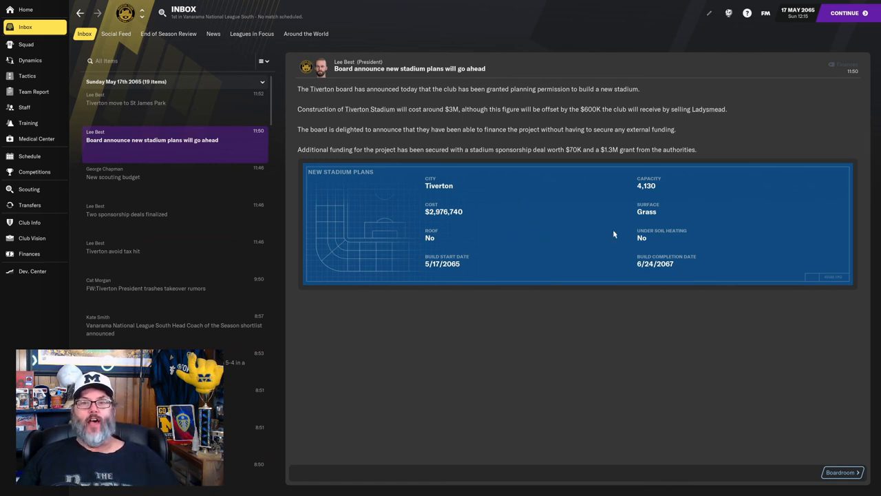
mouse_move(594, 239)
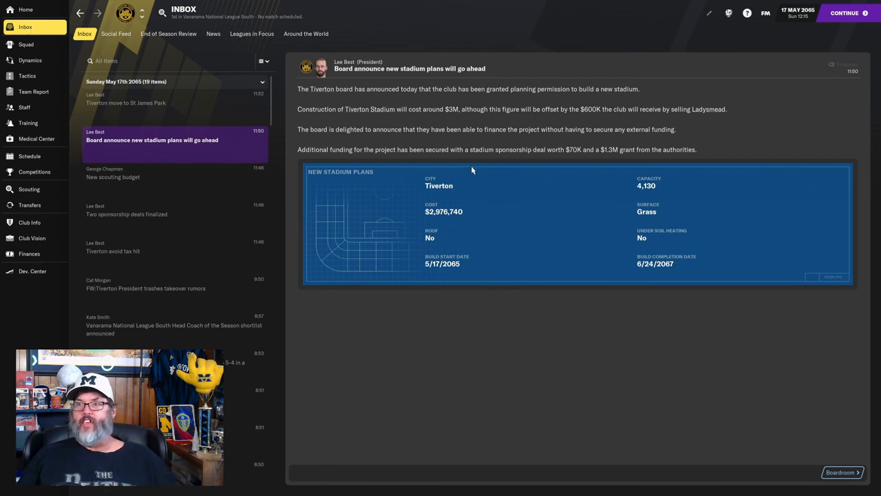
click(29, 254)
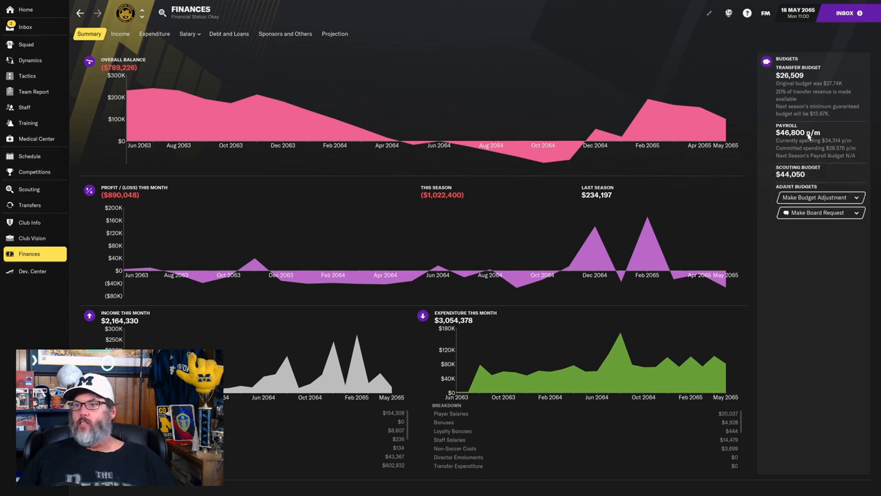
mouse_move(791, 155)
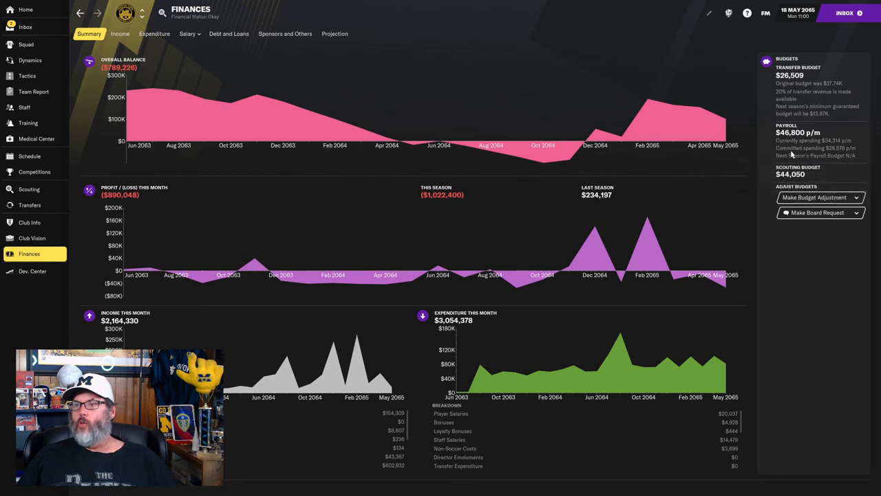
mouse_move(812, 148)
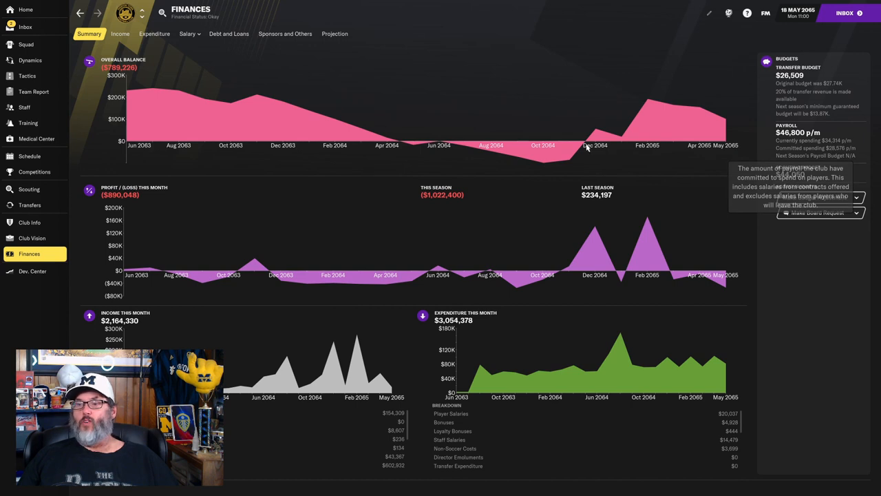
mouse_move(265, 157)
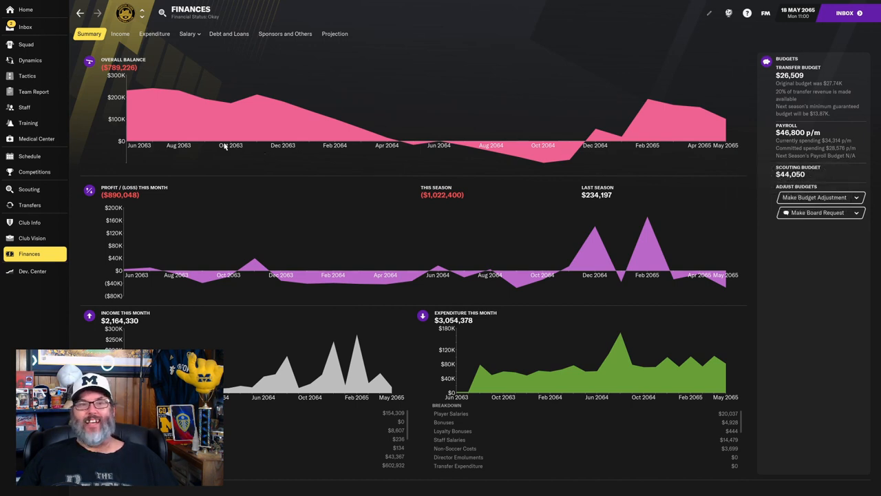
- Read the record stories: low defeats, average rating, goalscoring, and Player of the Match awards
click(28, 27)
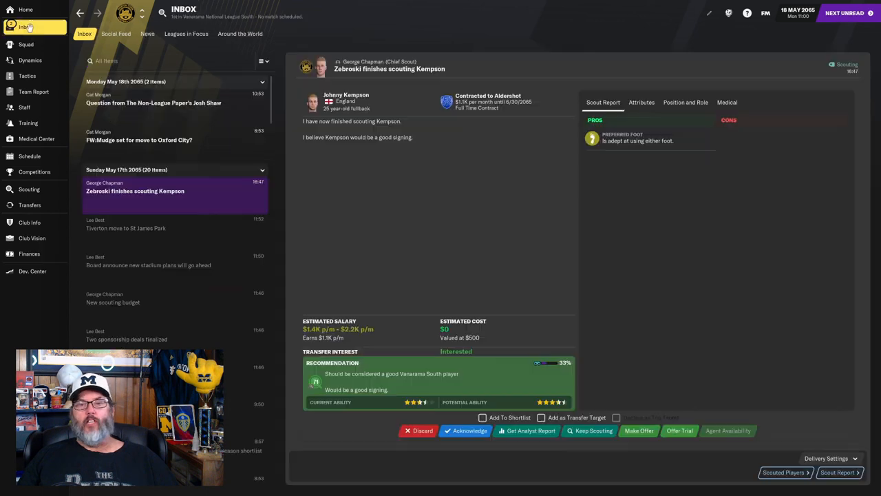
mouse_move(316, 165)
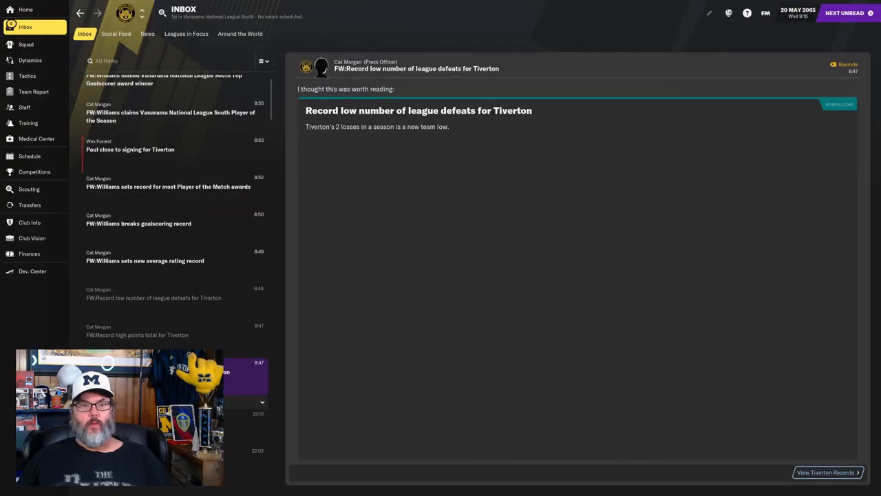
mouse_move(367, 135)
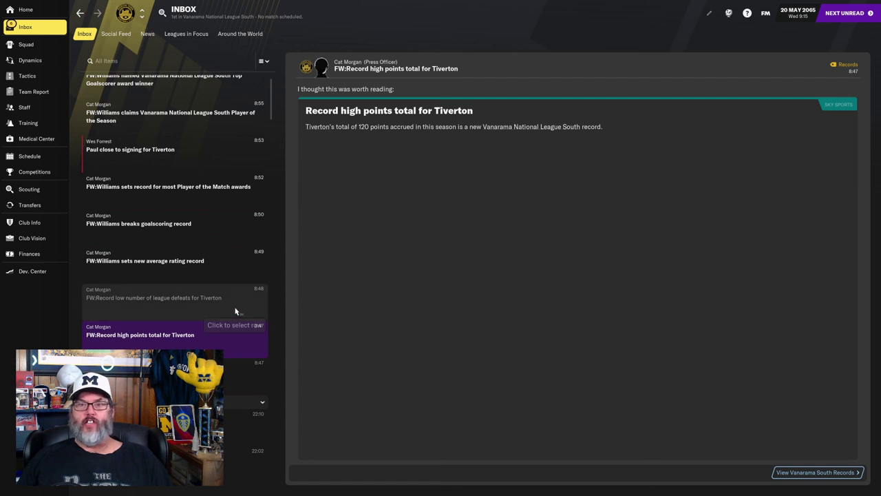
click(157, 298)
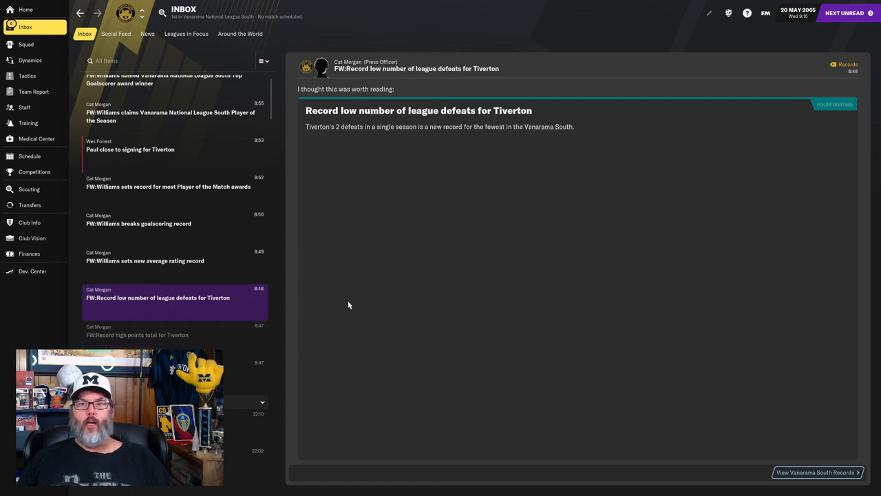
mouse_move(244, 377)
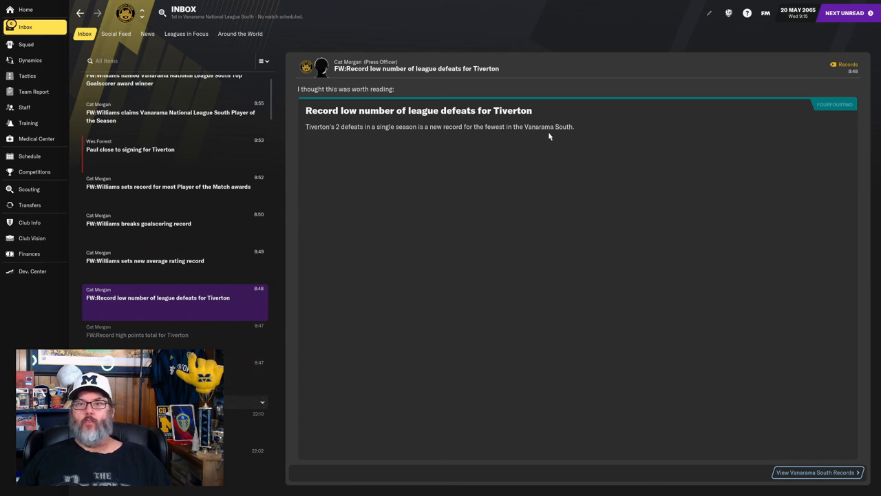
mouse_move(267, 344)
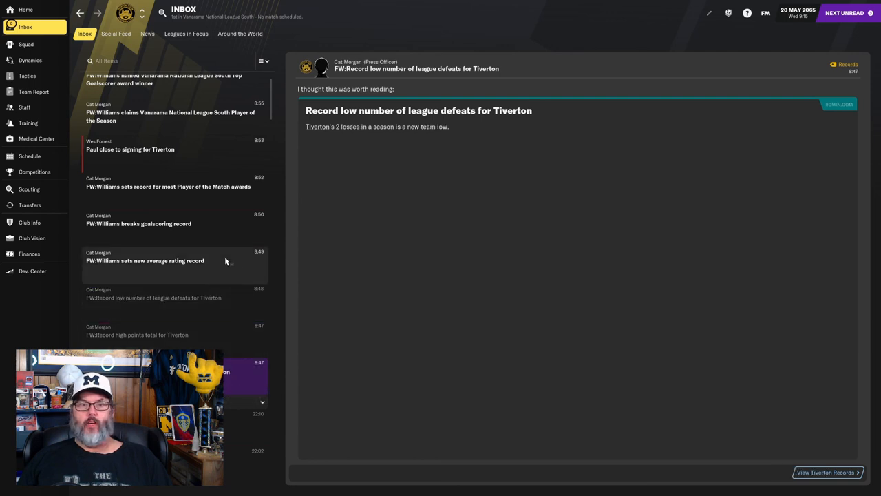
click(144, 260)
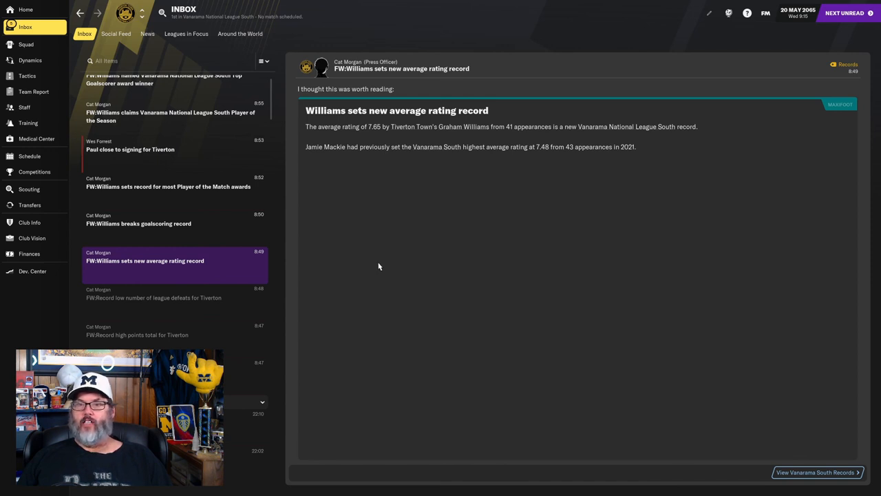
mouse_move(329, 252)
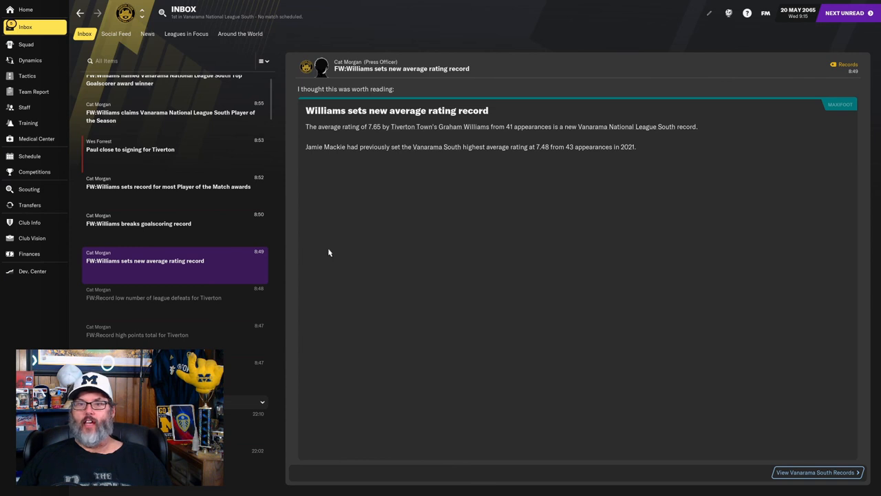
click(138, 223)
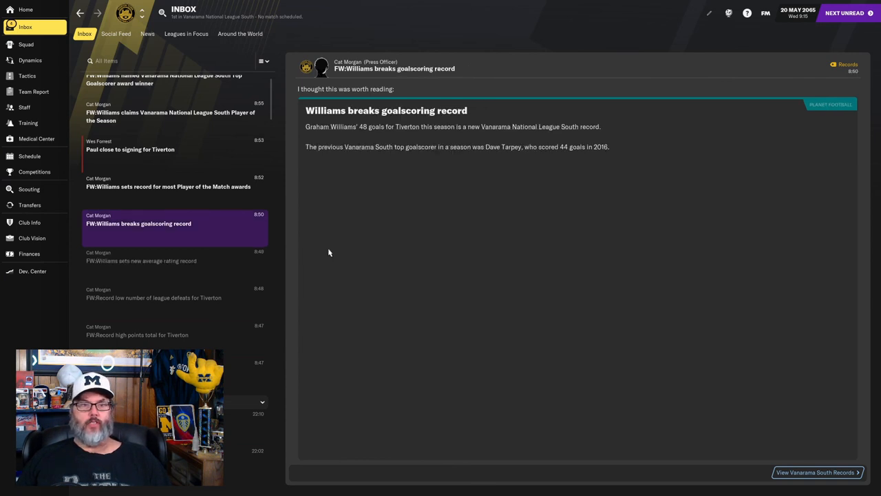
mouse_move(322, 251)
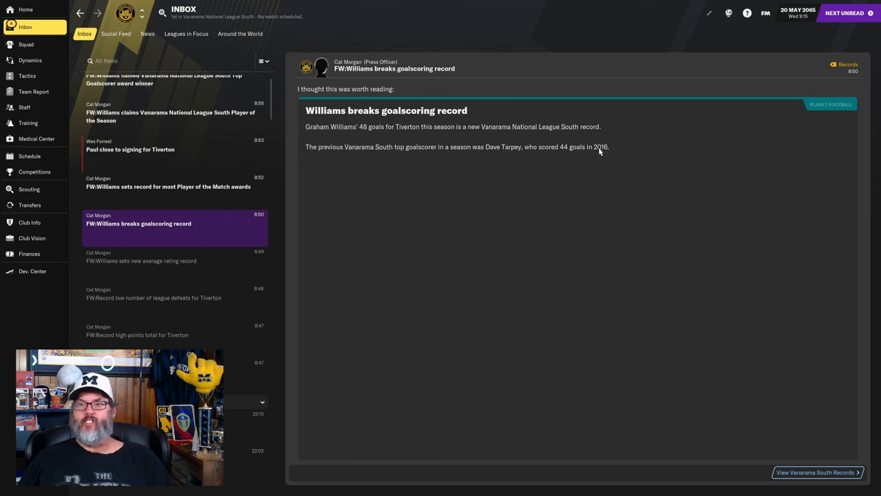
mouse_move(485, 159)
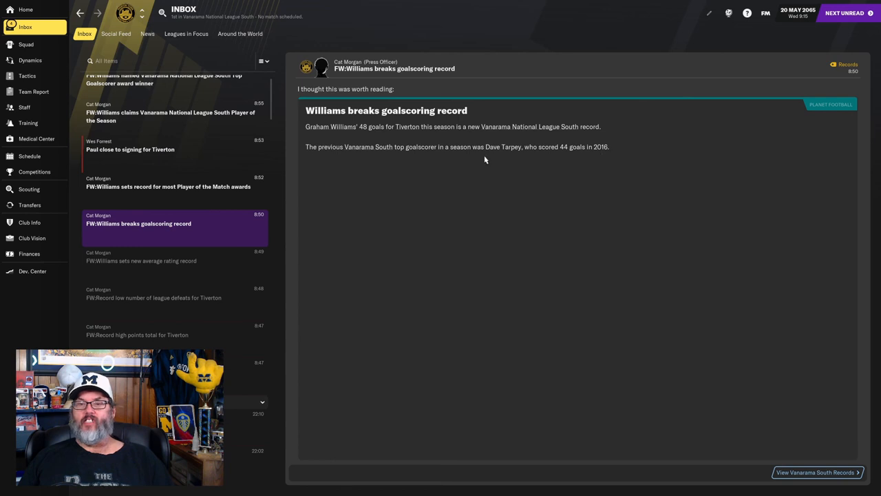
mouse_move(381, 181)
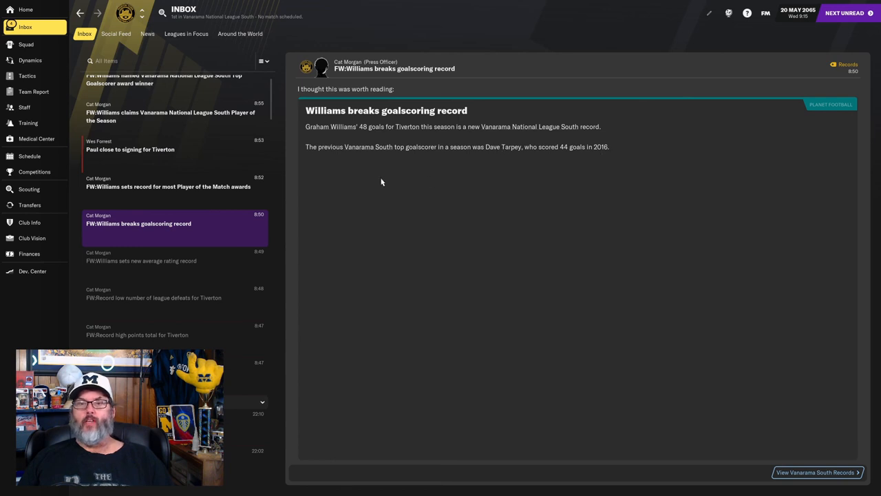
mouse_move(449, 215)
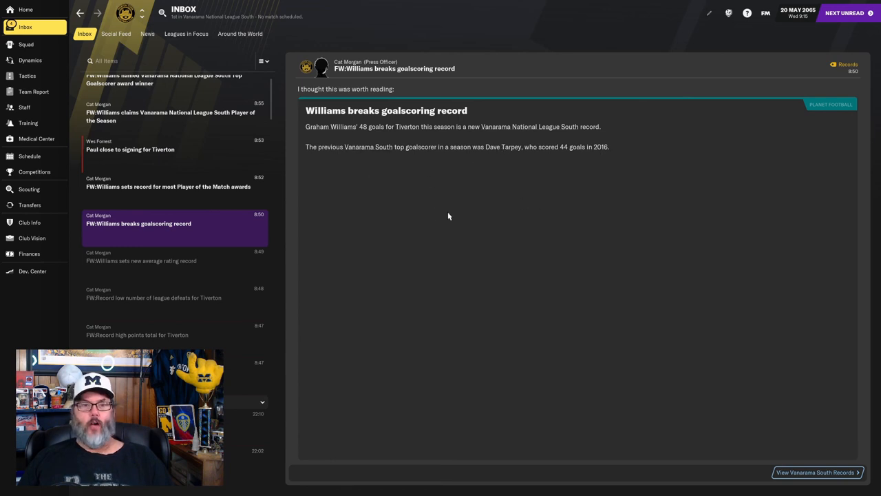
click(168, 186)
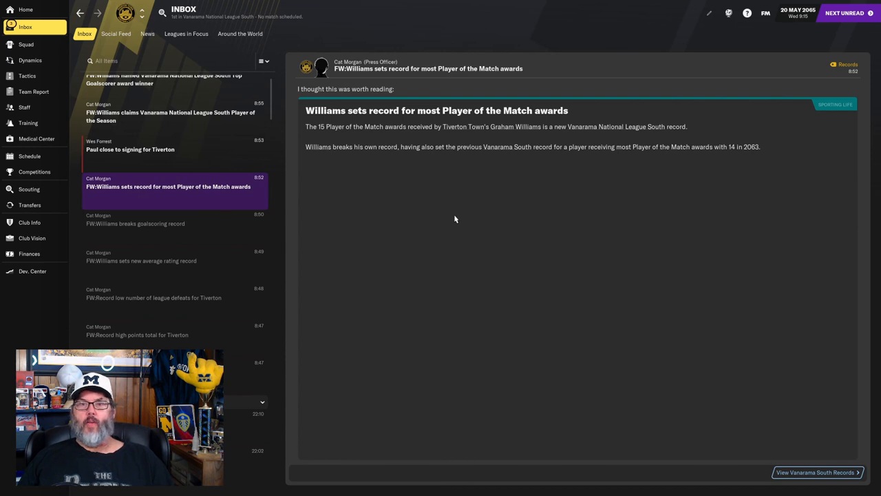
mouse_move(733, 165)
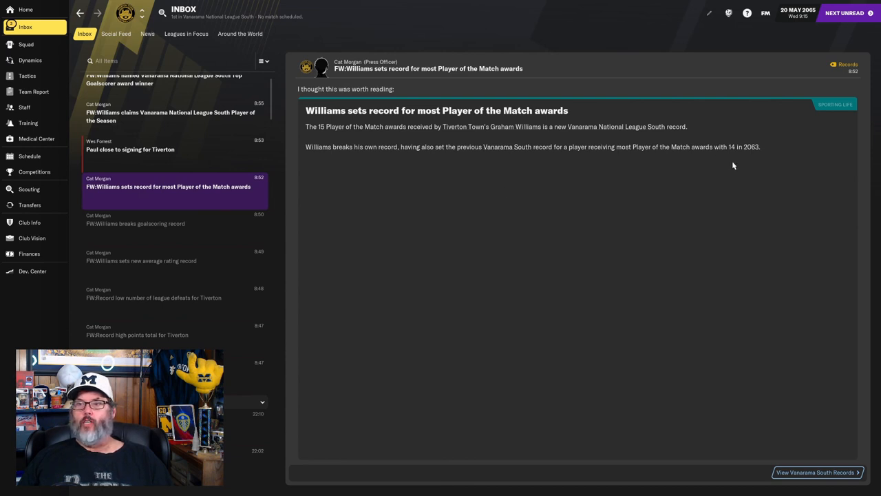
mouse_move(575, 159)
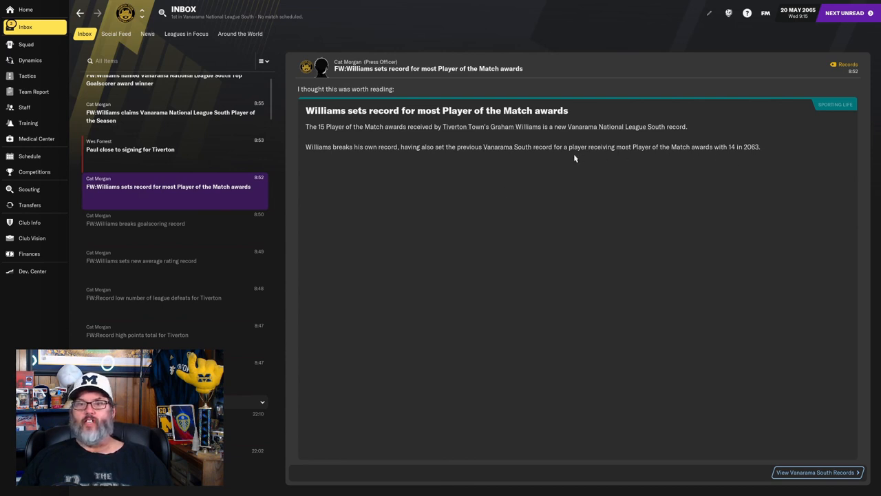
mouse_move(750, 160)
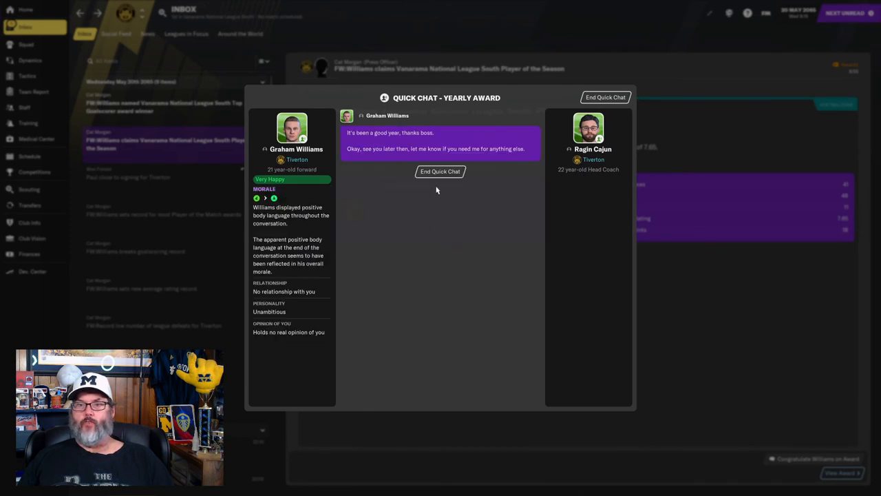
- End the quick chat, read Williams' Top Goalscorer article, and advance to Wednesday afternoon
click(440, 171)
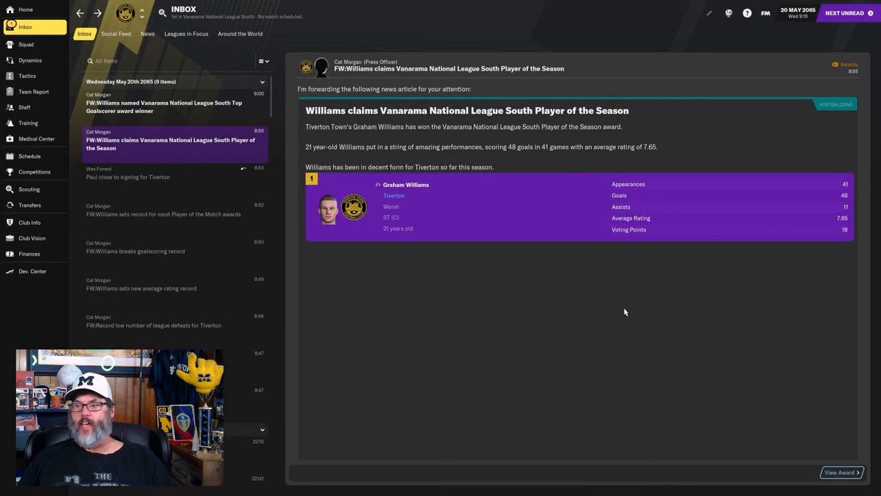
mouse_move(785, 264)
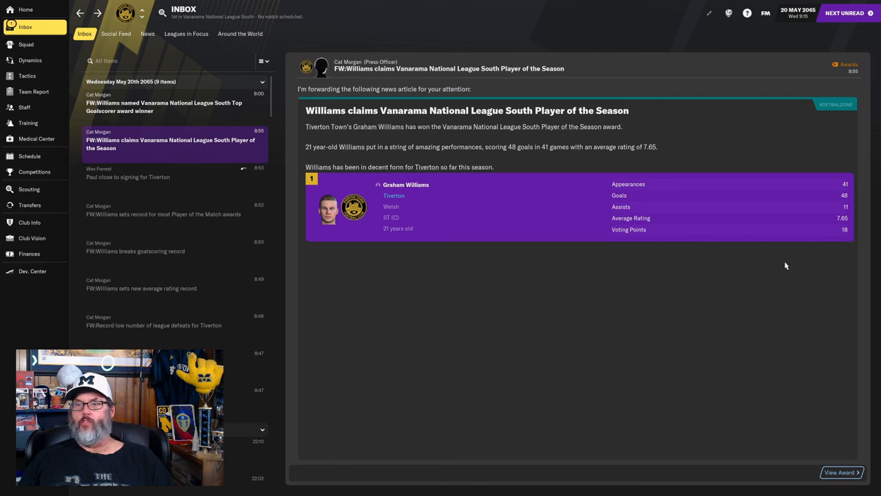
click(164, 107)
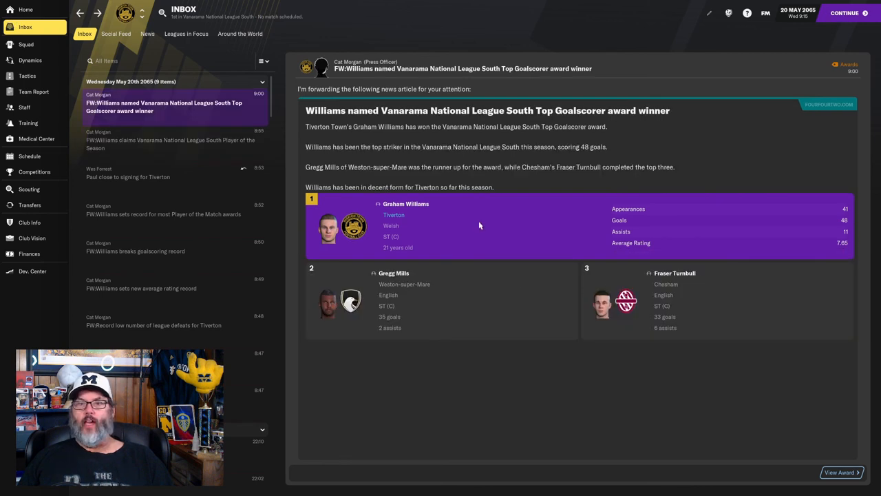
mouse_move(484, 235)
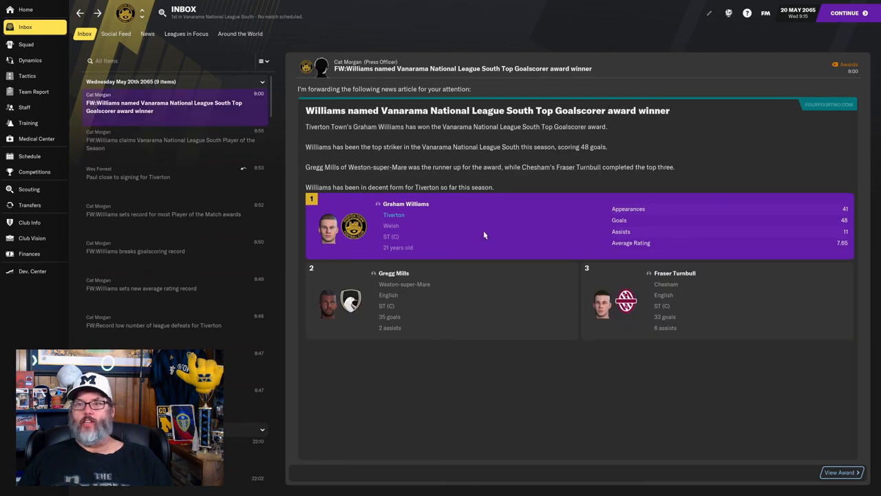
mouse_move(515, 262)
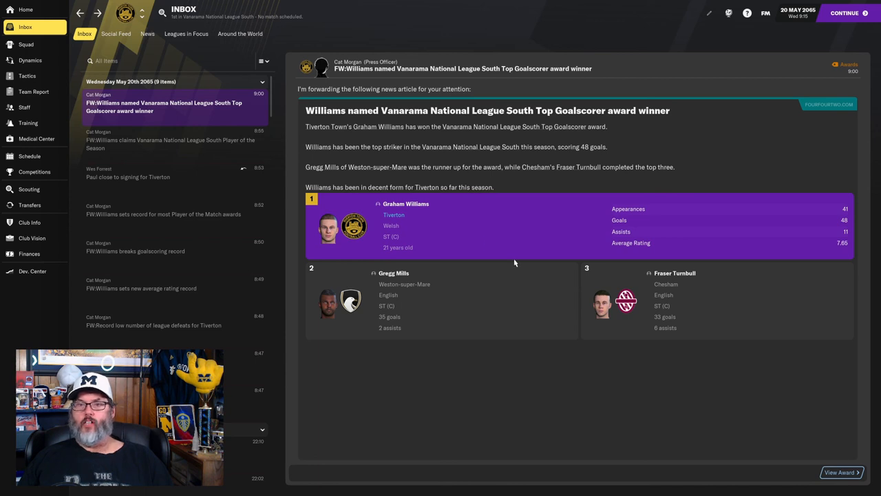
mouse_move(533, 345)
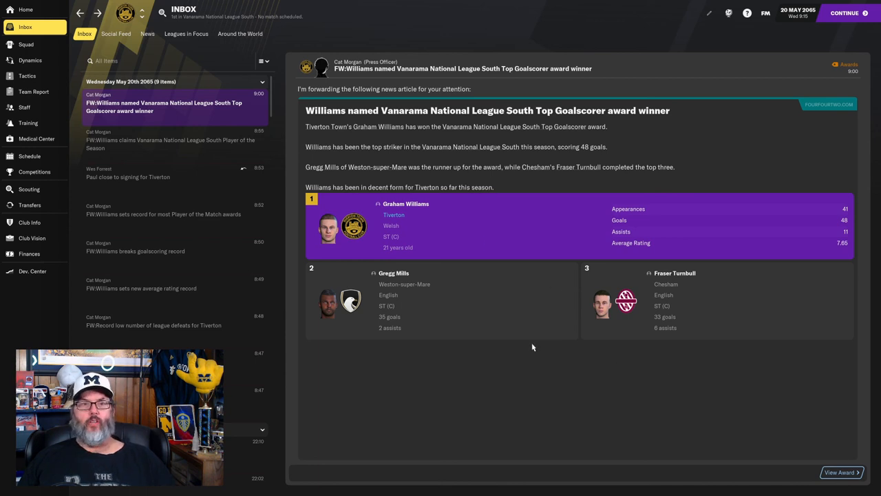
click(849, 12)
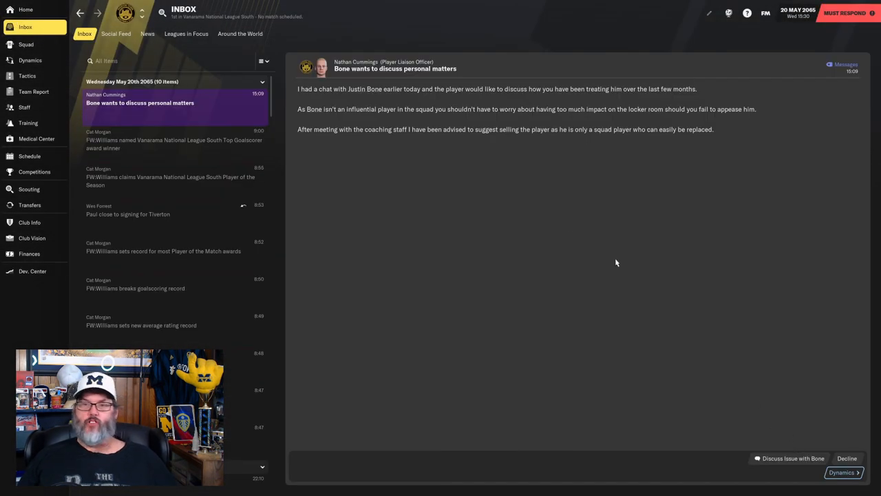
mouse_move(361, 93)
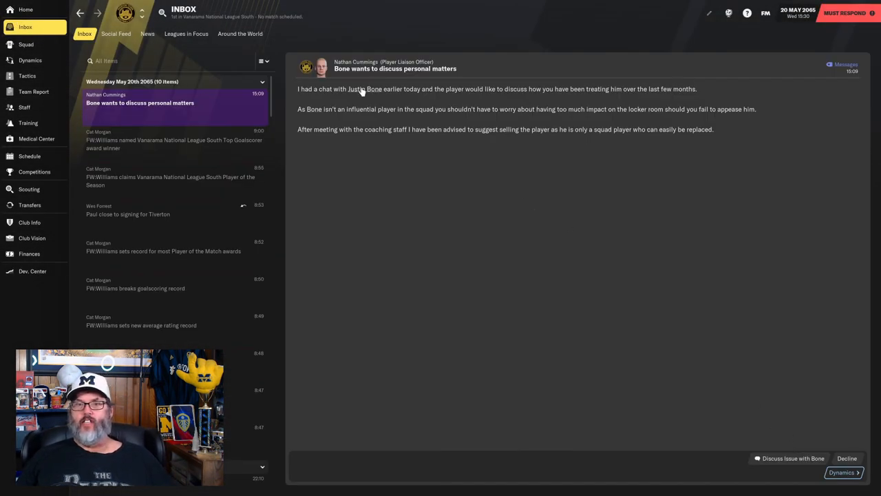
mouse_move(505, 178)
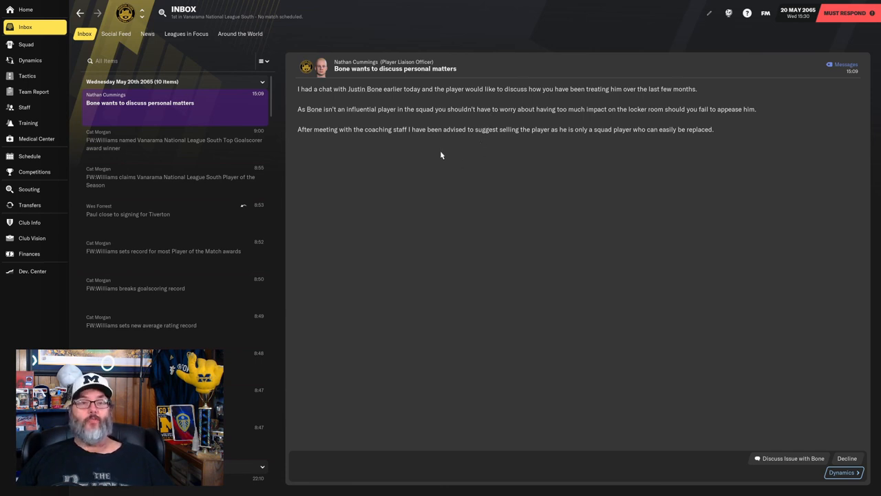
mouse_move(646, 275)
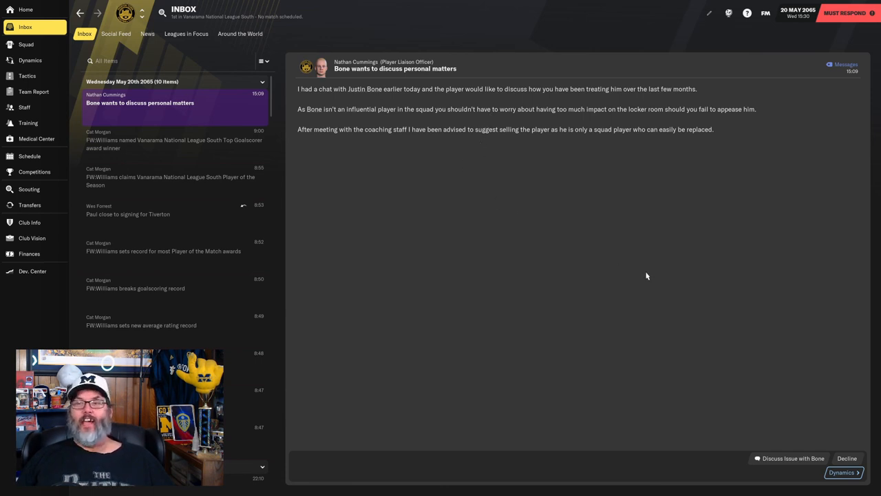
mouse_move(480, 236)
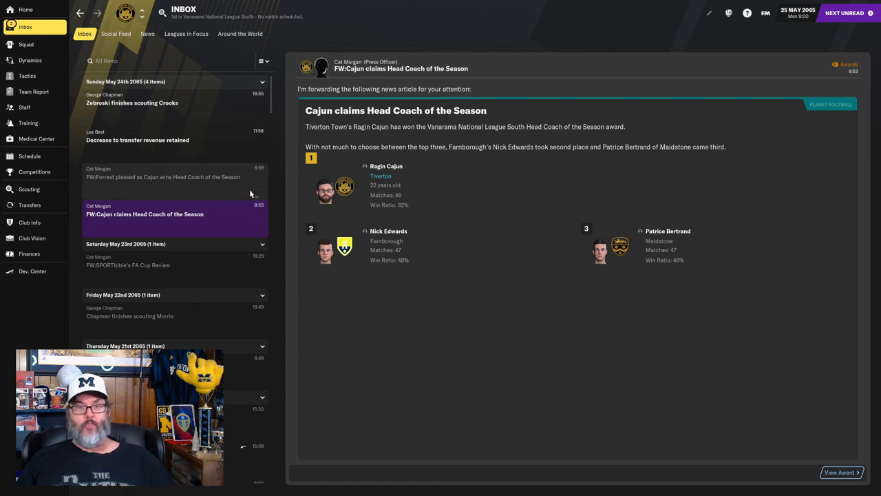
- Read Forrest's praise for Cajun's award, then view finances showing $907,975 overdrawn
click(162, 177)
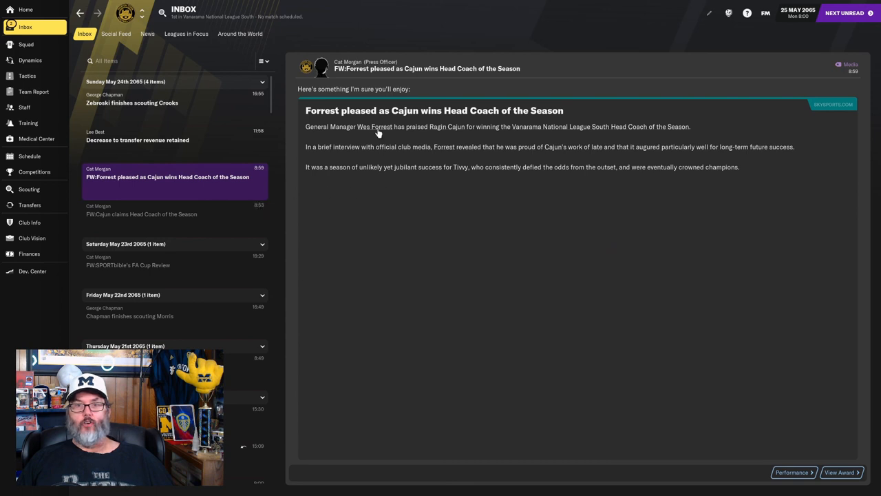
click(137, 139)
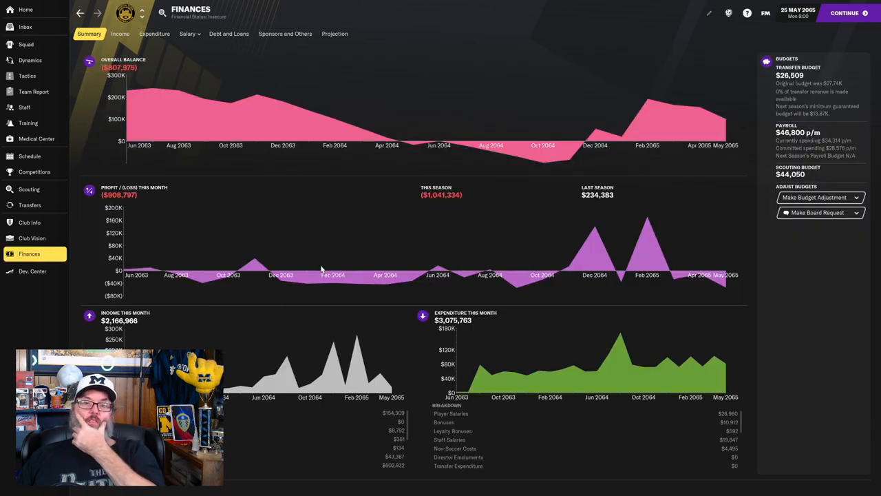
mouse_move(377, 95)
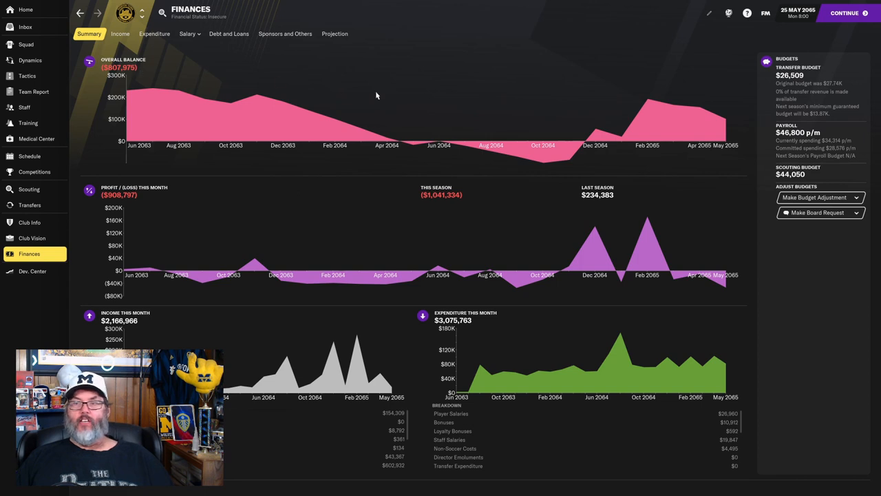
mouse_move(420, 97)
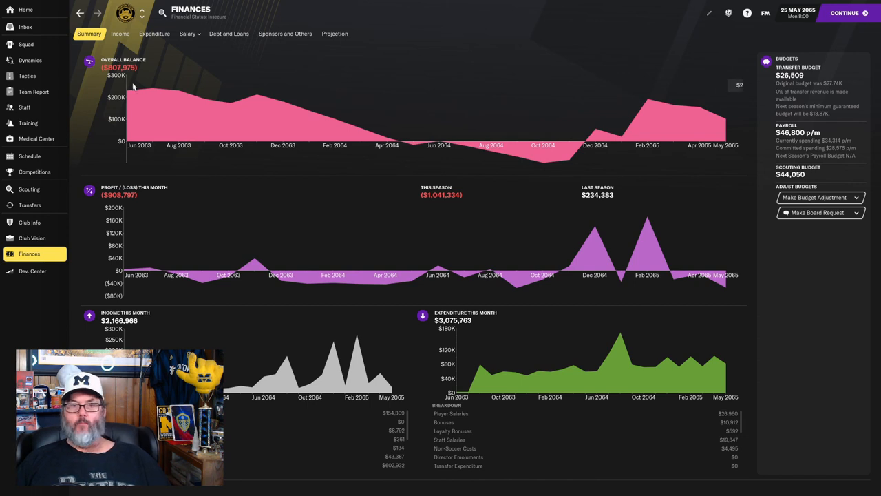
mouse_move(495, 441)
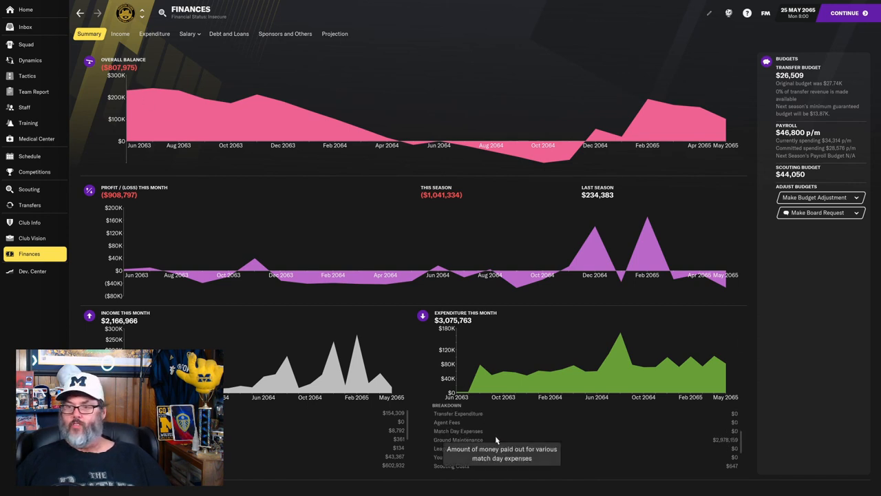
mouse_move(358, 206)
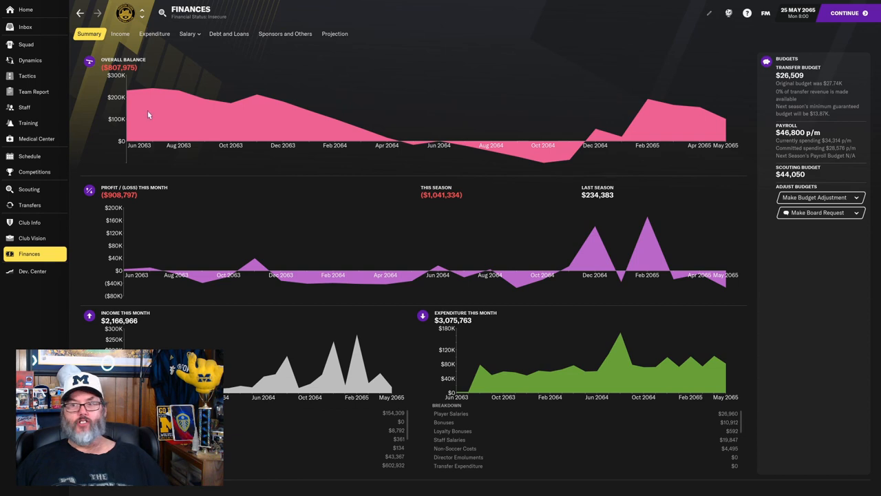
mouse_move(28, 29)
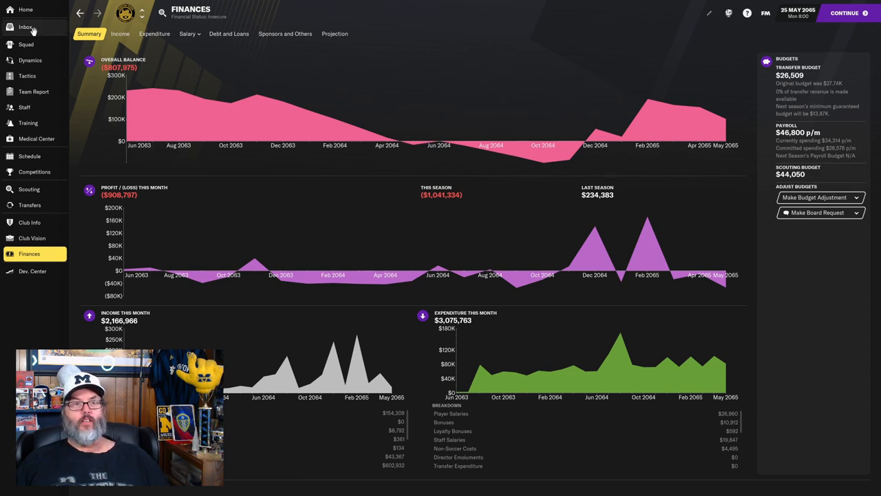
- Leave the Finances Summary charts and return to the inbox messages
click(24, 28)
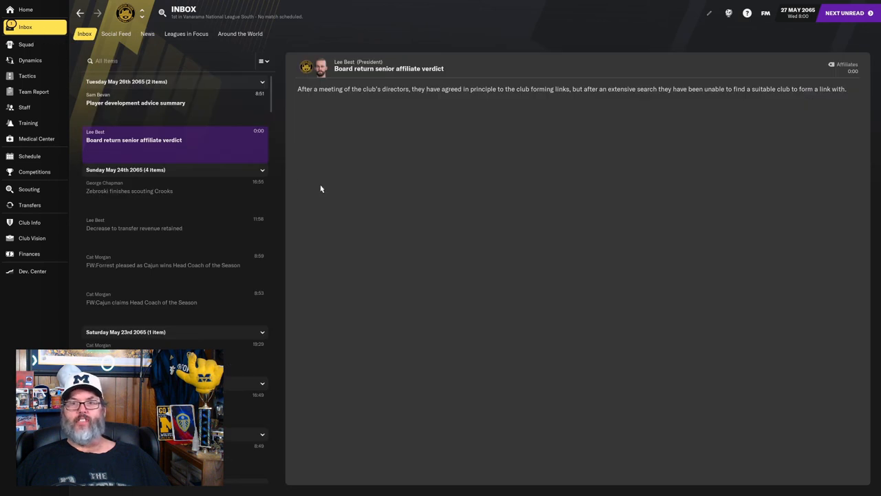
mouse_move(373, 138)
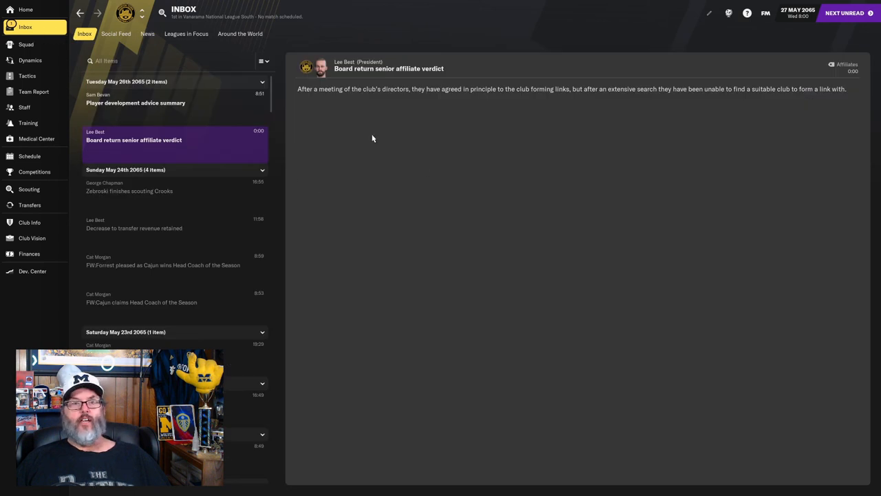
- Continue the game past 27 May toward the 5 June transfer window opening
click(136, 103)
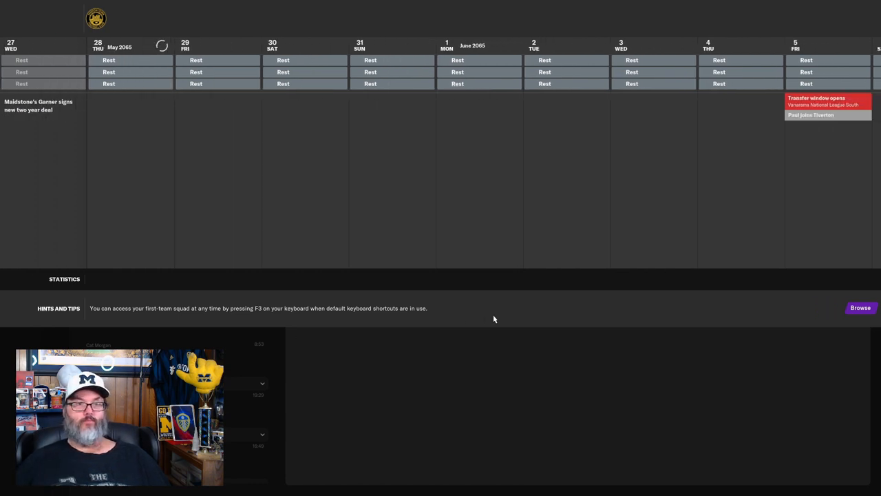
mouse_move(615, 314)
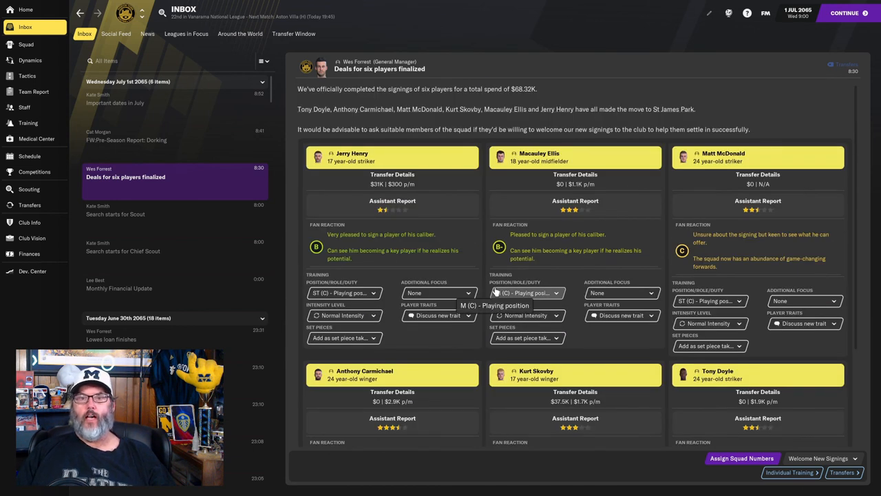
mouse_move(450, 191)
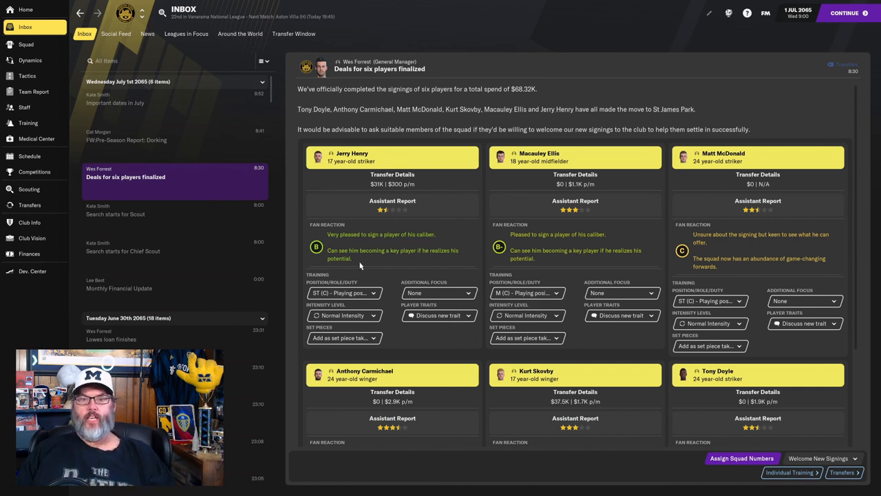
click(351, 152)
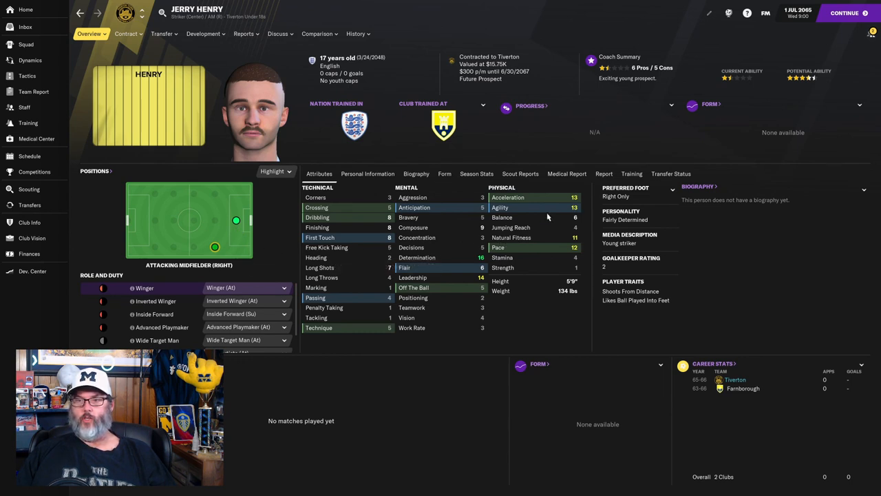
mouse_move(444, 263)
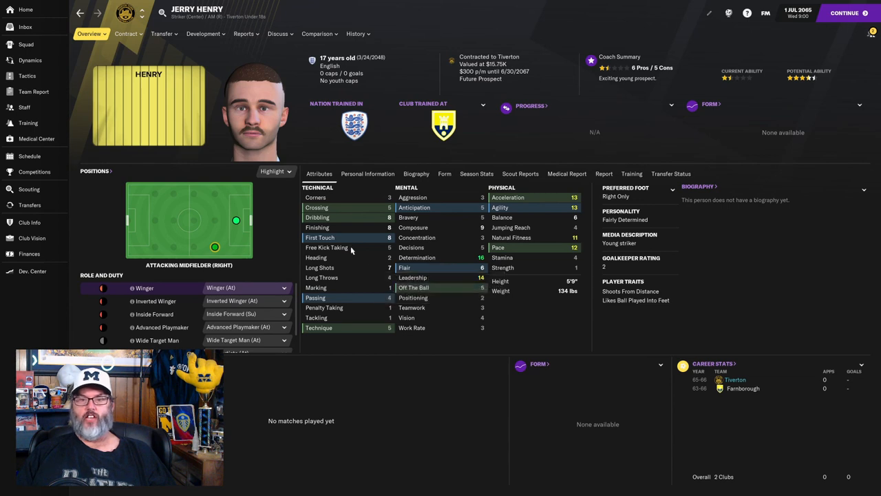
mouse_move(355, 238)
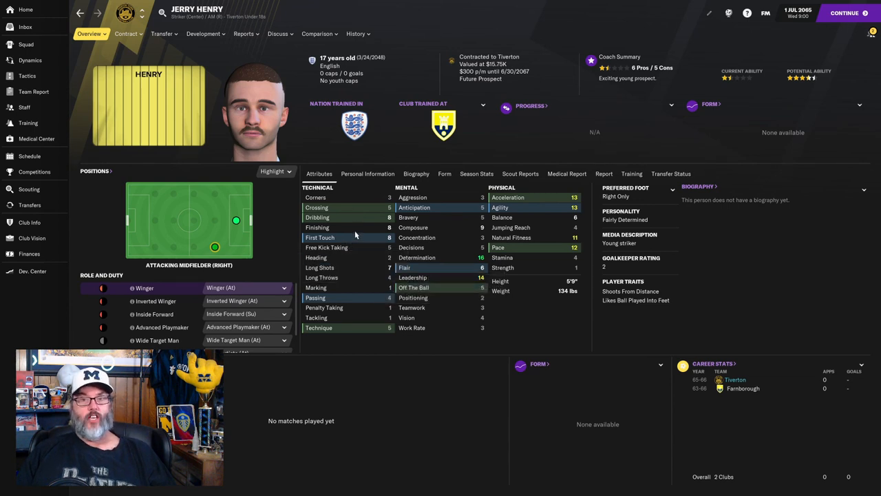
mouse_move(390, 347)
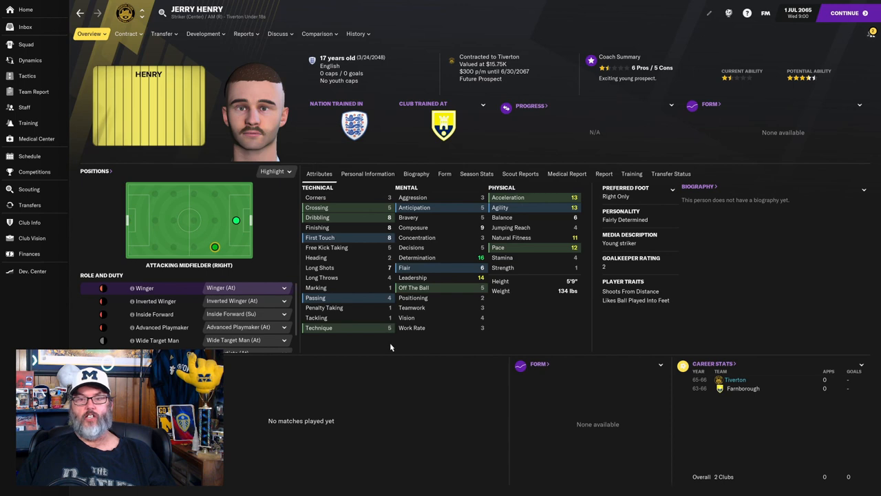
mouse_move(545, 210)
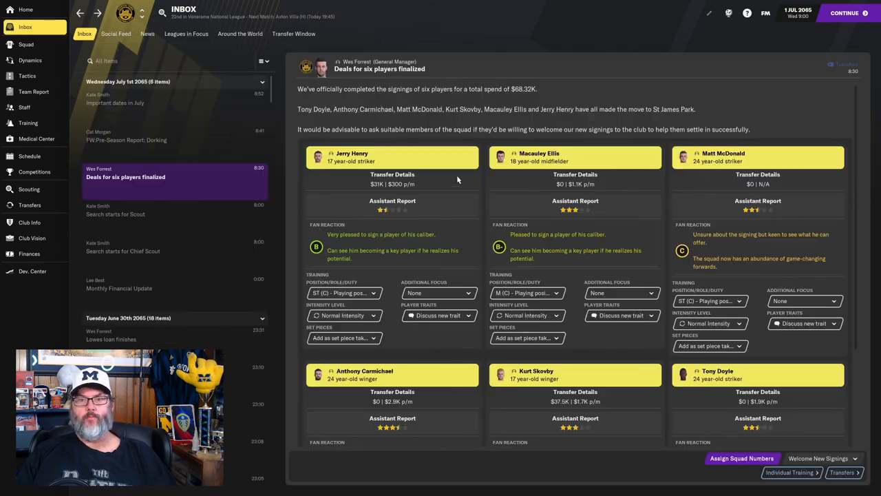
mouse_move(519, 181)
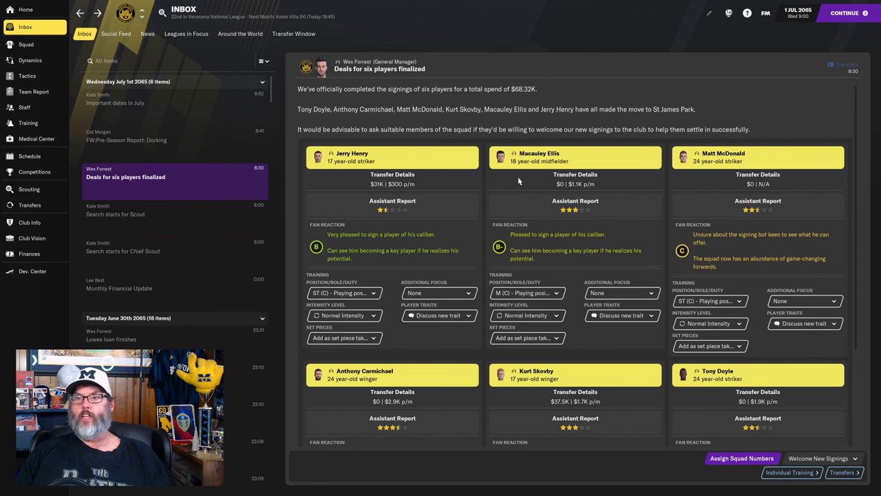
mouse_move(571, 227)
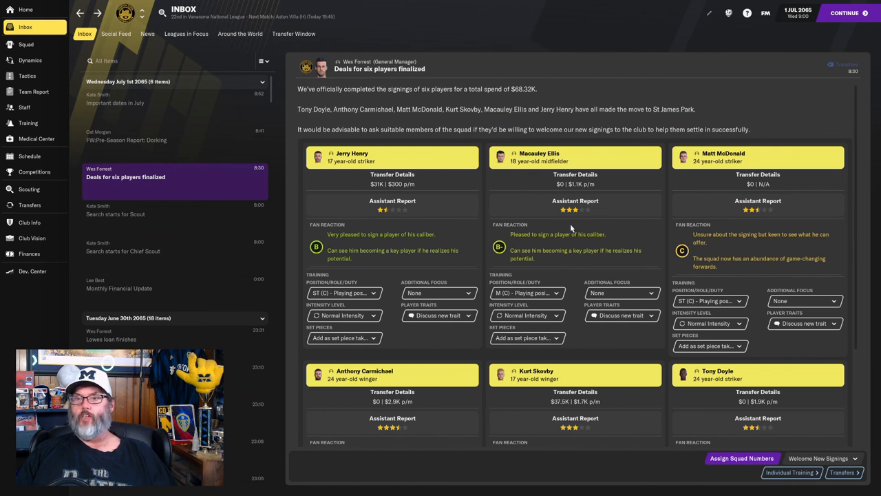
mouse_move(582, 215)
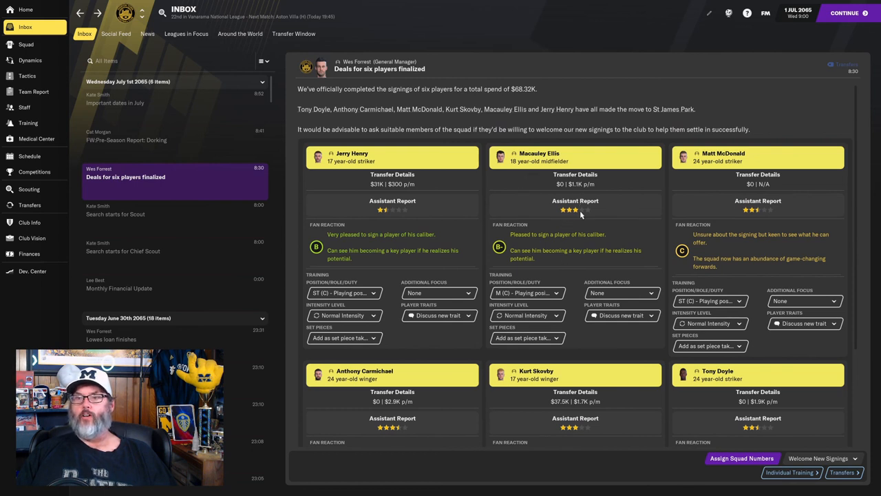
click(536, 153)
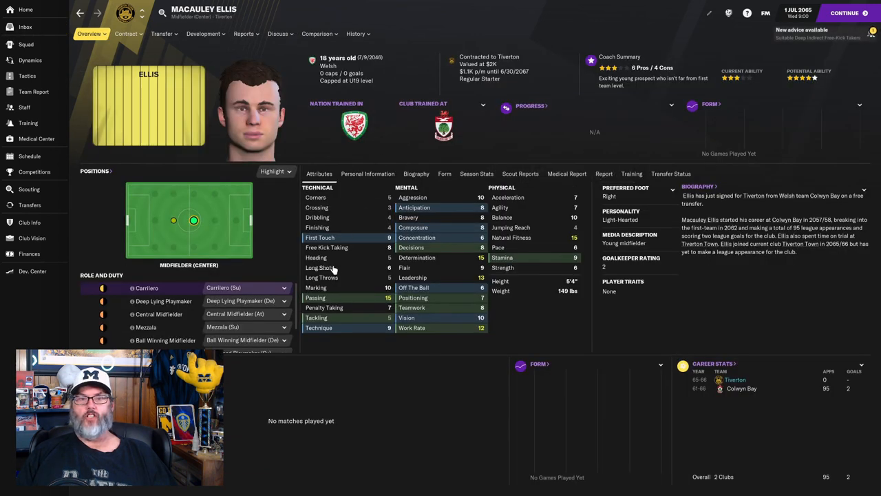
mouse_move(465, 306)
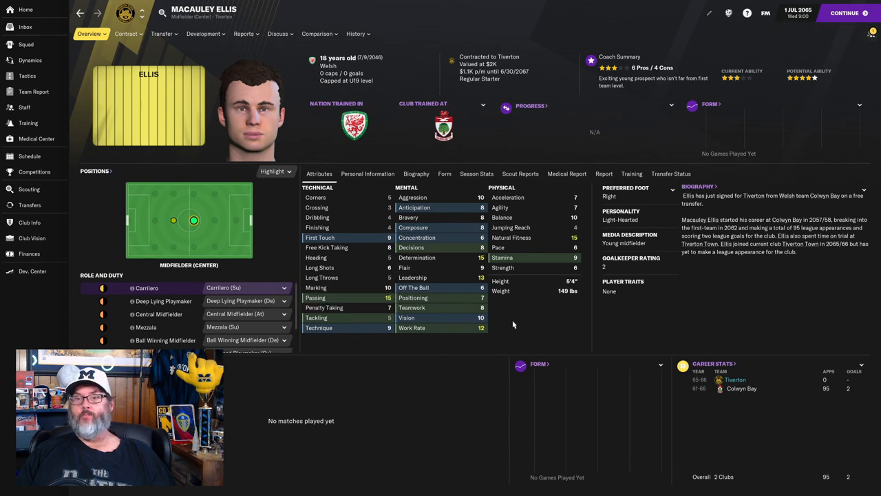
mouse_move(541, 245)
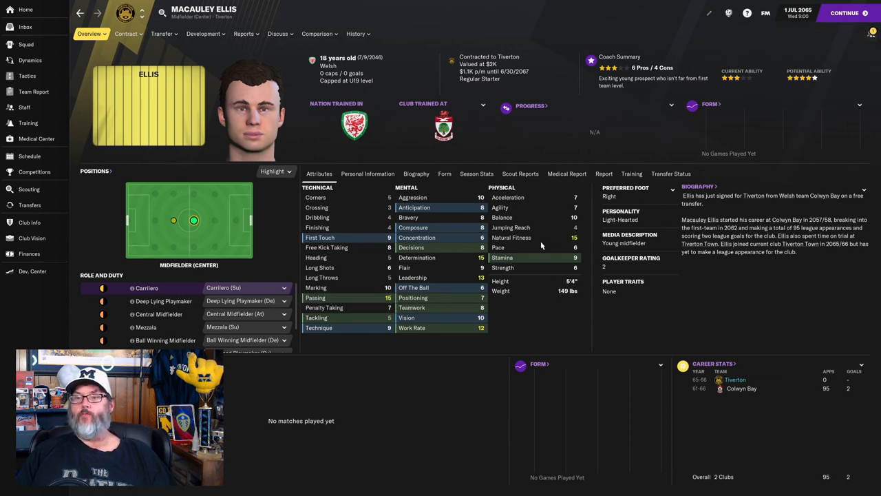
mouse_move(543, 268)
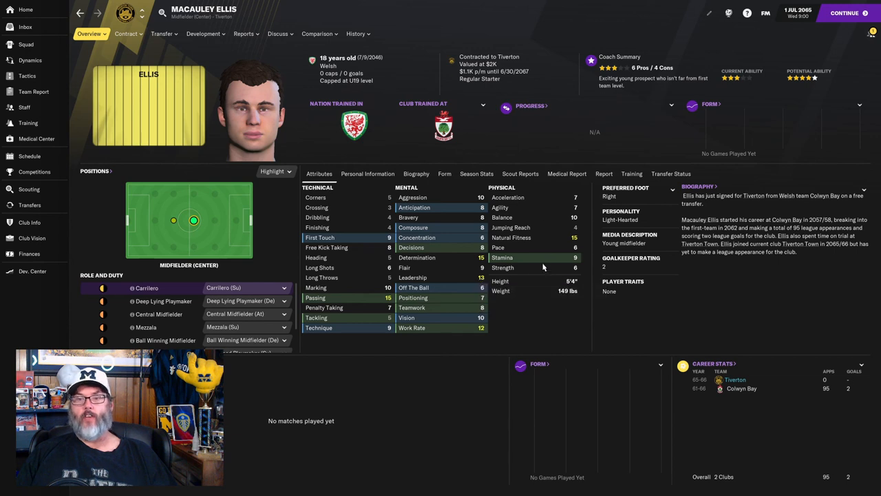
mouse_move(548, 264)
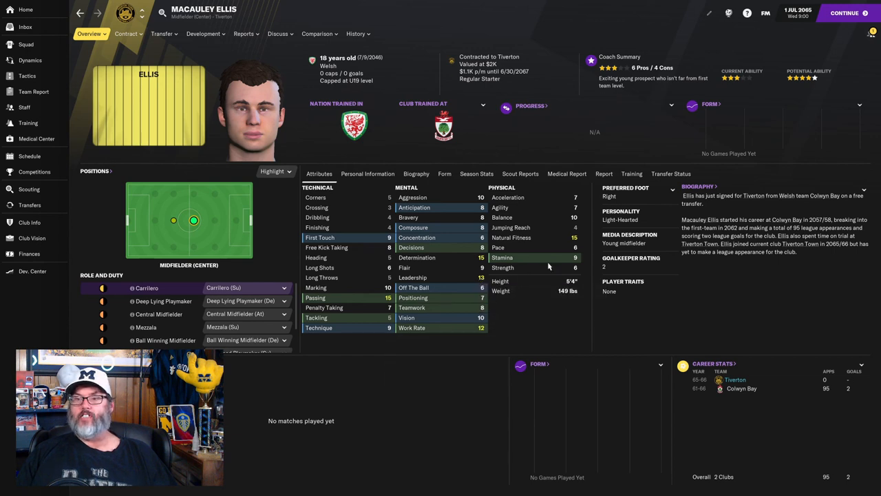
mouse_move(600, 250)
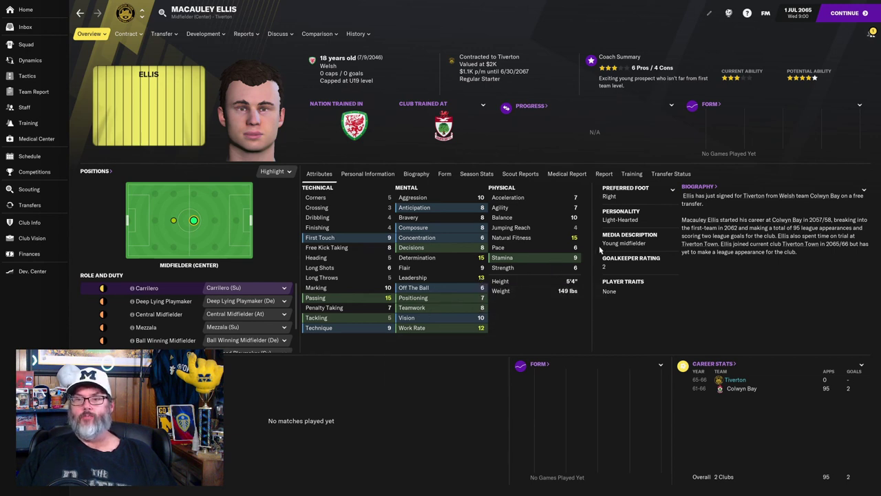
mouse_move(579, 249)
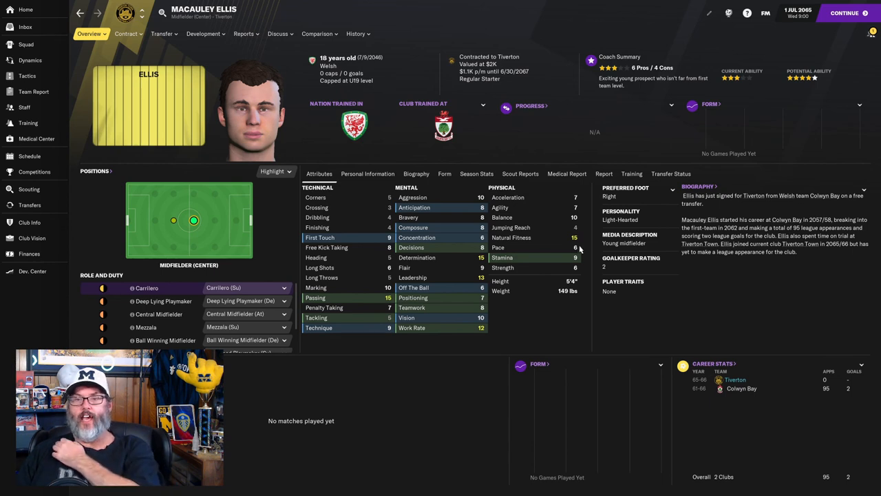
mouse_move(631, 146)
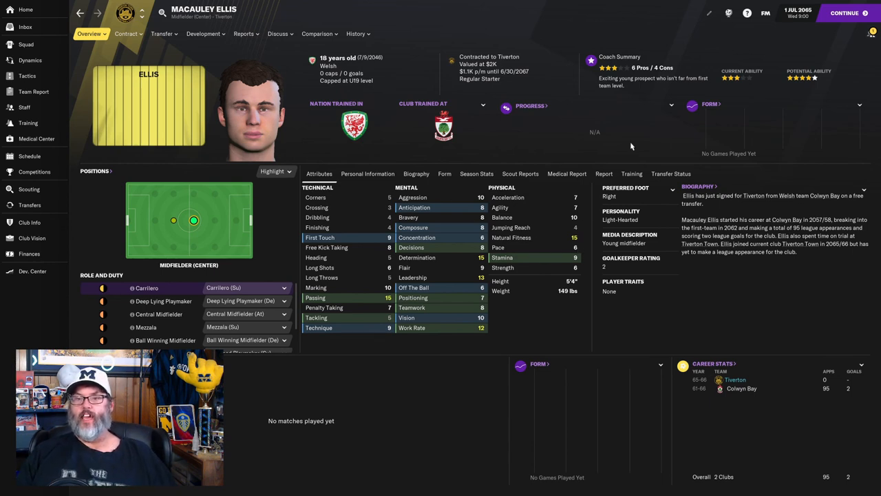
mouse_move(446, 265)
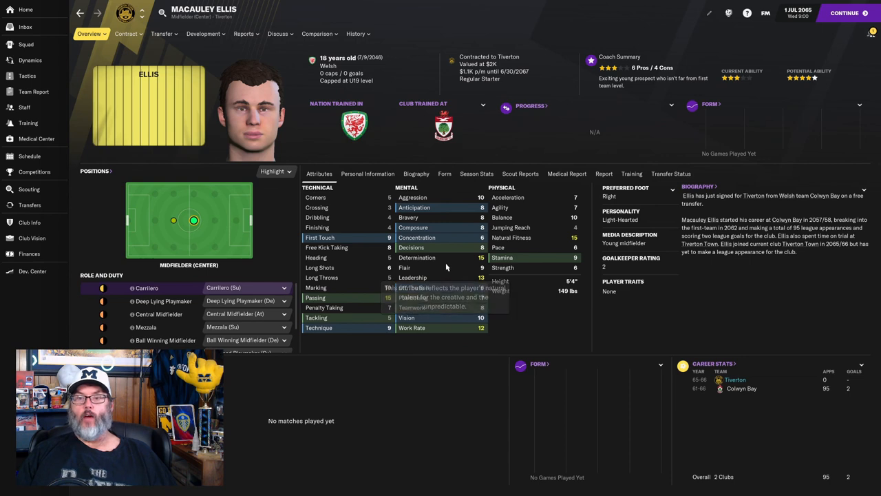
mouse_move(446, 328)
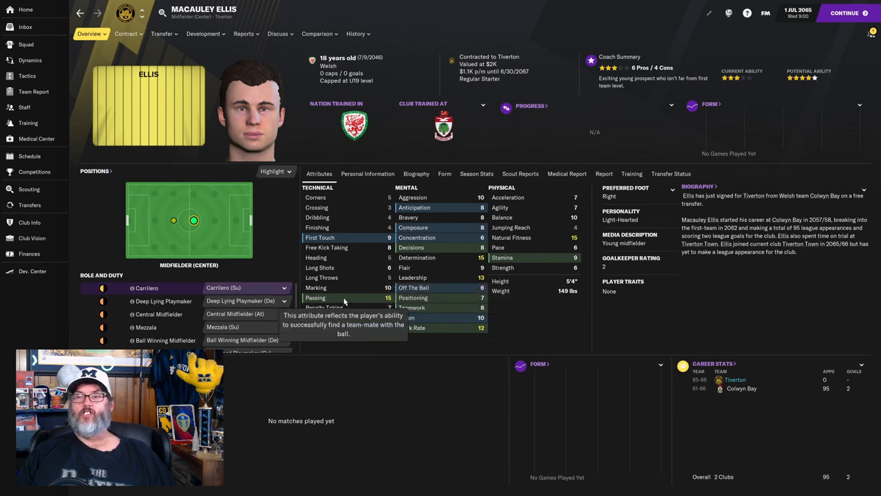
mouse_move(346, 239)
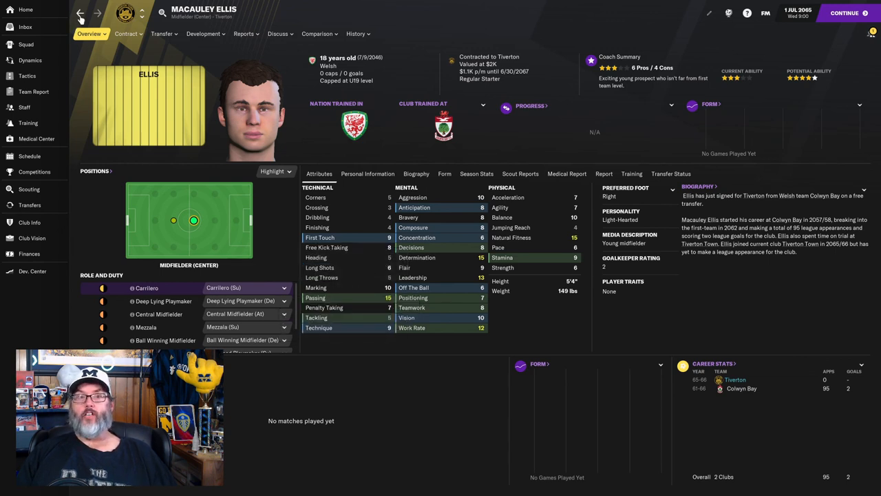
click(26, 27)
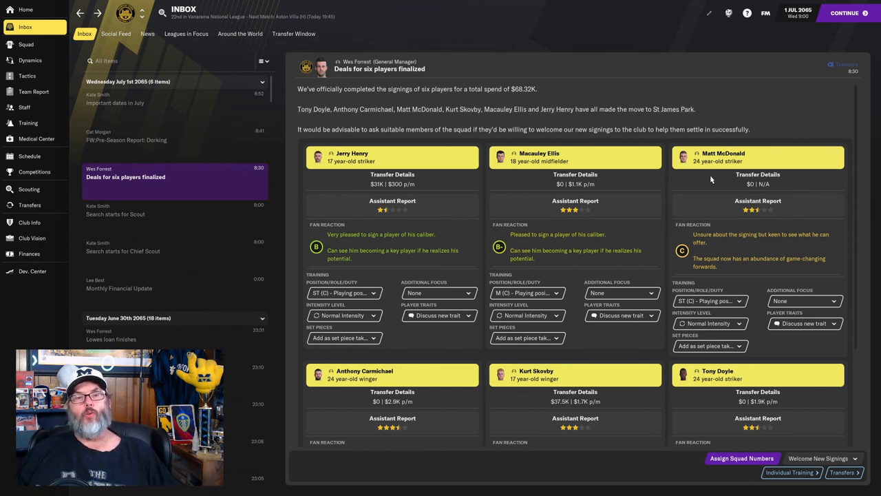
mouse_move(710, 199)
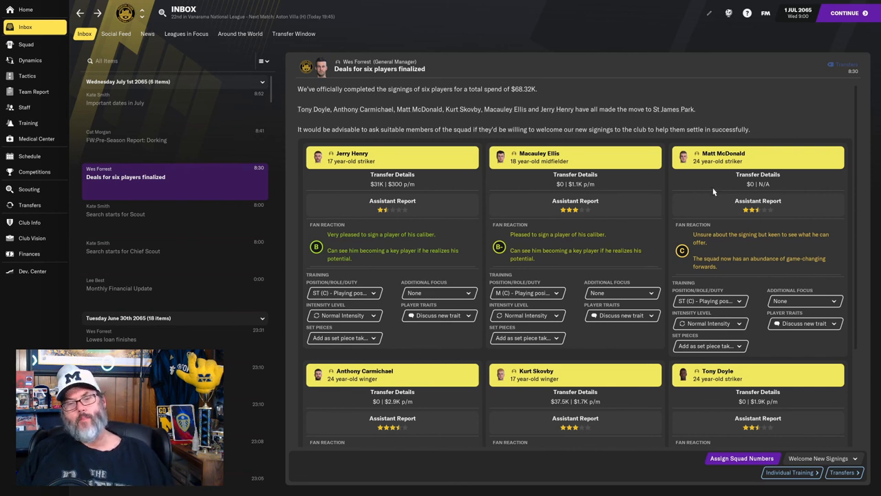
mouse_move(713, 179)
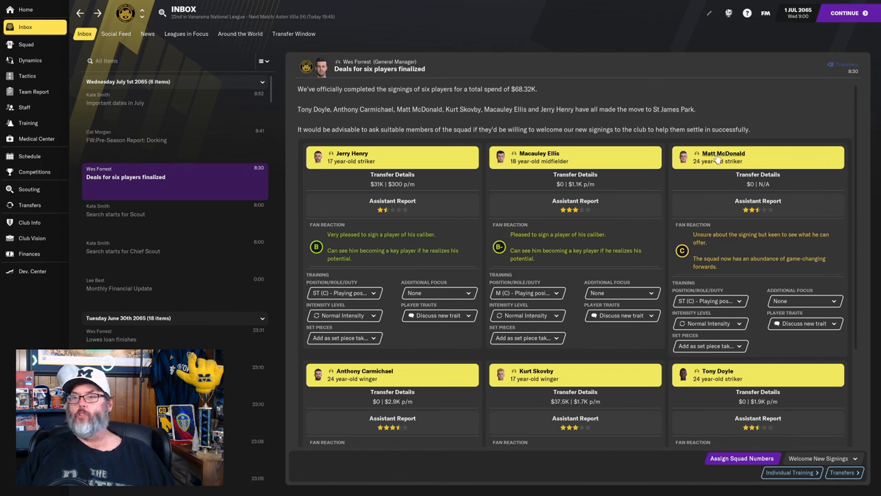
click(725, 152)
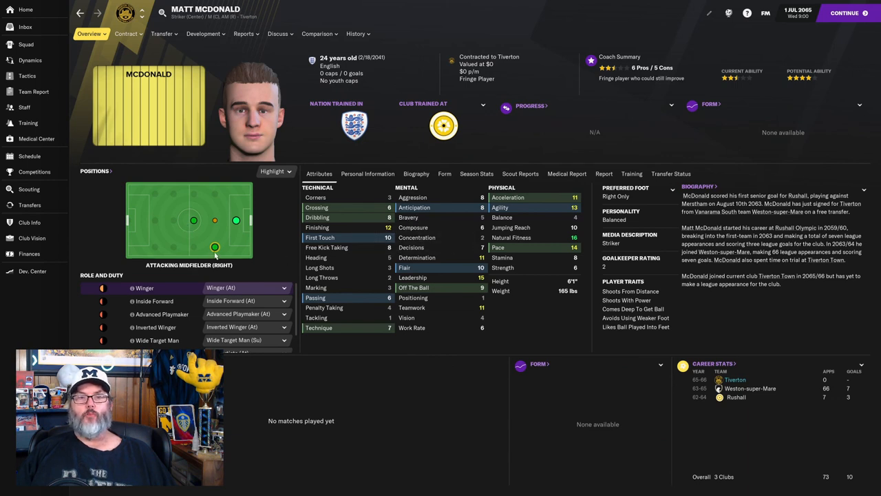
mouse_move(549, 257)
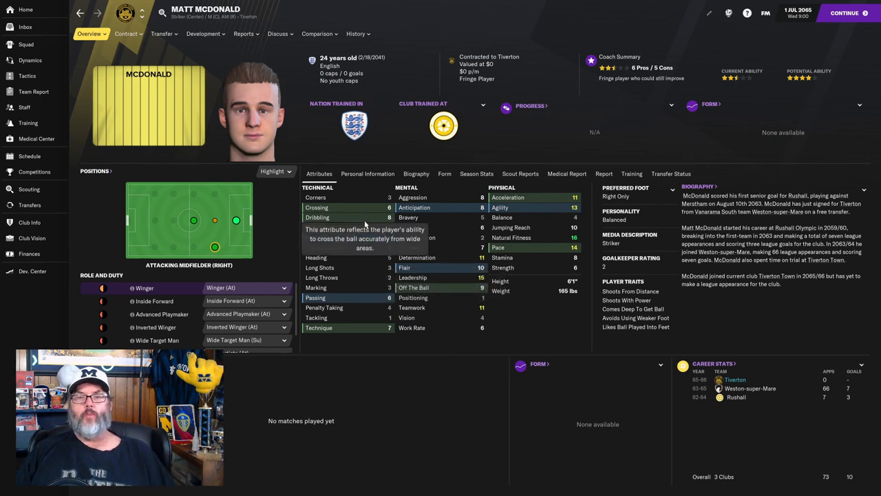
mouse_move(353, 237)
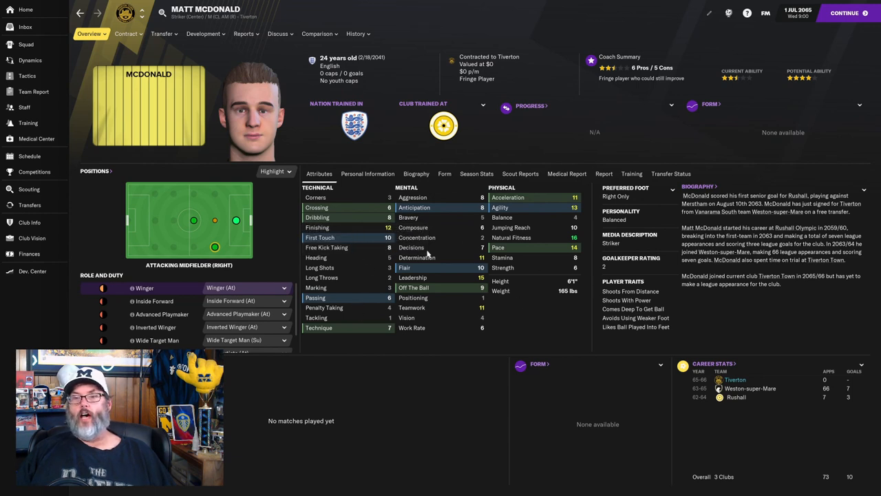
mouse_move(460, 282)
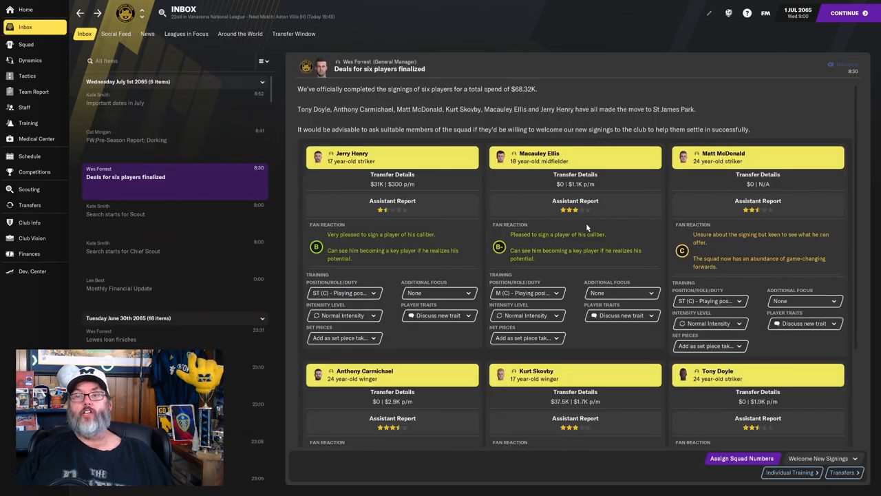
mouse_move(600, 248)
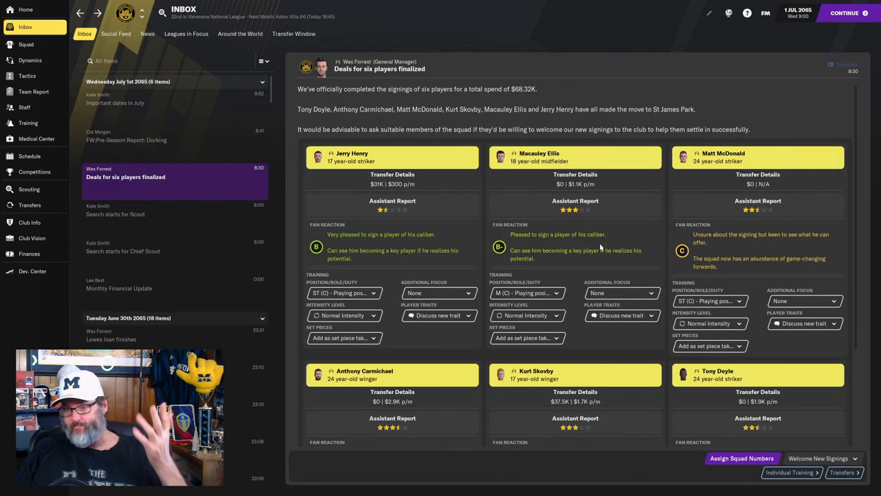
scroll(down, 3)
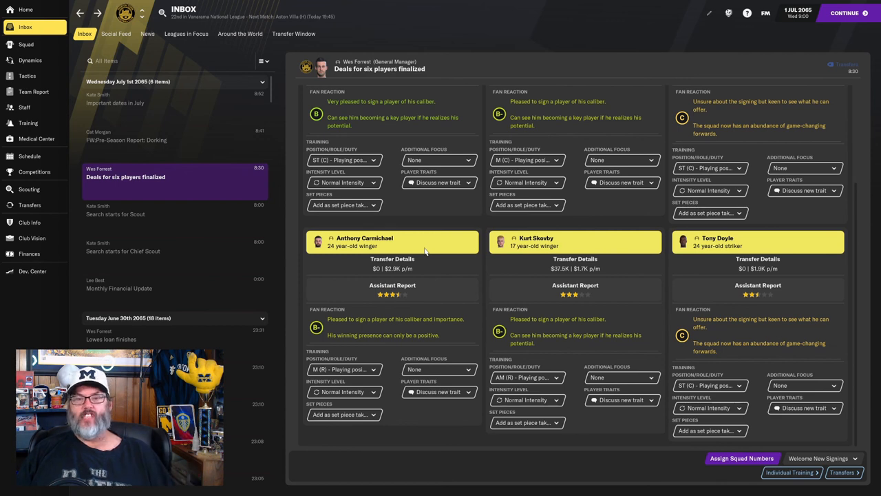
mouse_move(365, 242)
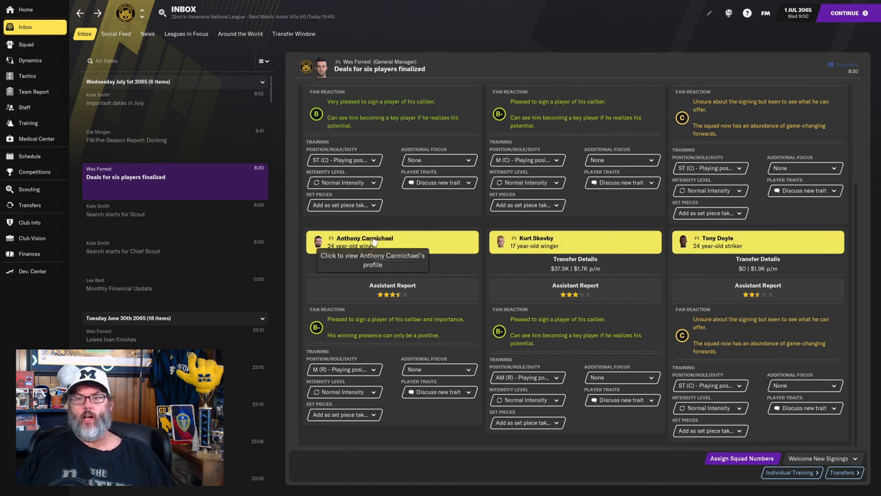
mouse_move(383, 240)
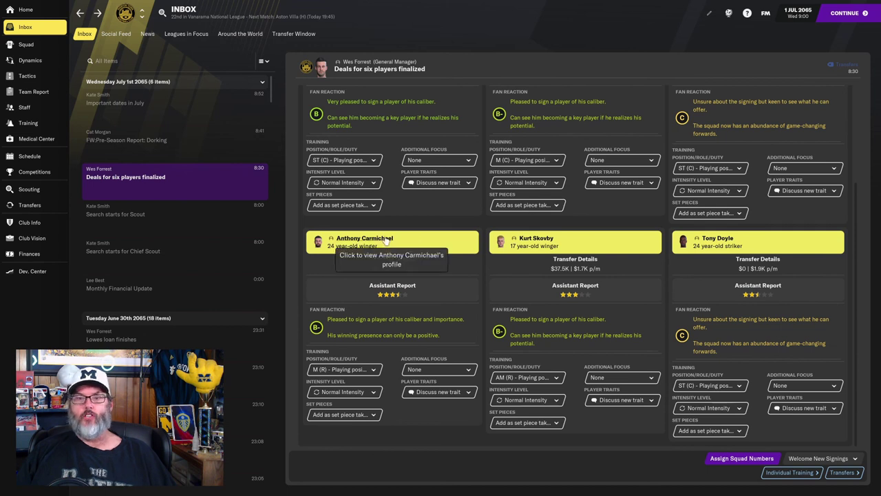
click(365, 239)
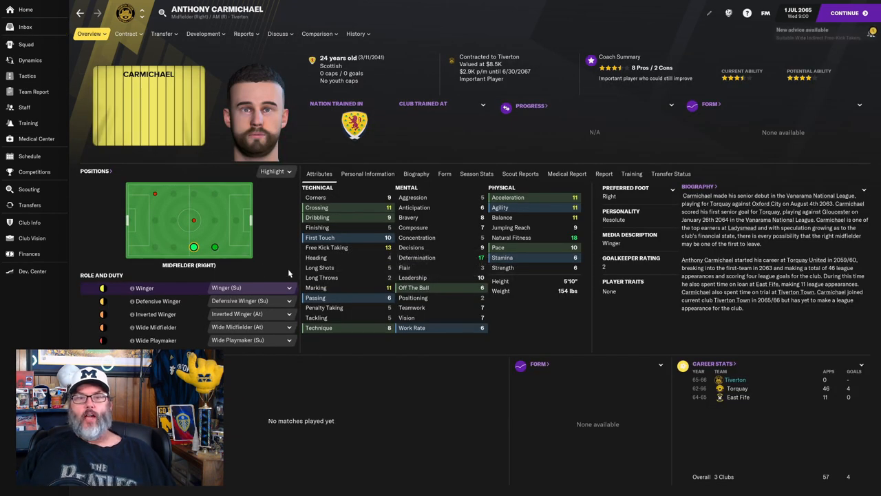
mouse_move(697, 134)
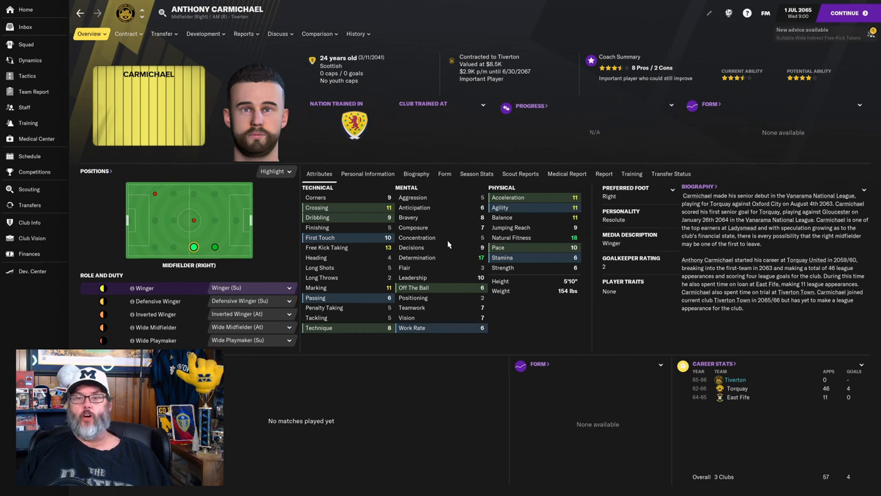
click(354, 33)
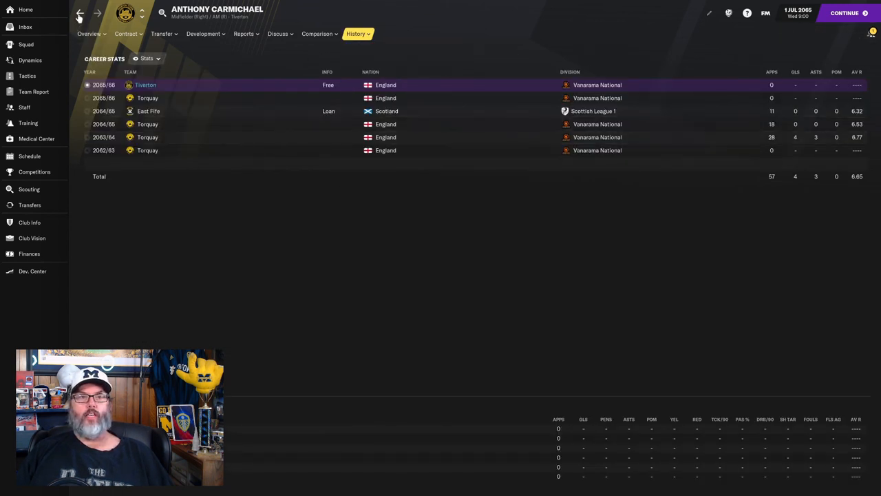
click(26, 24)
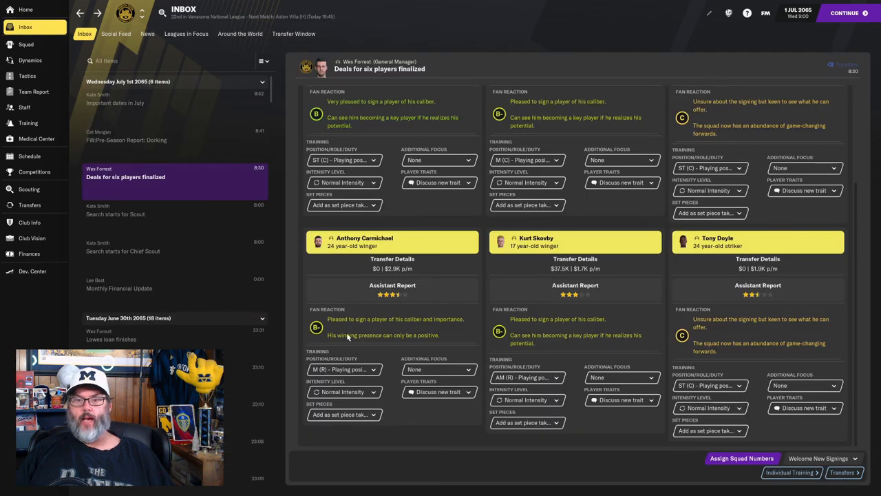
click(365, 241)
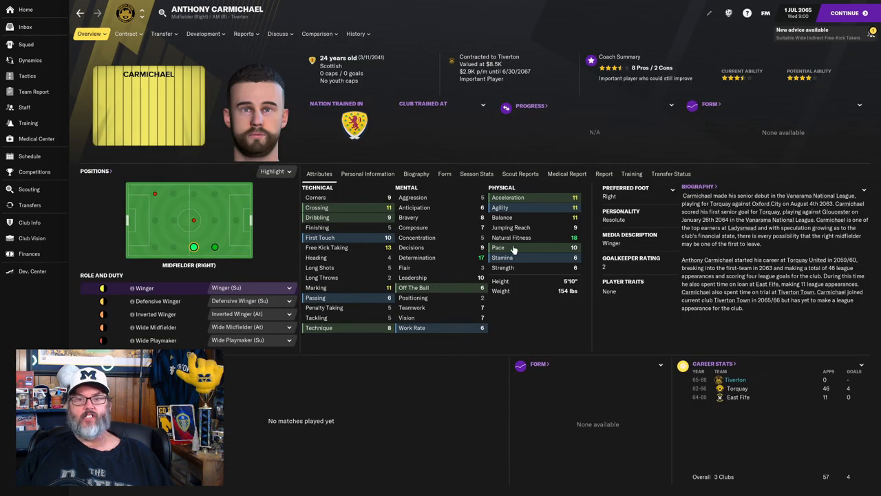
mouse_move(442, 261)
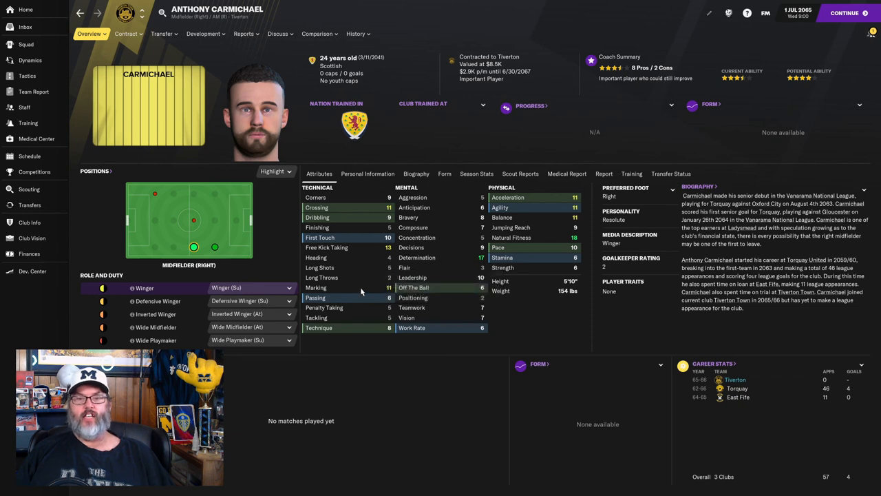
mouse_move(360, 287)
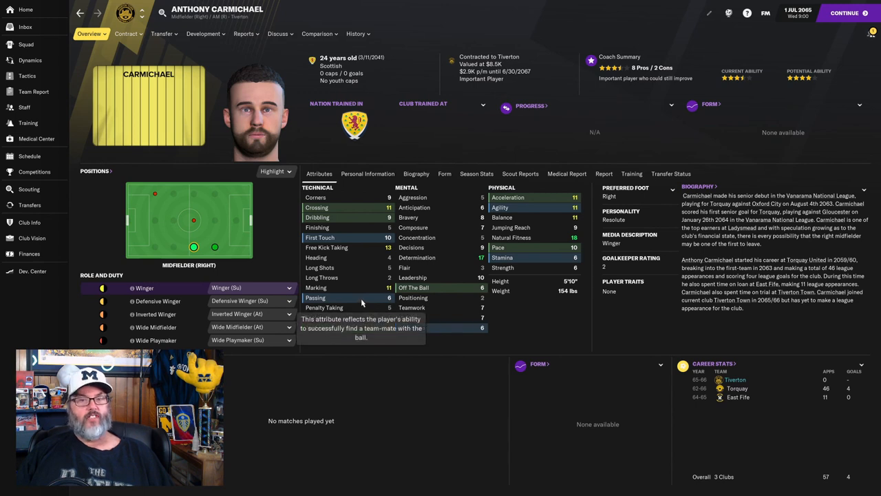
mouse_move(356, 217)
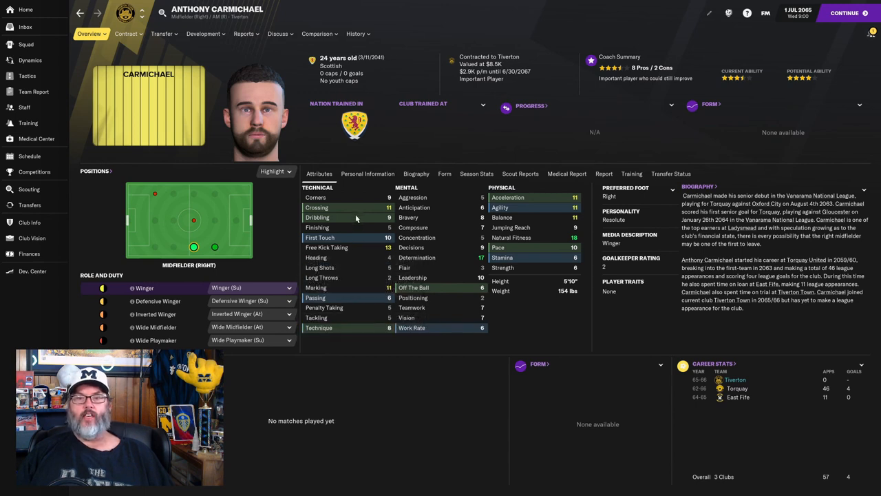
mouse_move(349, 242)
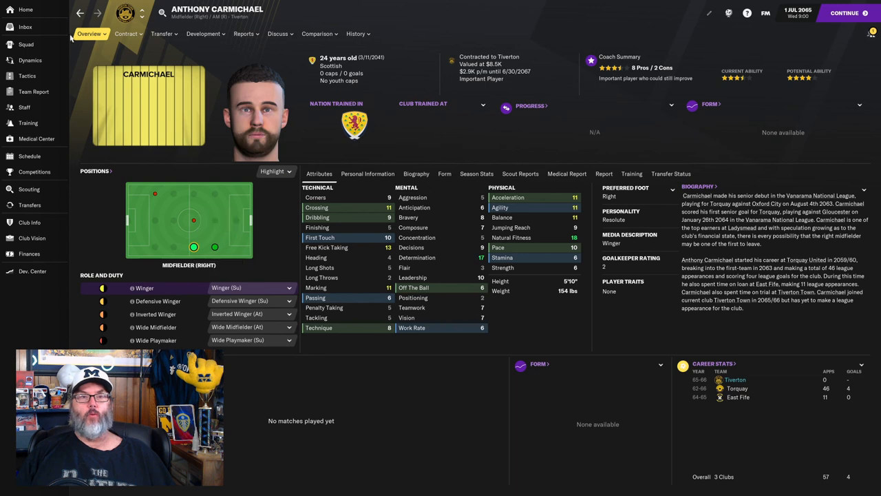
click(90, 34)
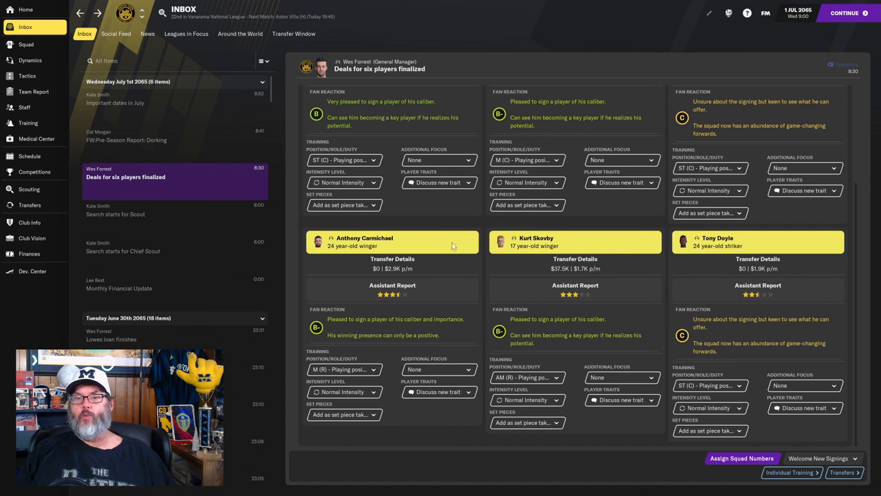
mouse_move(554, 237)
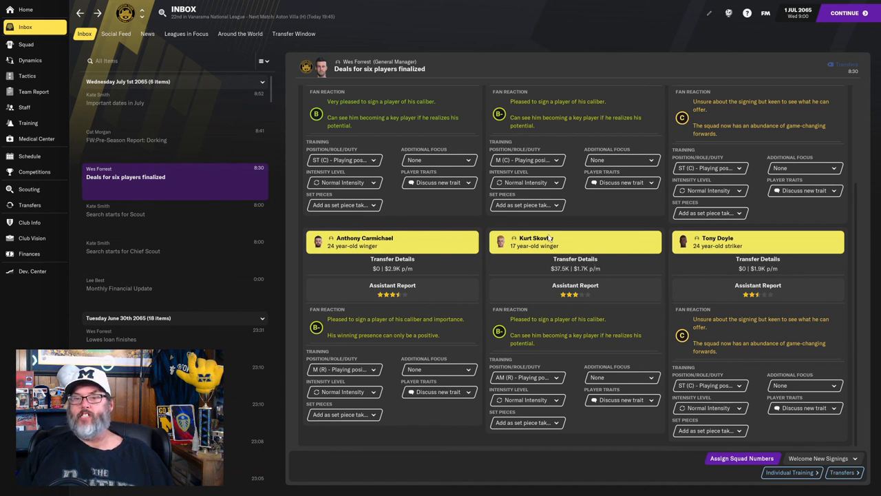
mouse_move(536, 238)
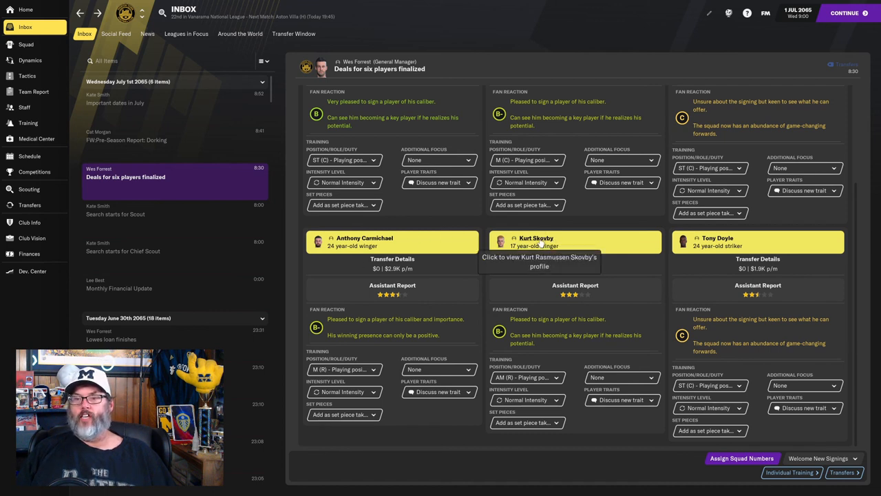
click(539, 241)
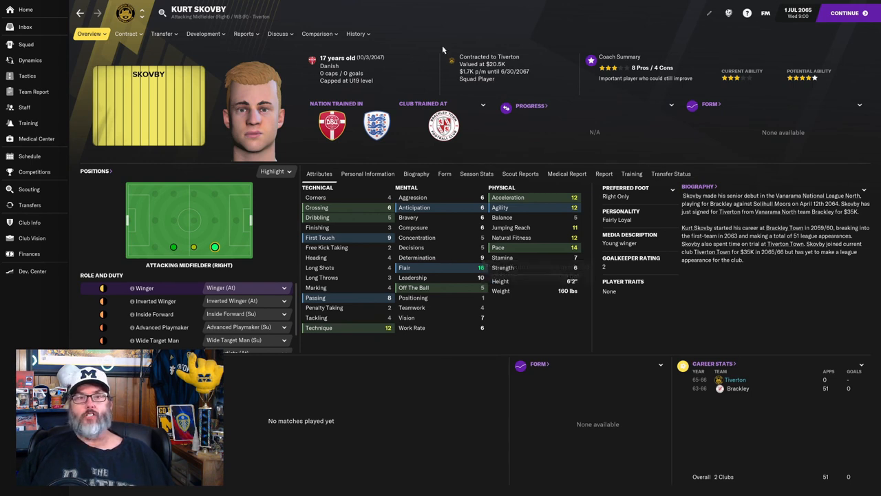
click(356, 32)
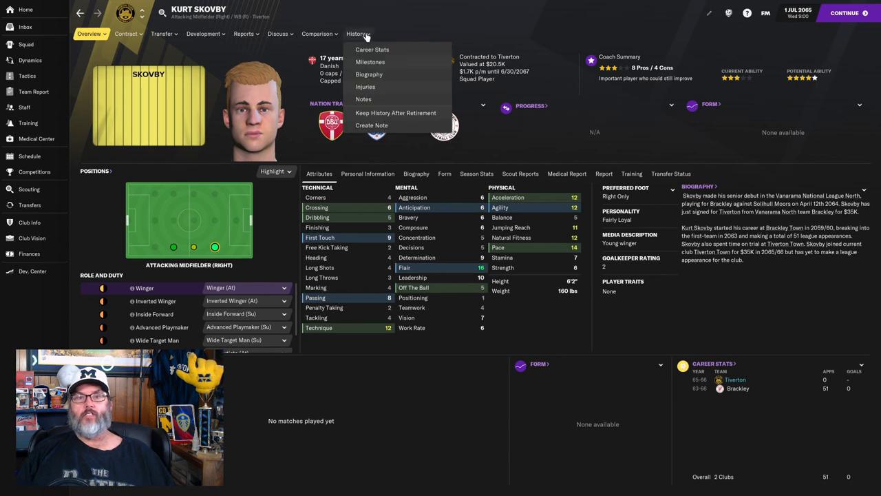
click(369, 49)
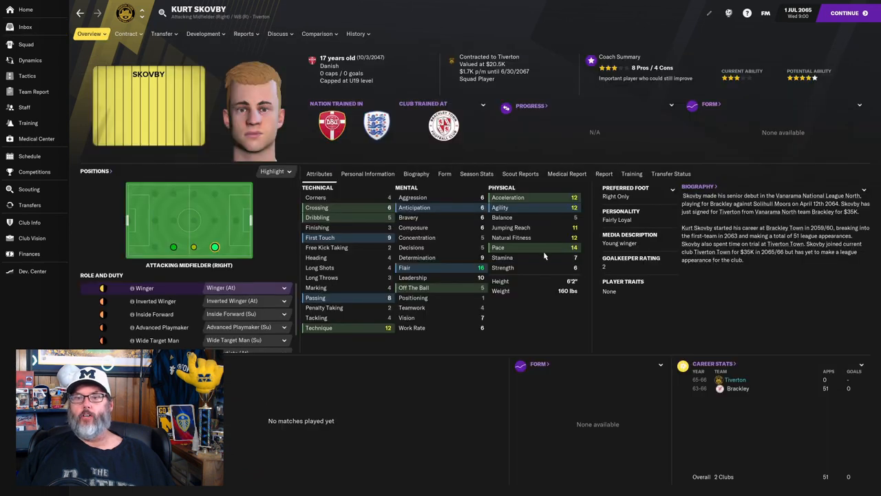
mouse_move(341, 305)
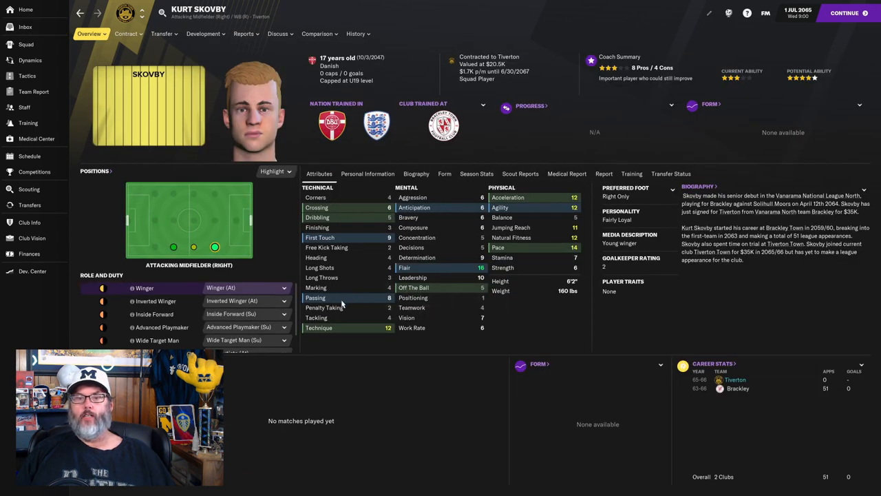
mouse_move(418, 267)
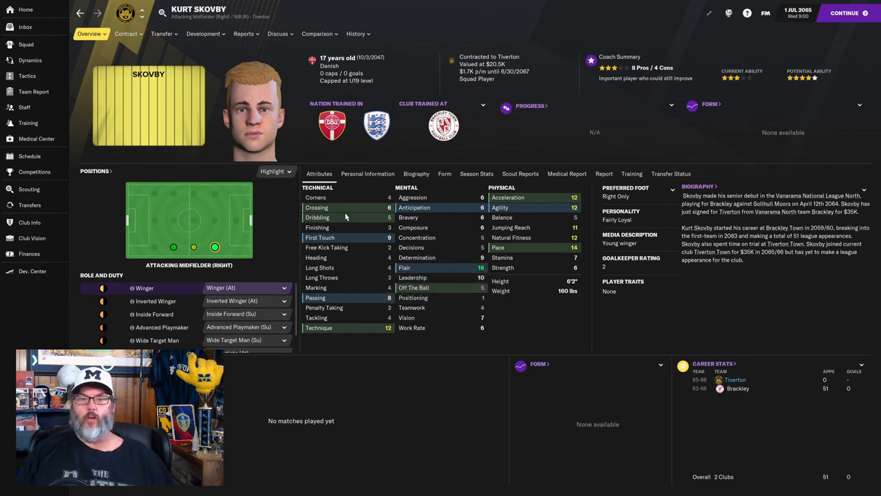
mouse_move(356, 216)
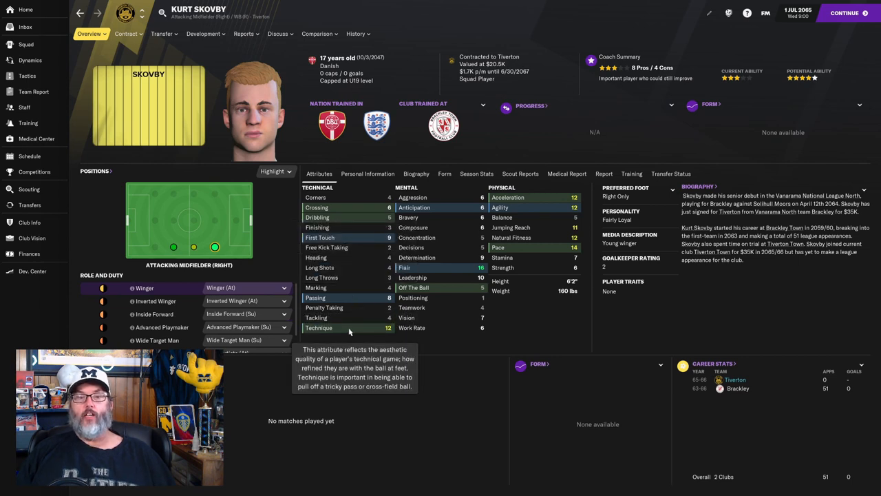
mouse_move(215, 249)
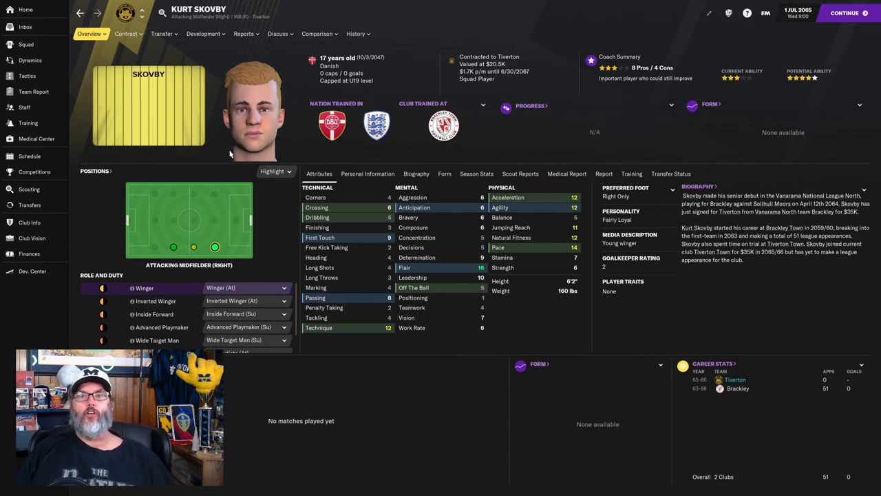
mouse_move(65, 14)
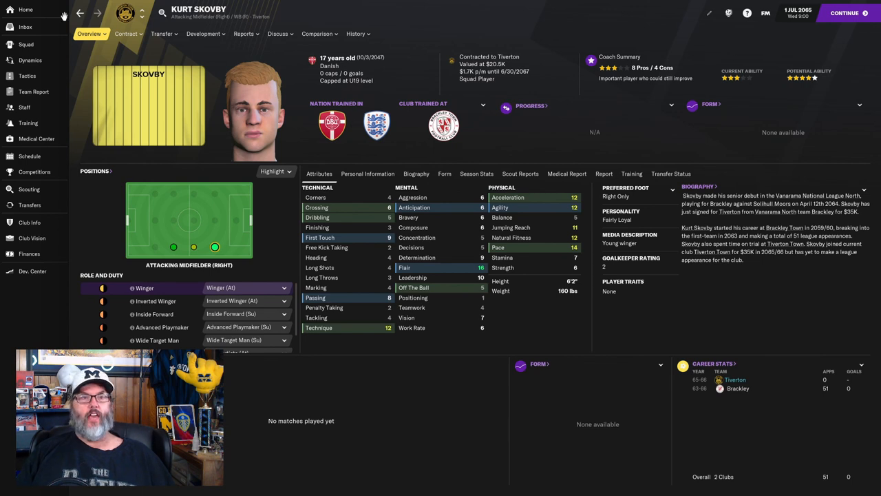
click(27, 27)
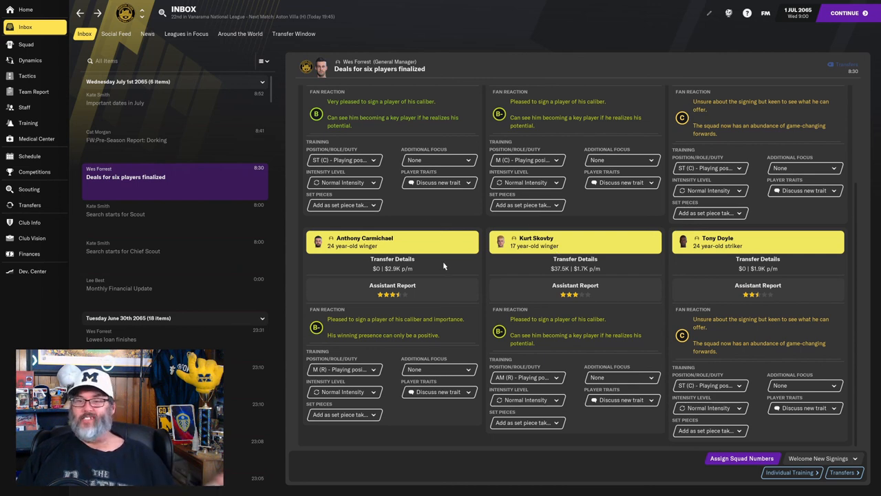
mouse_move(692, 254)
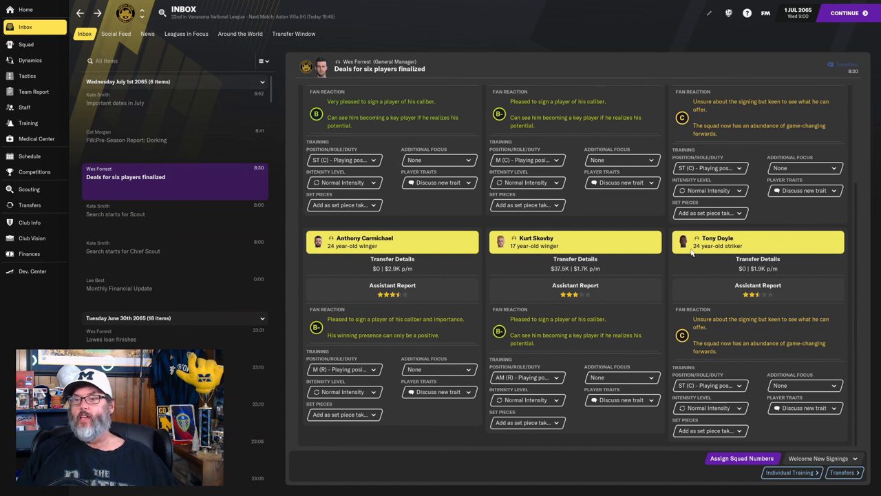
mouse_move(716, 241)
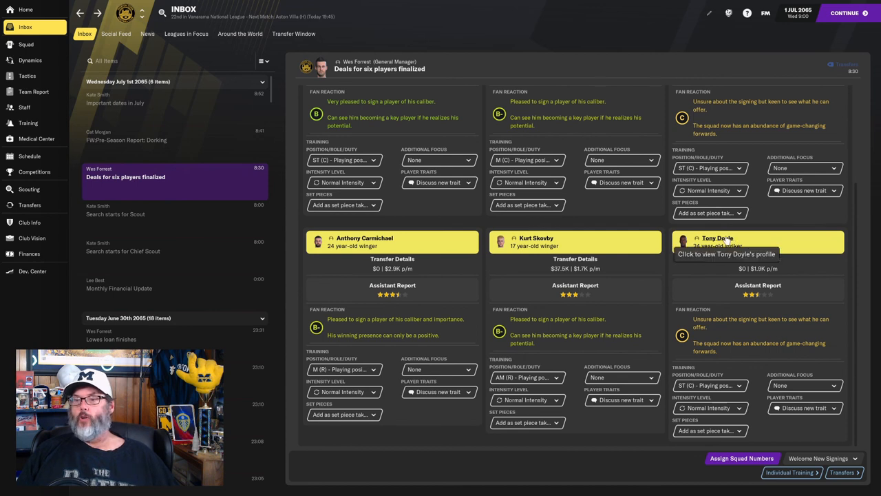
click(717, 237)
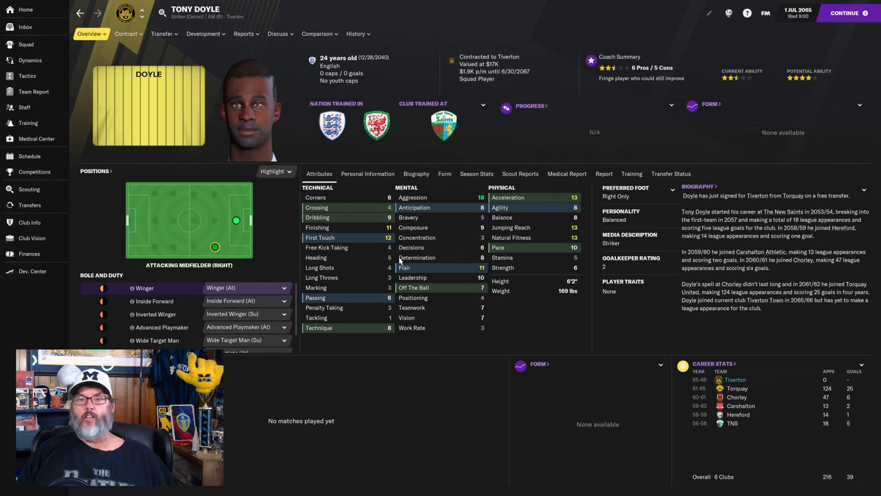
mouse_move(567, 242)
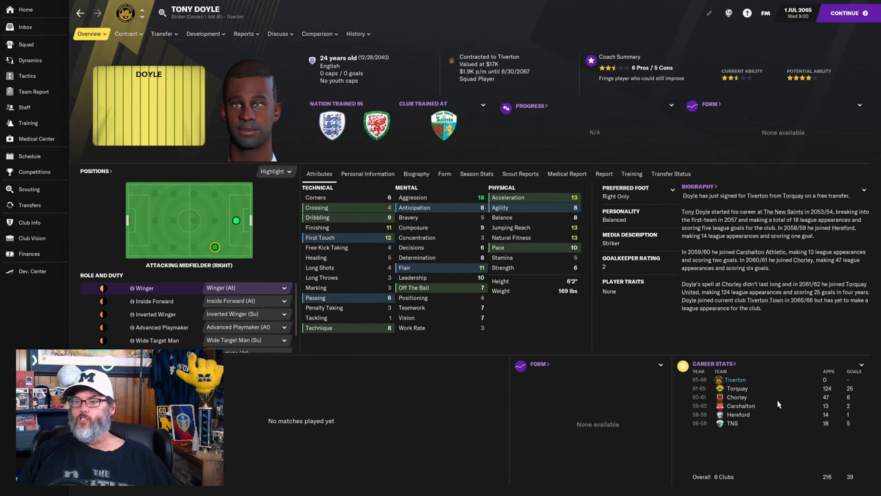
mouse_move(836, 395)
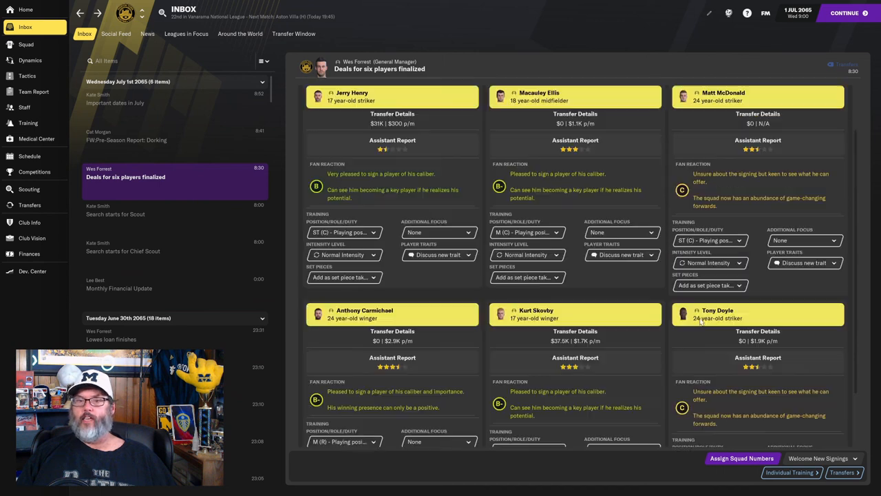
scroll(down, 3)
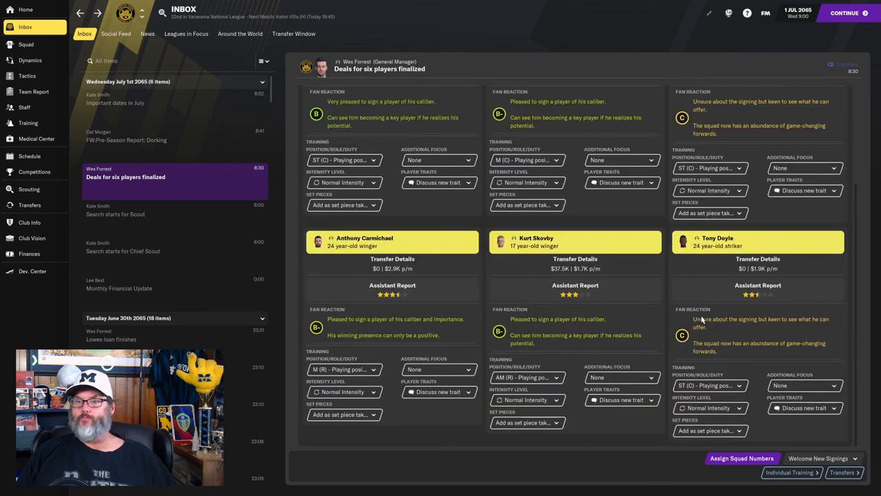
- Show Transfer History filtered to the eight Released Players, led by Justin Bone
click(821, 459)
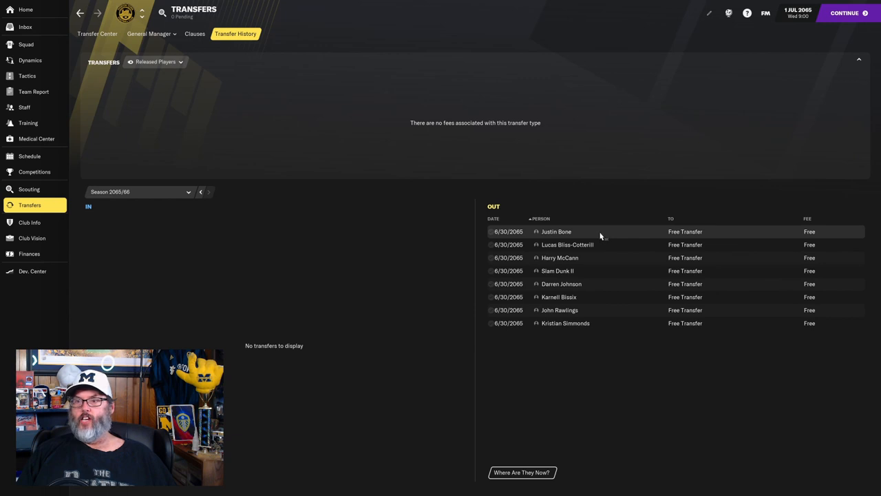
mouse_move(599, 263)
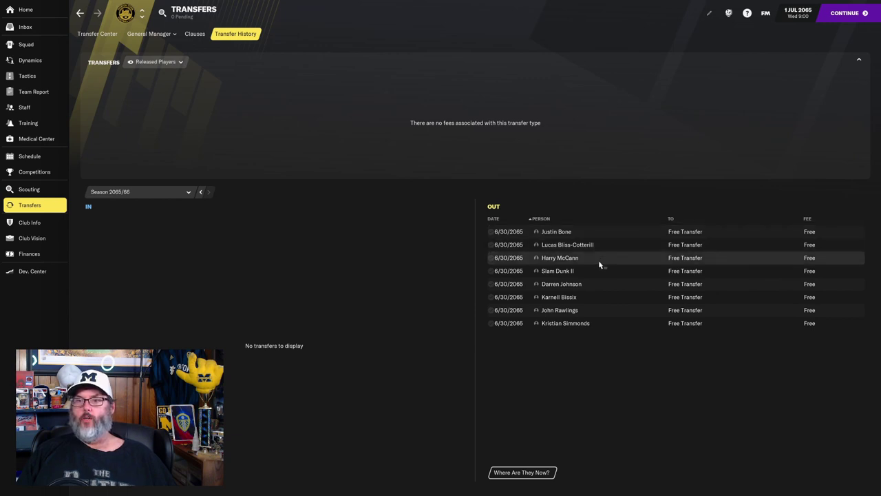
mouse_move(587, 284)
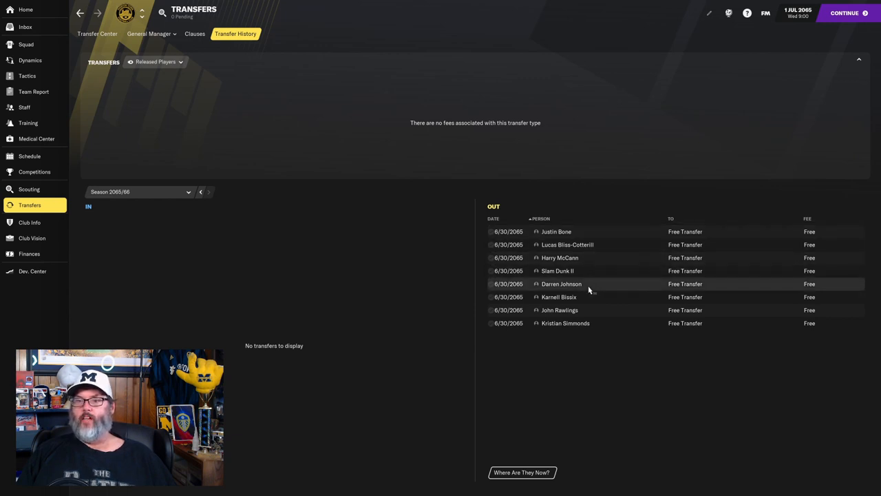
mouse_move(594, 305)
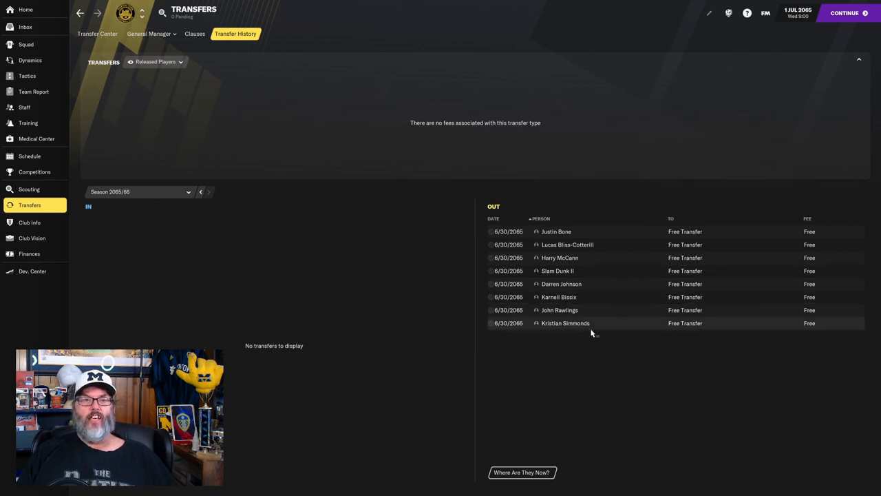
mouse_move(627, 303)
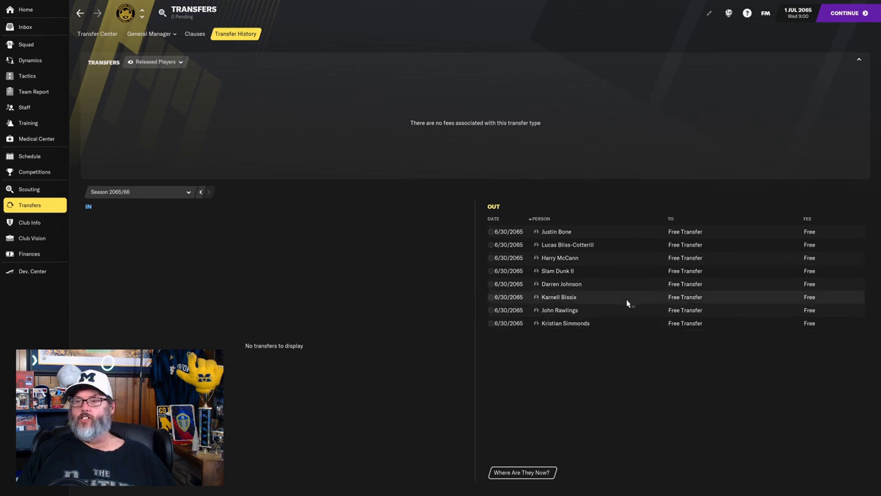
- Open the Finances Summary showing the $907,747 overdrawn balance and $0 transfer budget
click(30, 253)
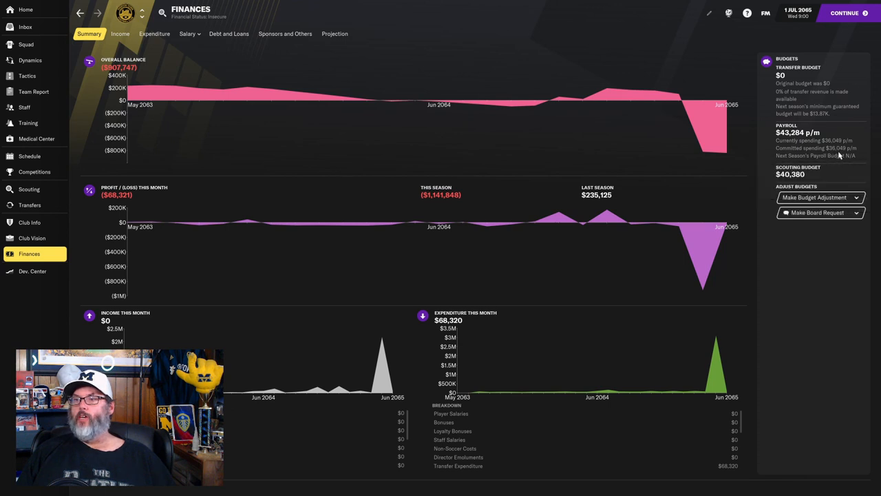
mouse_move(837, 150)
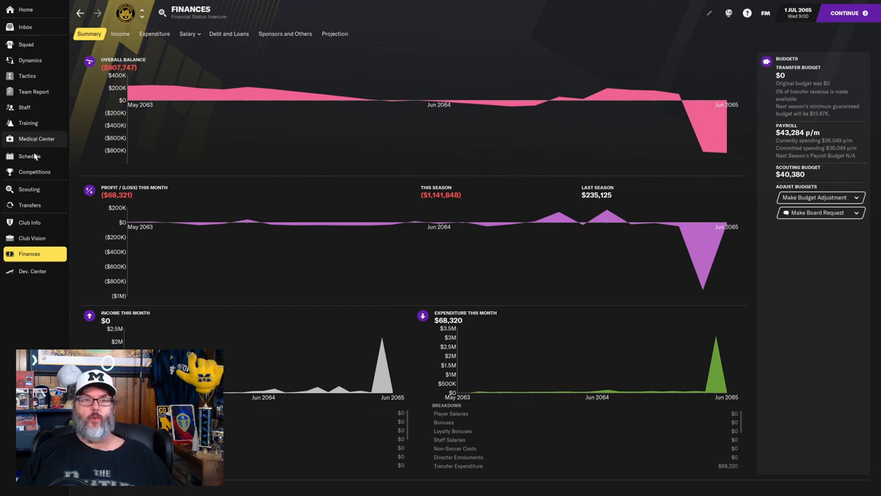
click(29, 204)
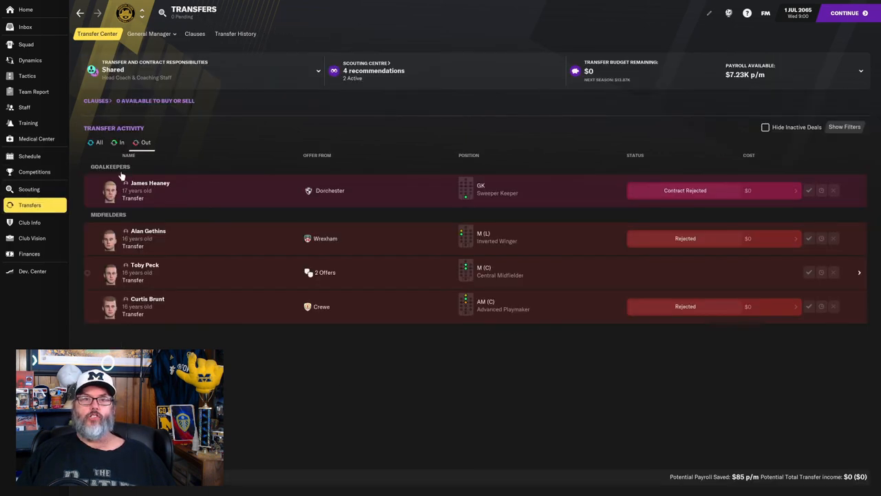
click(236, 33)
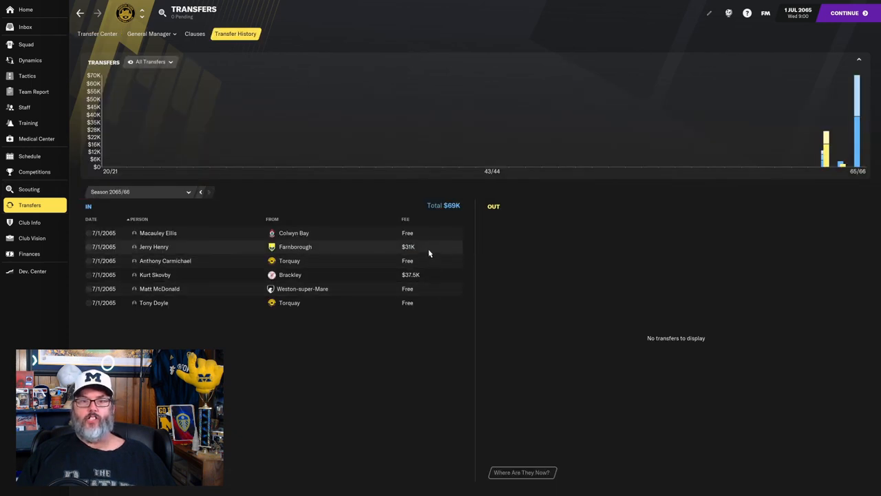
mouse_move(432, 280)
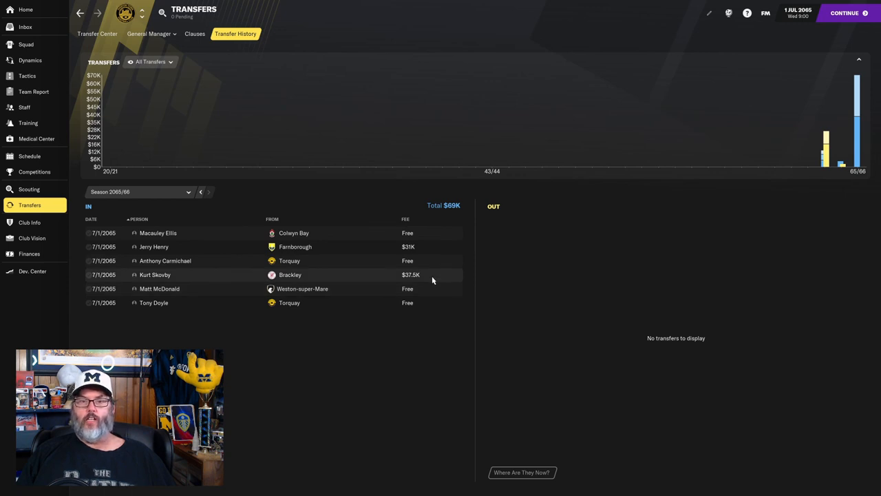
mouse_move(418, 247)
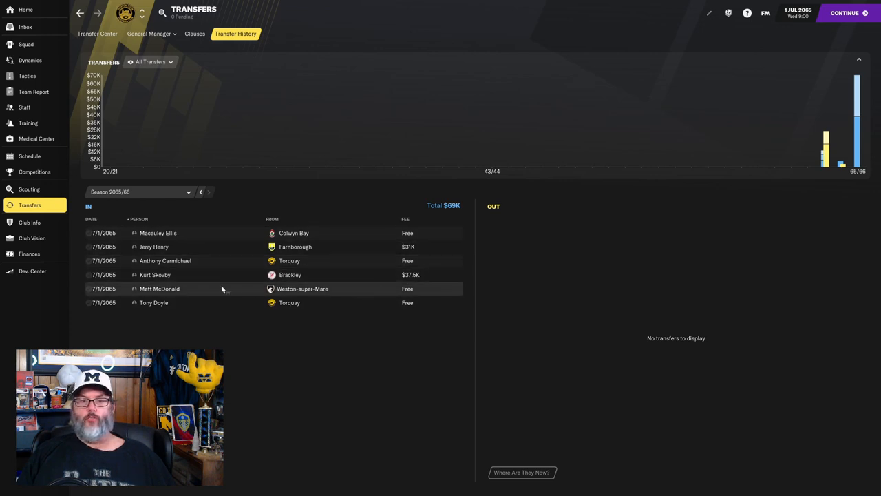
mouse_move(154, 275)
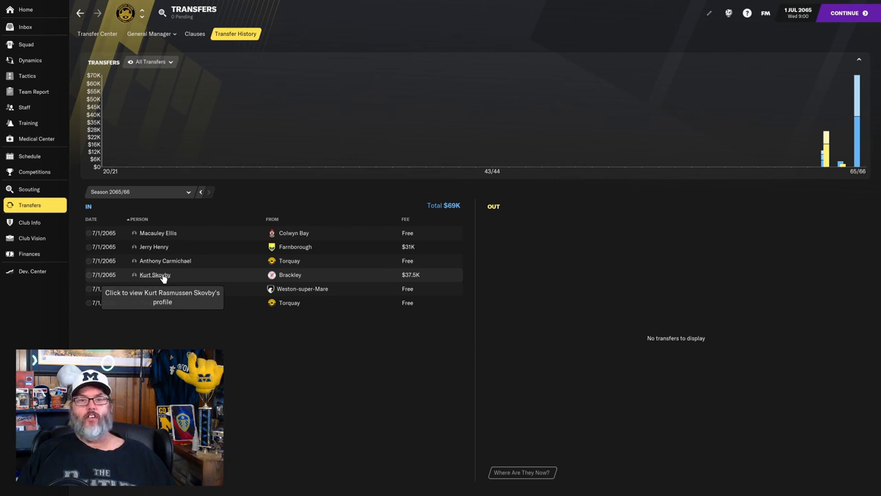
click(153, 246)
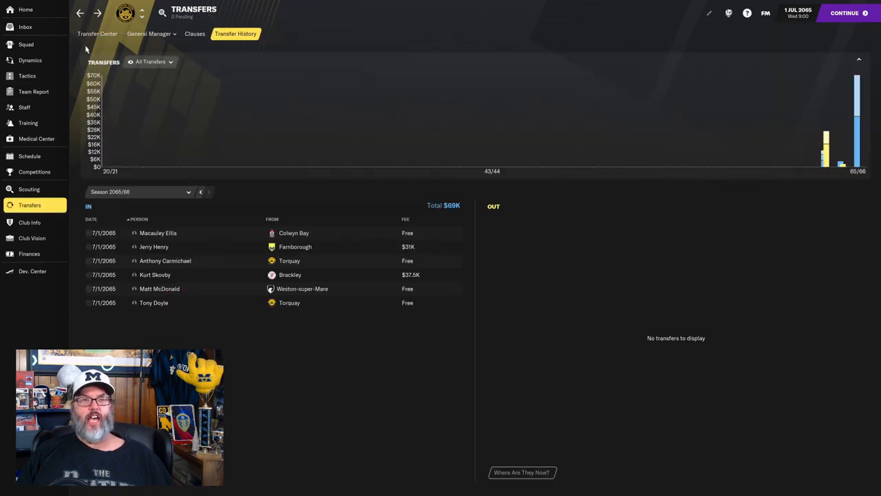
mouse_move(338, 278)
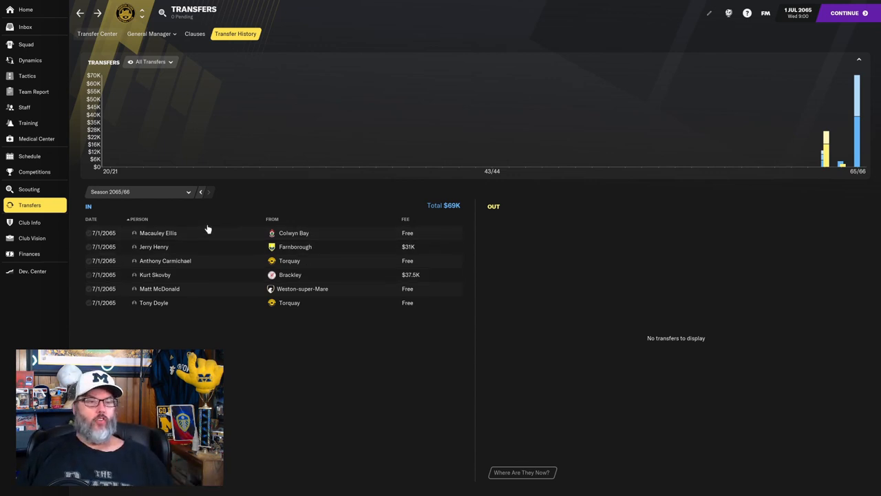
mouse_move(201, 251)
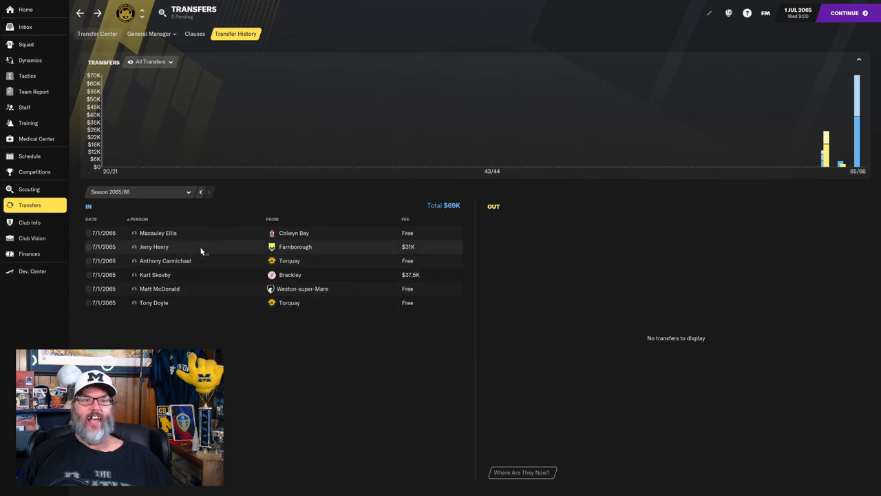
mouse_move(230, 191)
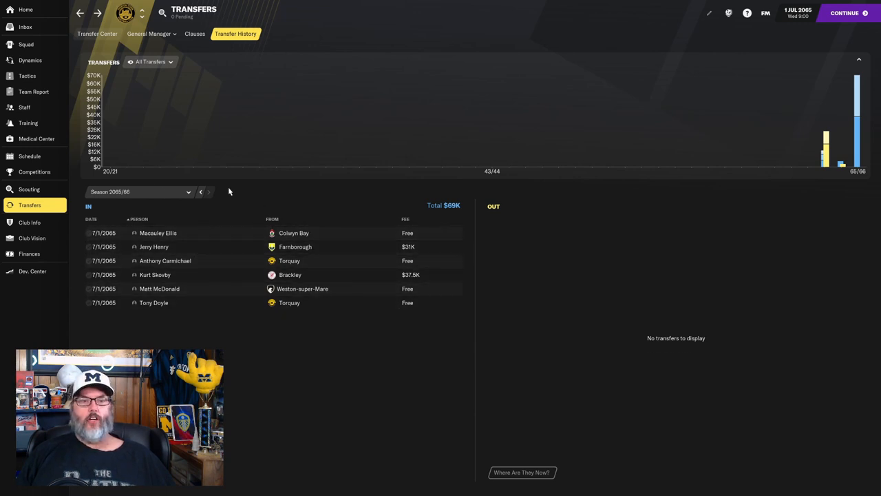
mouse_move(33, 91)
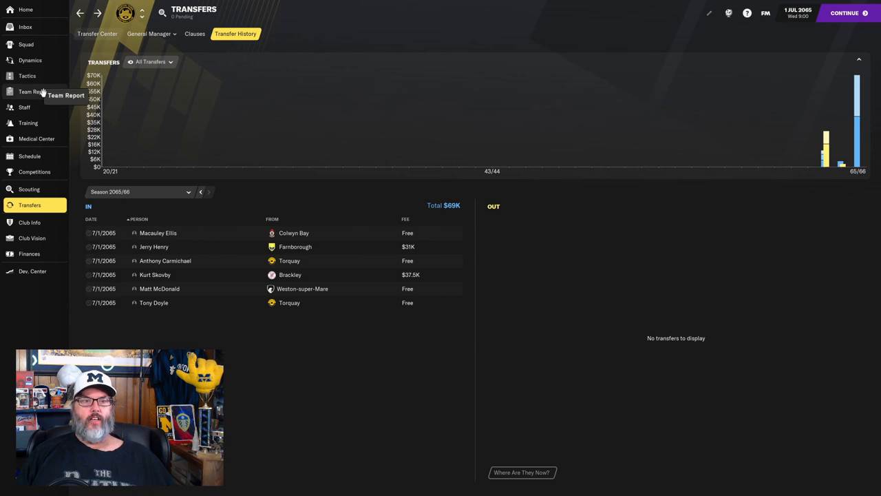
- Open Team Report's depth chart, check the Filtered options, and scroll the position cards
click(31, 92)
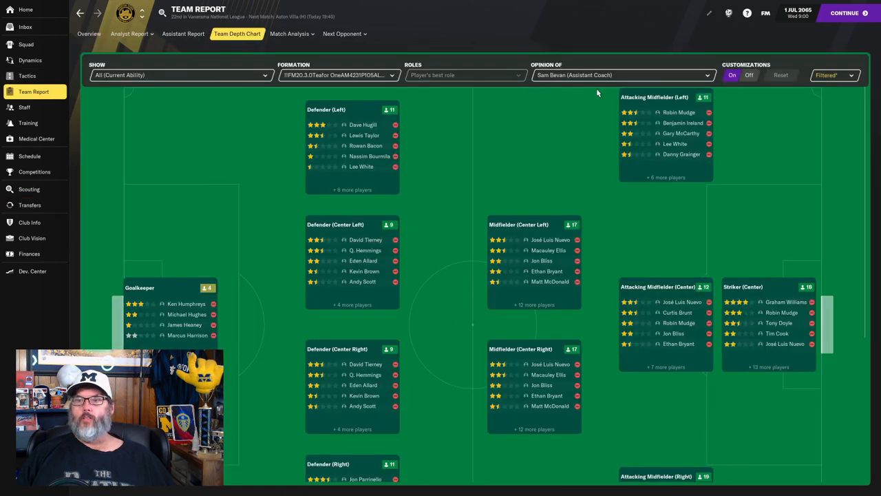
click(835, 75)
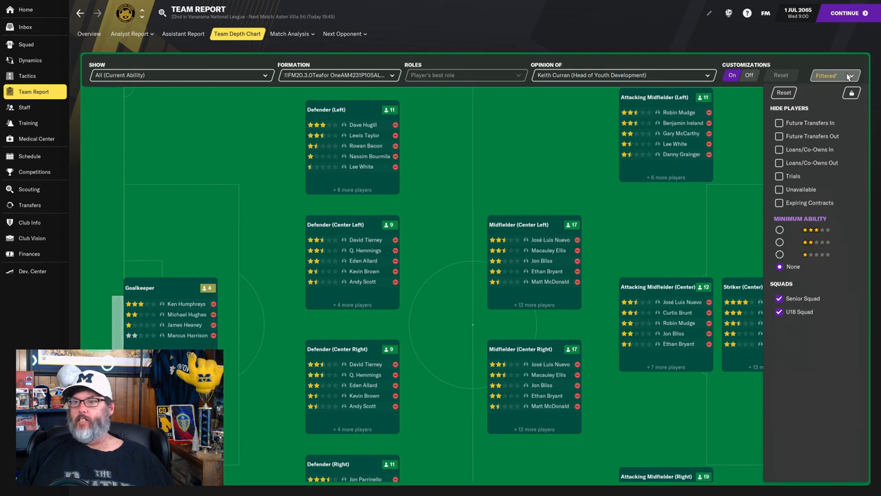
click(778, 175)
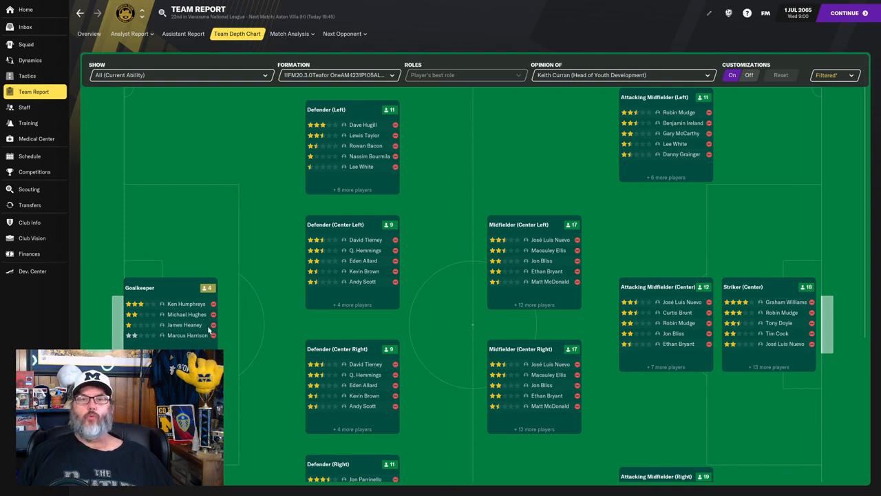
mouse_move(333, 319)
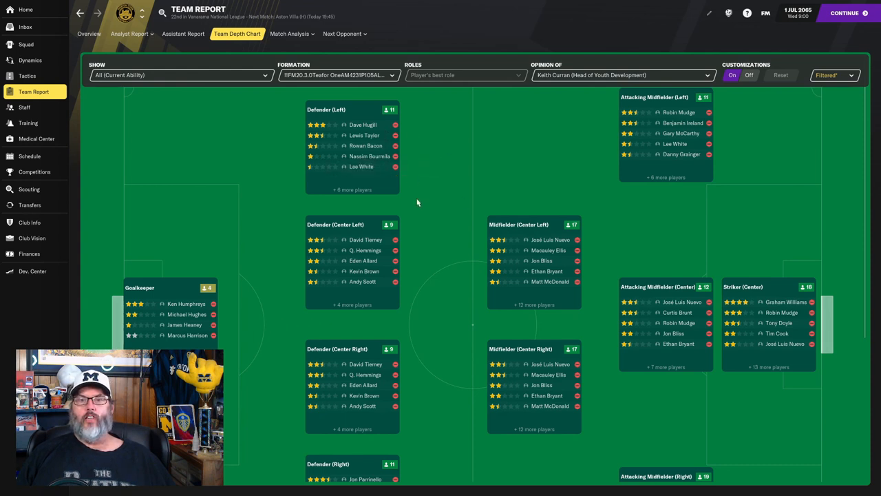
mouse_move(393, 267)
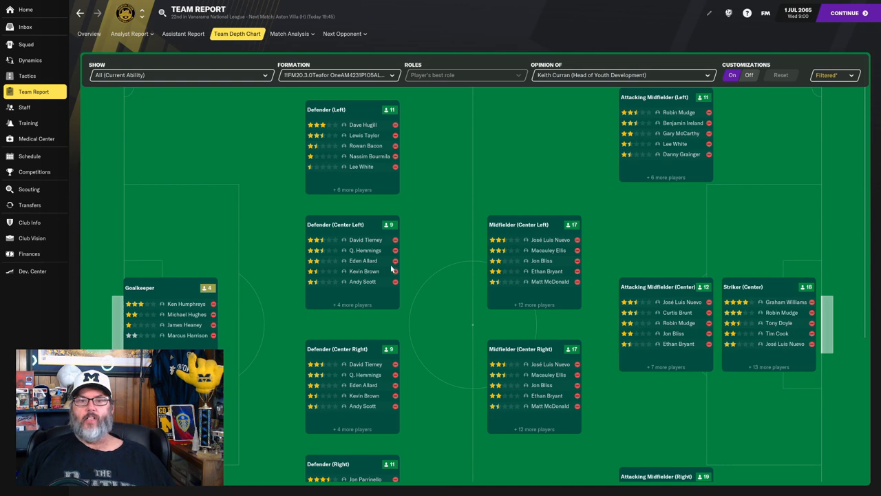
scroll(down, 3)
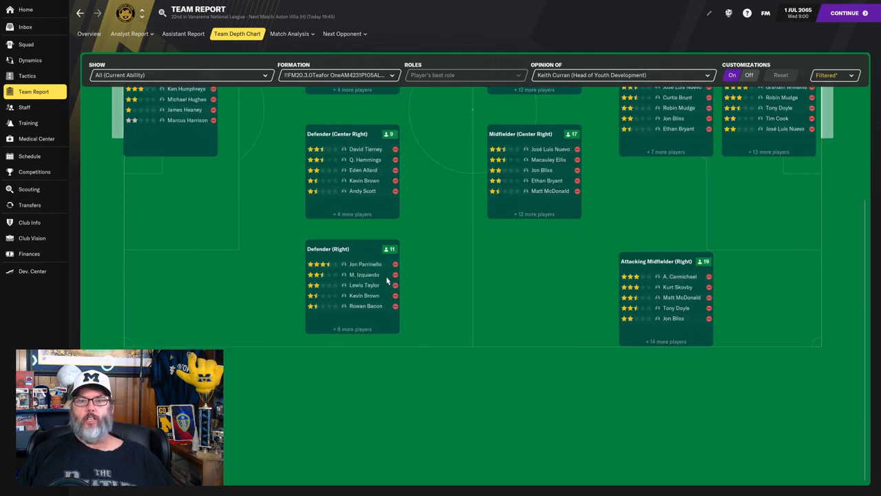
mouse_move(437, 301)
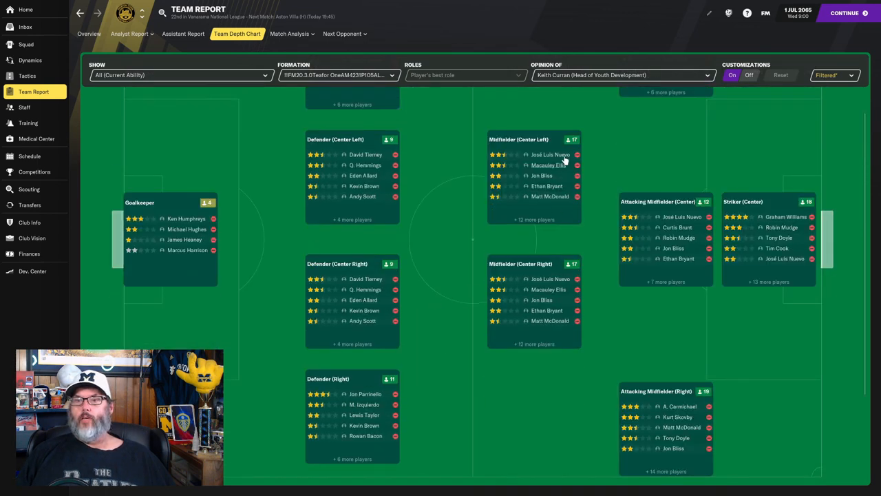
mouse_move(575, 186)
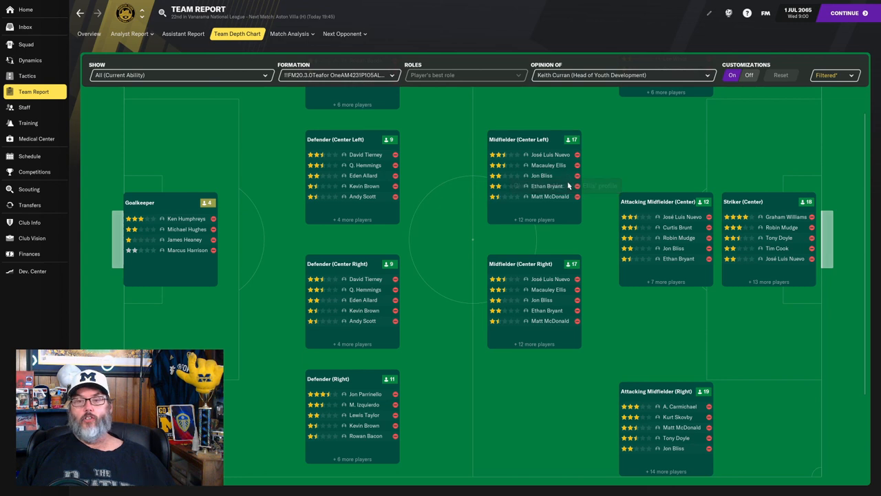
mouse_move(563, 235)
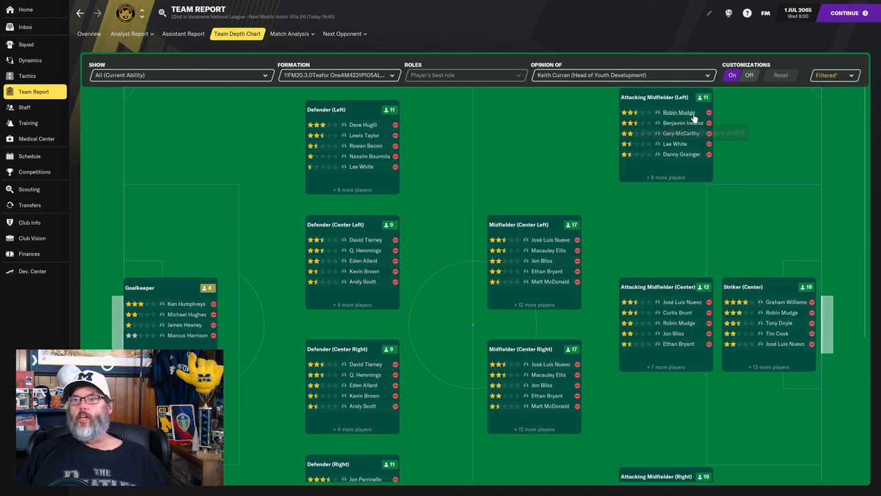
mouse_move(695, 154)
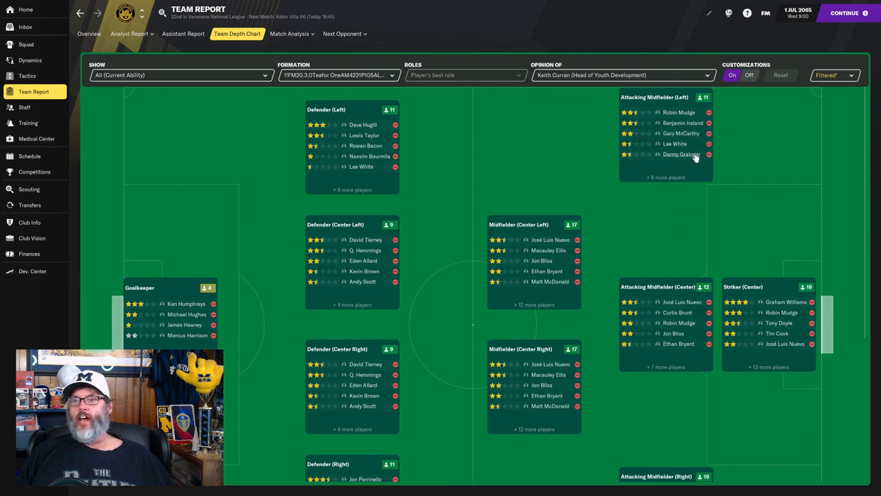
mouse_move(684, 333)
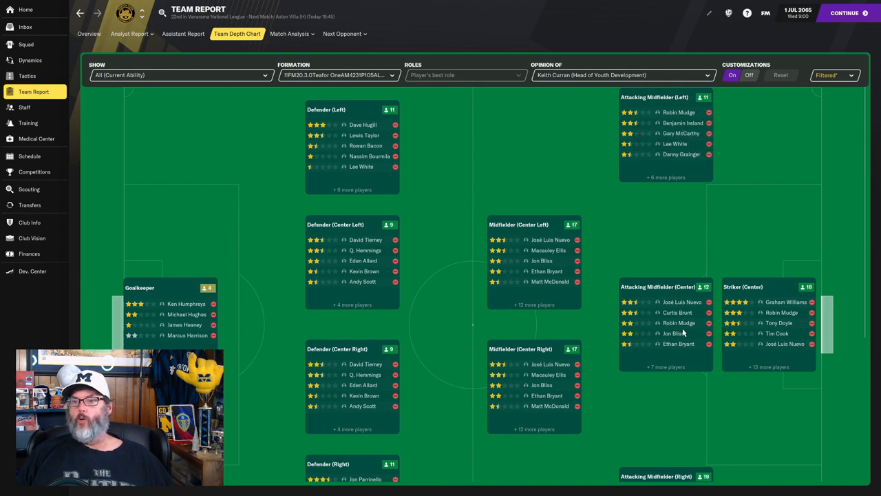
scroll(down, 3)
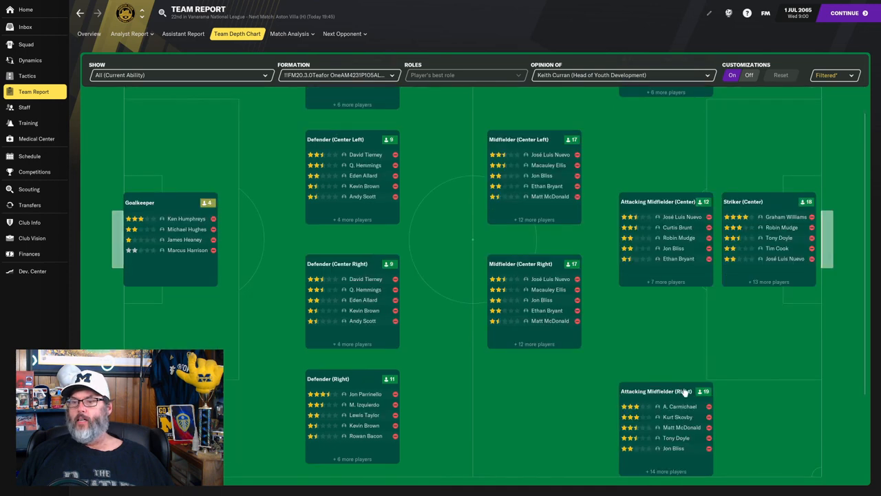
mouse_move(697, 421)
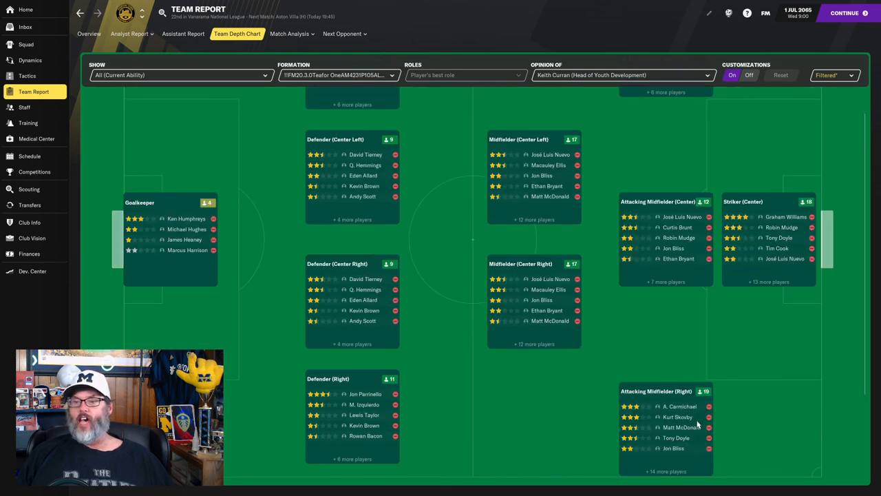
mouse_move(744, 379)
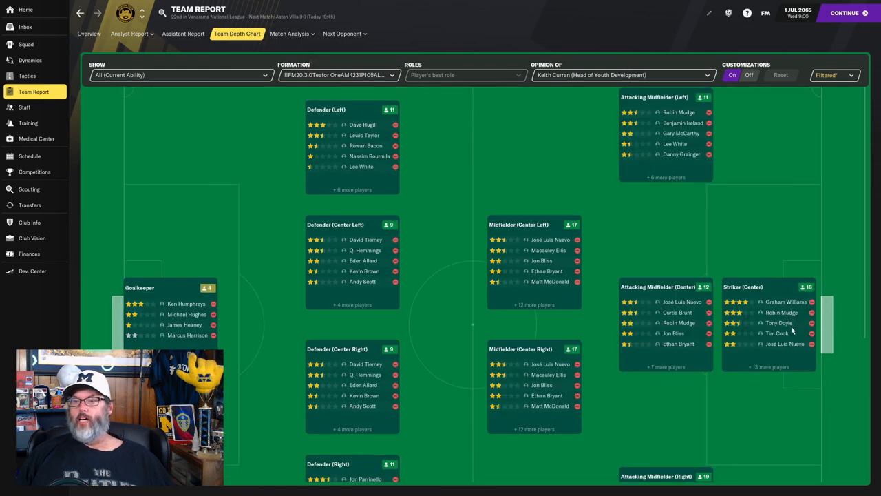
mouse_move(778, 333)
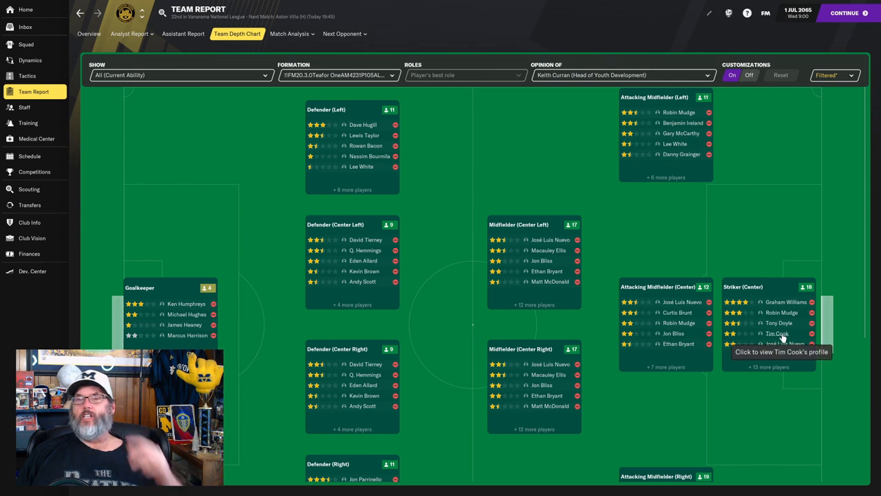
click(777, 333)
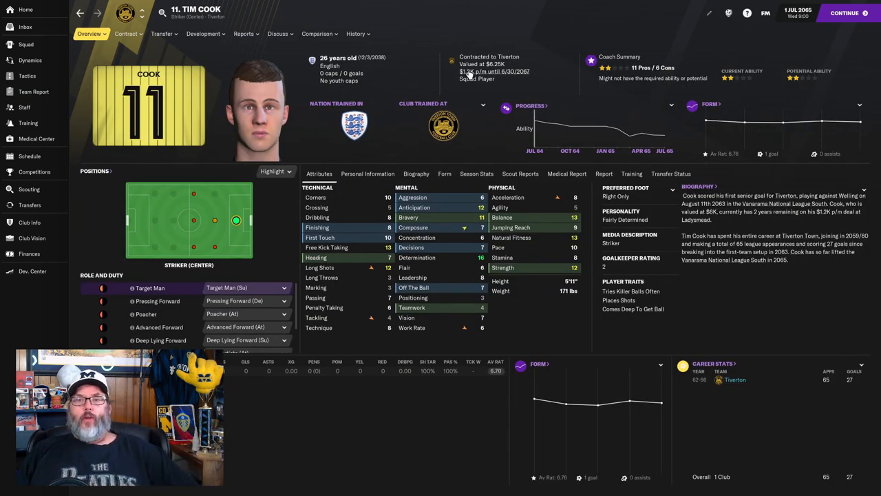
mouse_move(633, 64)
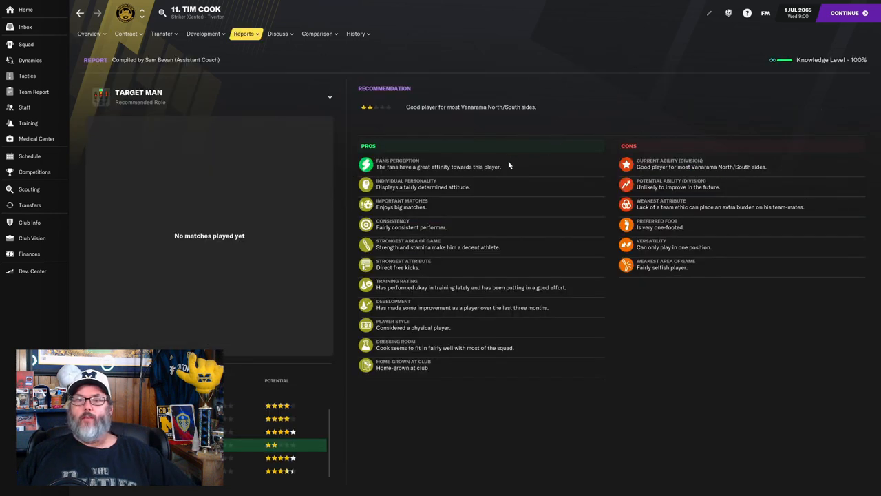
mouse_move(481, 154)
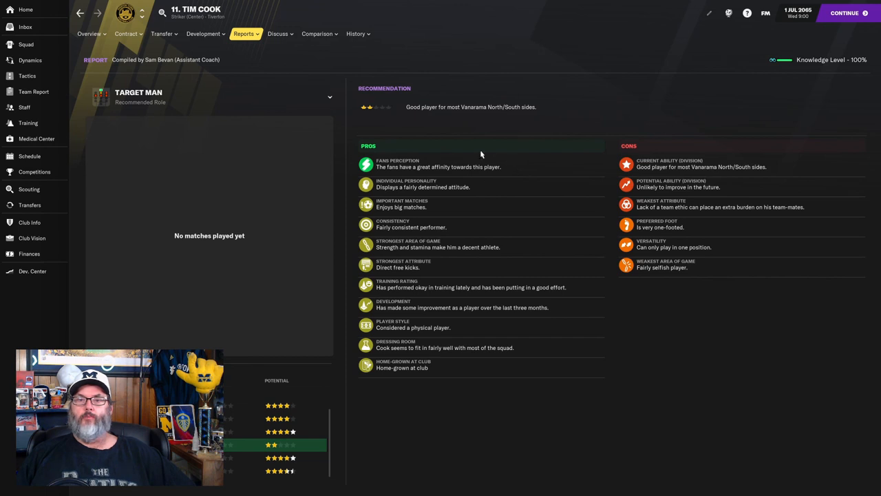
mouse_move(527, 156)
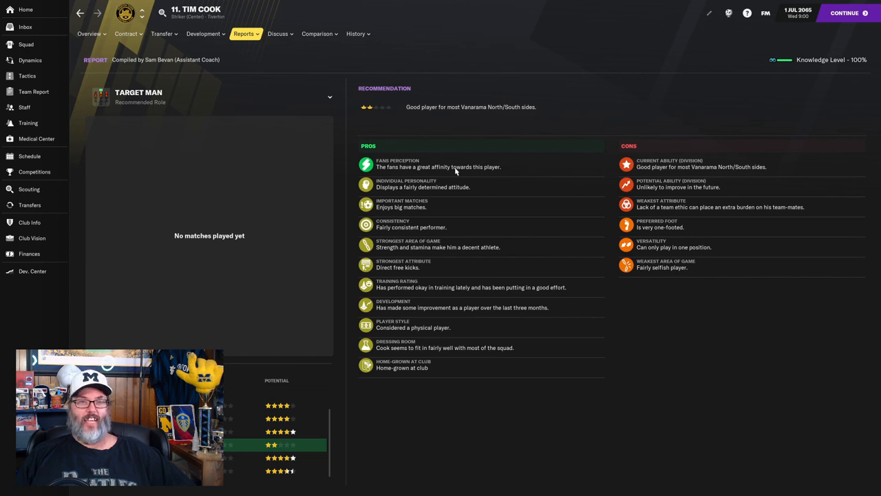
mouse_move(419, 186)
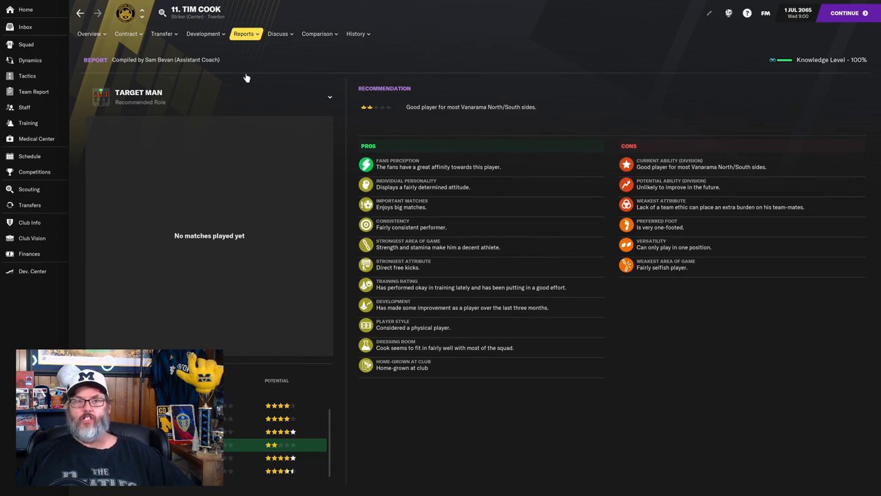
click(89, 33)
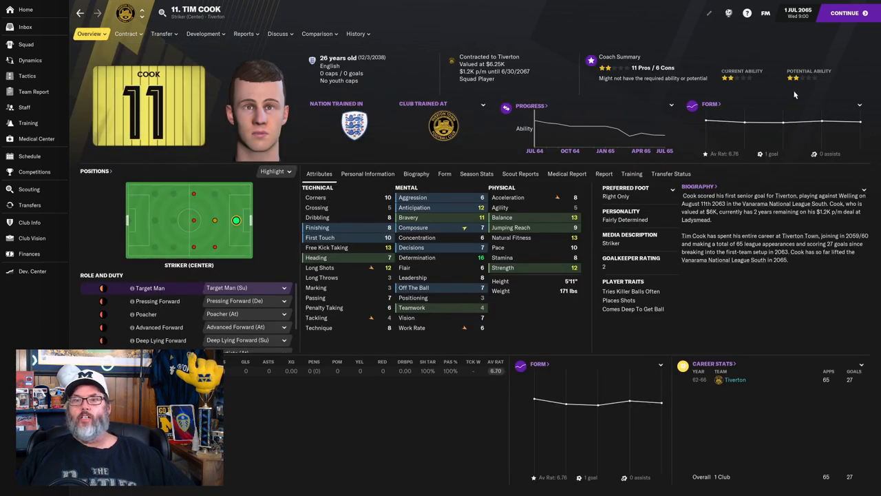
click(358, 34)
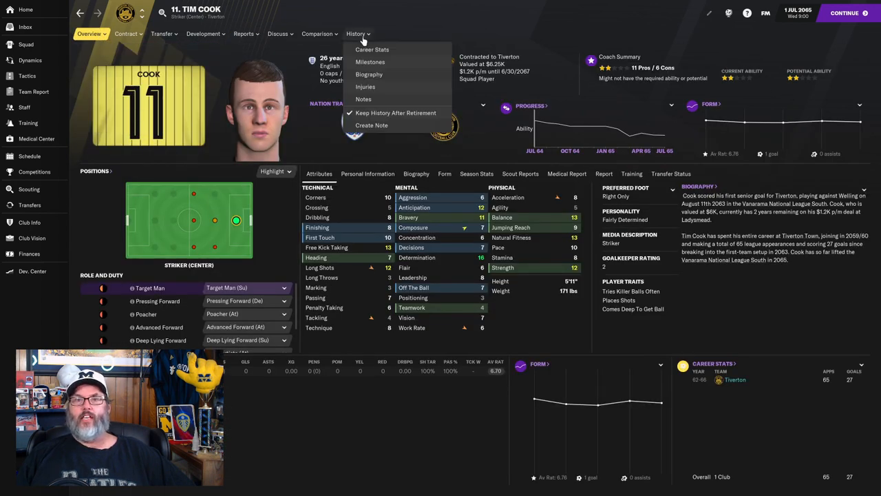
click(369, 49)
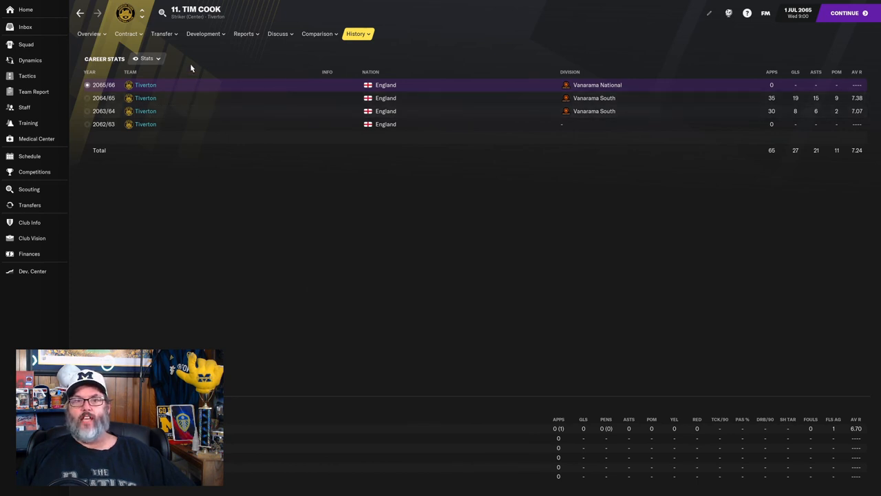
click(243, 33)
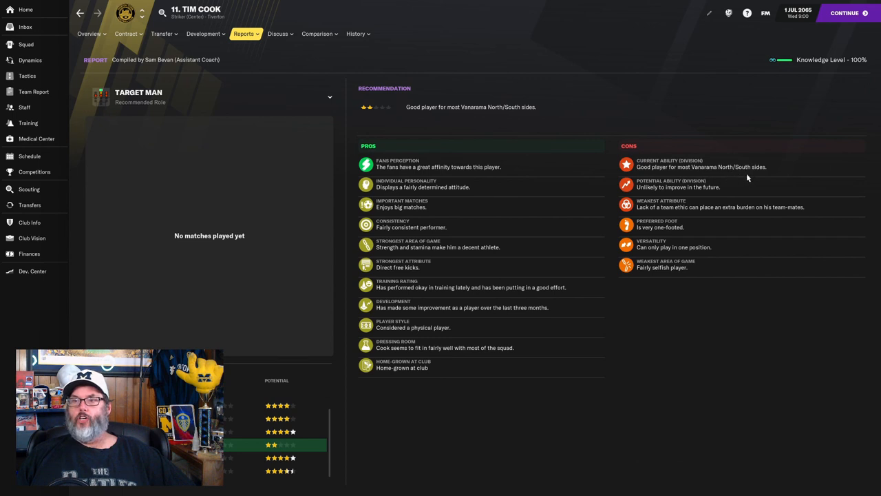
mouse_move(747, 183)
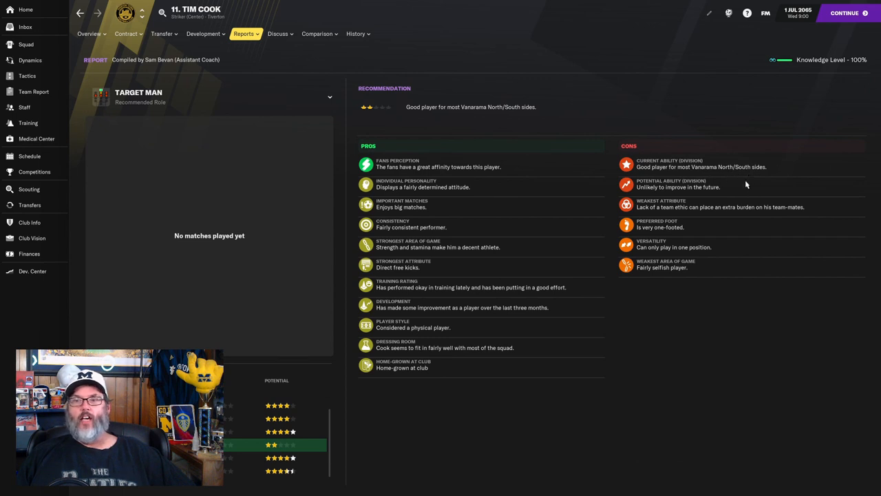
mouse_move(481, 248)
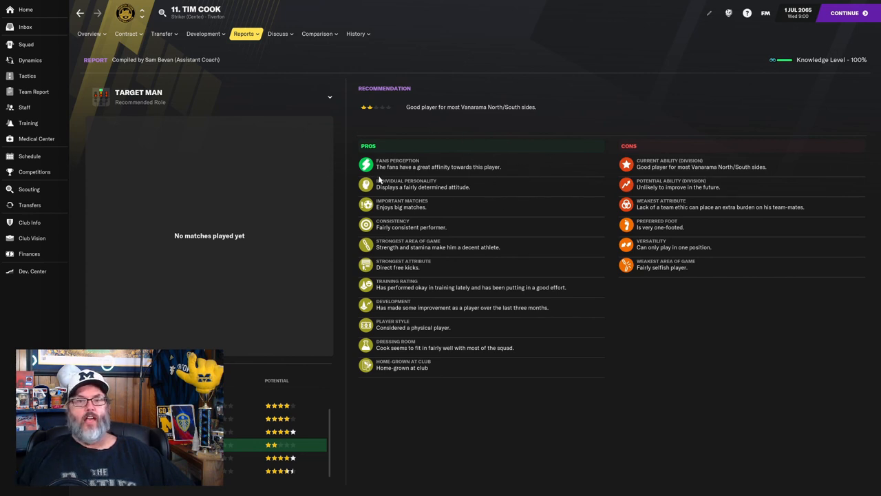
mouse_move(309, 154)
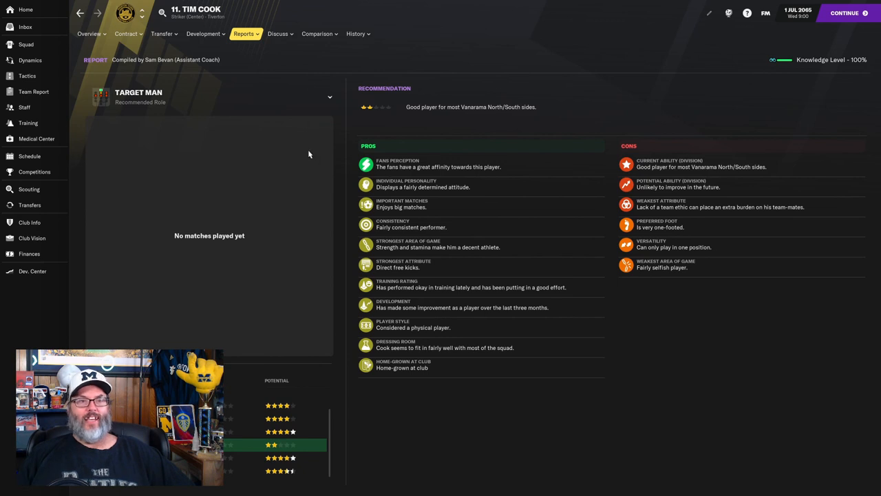
click(89, 33)
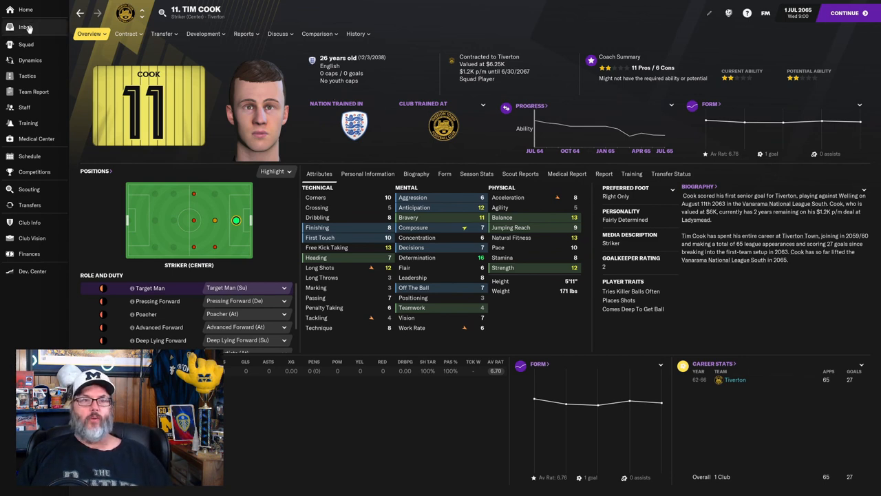
- Return to the inbox showing the 'Important dates in July' friendlies calendar
click(26, 27)
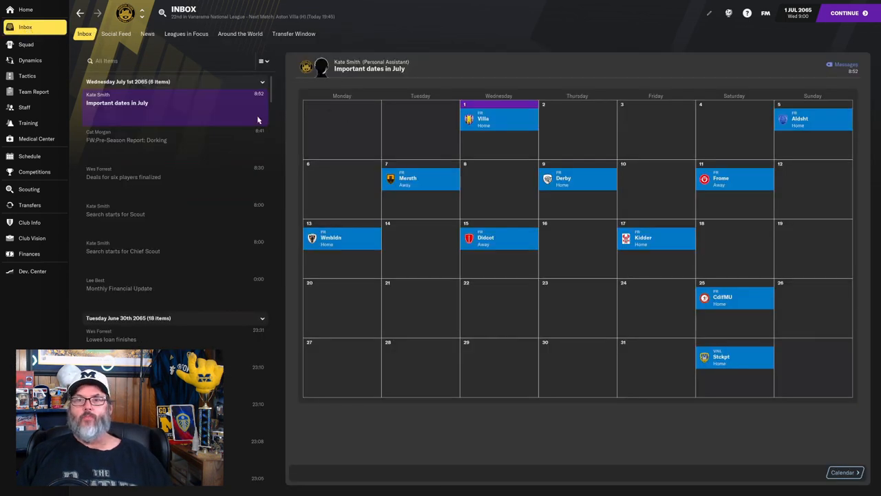
mouse_move(159, 118)
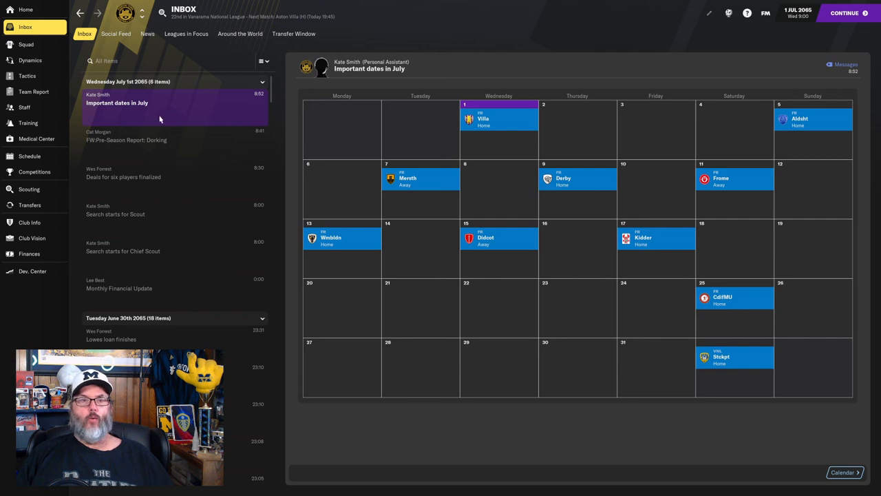
mouse_move(635, 207)
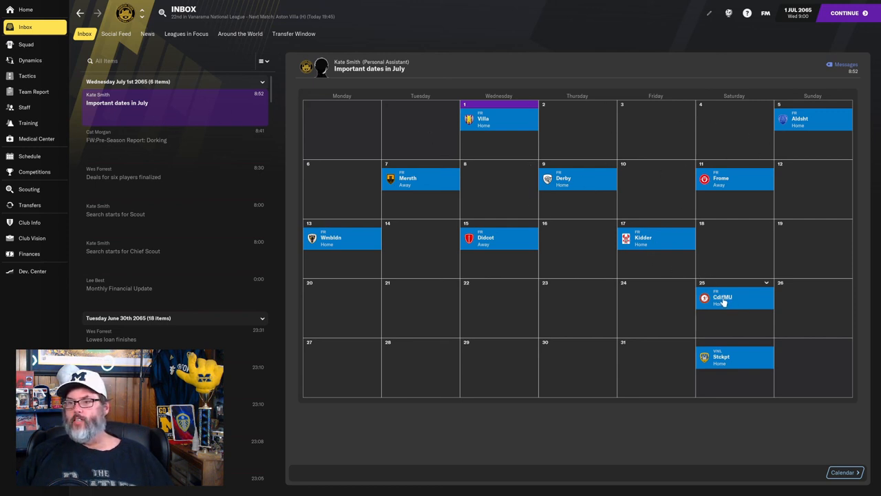
mouse_move(751, 309)
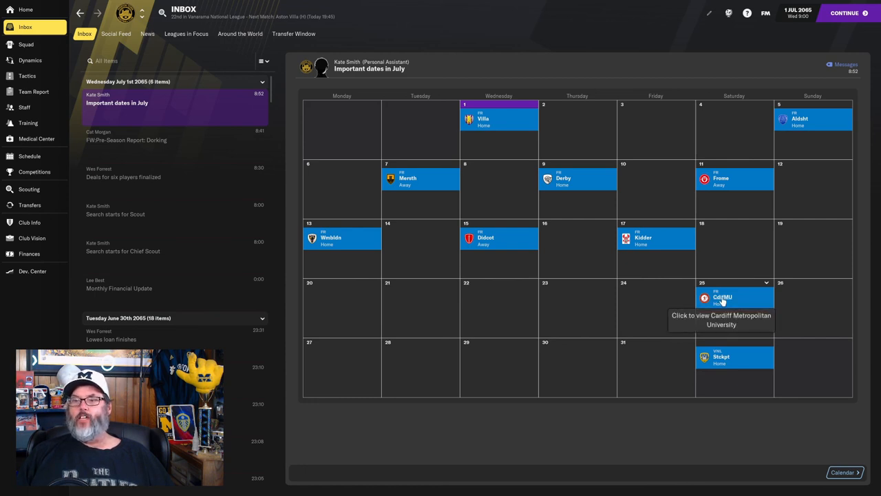
mouse_move(755, 337)
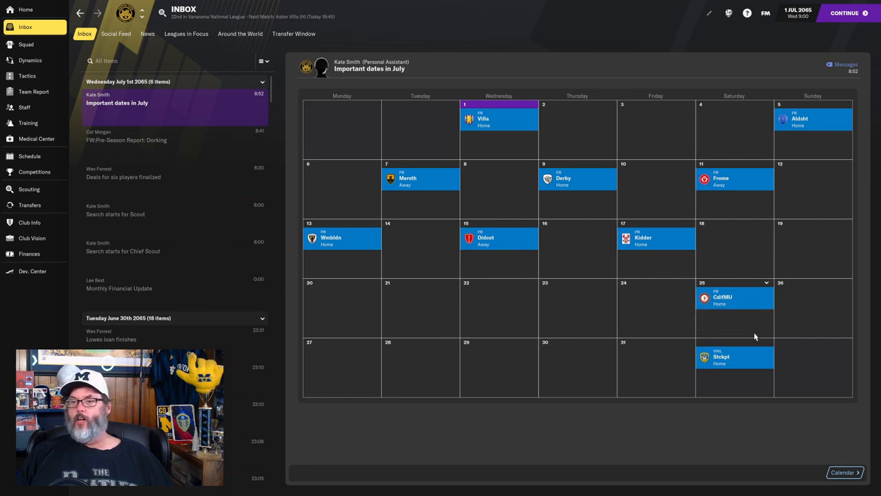
mouse_move(722, 357)
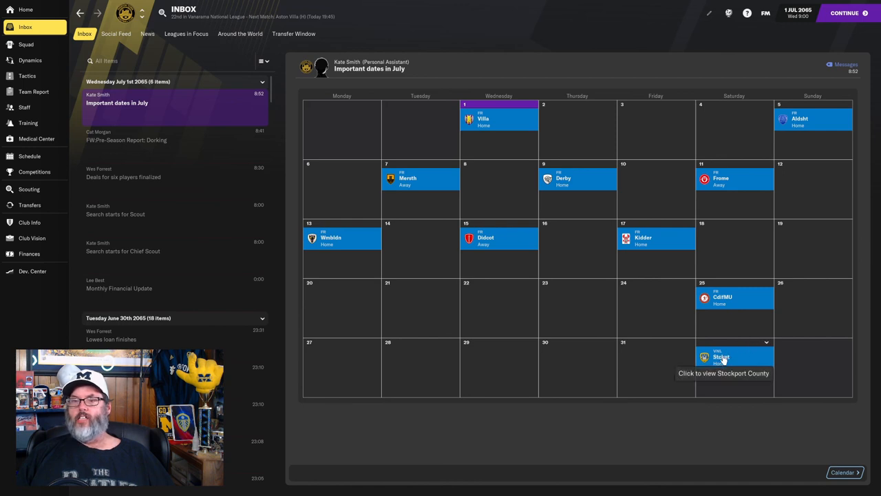
mouse_move(734, 382)
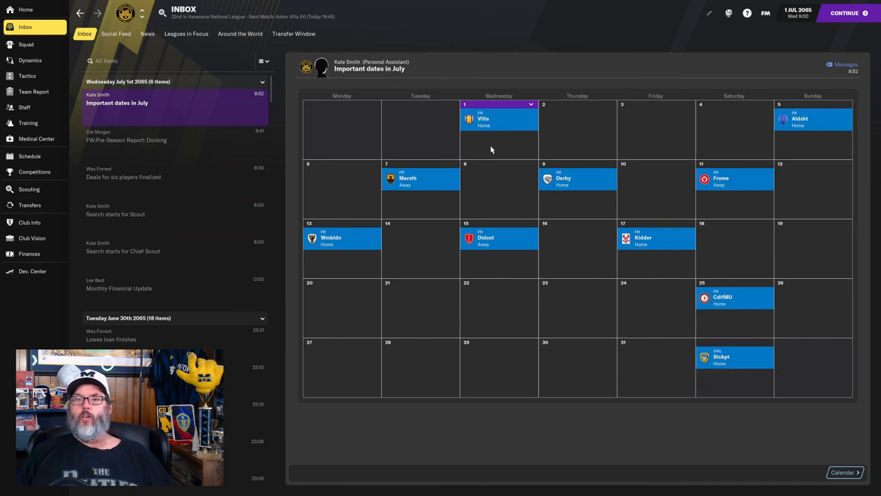
mouse_move(808, 145)
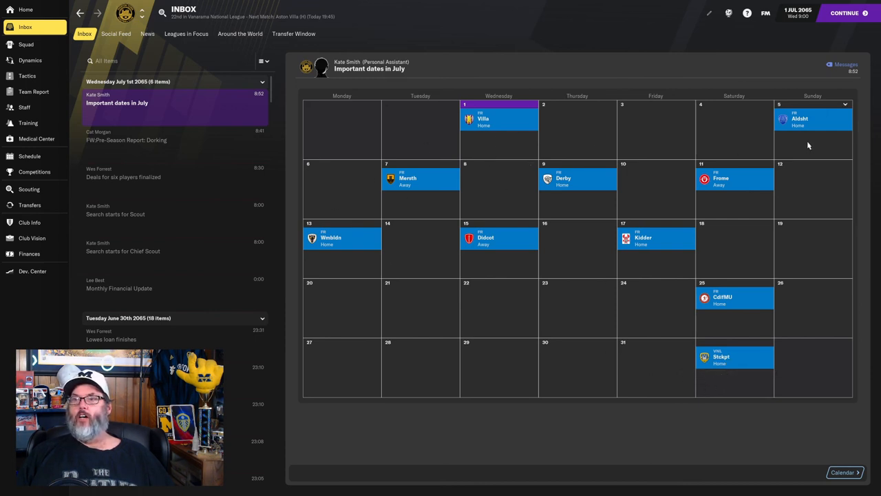
mouse_move(811, 124)
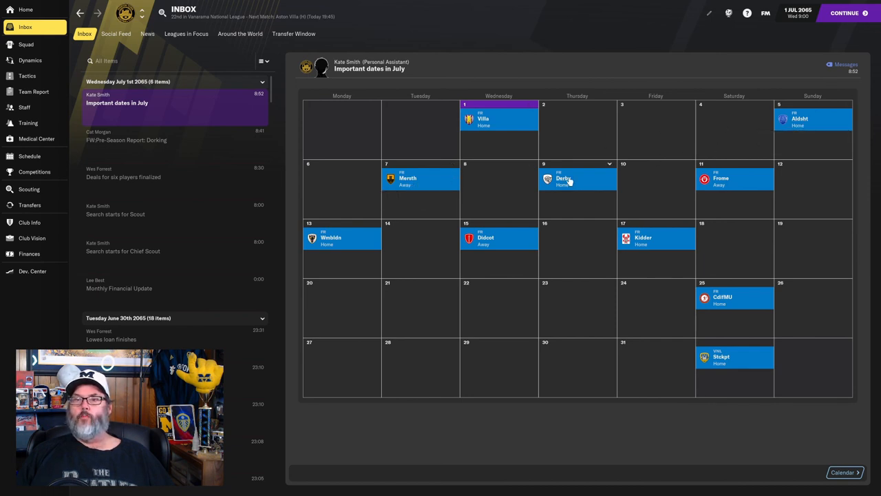
mouse_move(440, 190)
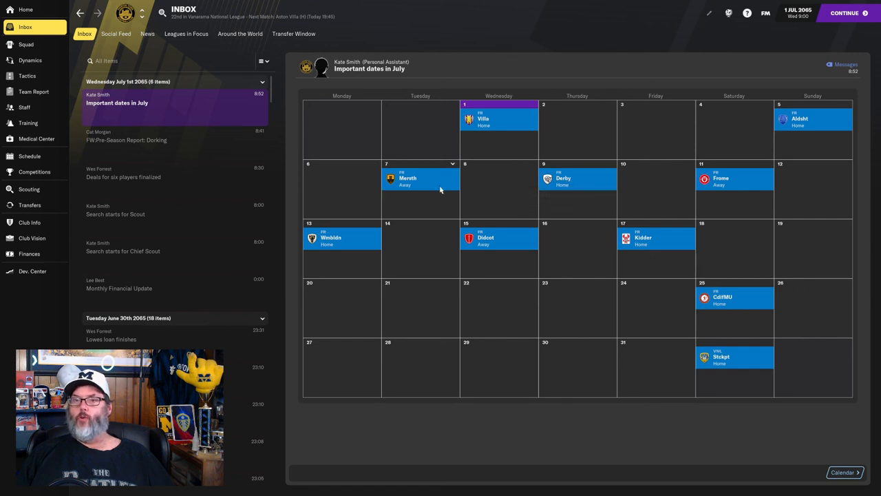
mouse_move(564, 180)
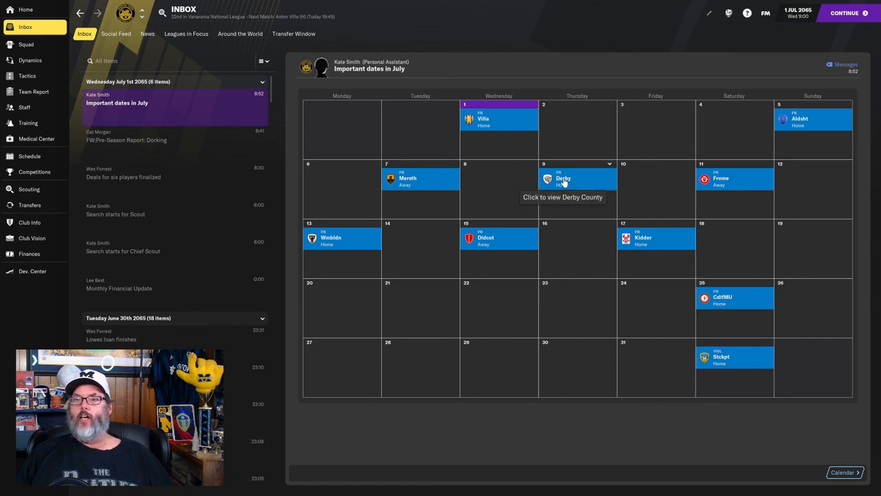
mouse_move(726, 178)
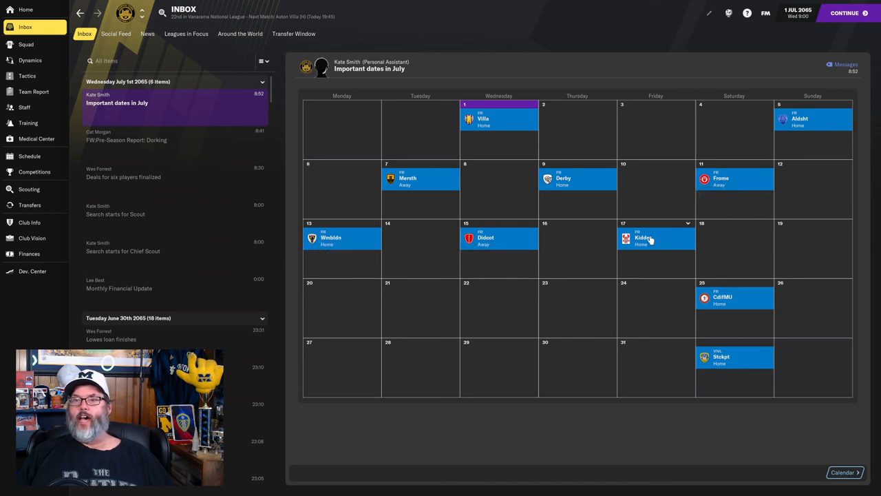
mouse_move(524, 220)
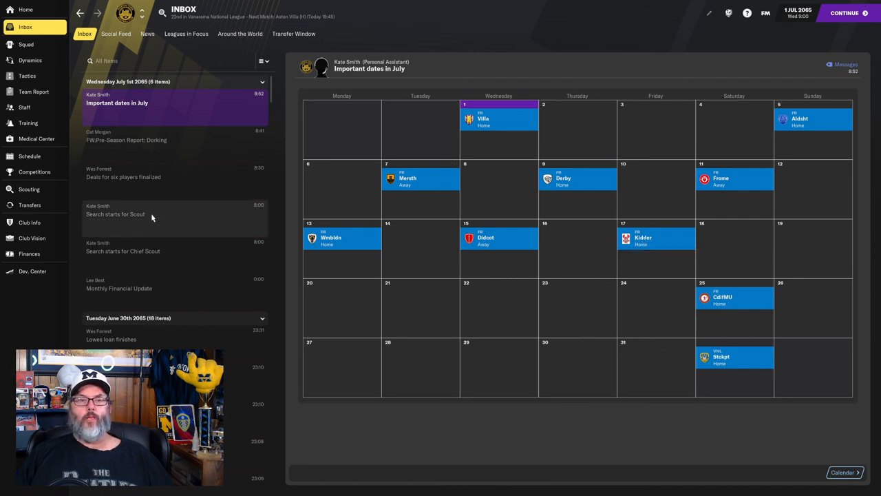
- Open the Schedule's Matches list of July friendlies and August National League fixtures
click(29, 155)
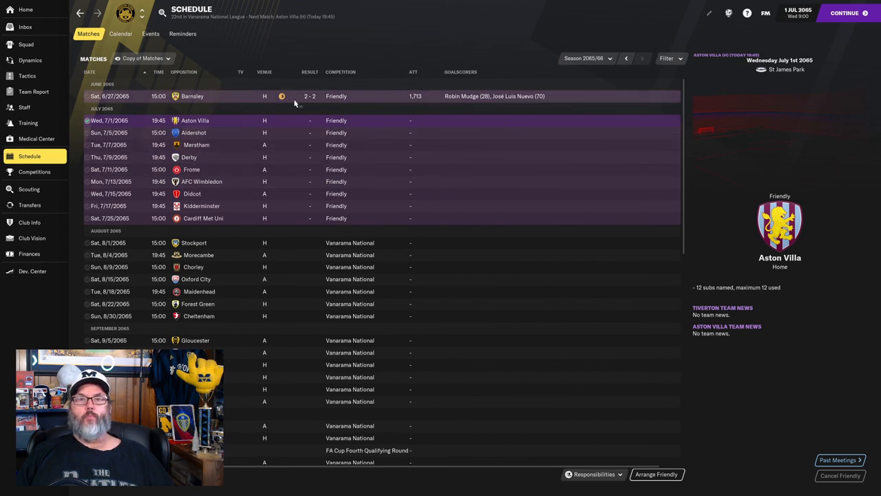
mouse_move(397, 101)
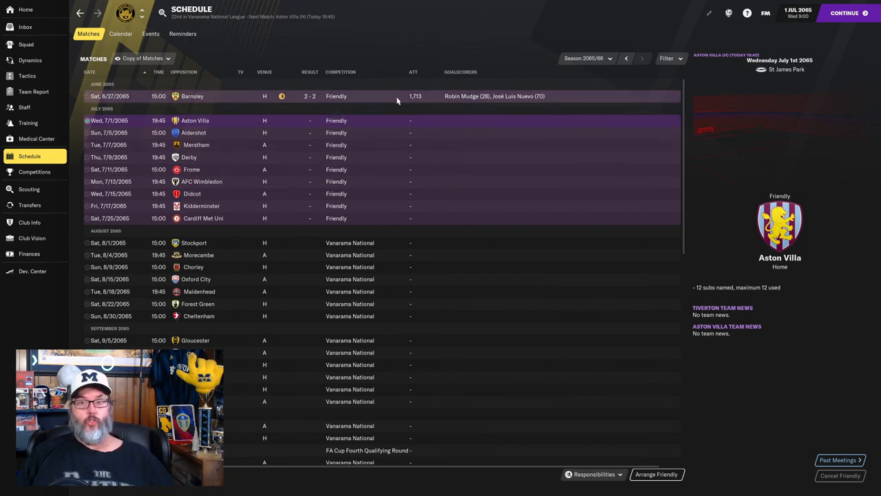
mouse_move(384, 115)
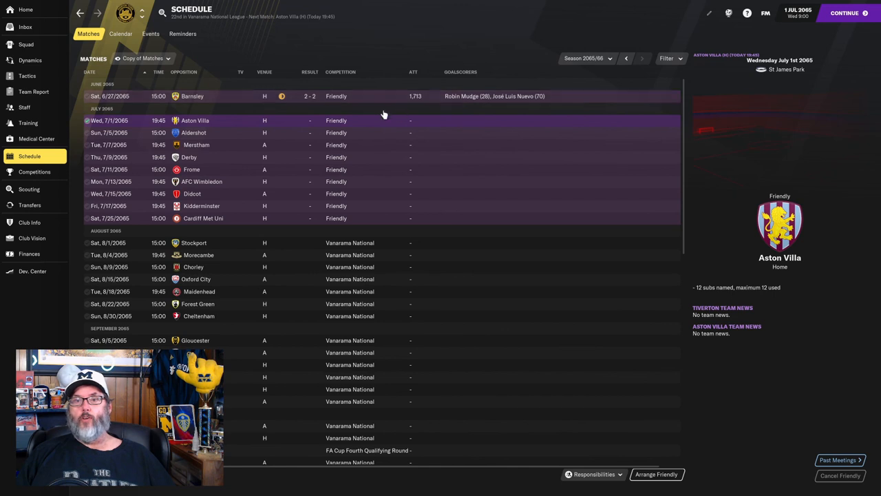
mouse_move(304, 133)
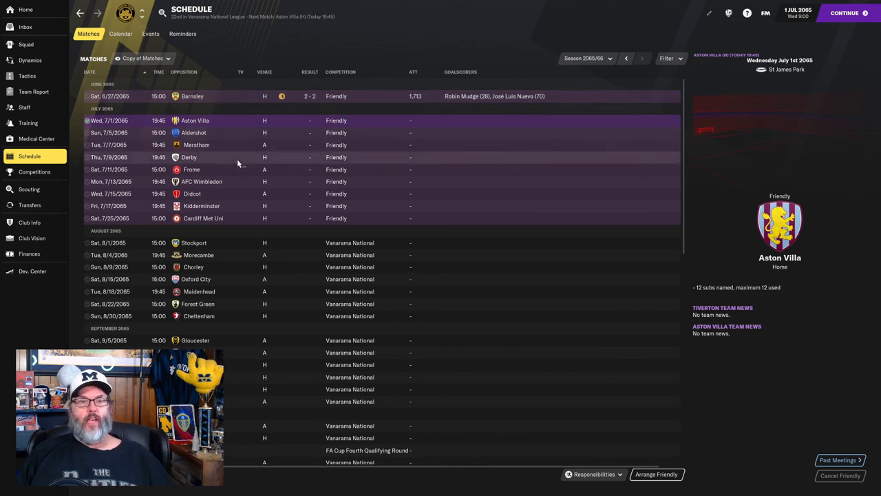
mouse_move(219, 129)
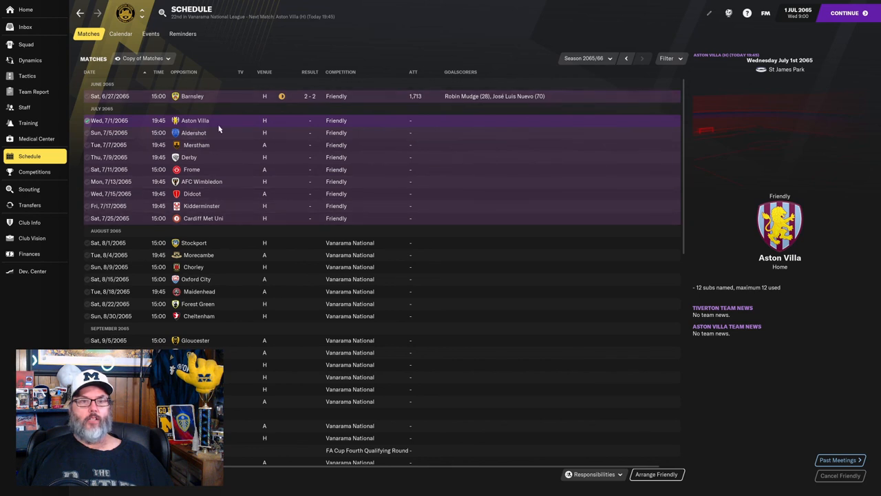
mouse_move(213, 176)
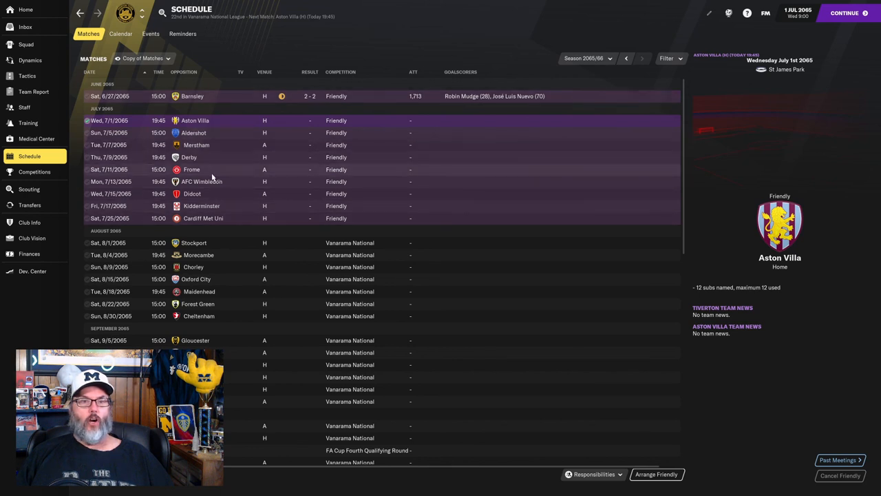
mouse_move(226, 218)
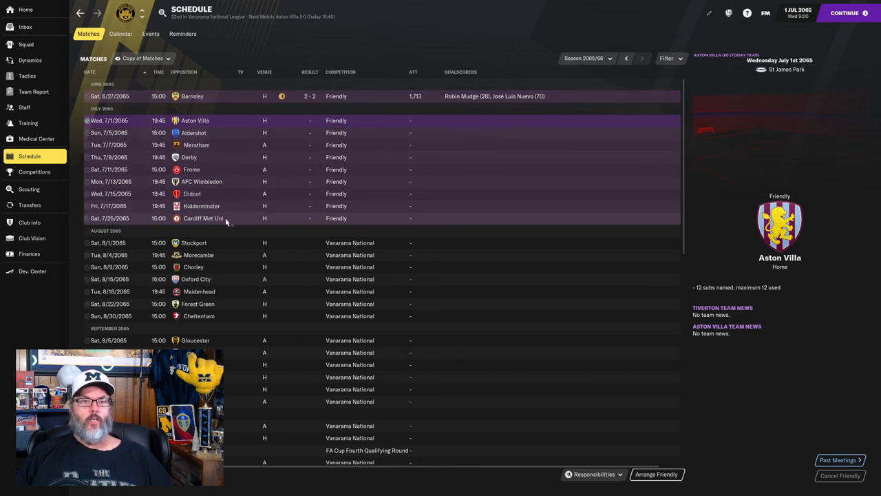
mouse_move(230, 190)
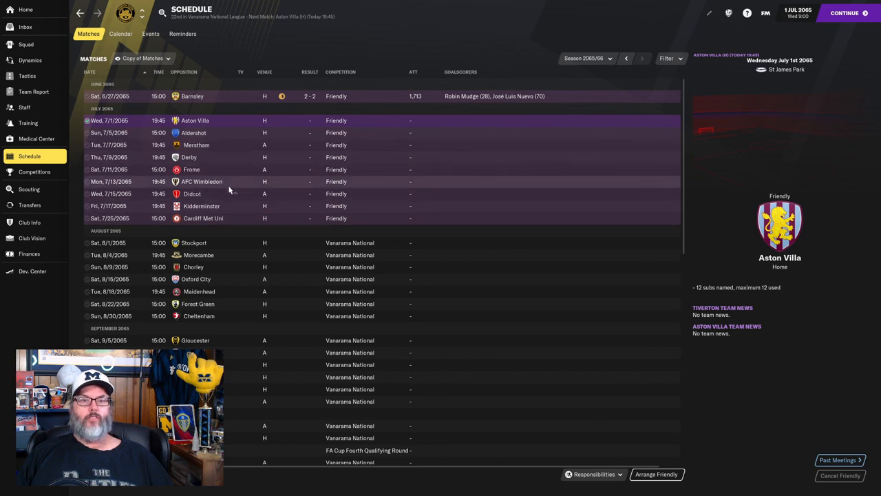
- Reopen the Finances Summary with the $907,747 overdraft and $68,321 monthly loss
click(26, 254)
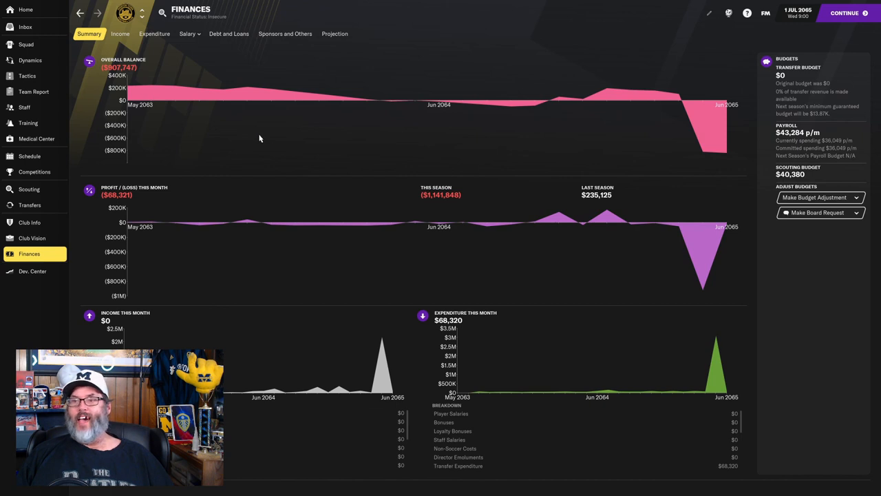
mouse_move(287, 145)
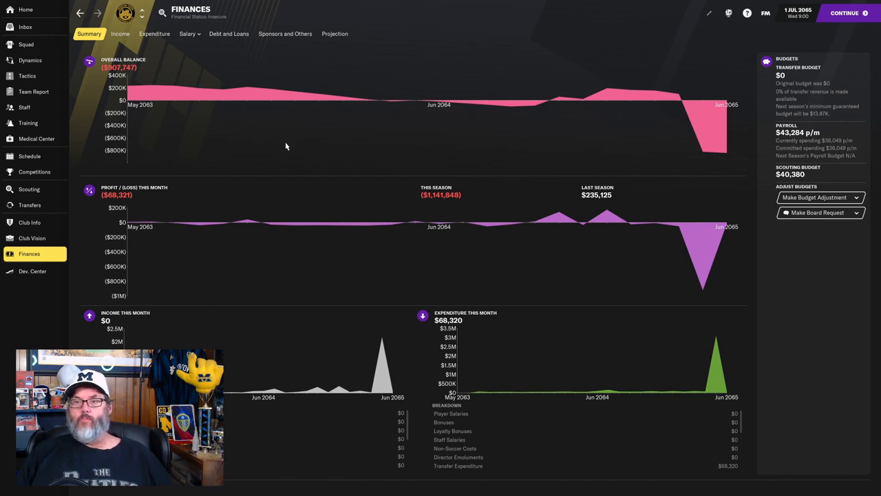
- Revisit the 'Important dates in July' message, then reopen the Schedule's match list
click(25, 26)
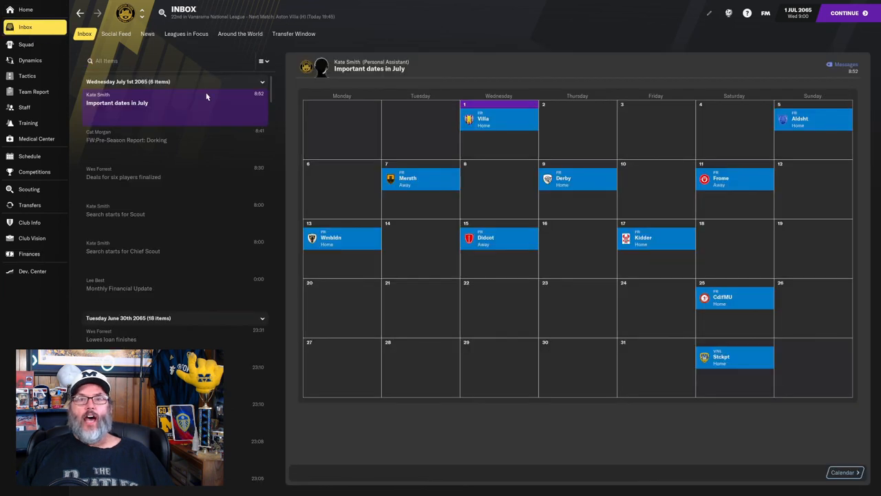
mouse_move(32, 156)
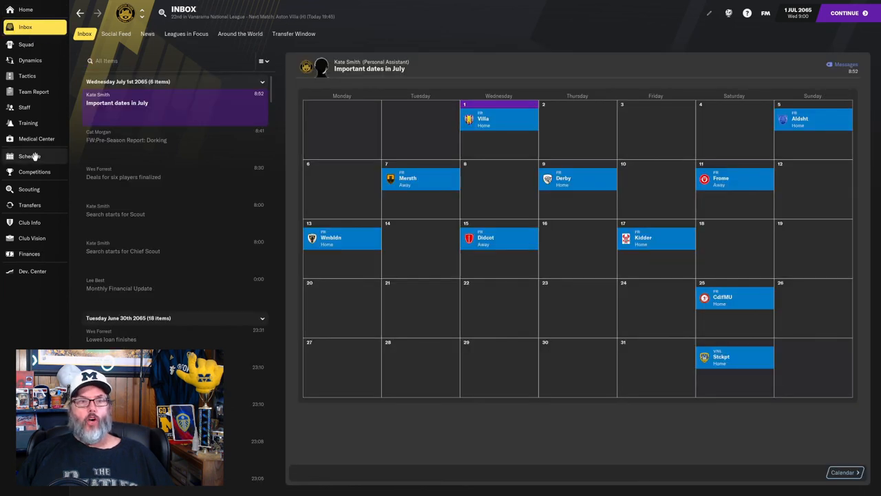
click(29, 156)
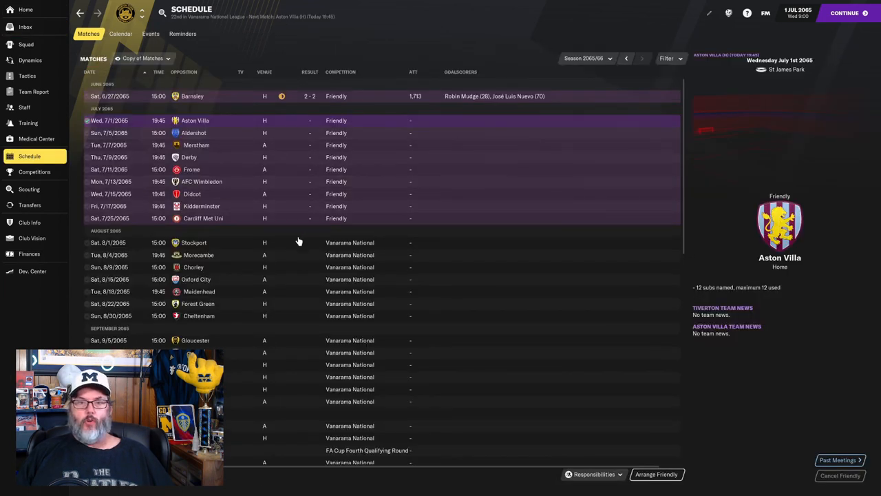
mouse_move(235, 246)
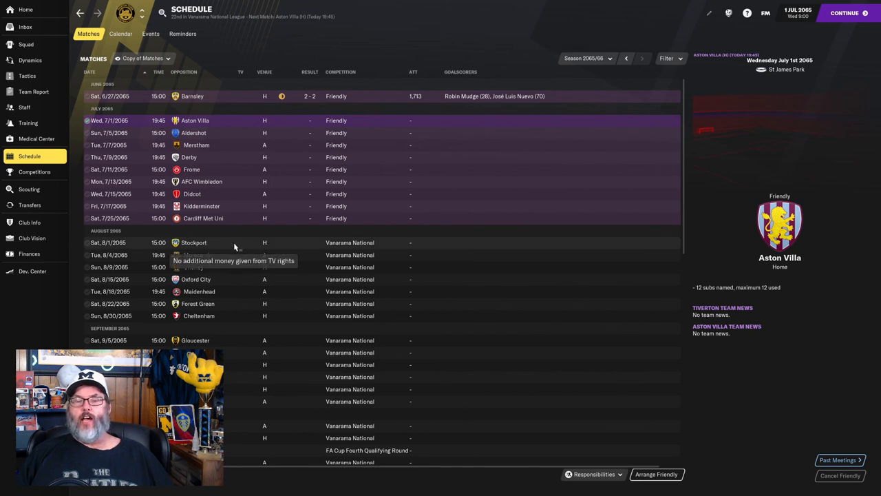
mouse_move(454, 242)
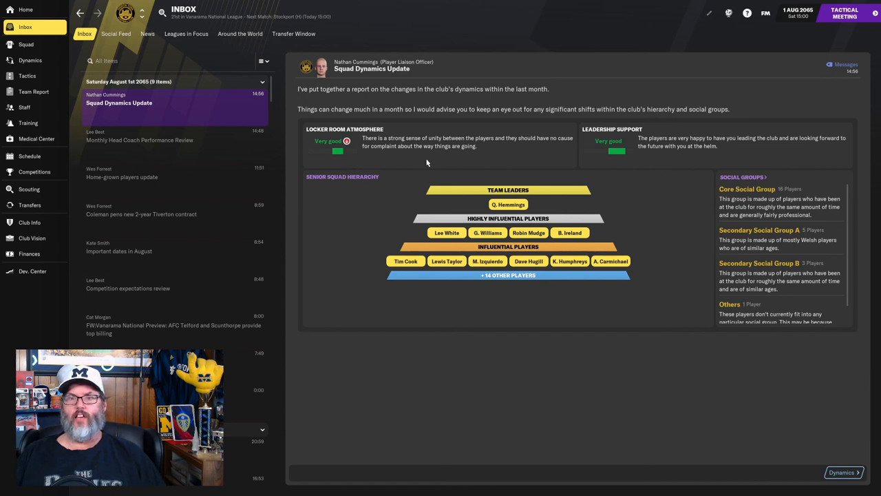
mouse_move(345, 210)
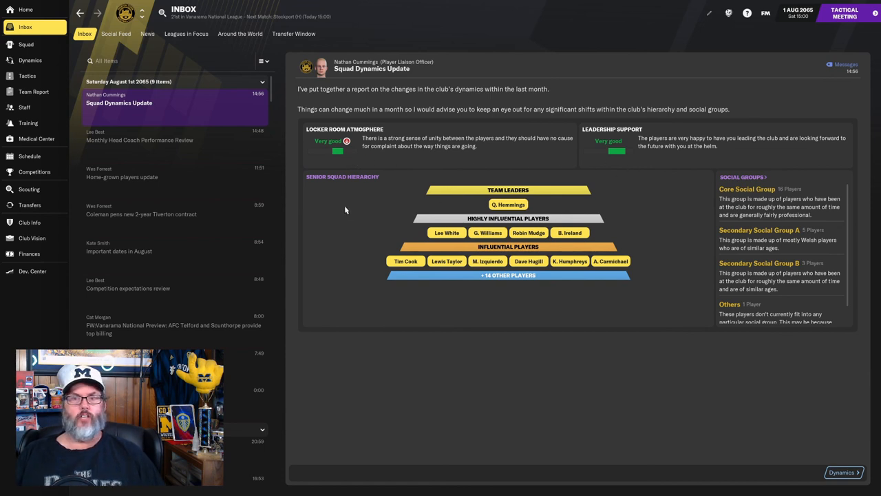
mouse_move(418, 242)
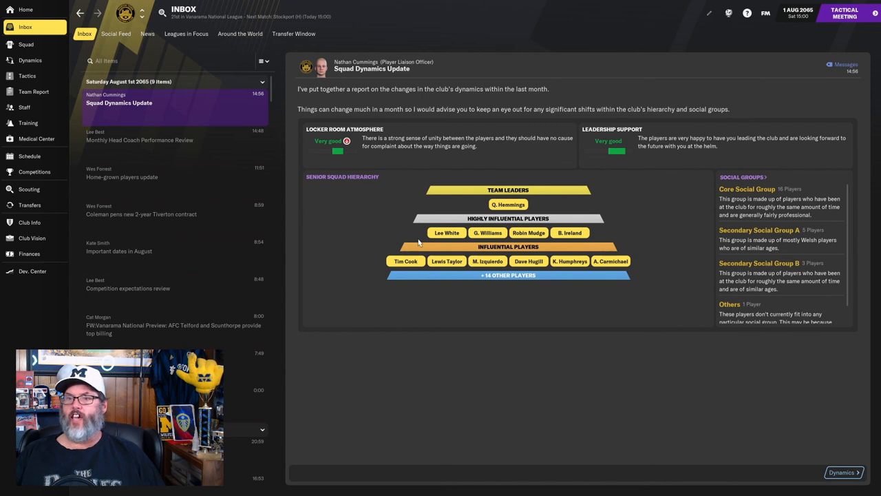
mouse_move(446, 261)
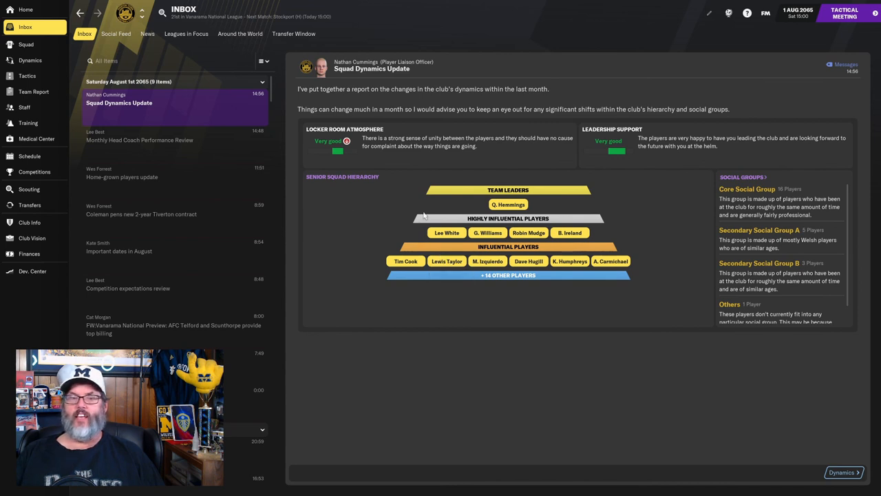
mouse_move(97, 112)
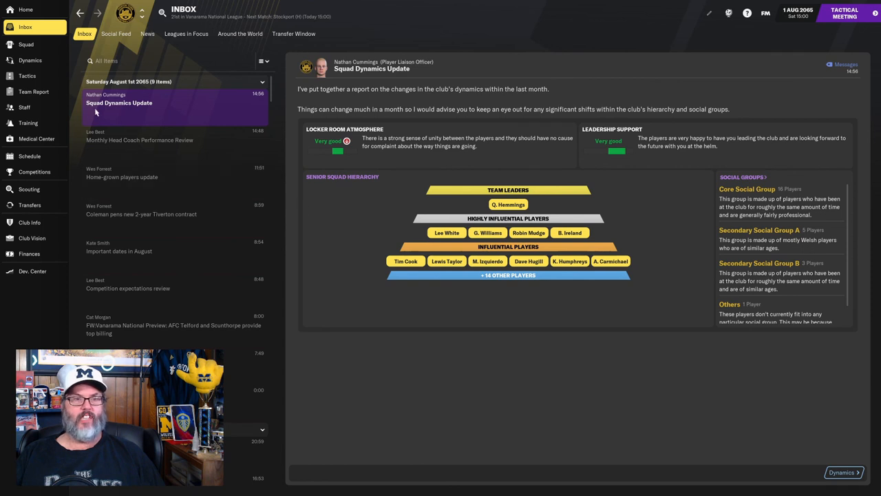
mouse_move(25, 171)
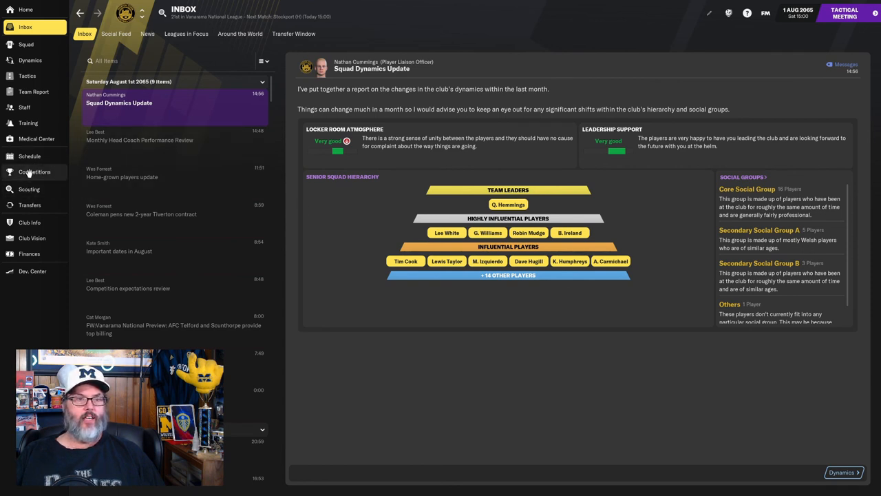
- Open Competitions and choose the Vanarama National League overview
click(33, 171)
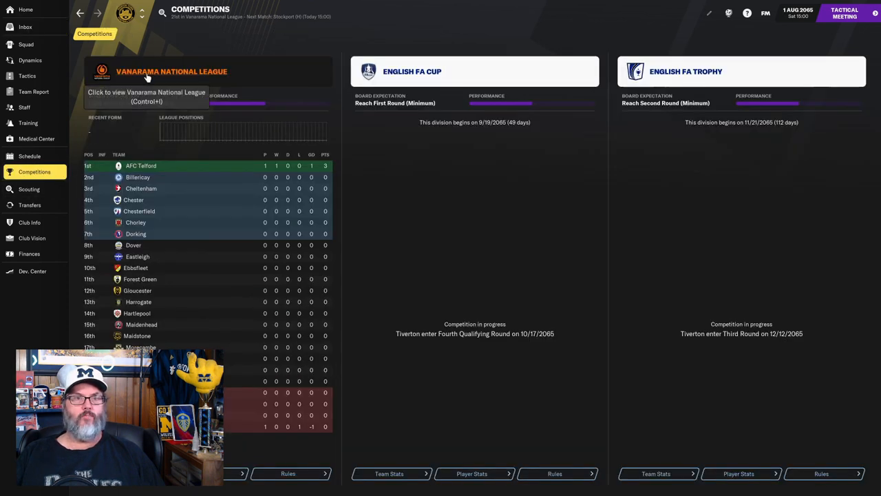
click(177, 71)
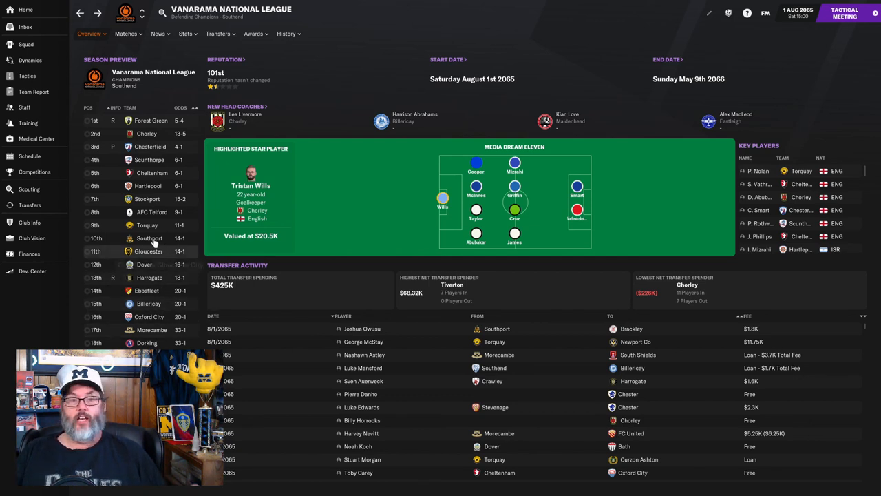
- Return to the match schedule showing the friendly results and today's Stockport opener
click(29, 156)
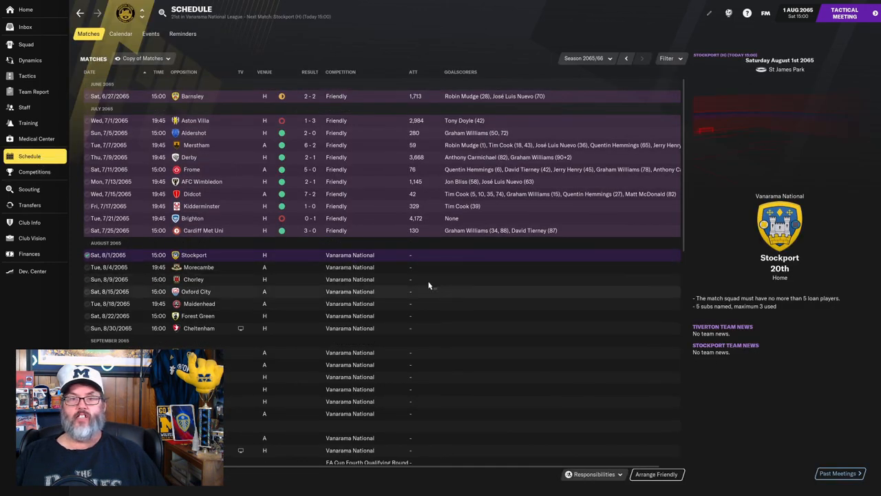
mouse_move(475, 336)
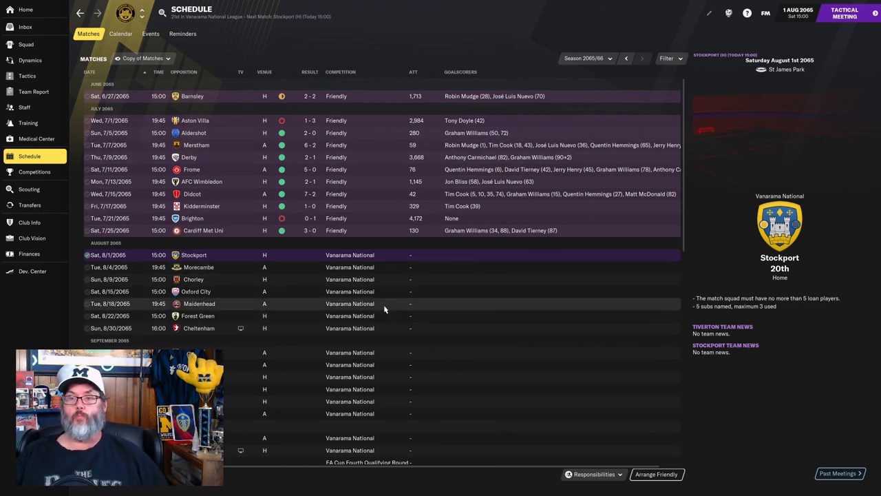
mouse_move(232, 252)
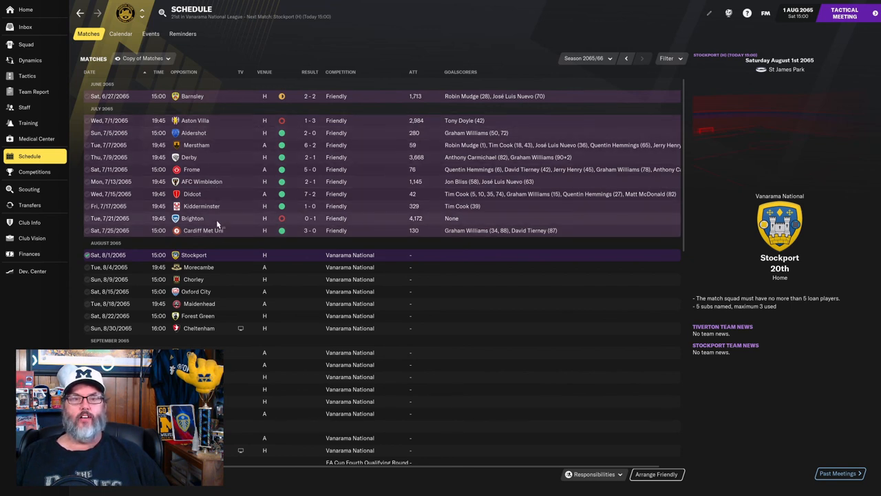
mouse_move(243, 187)
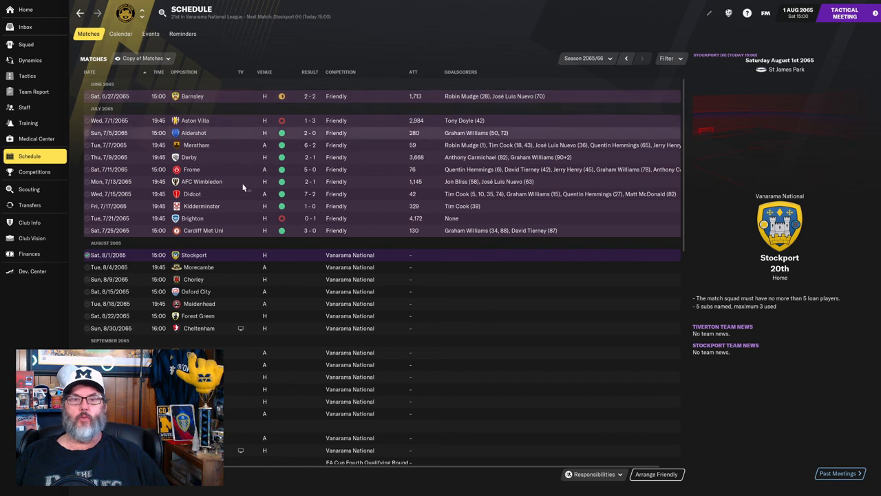
mouse_move(245, 230)
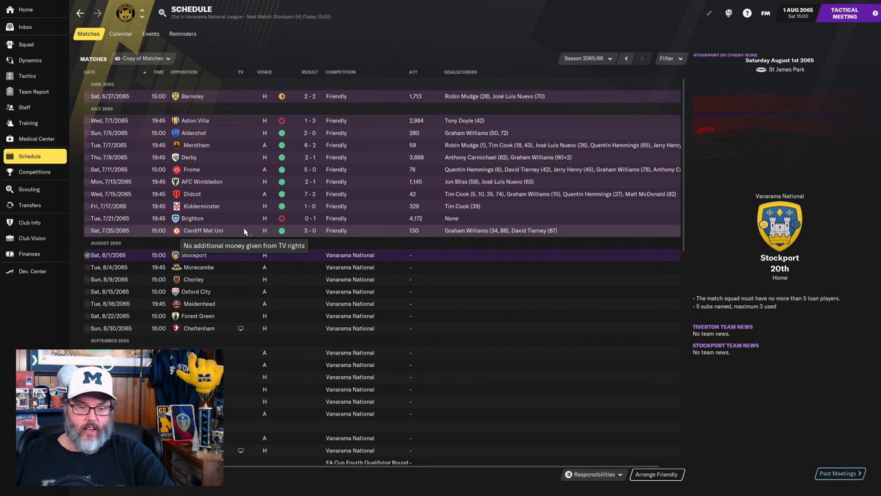
- Check the finances ($898,279 overdrawn), then return to the schedule with new friendly proposals
click(29, 253)
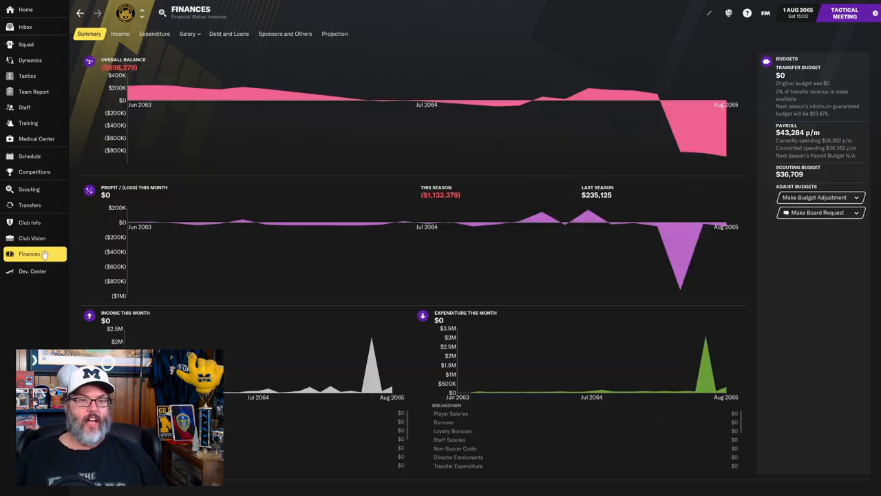
mouse_move(142, 94)
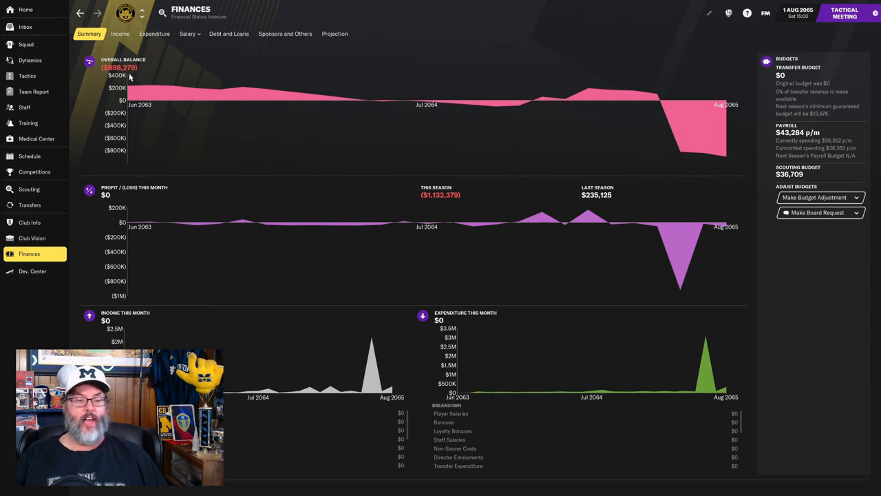
click(29, 156)
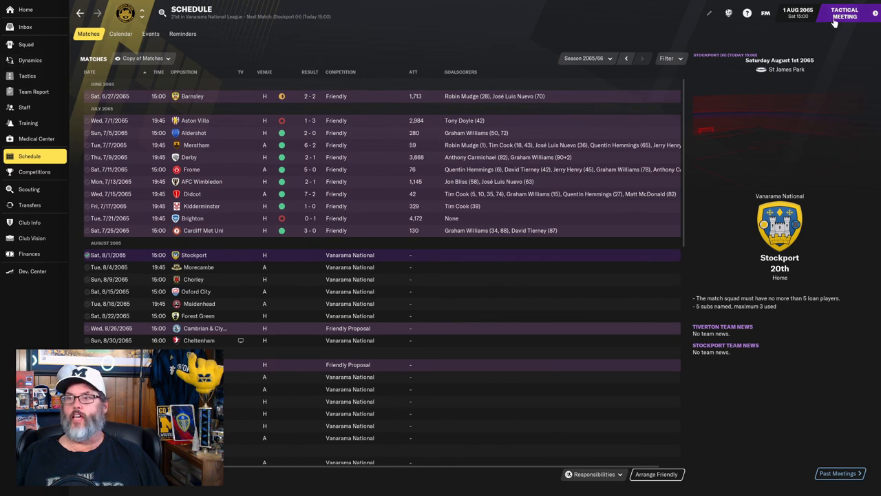
- Start the pre-match tactical meeting for Tiverton vs Stockport
click(846, 15)
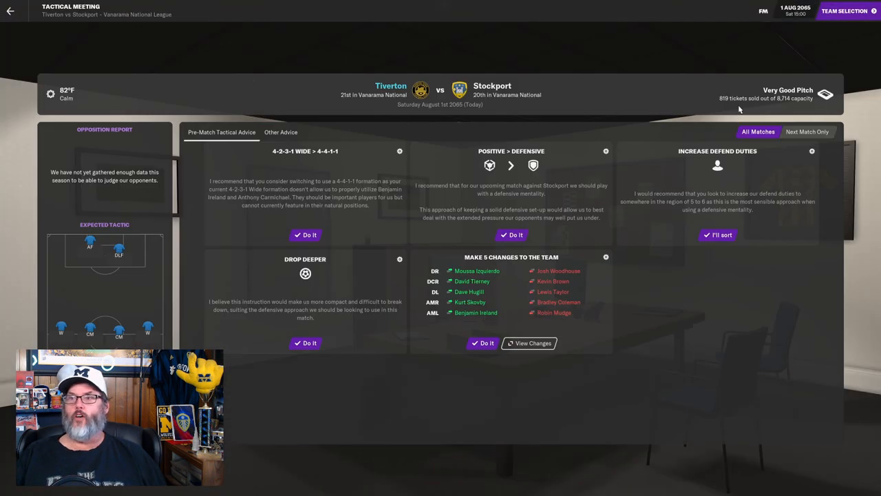
mouse_move(762, 112)
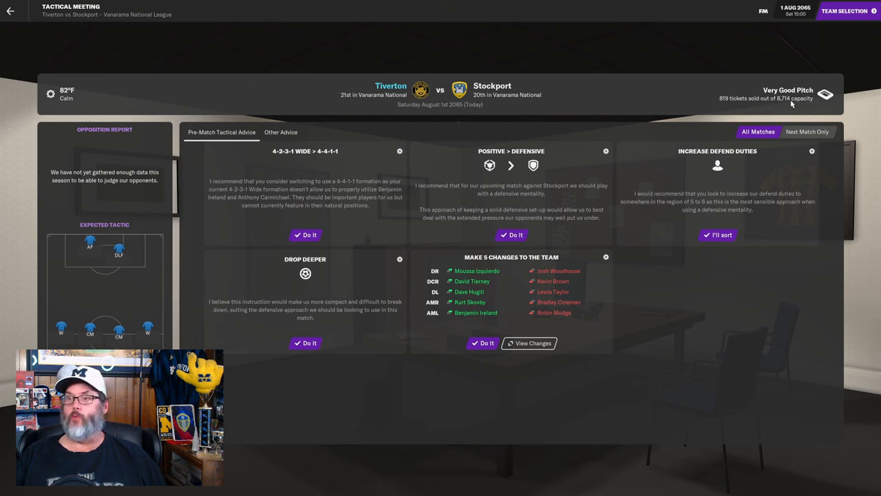
mouse_move(844, 11)
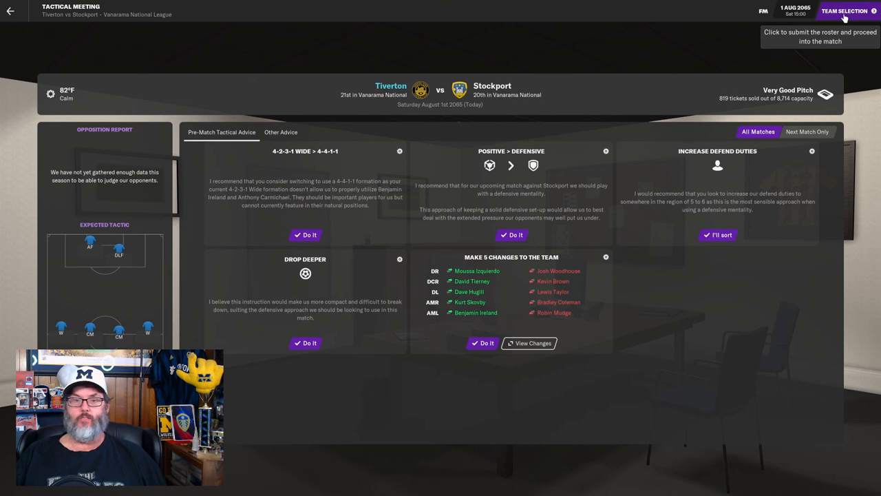
- Start Macaulay Ellis at MC over Jon Bliss and submit the Stockport lineup
click(846, 11)
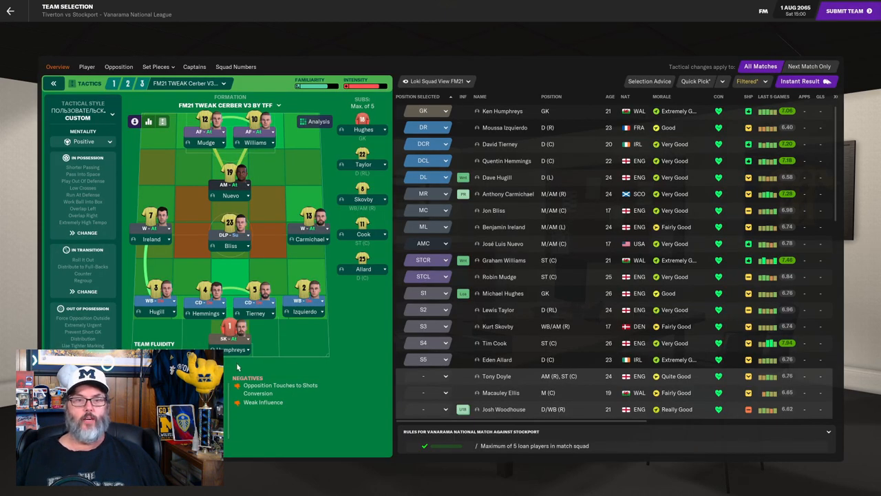
mouse_move(328, 308)
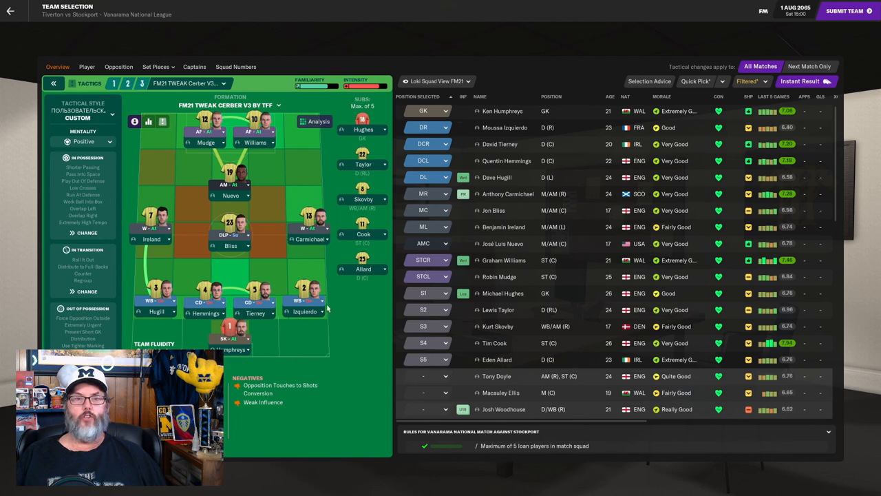
mouse_move(310, 230)
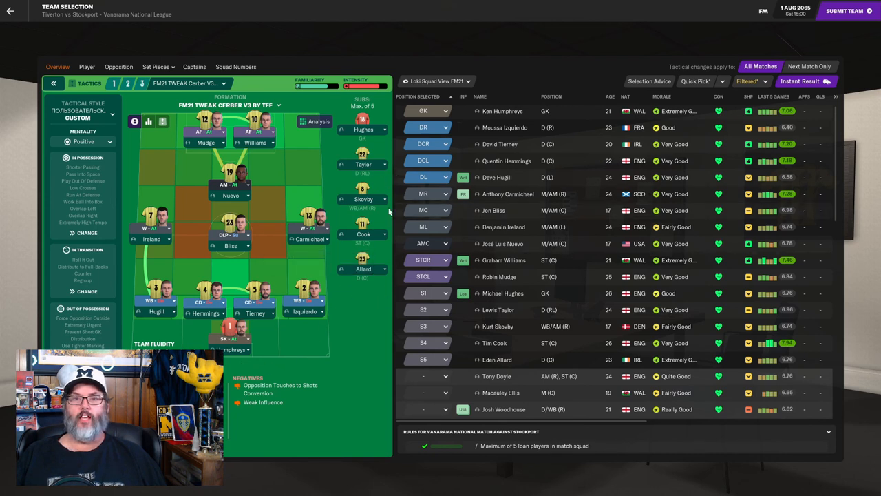
mouse_move(384, 253)
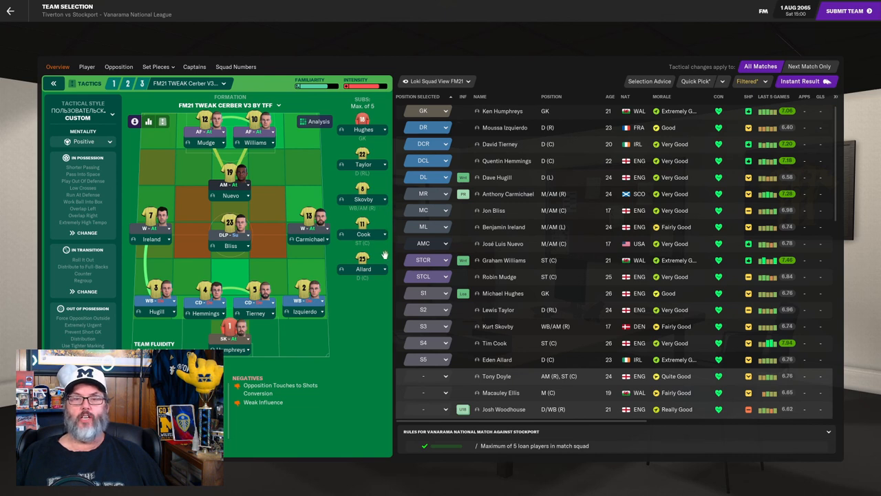
mouse_move(378, 278)
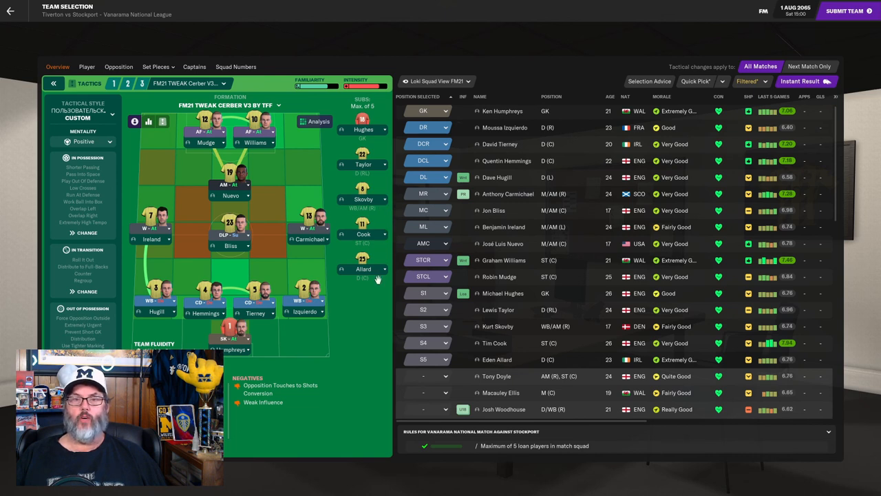
mouse_move(376, 238)
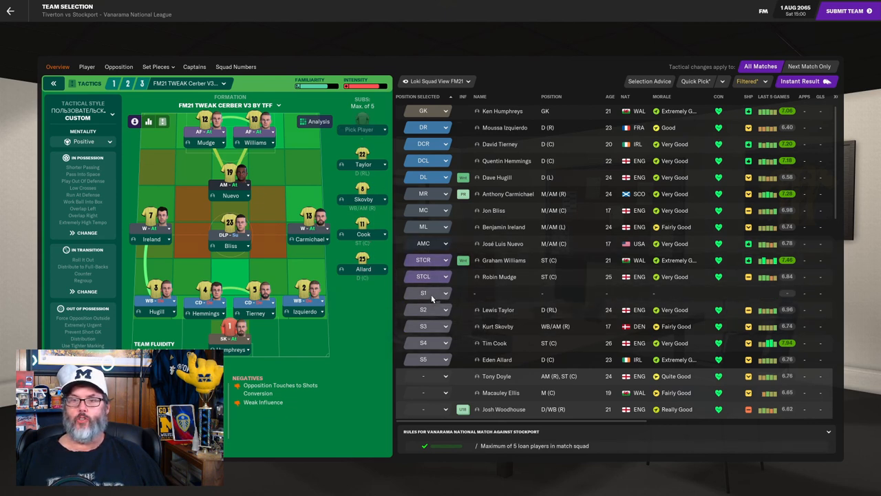
scroll(down, 3)
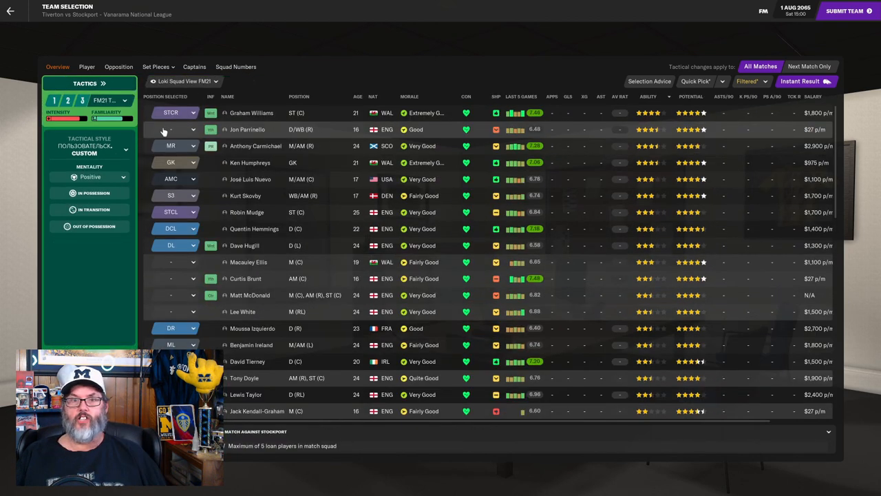
mouse_move(170, 130)
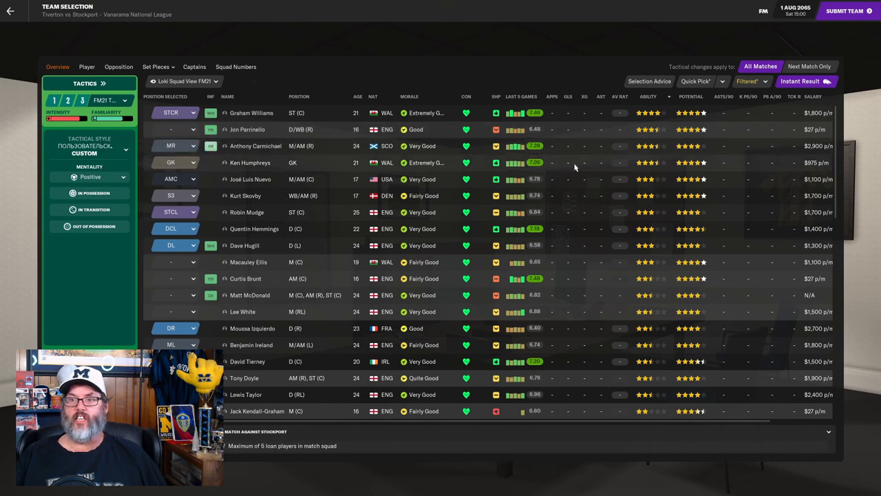
mouse_move(377, 261)
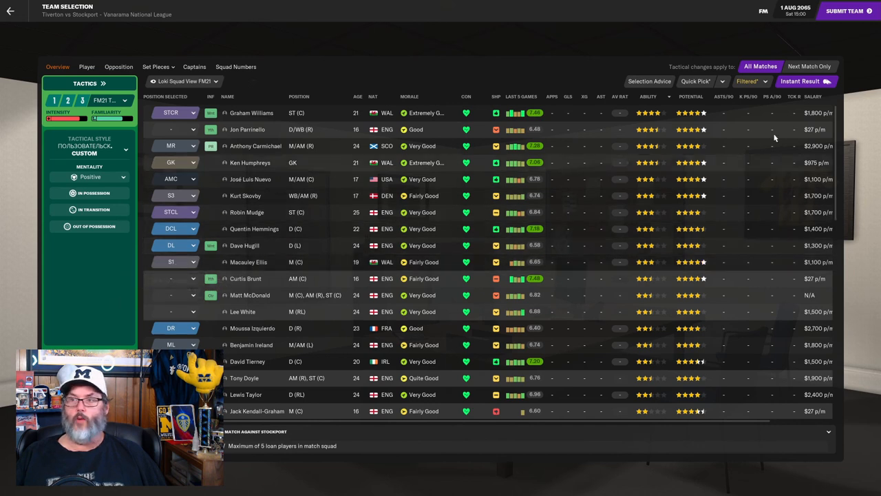
click(103, 83)
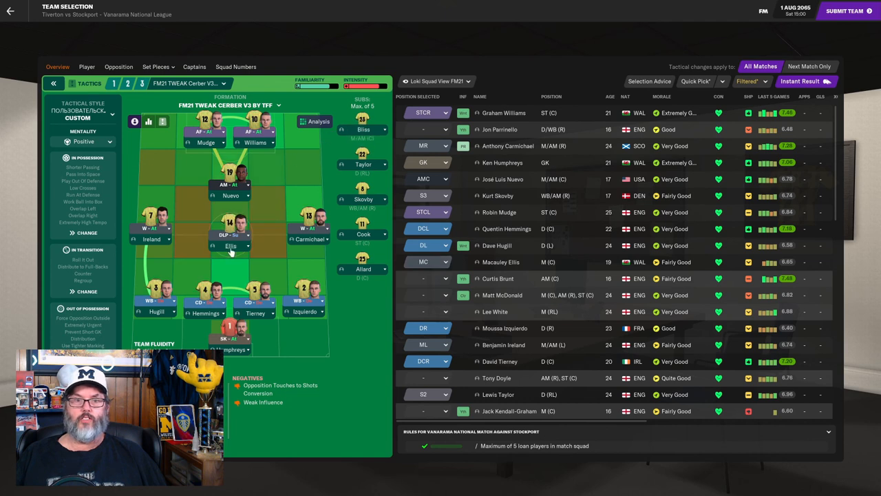
click(232, 246)
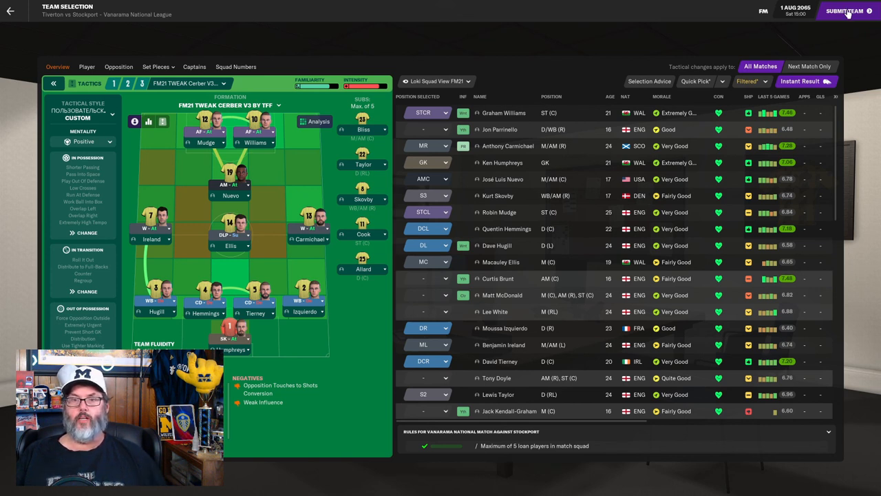
click(843, 11)
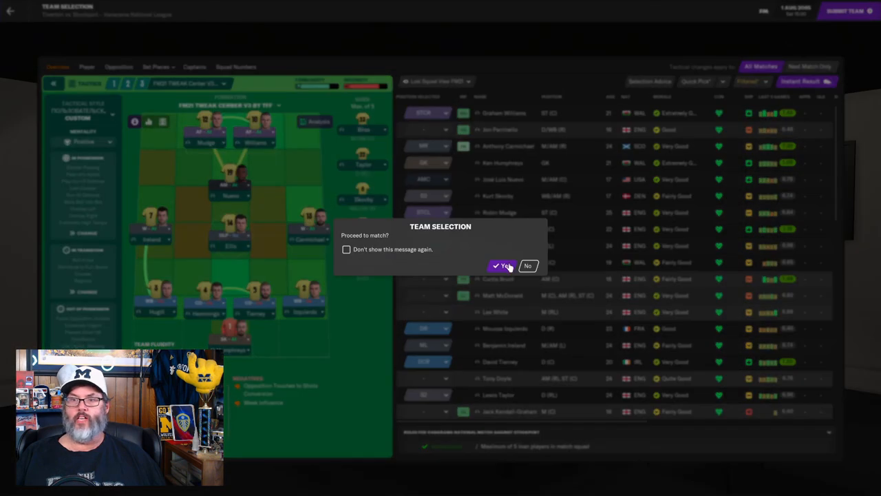
- Proceed to the Stockport match and skip three goal replays as Tiverton lead
click(502, 266)
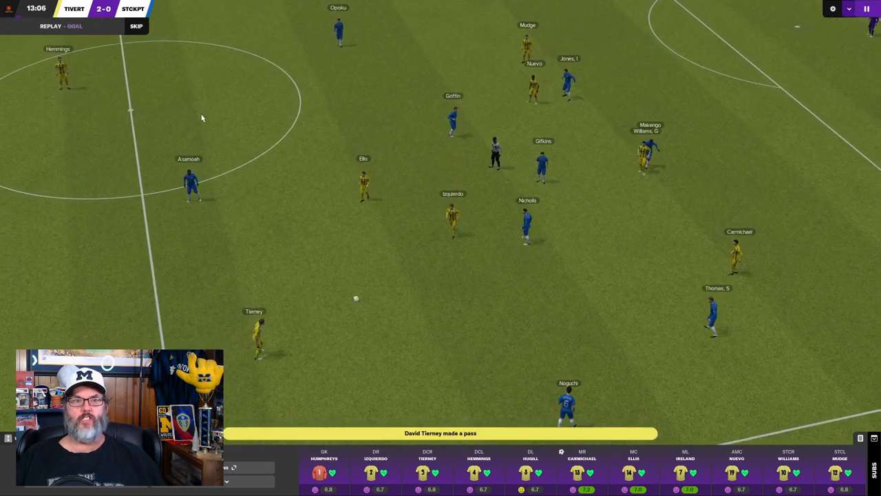
click(136, 28)
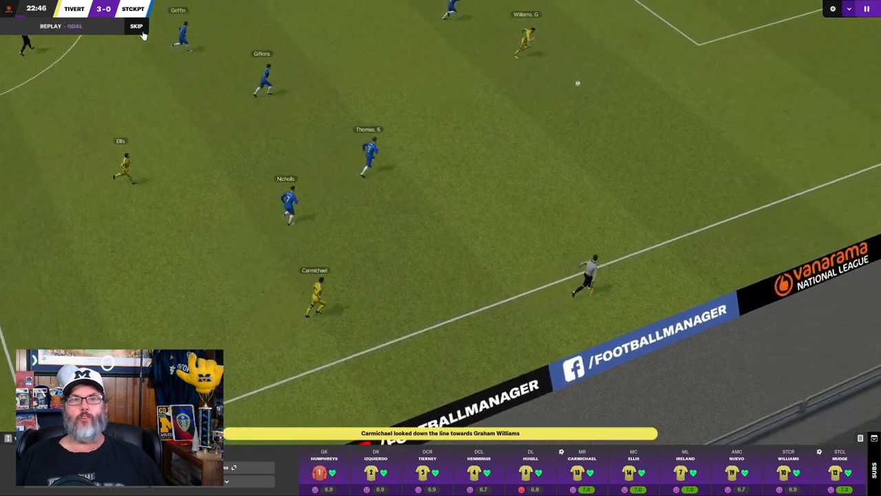
click(137, 28)
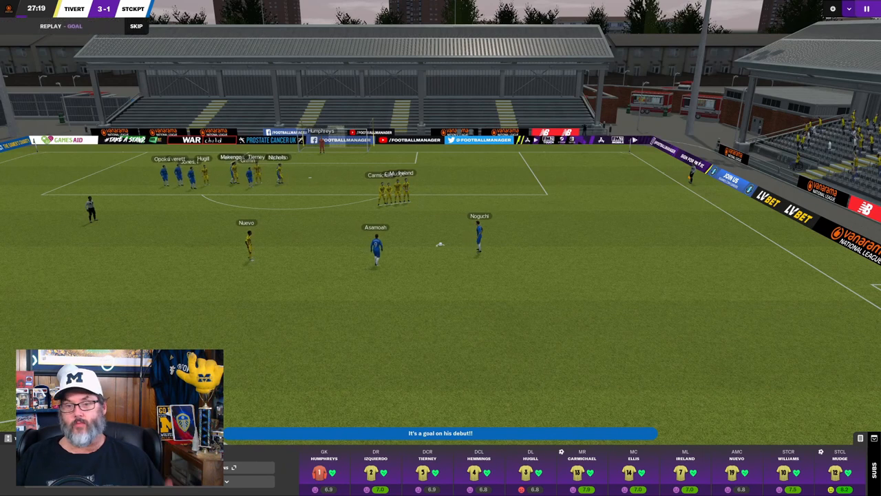
click(136, 29)
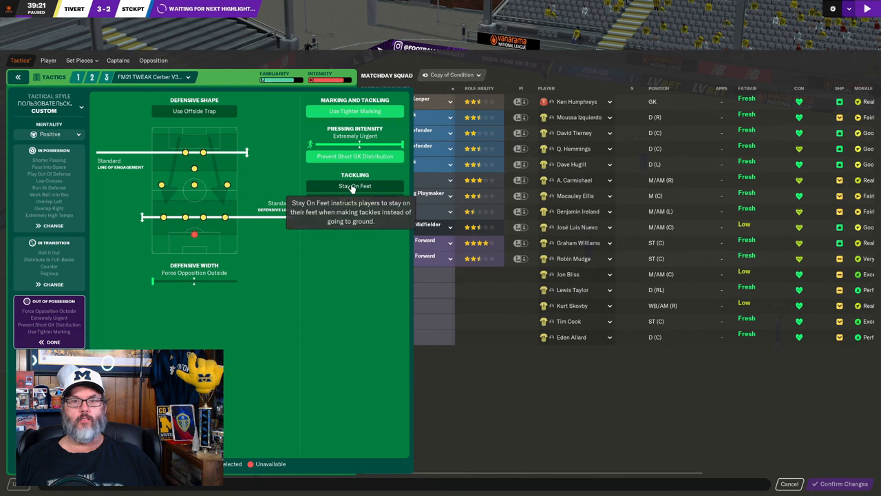
- Close the out-of-possession tactics screen and return to the paused match at 3-2
click(354, 186)
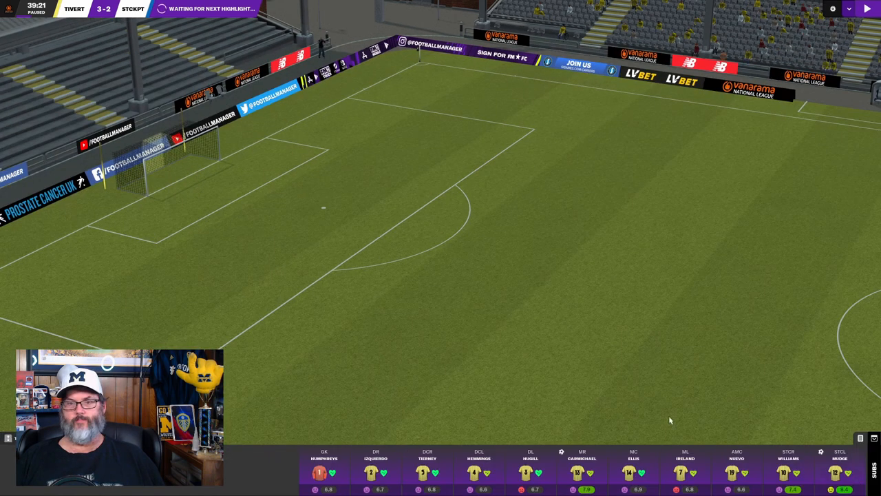
- Resume the match and play on to half-time, leading 3-2
click(865, 9)
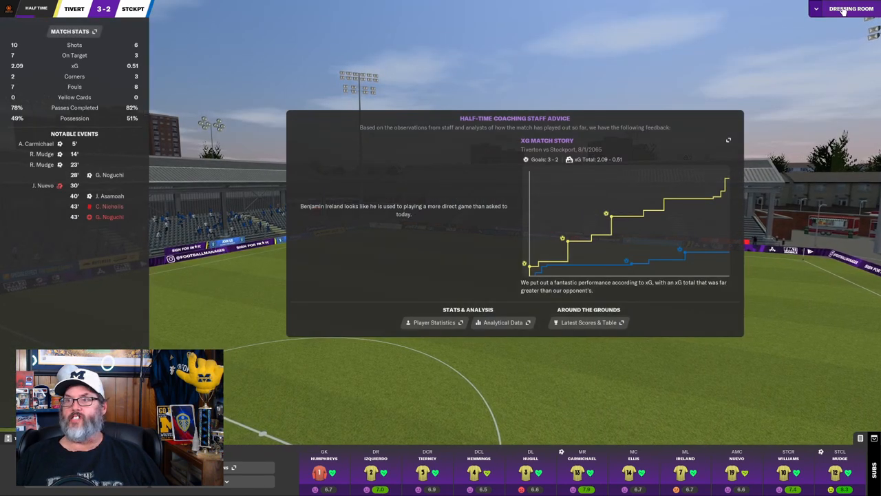
- Tell the whole room 'Keep going, they are down a man' at half-time
click(842, 8)
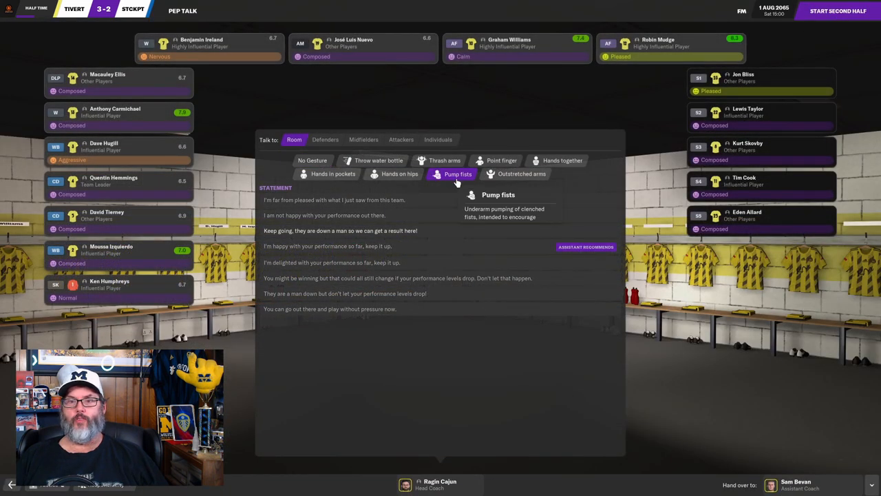
click(338, 230)
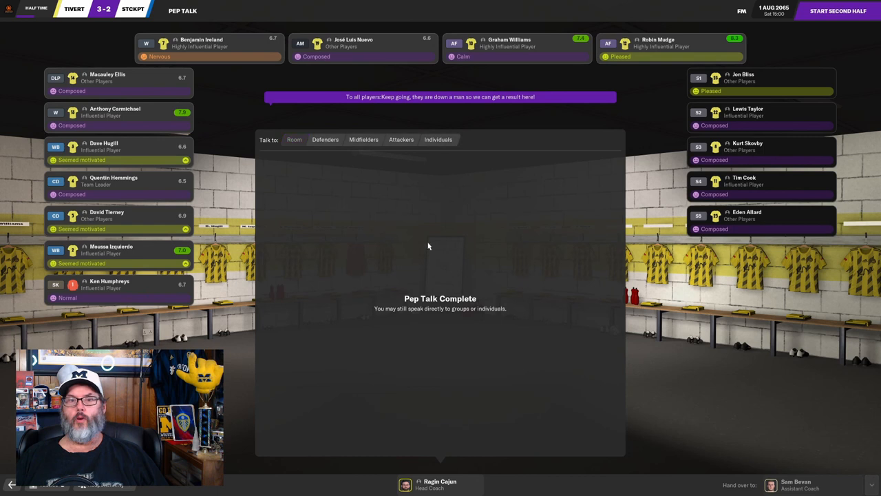
click(843, 13)
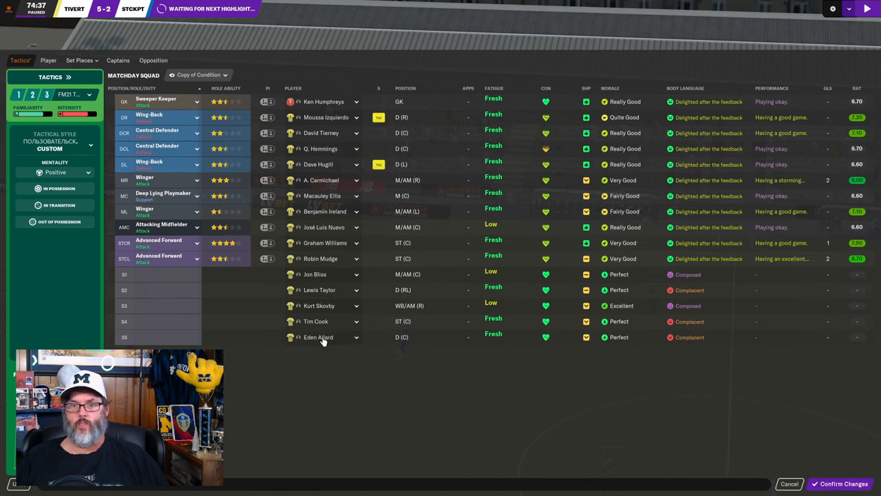
mouse_move(318, 290)
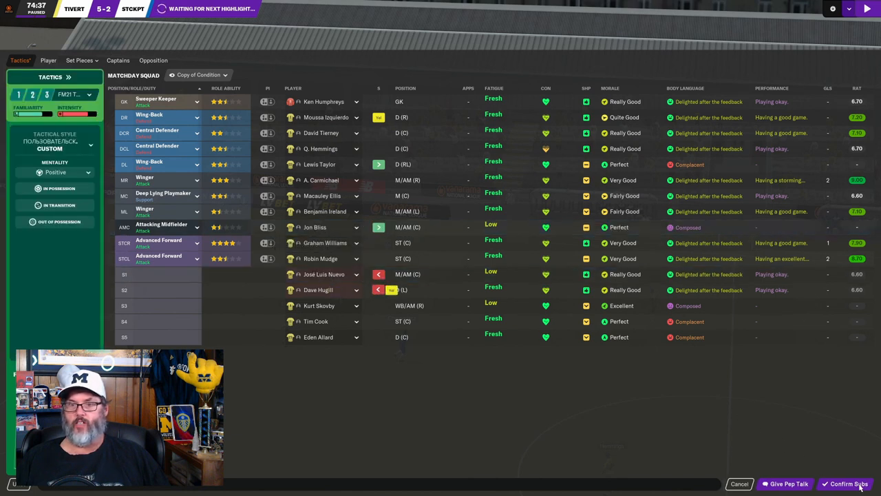
click(853, 484)
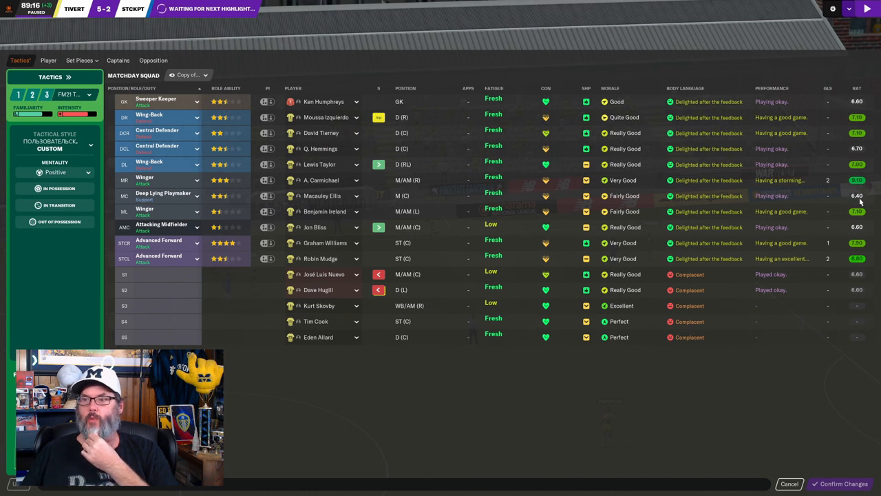
mouse_move(322, 195)
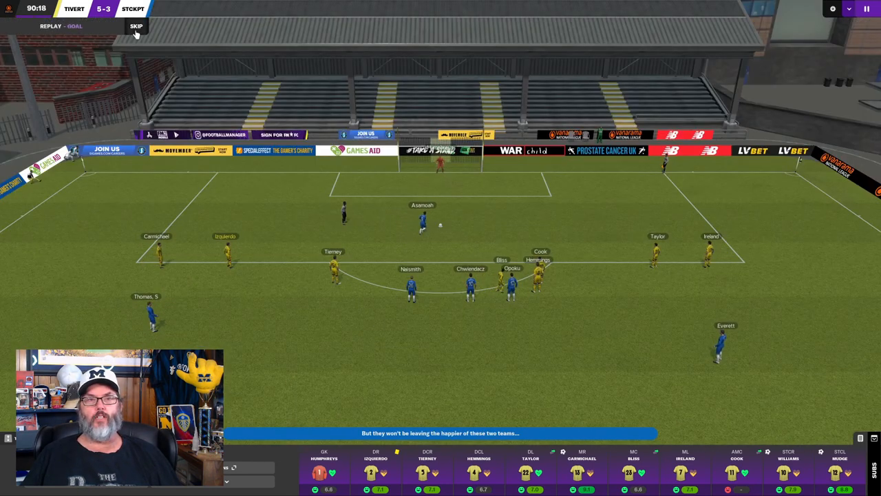
- Skip the goal replay and reach the full-time team talk after winning 5-3
click(137, 27)
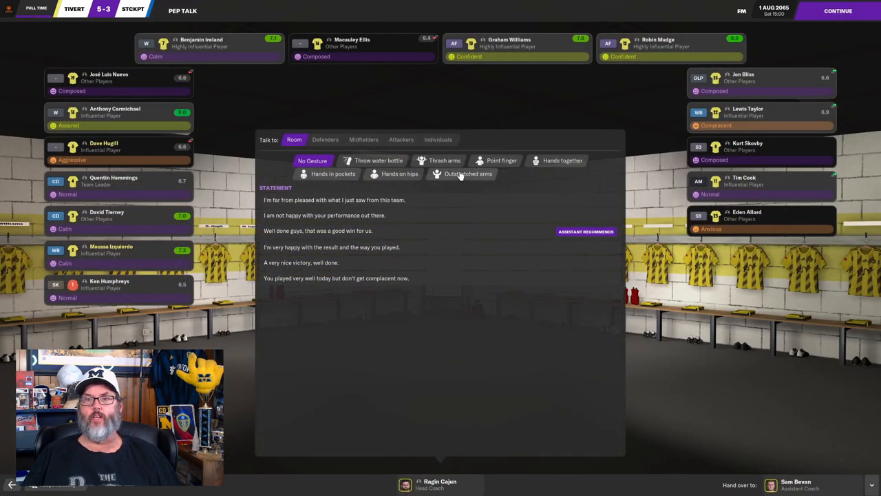
- Deliver the open-armed 'Well done guys, that was a good win for us' talk, then continue to the inbox
click(461, 174)
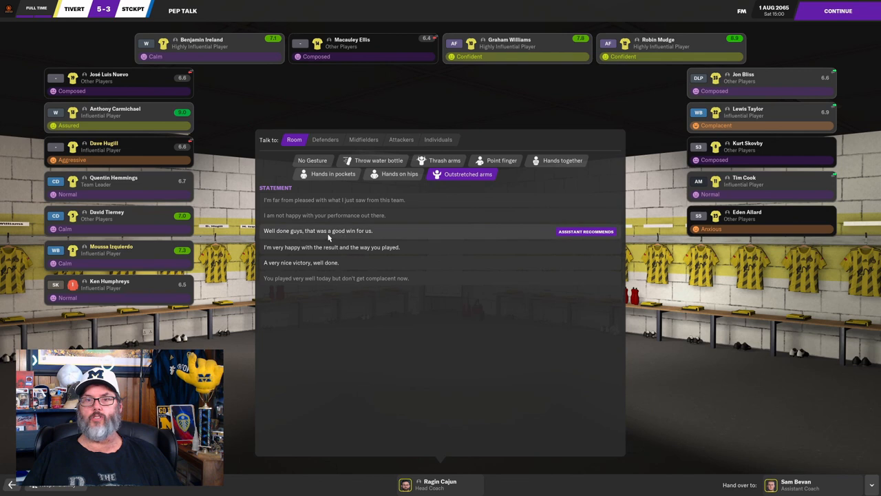
click(317, 231)
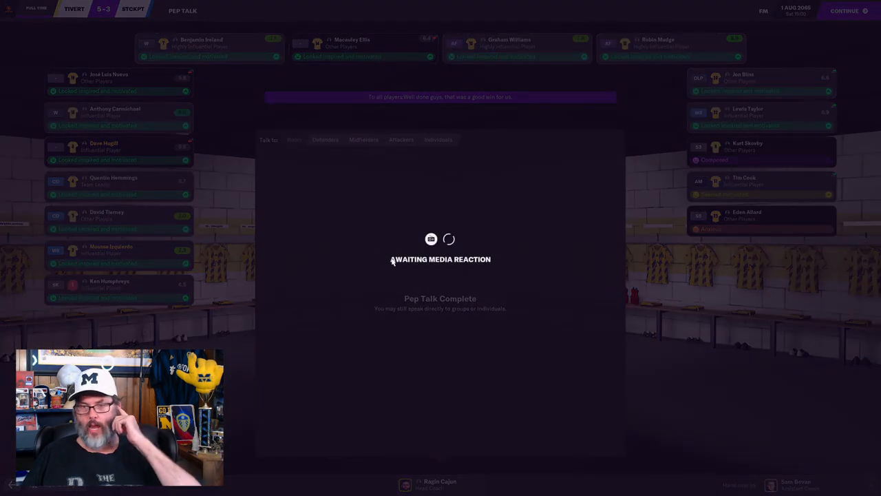
click(853, 12)
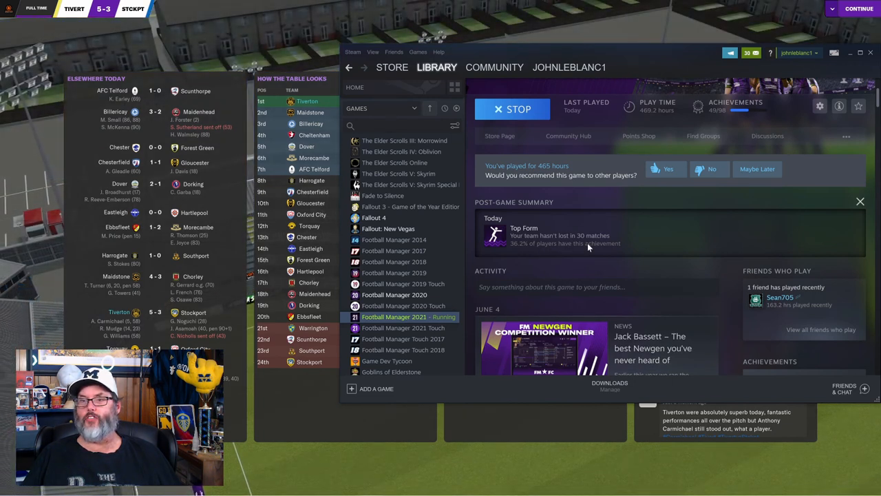
mouse_move(522, 251)
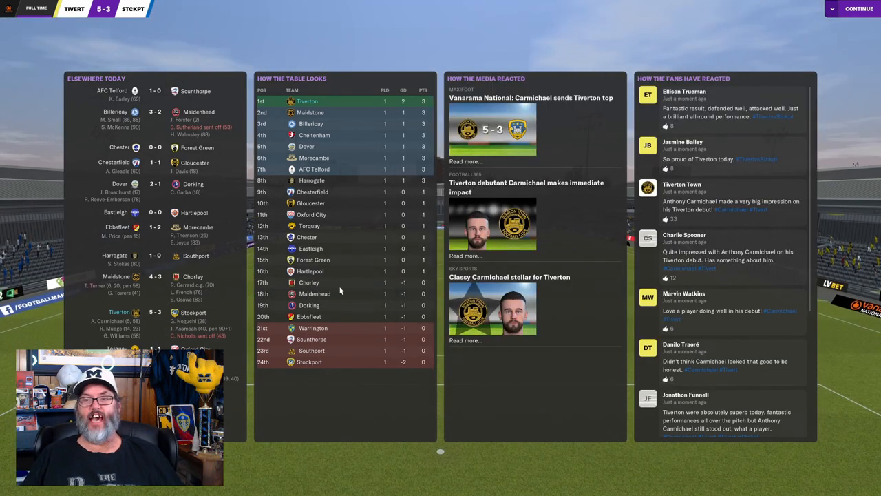
mouse_move(56, 45)
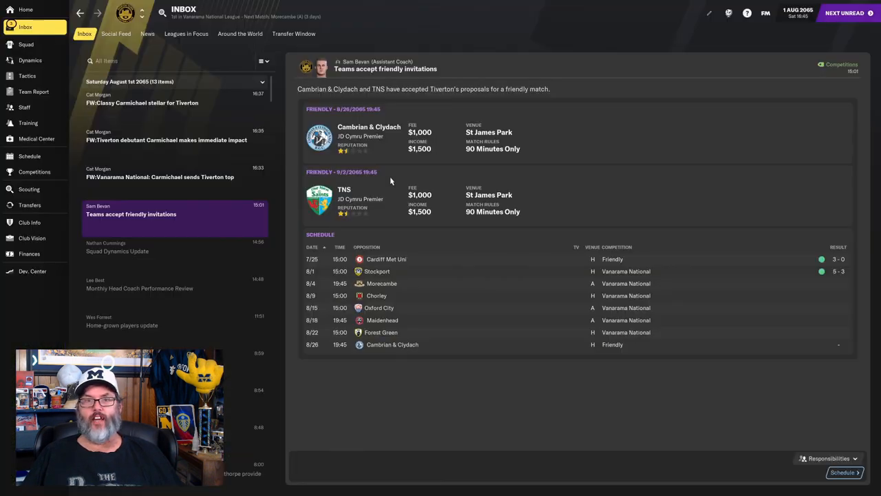
mouse_move(398, 234)
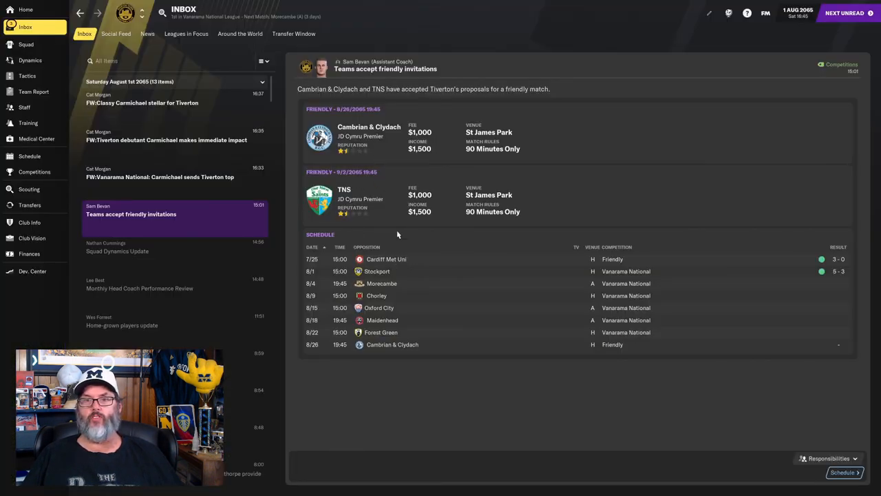
- Read the news reports on Carmichael sending Tiverton top and his debut impact
click(159, 177)
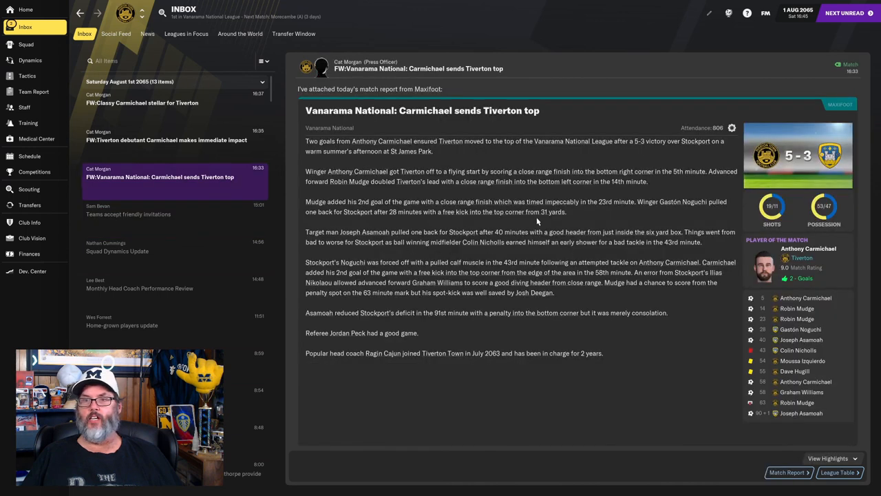
click(166, 140)
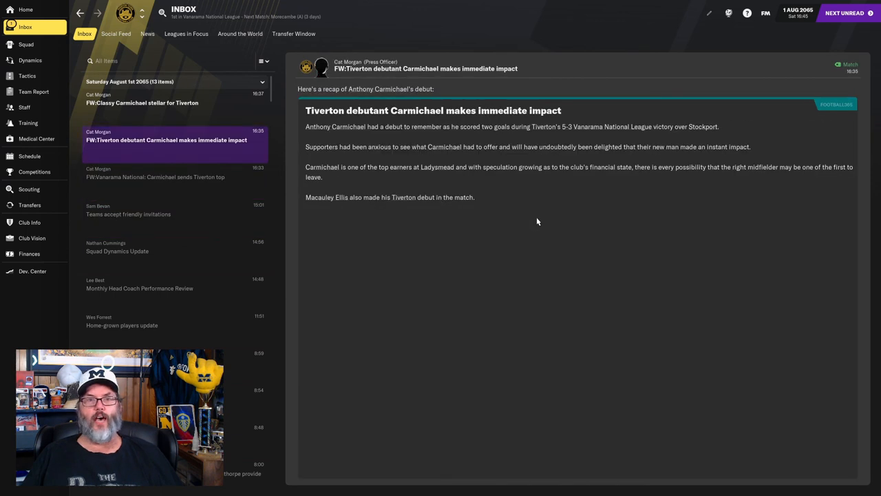
mouse_move(428, 121)
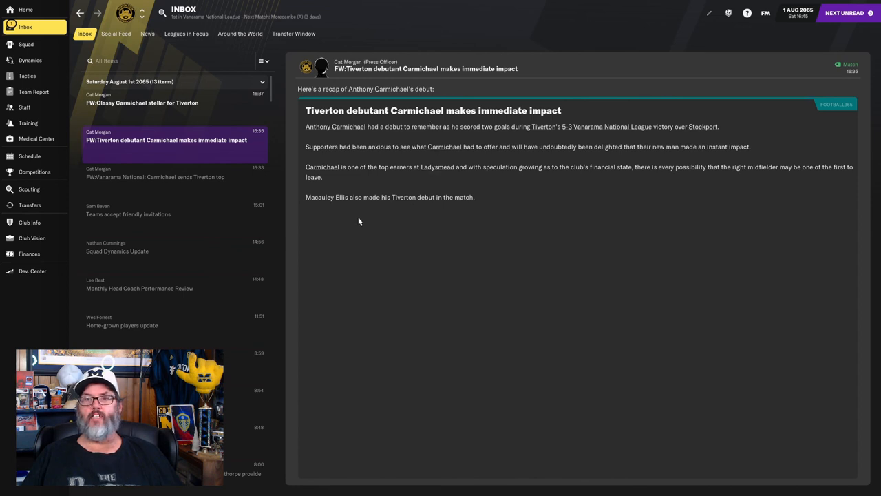
click(142, 102)
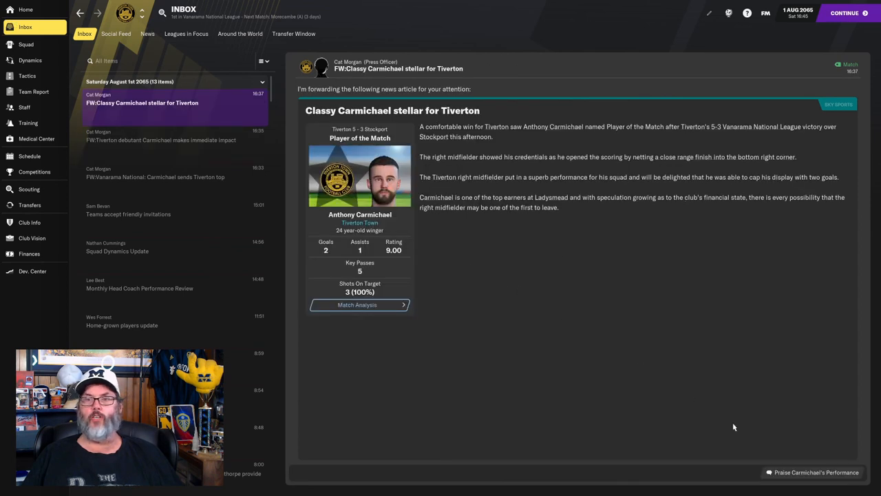
mouse_move(804, 473)
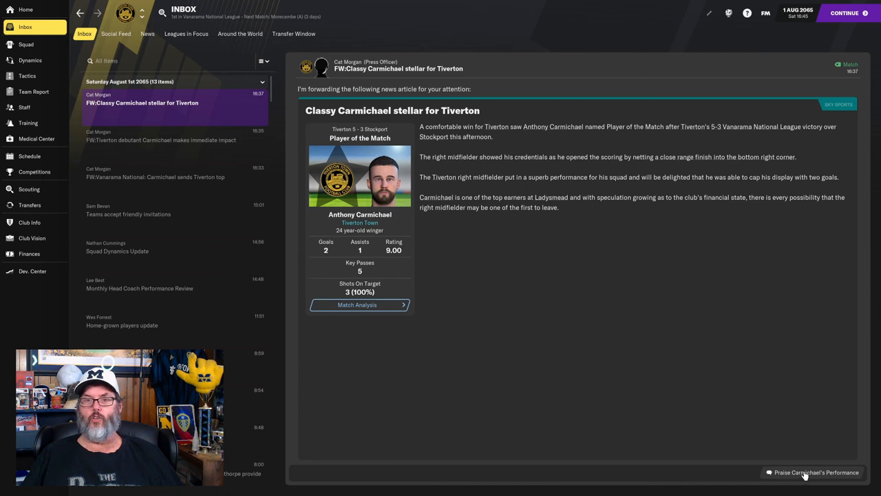
- Praise Carmichael's performance in a quick chat, then view the competitions overview
click(812, 473)
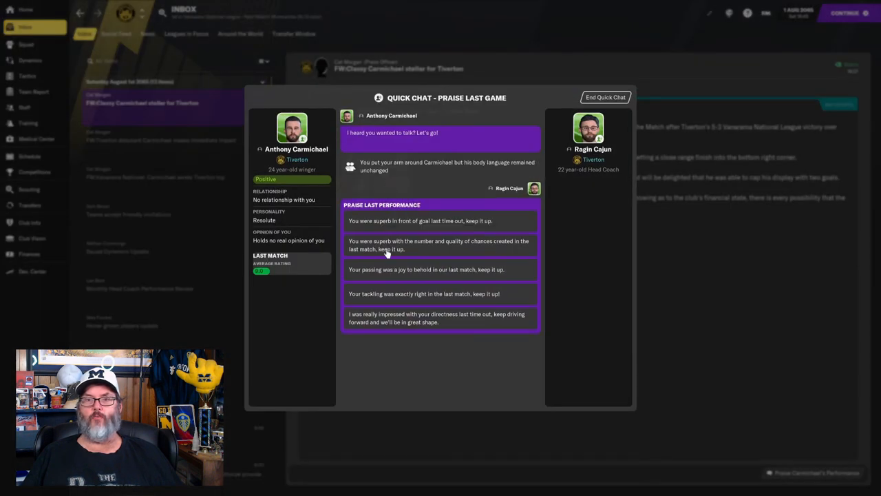
click(605, 97)
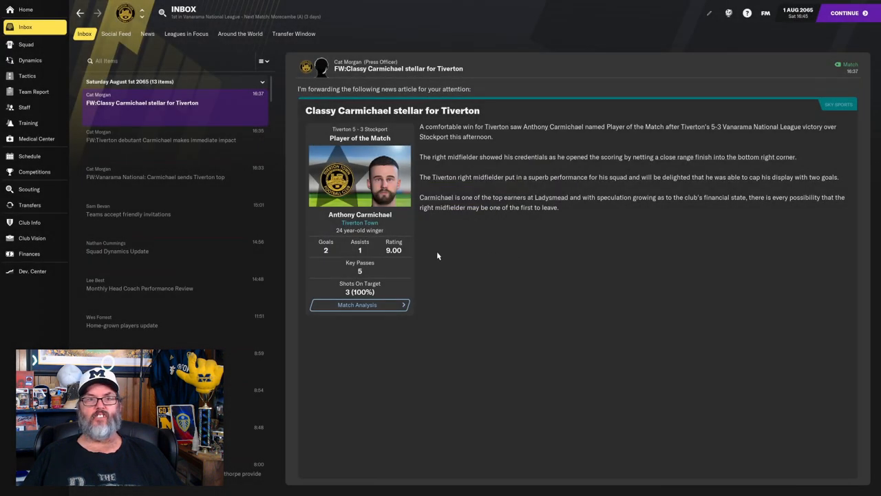
click(33, 172)
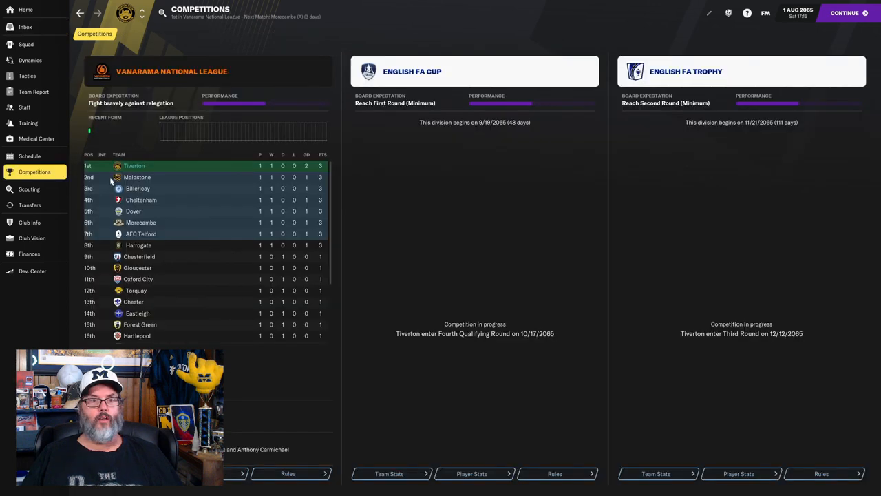
mouse_move(285, 324)
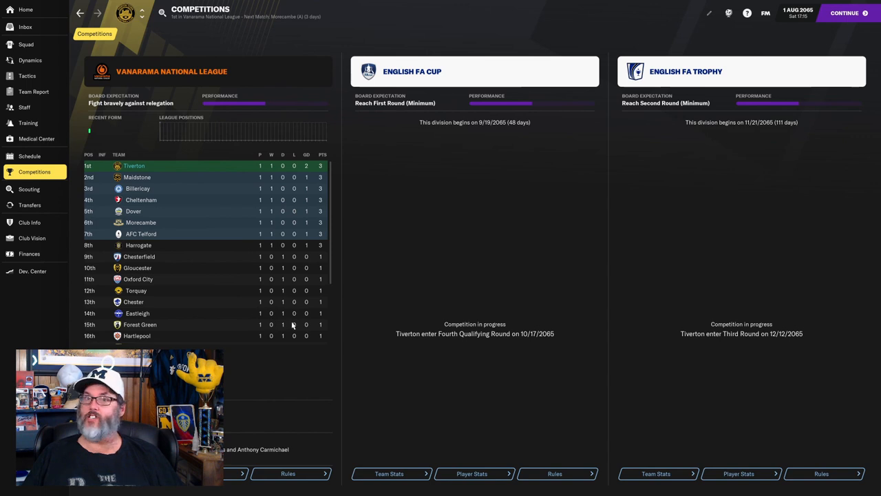
mouse_move(172, 168)
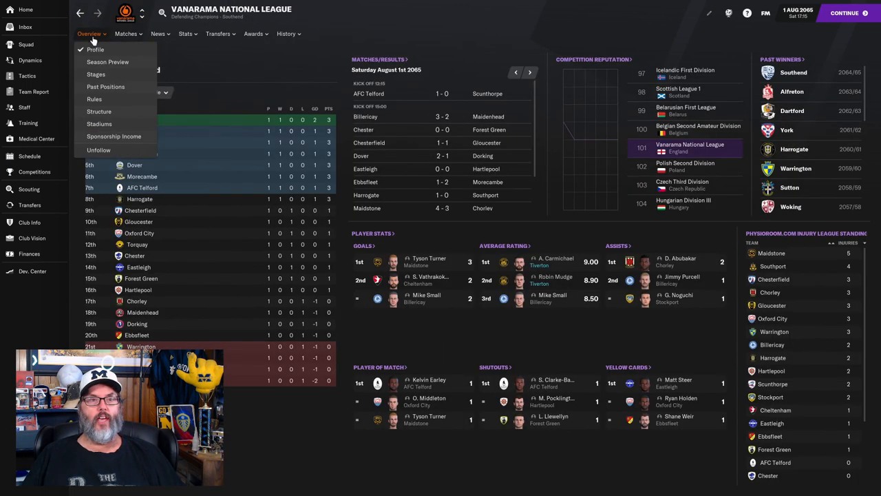
click(95, 73)
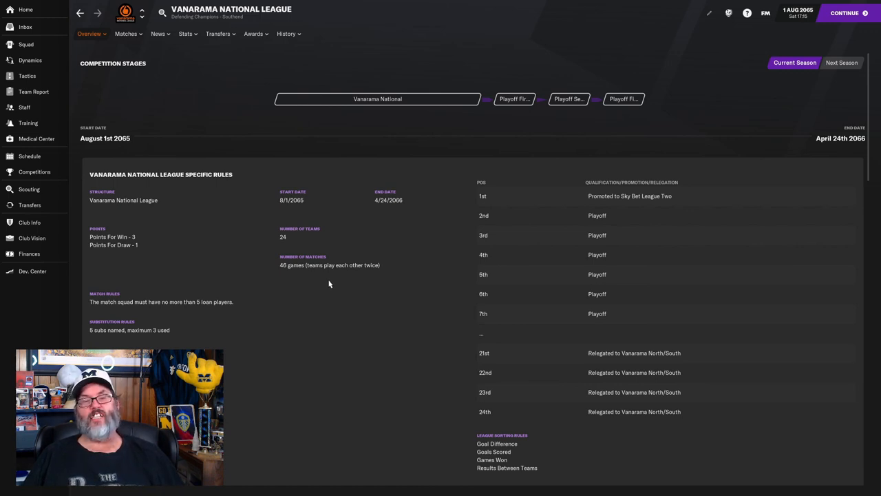
mouse_move(27, 76)
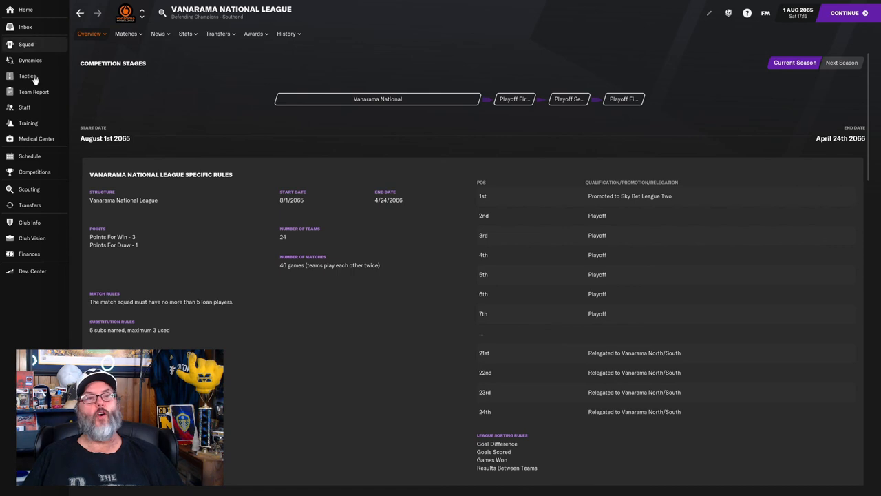
click(33, 171)
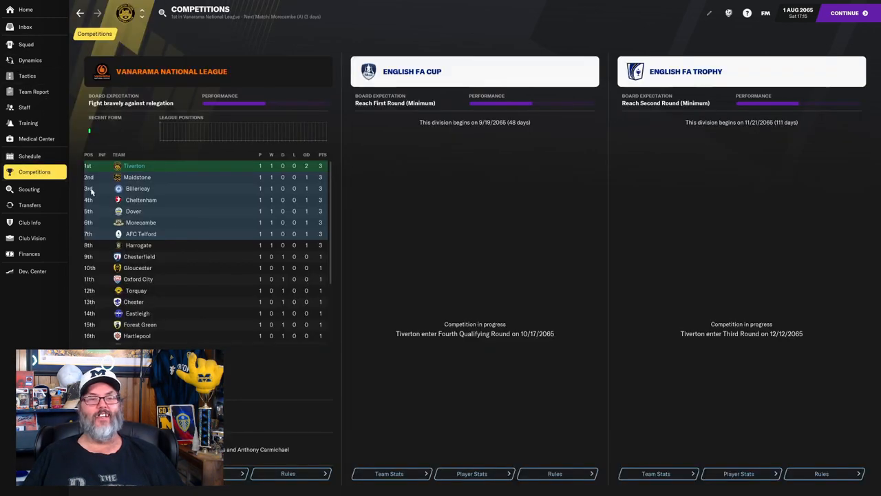
mouse_move(159, 189)
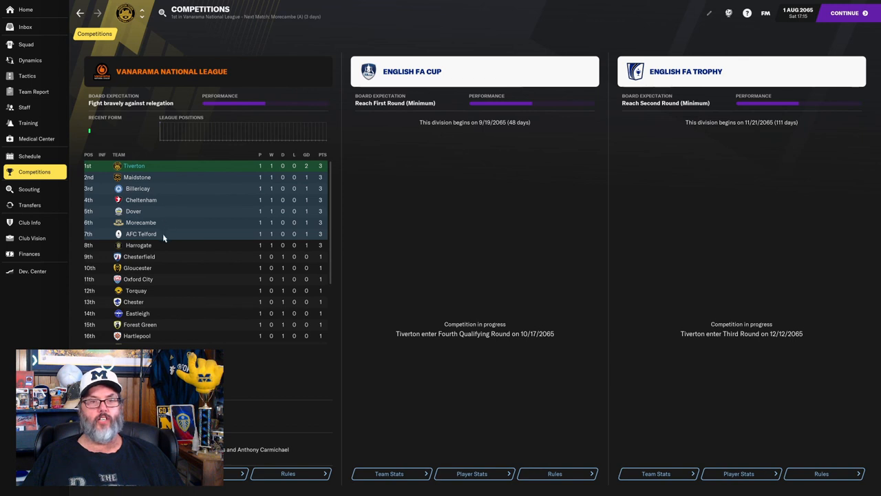
mouse_move(331, 226)
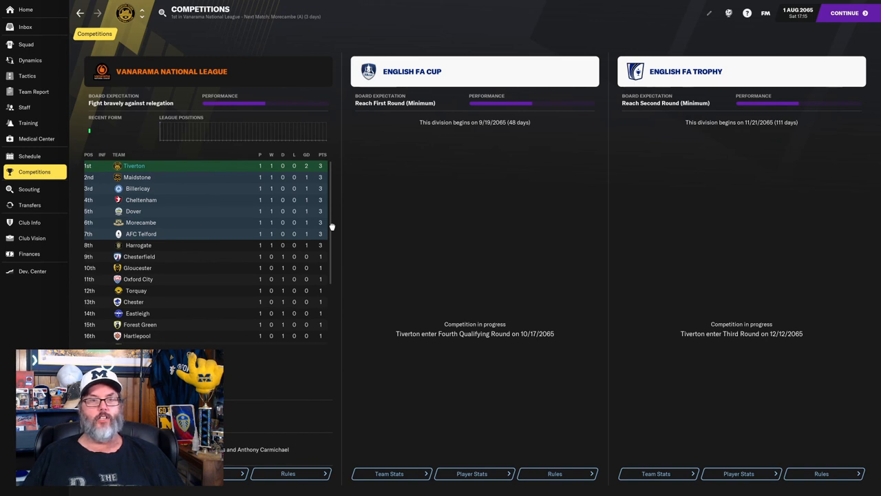
scroll(down, 3)
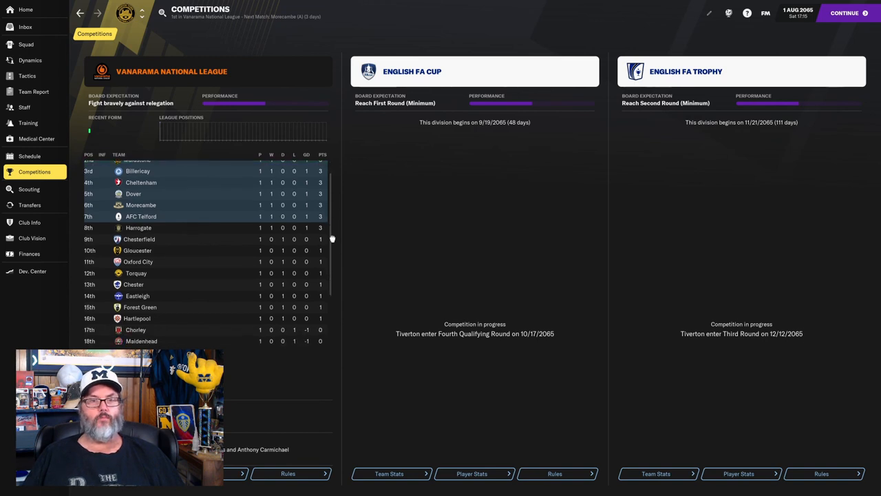
scroll(down, 3)
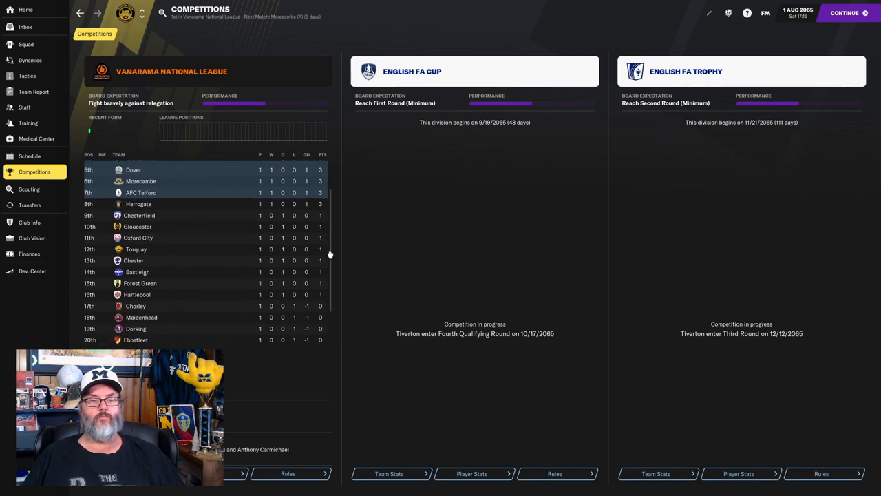
scroll(down, 3)
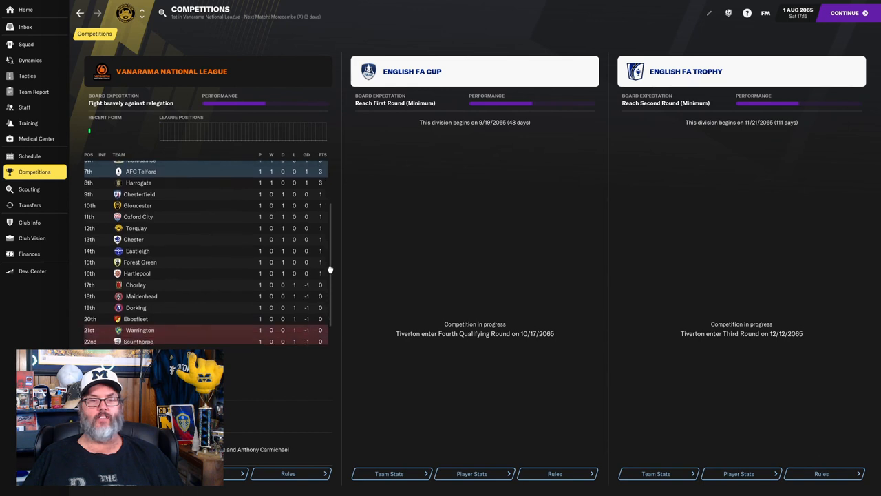
scroll(down, 3)
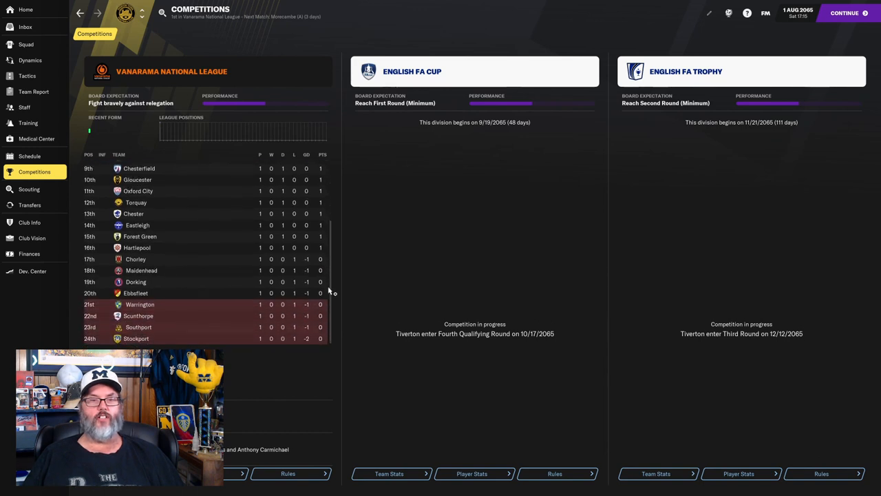
mouse_move(330, 296)
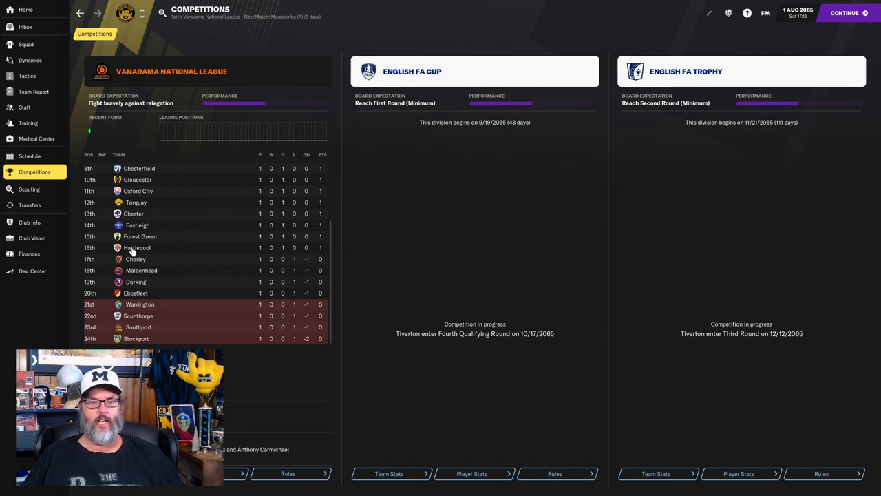
mouse_move(183, 264)
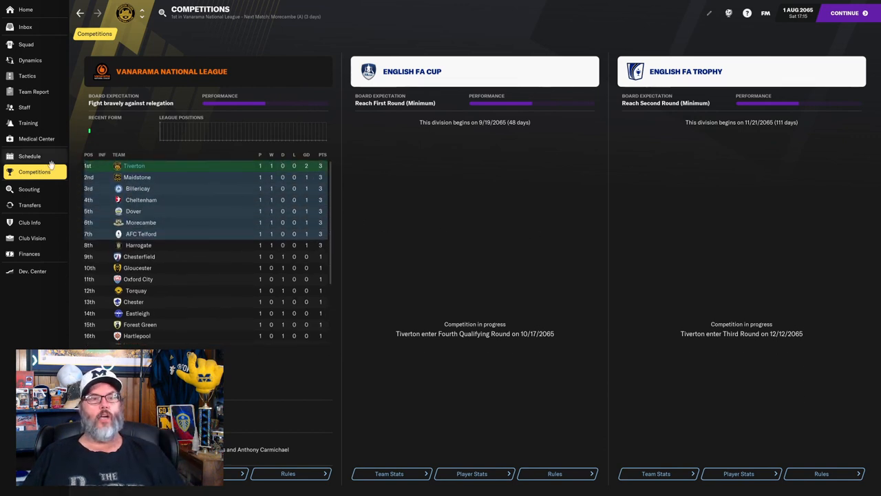
mouse_move(371, 229)
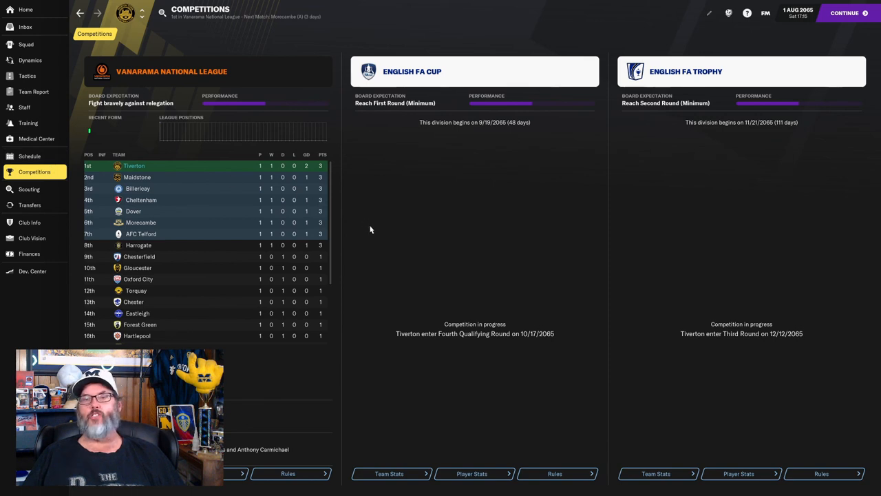
mouse_move(367, 219)
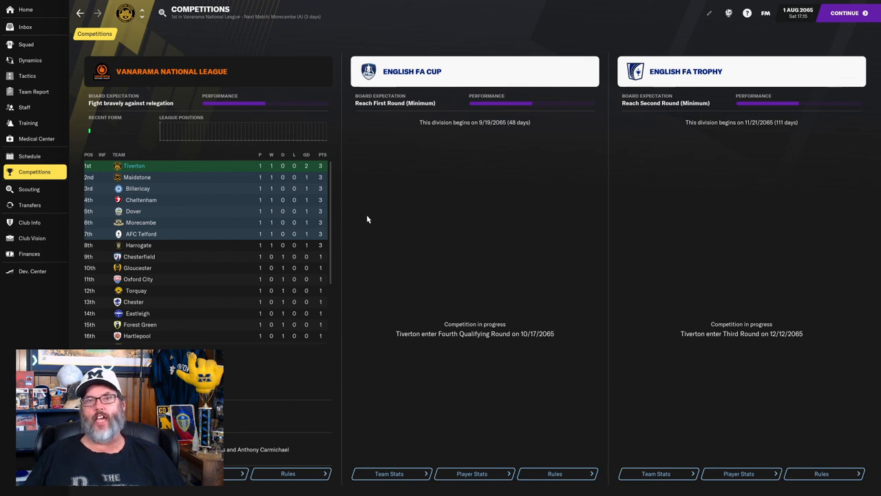